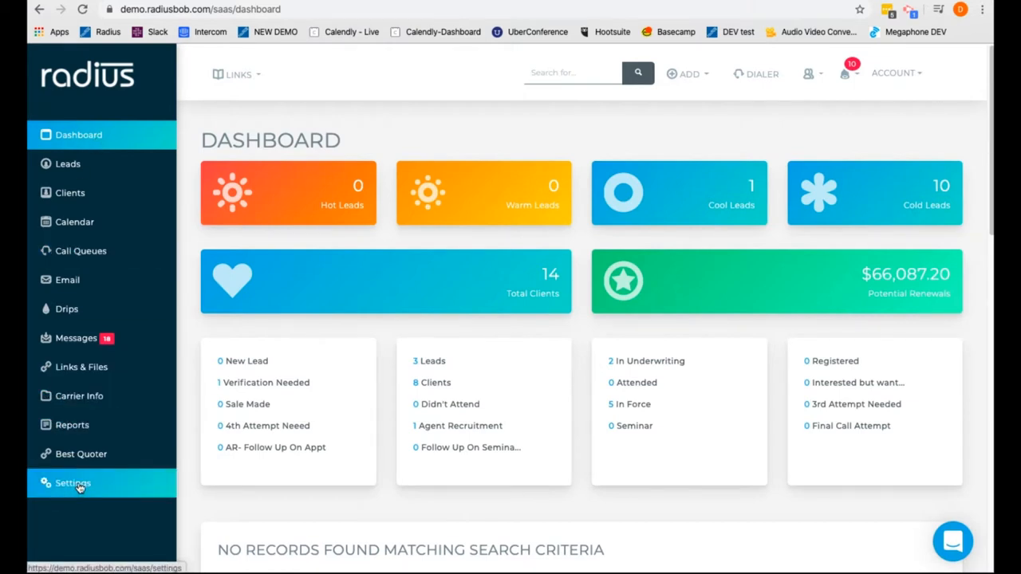
Open Email, Columns, Calendar & Other Settings from Settings and scroll to the SMTP section.
left_click(72, 483)
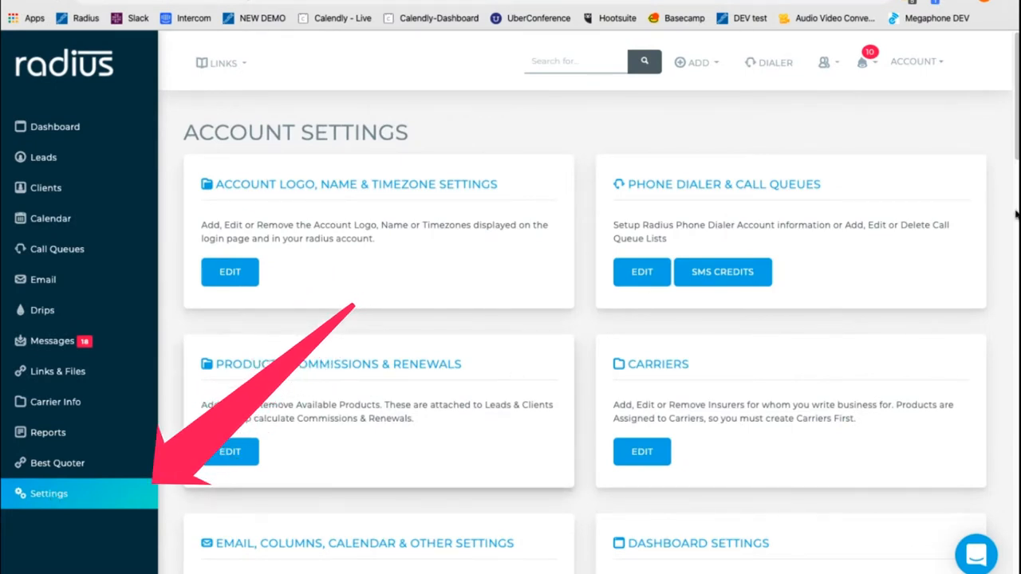
scroll("down", 3)
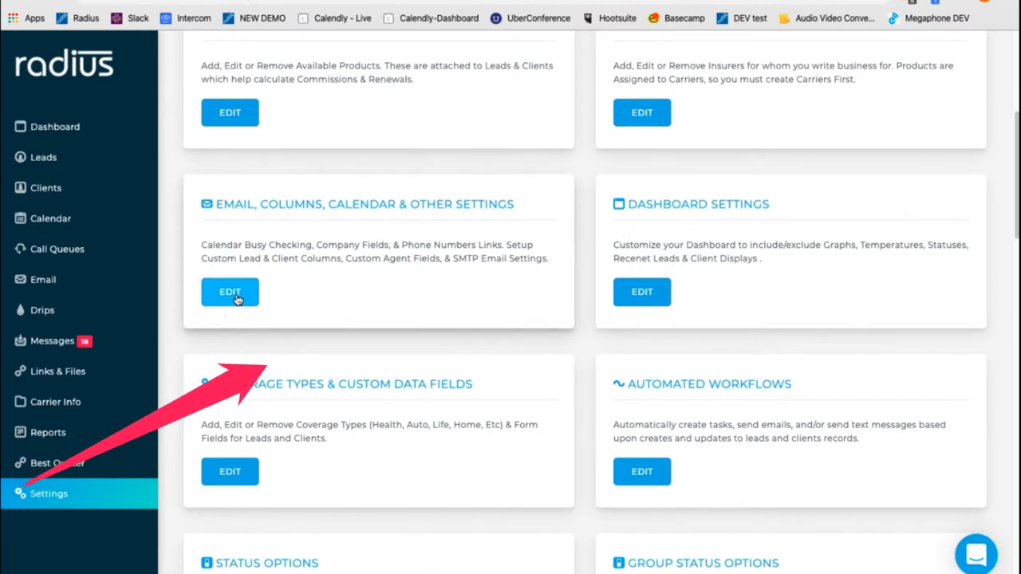
left_click(229, 291)
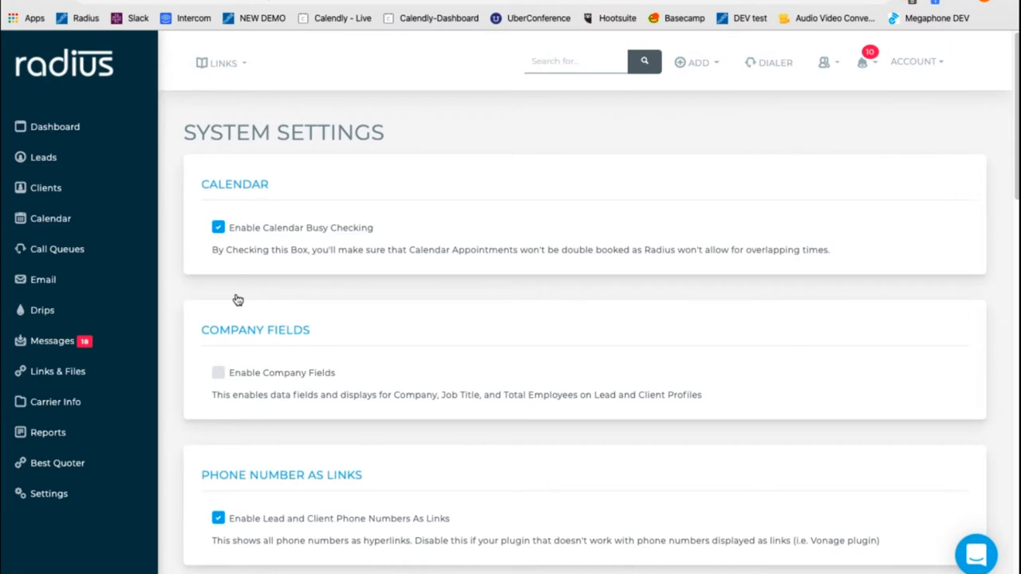
mouse_move(799, 163)
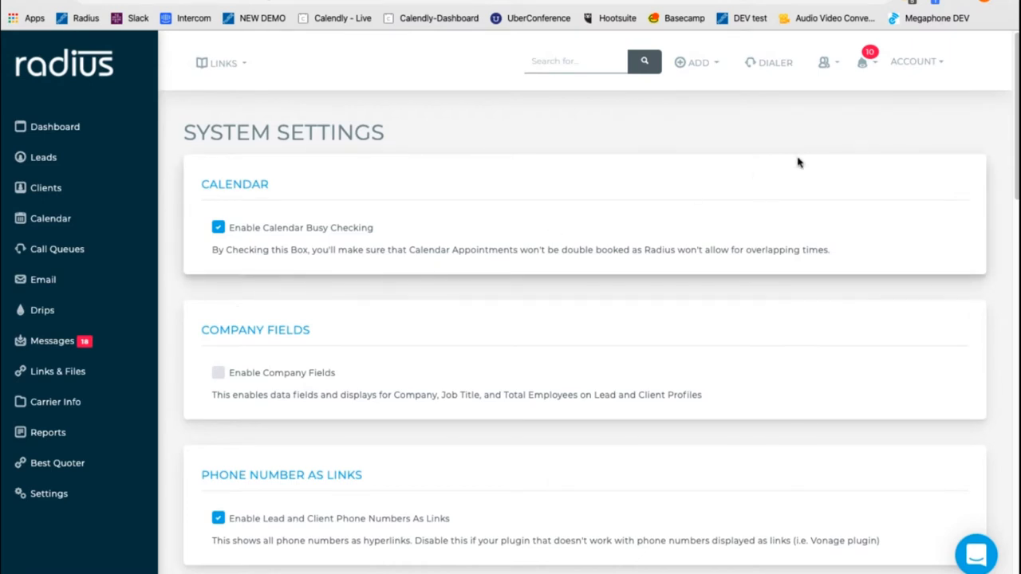
scroll("down", 3)
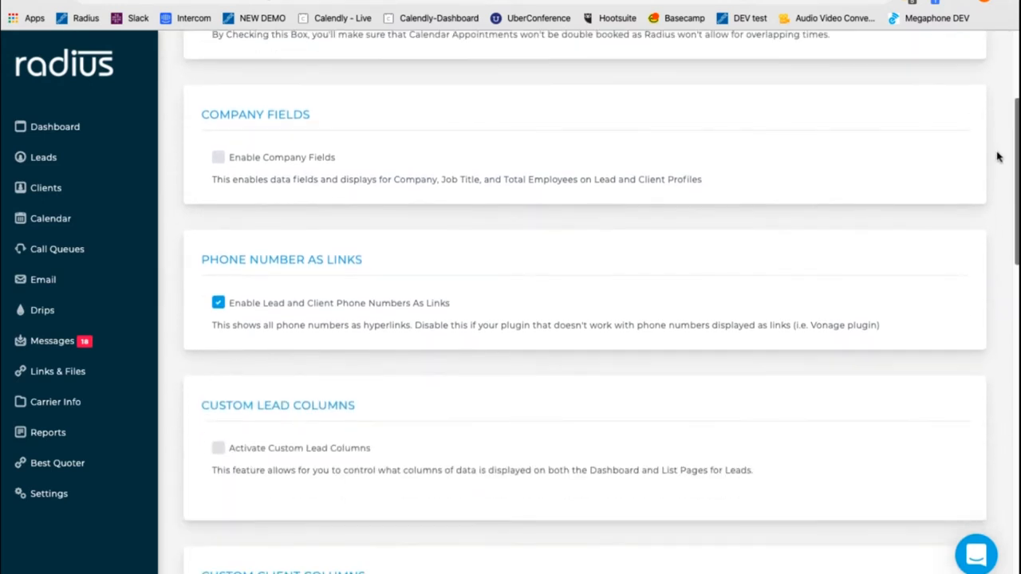
scroll("down", 3)
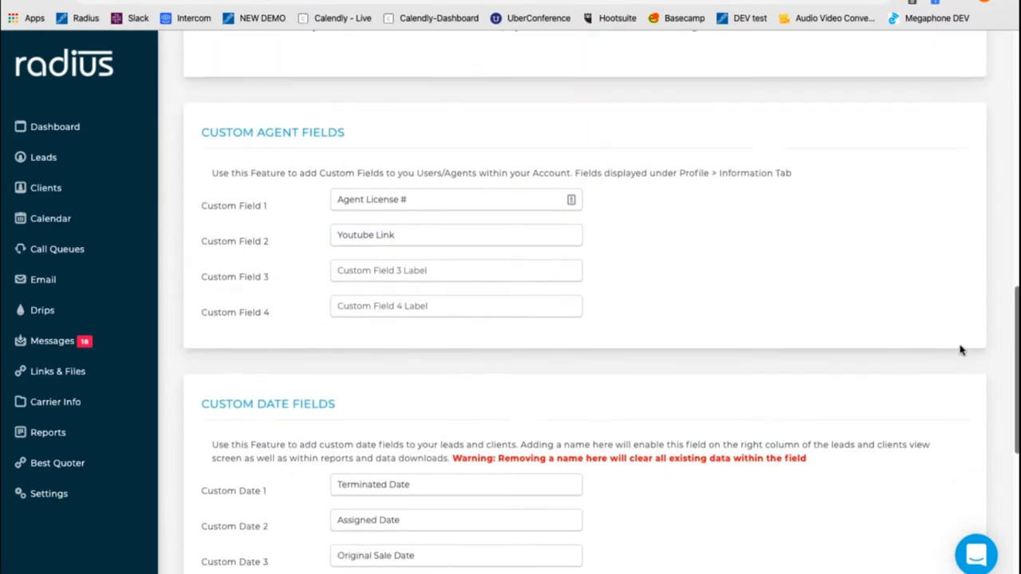
scroll("down", 3)
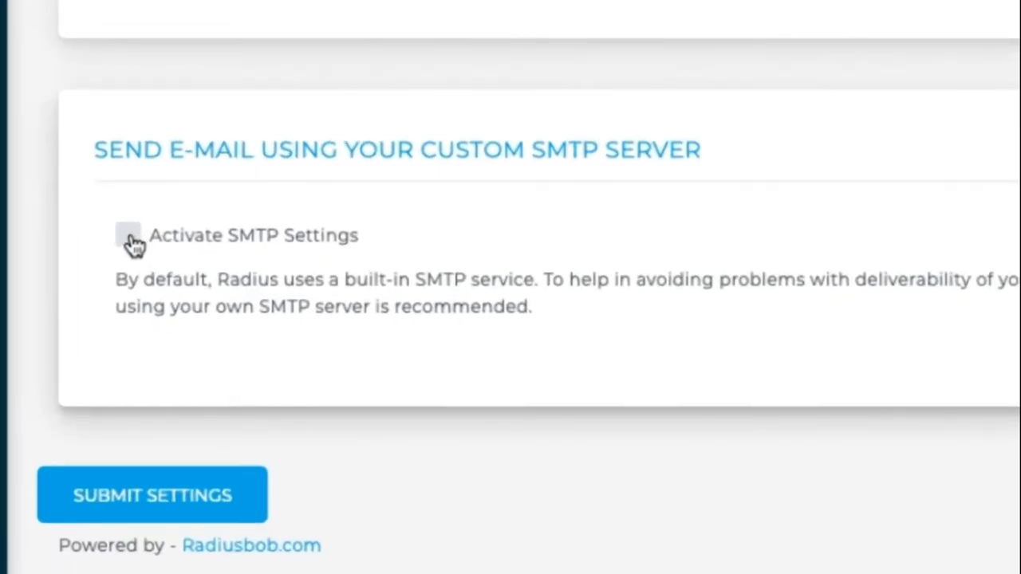
Tick Activate SMTP Settings to reveal Gmail and Office365 options, and open the Intercom chat.
left_click(128, 235)
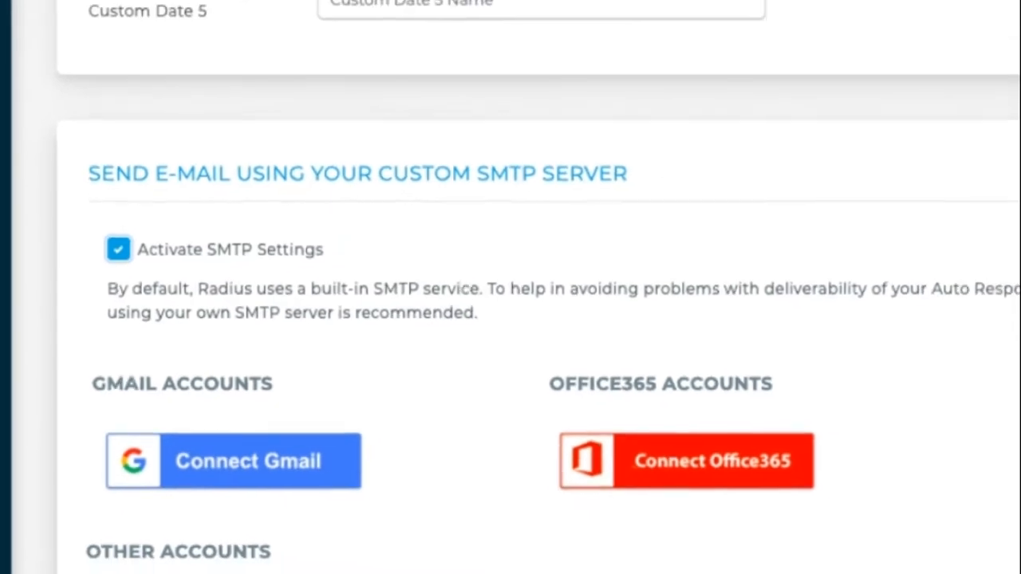
scroll("down", 3)
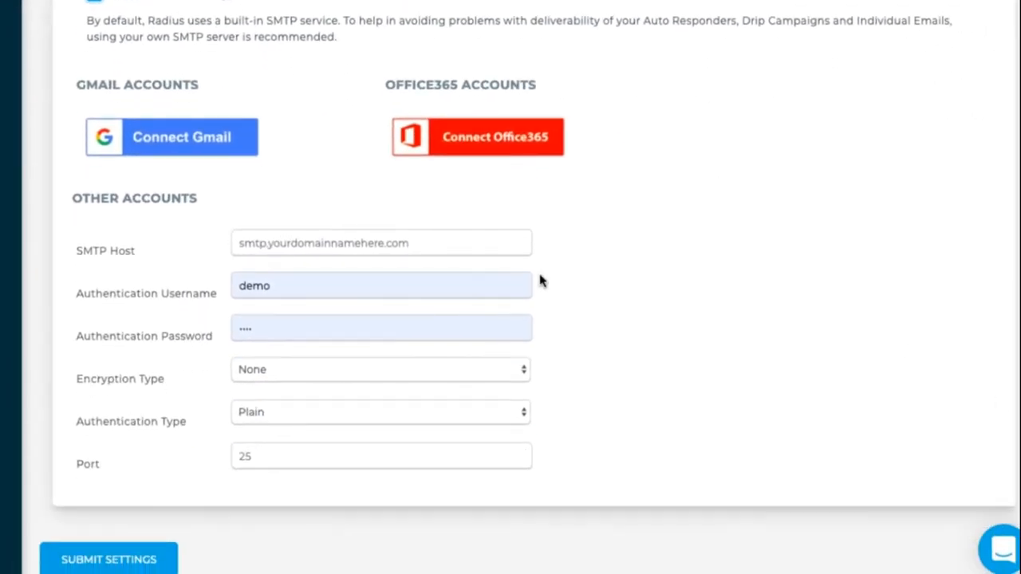
mouse_move(198, 146)
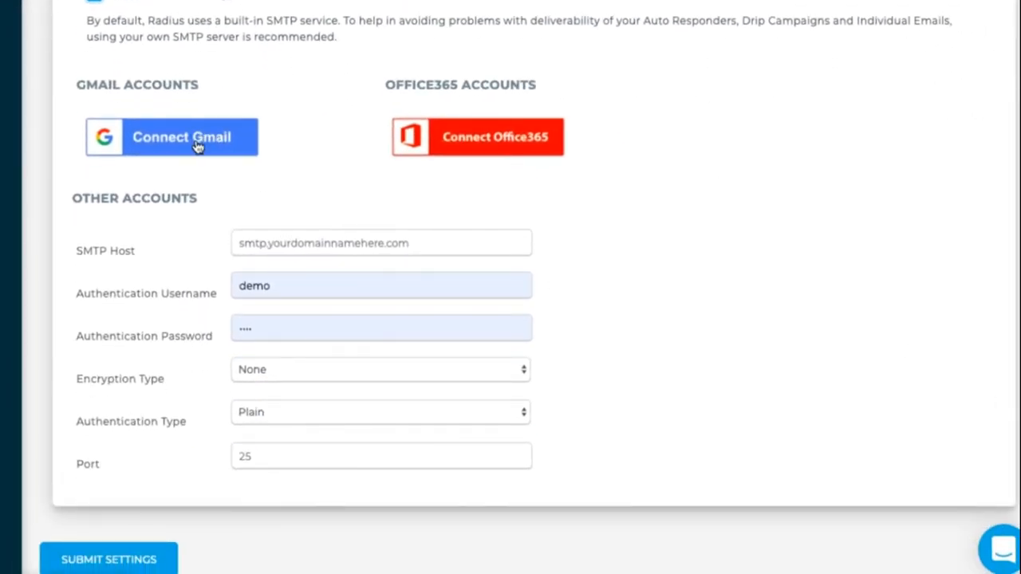
mouse_move(470, 150)
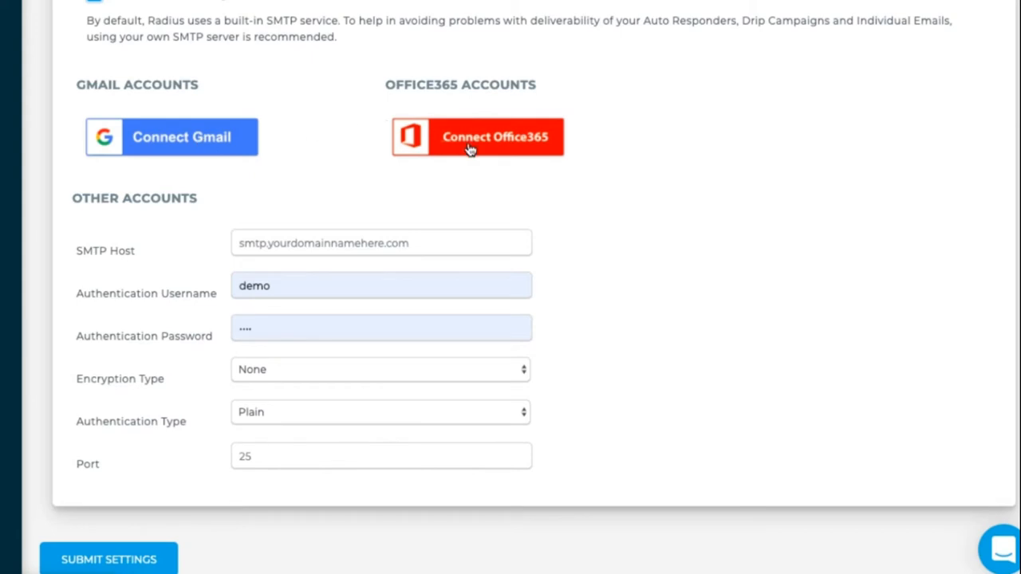
mouse_move(479, 146)
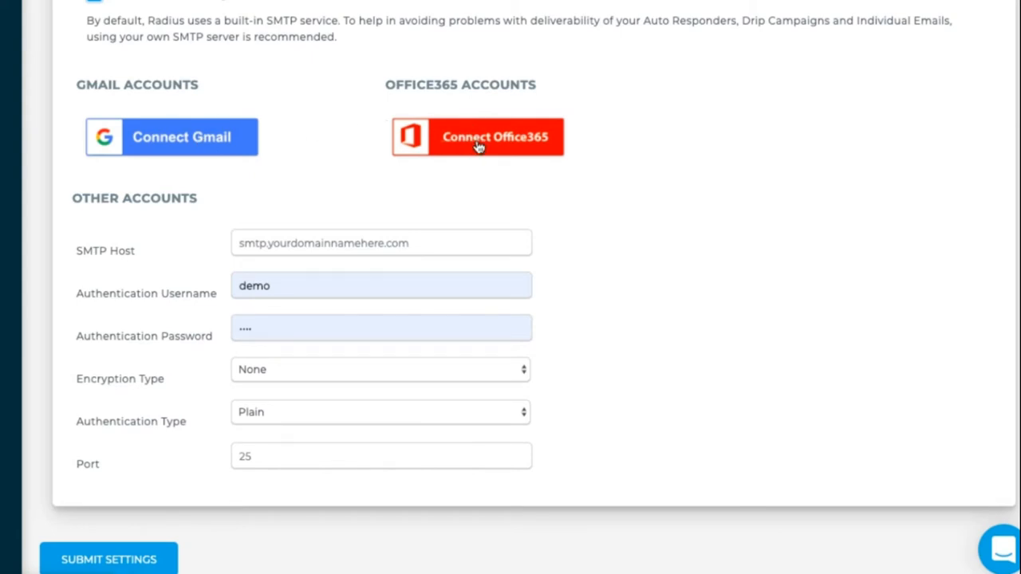
left_click(381, 243)
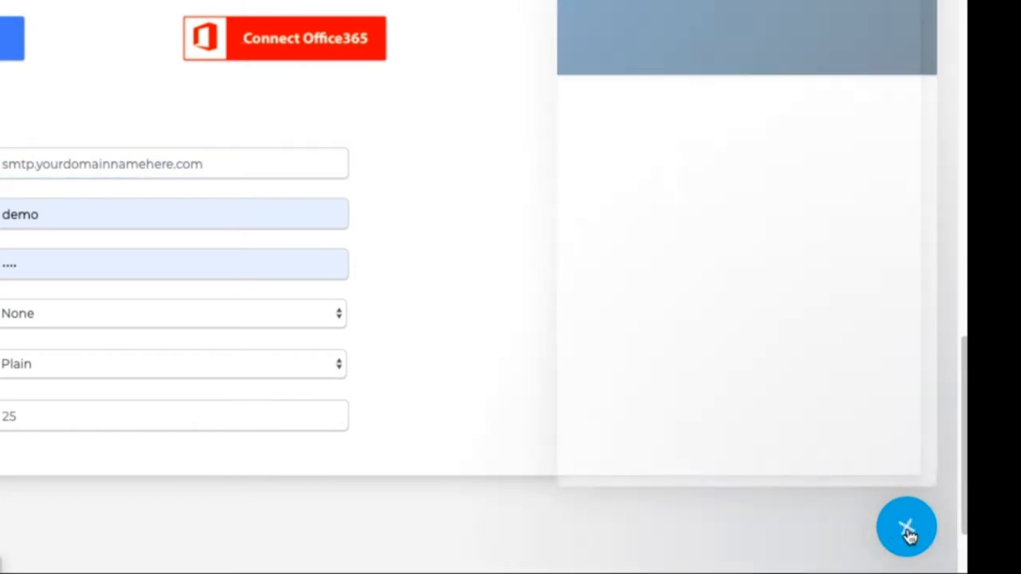
Search help for 'smtp', read the SMTP Email Setup article, then close the chat widget.
left_click(906, 527)
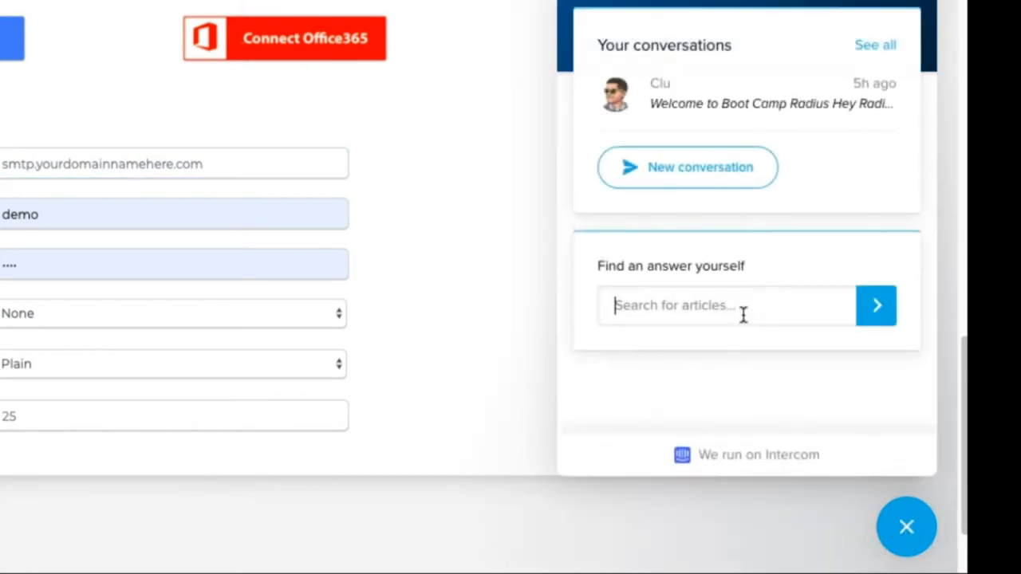
type("smtp")
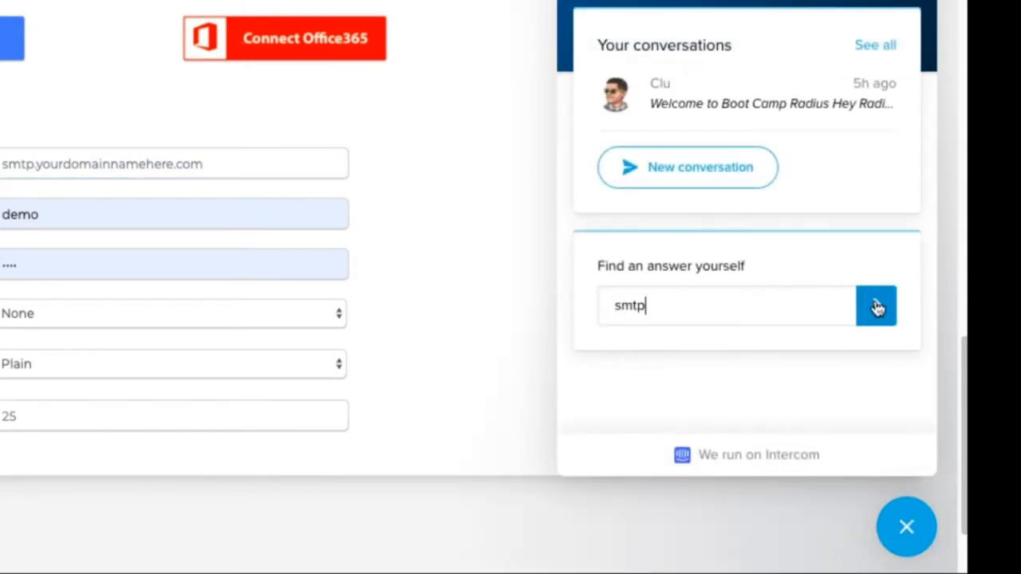
left_click(876, 305)
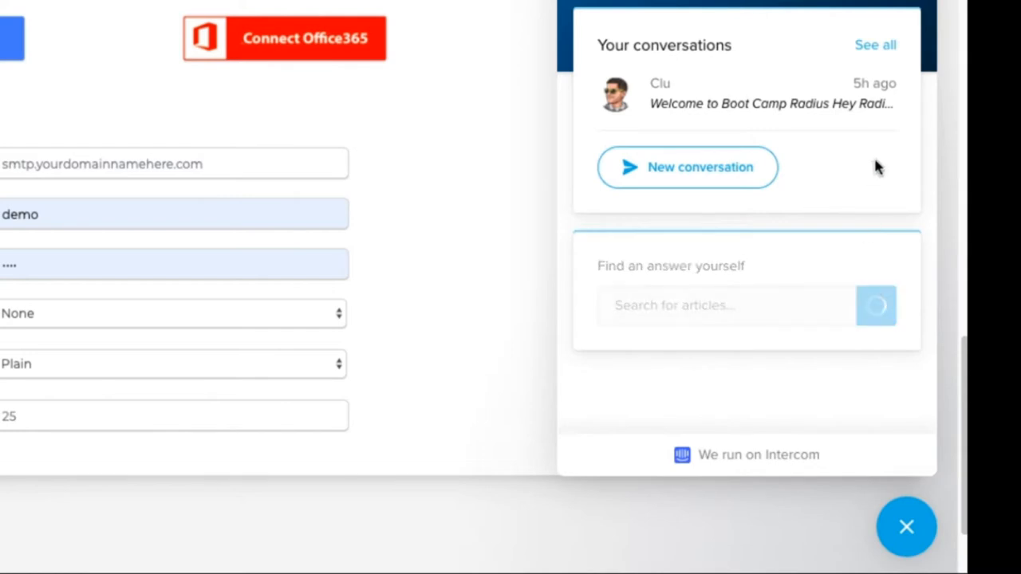
type("smtp")
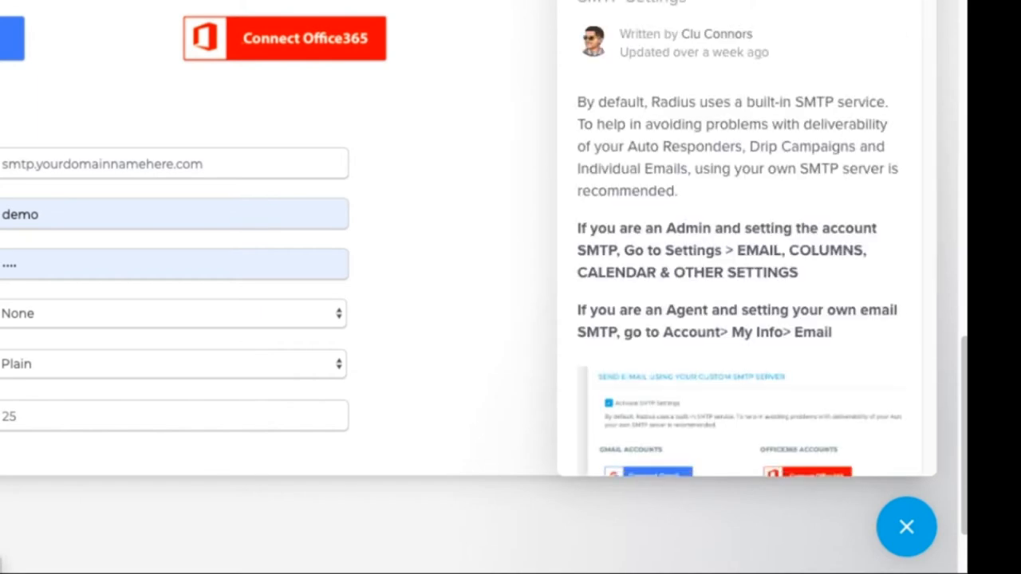
scroll("down", 3)
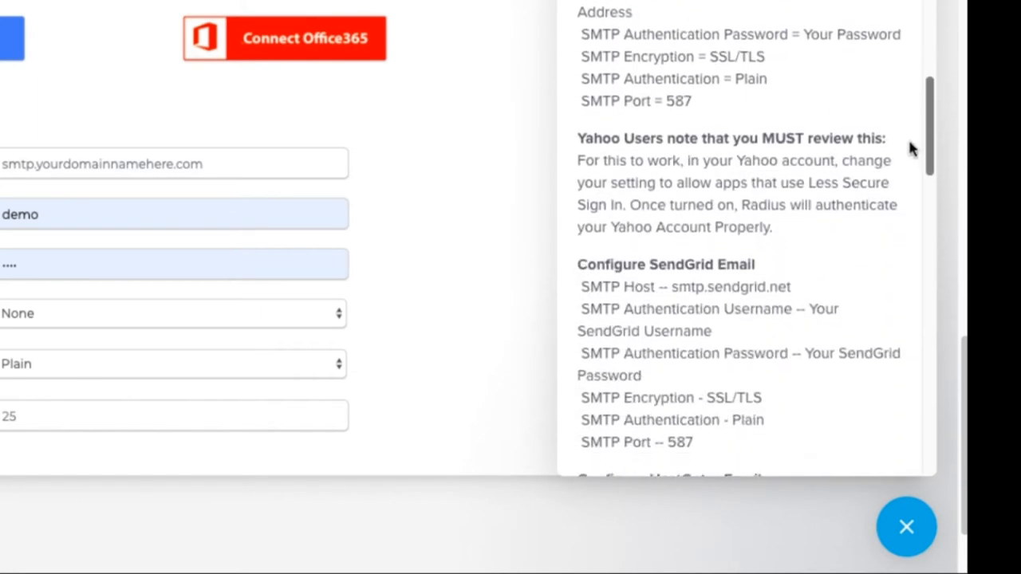
scroll("down", 3)
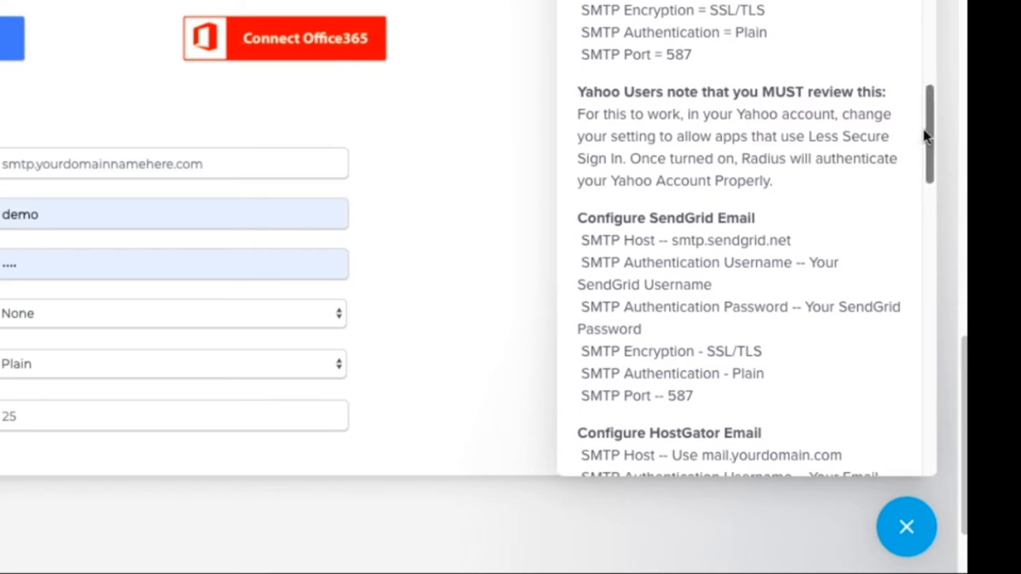
scroll("up", 3)
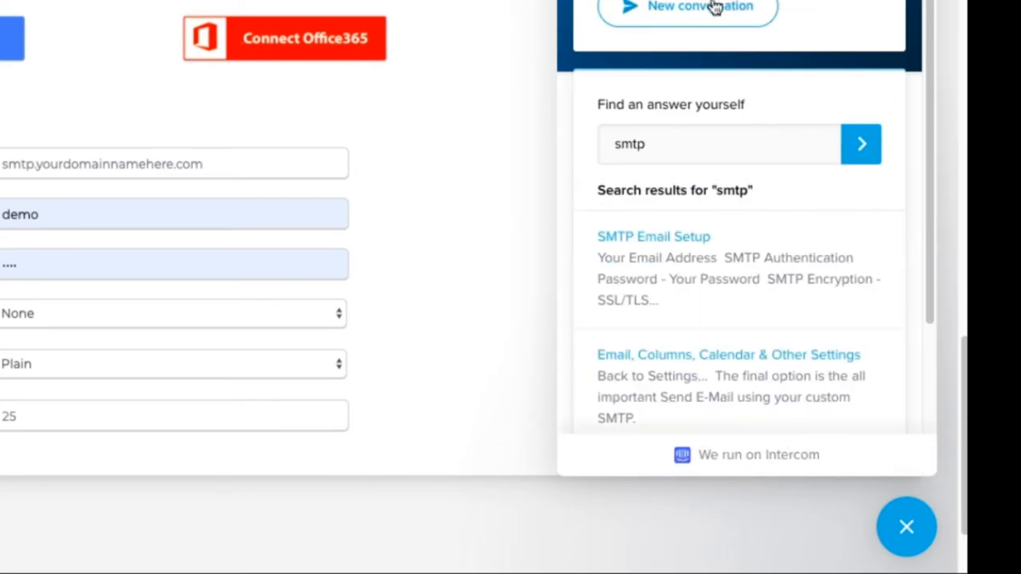
left_click(688, 6)
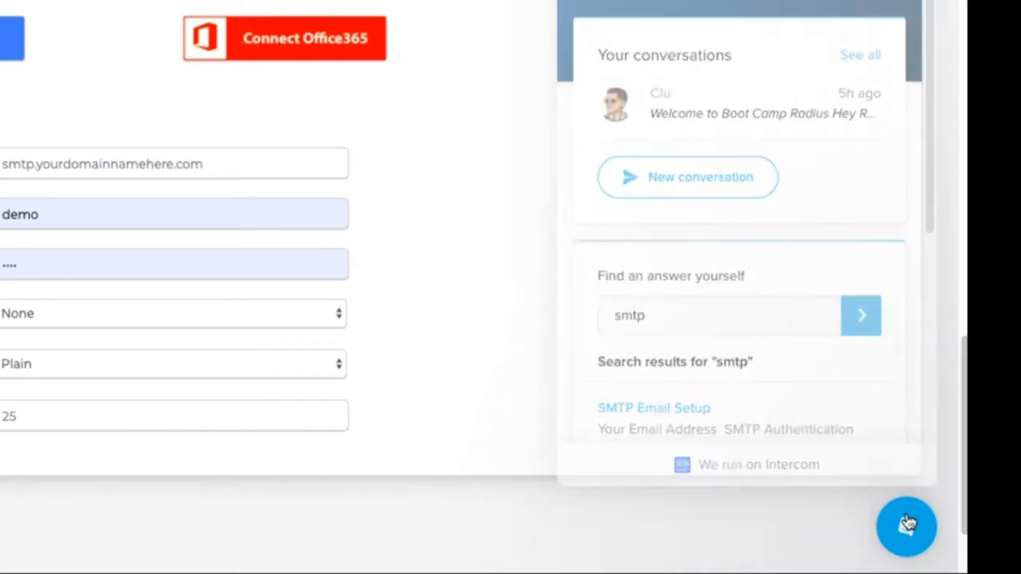
left_click(907, 526)
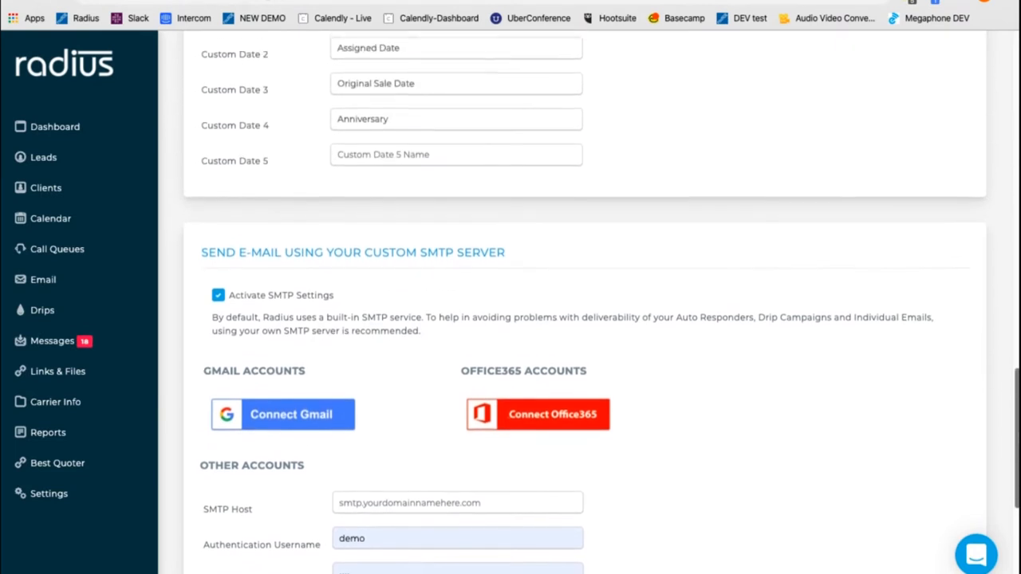
Open Account > Information and view the Email tab showing custom email settings disabled.
scroll("up", 3)
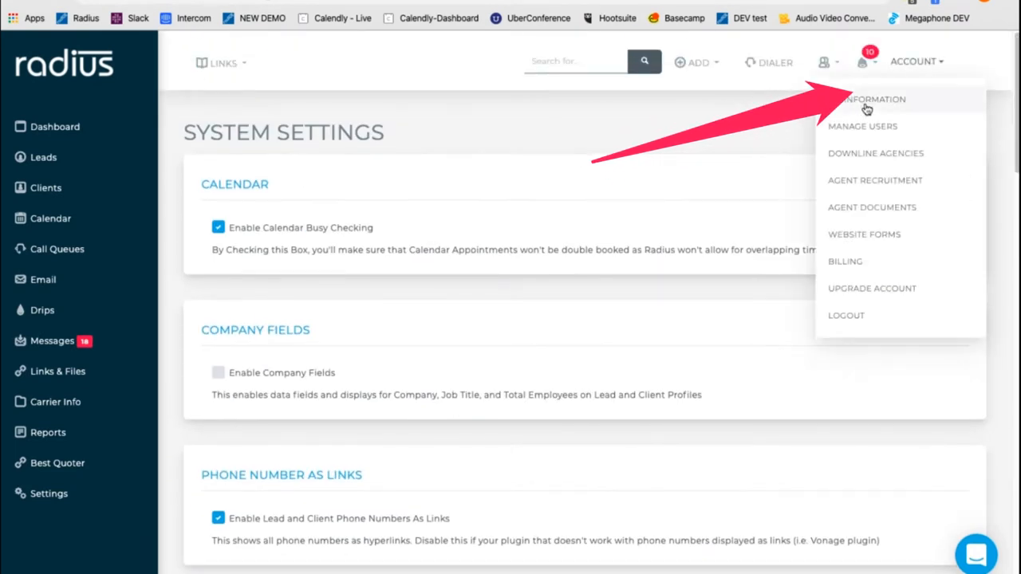
left_click(876, 99)
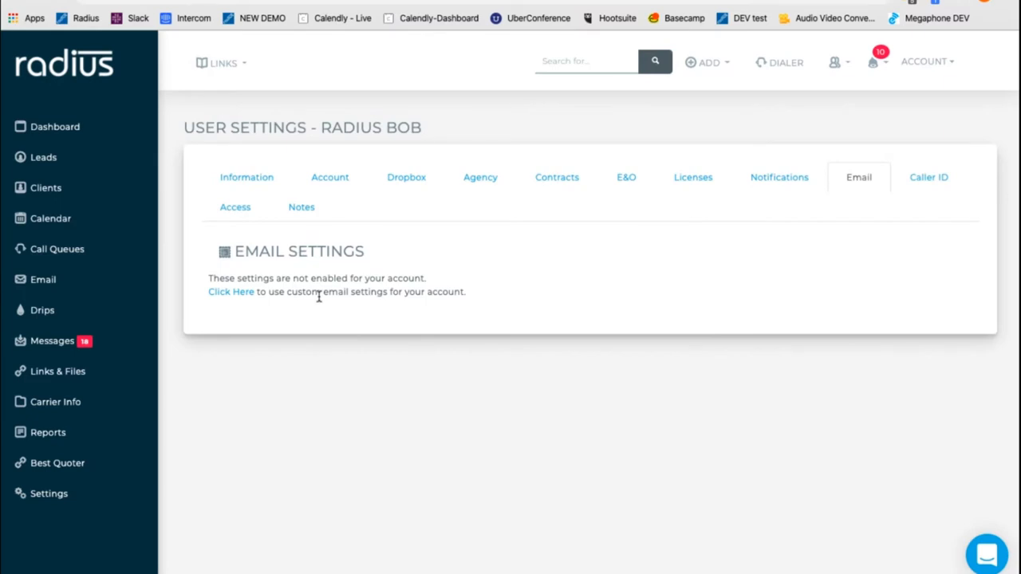
mouse_move(375, 292)
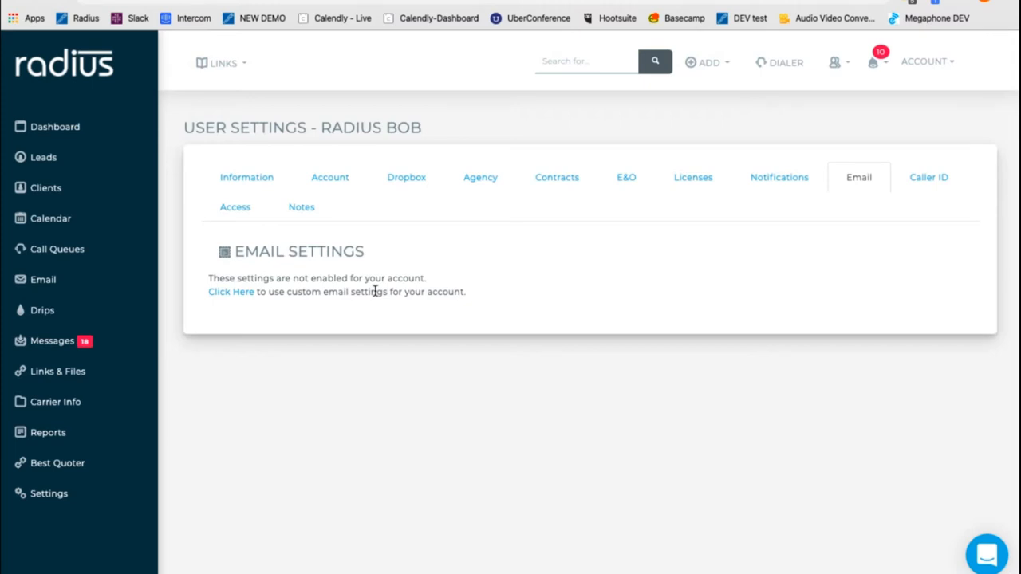
mouse_move(702, 217)
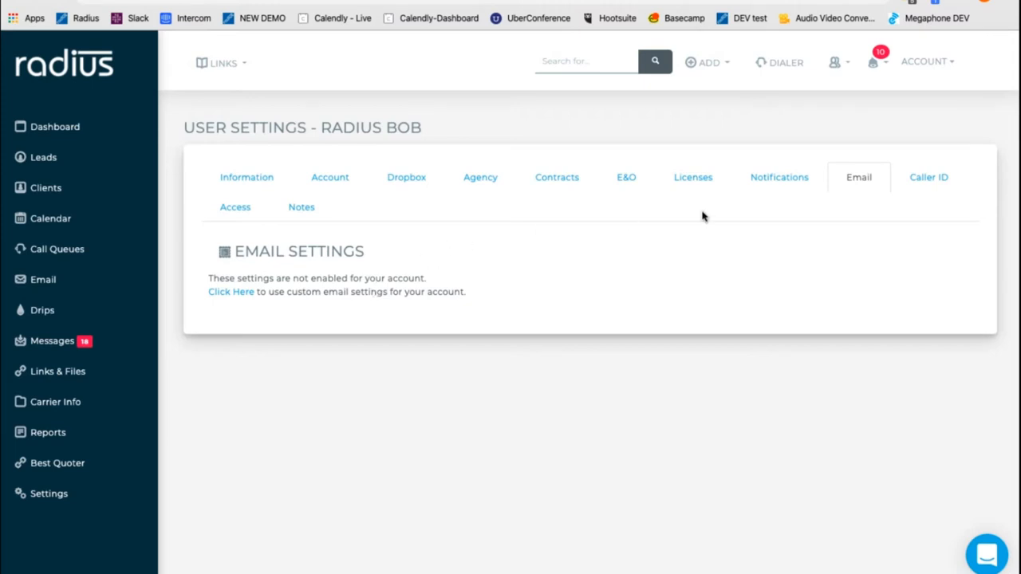
left_click(247, 177)
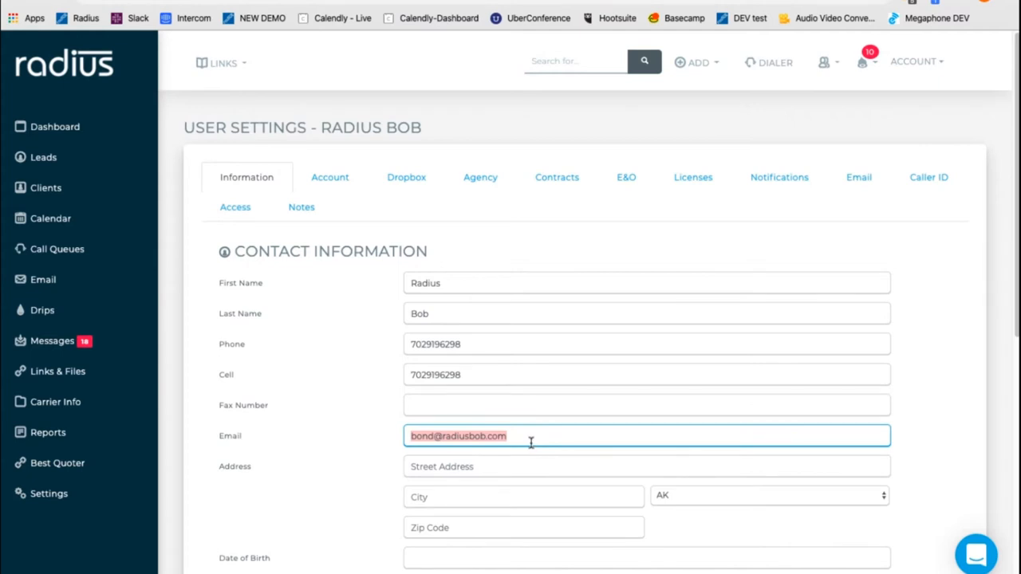
mouse_move(540, 439)
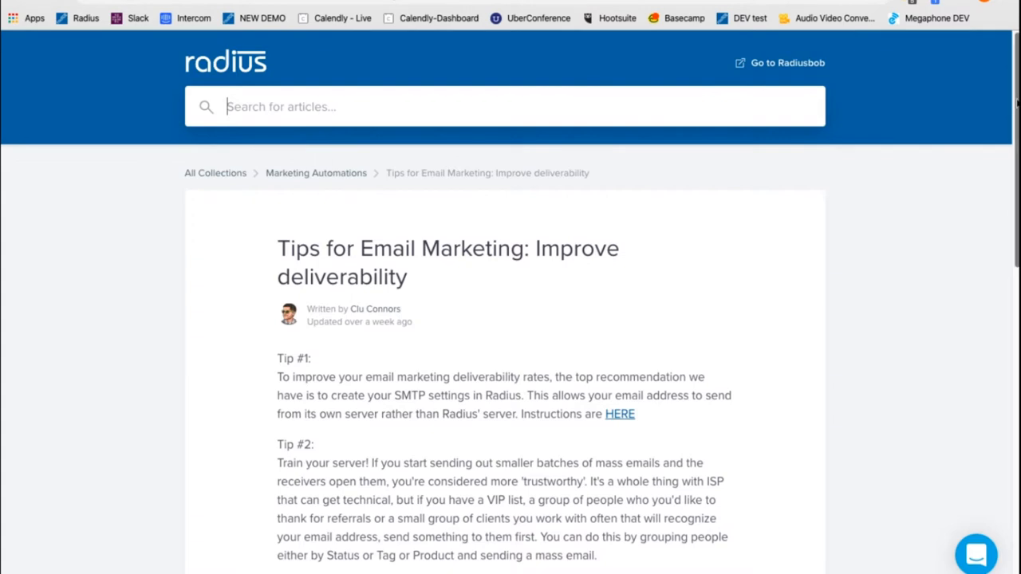
Read Tip #1 and Tip #2 on SMTP settings and server training.
scroll("down", 3)
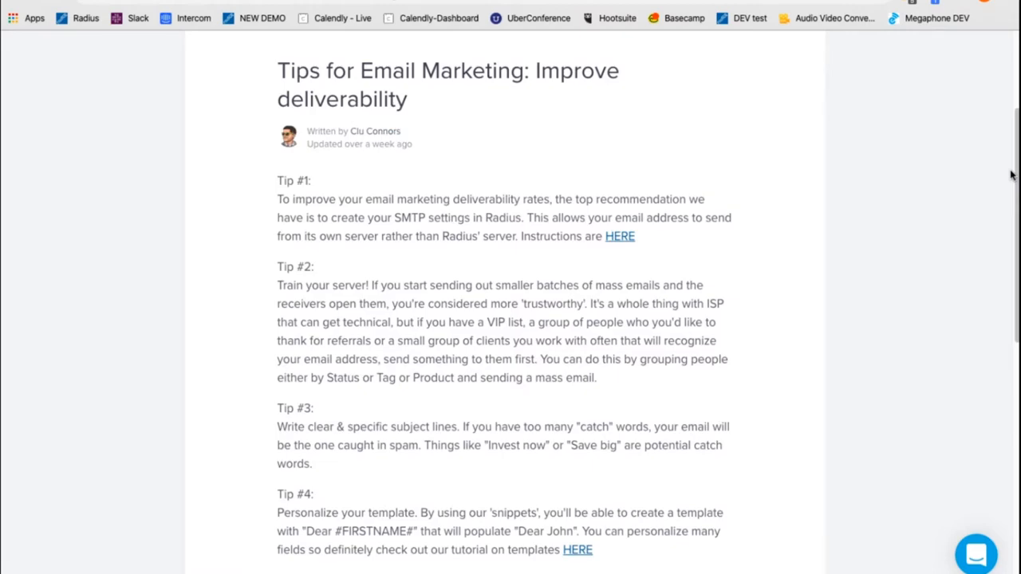
scroll("down", 3)
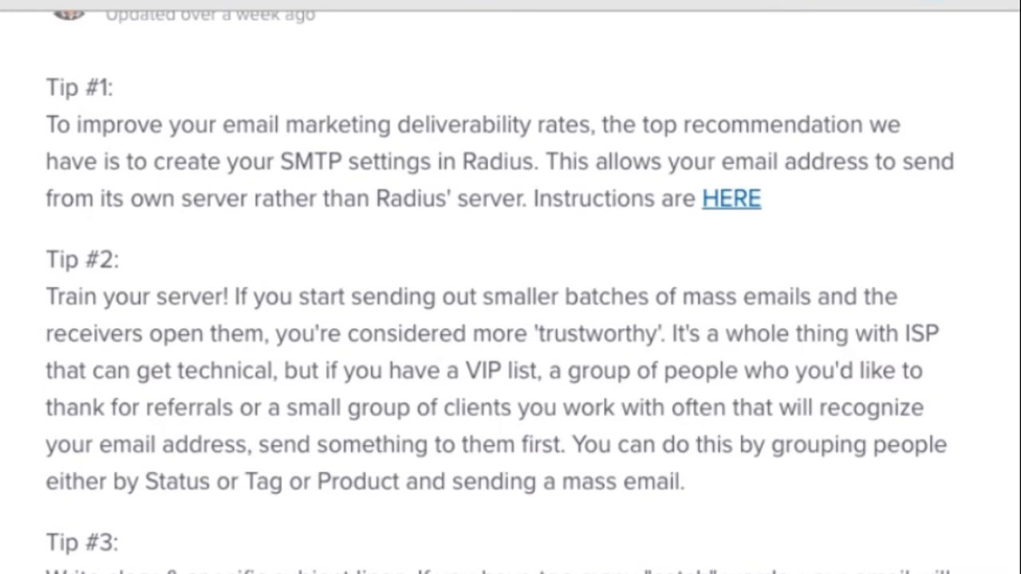
mouse_move(226, 310)
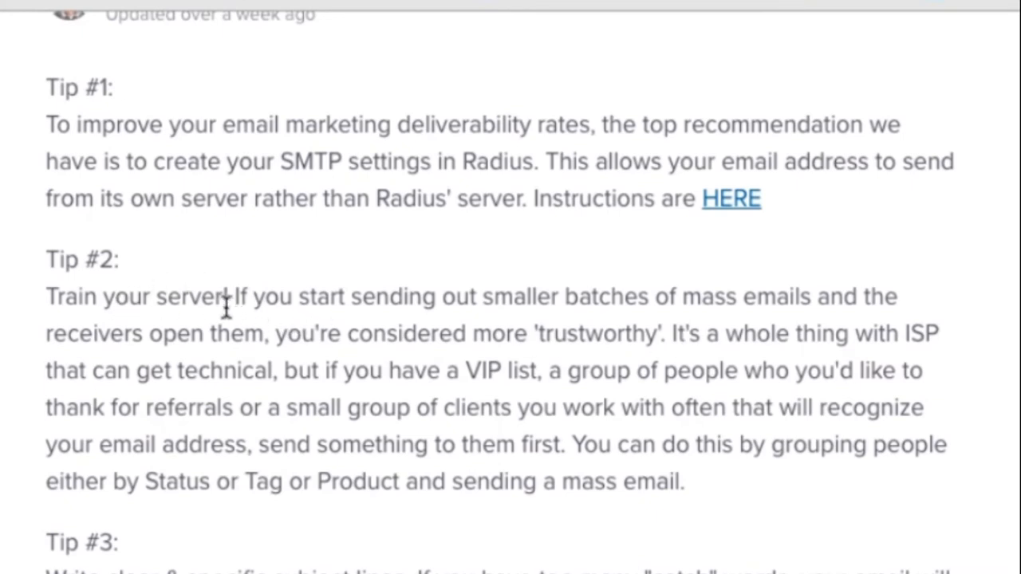
mouse_move(358, 295)
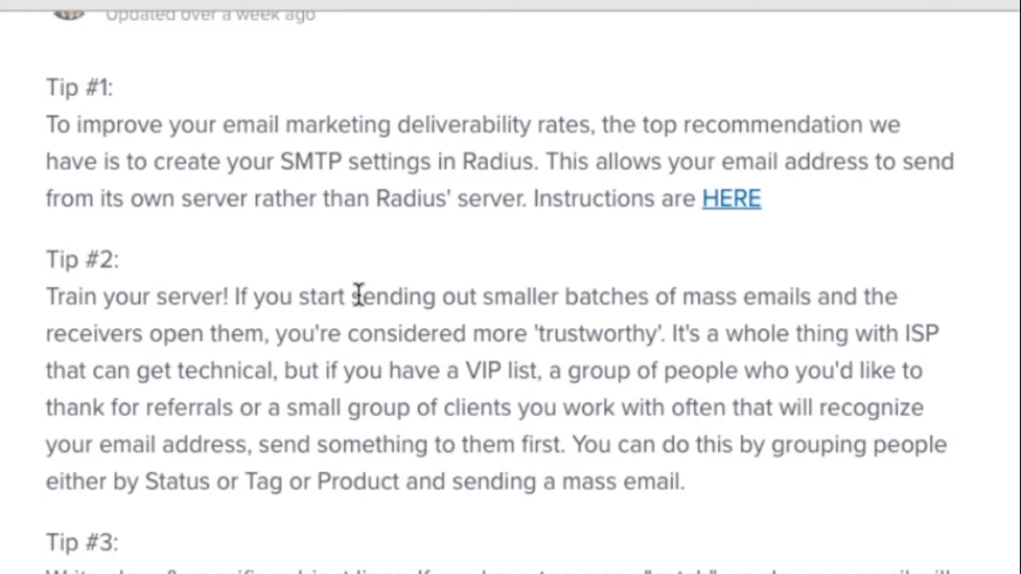
scroll("down", 3)
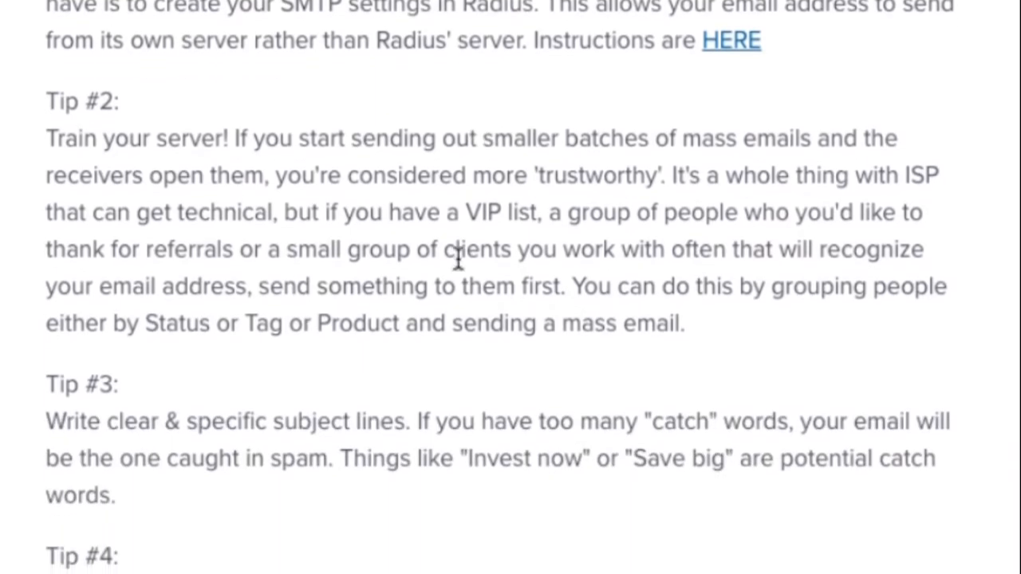
scroll("down", 3)
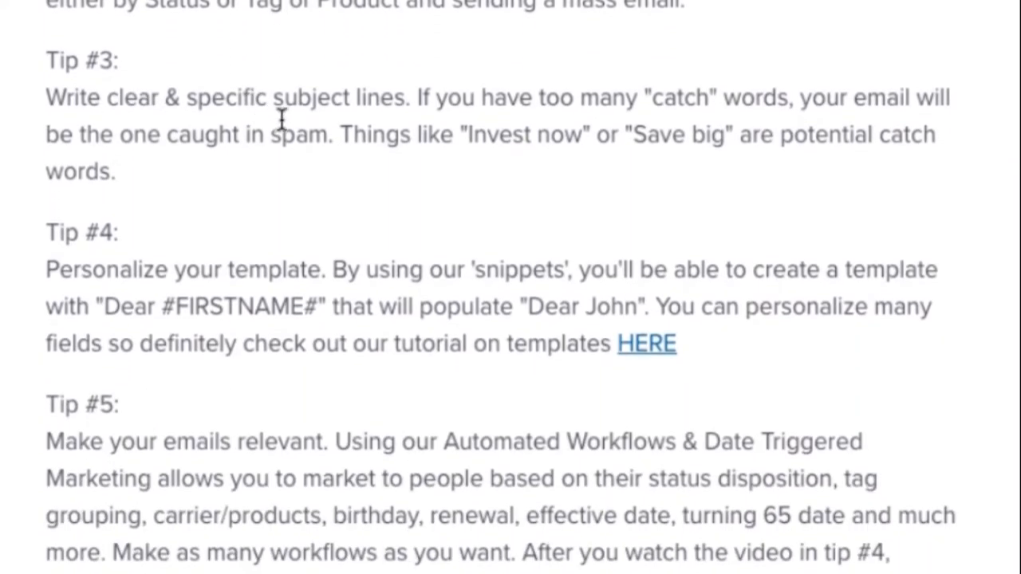
mouse_move(698, 116)
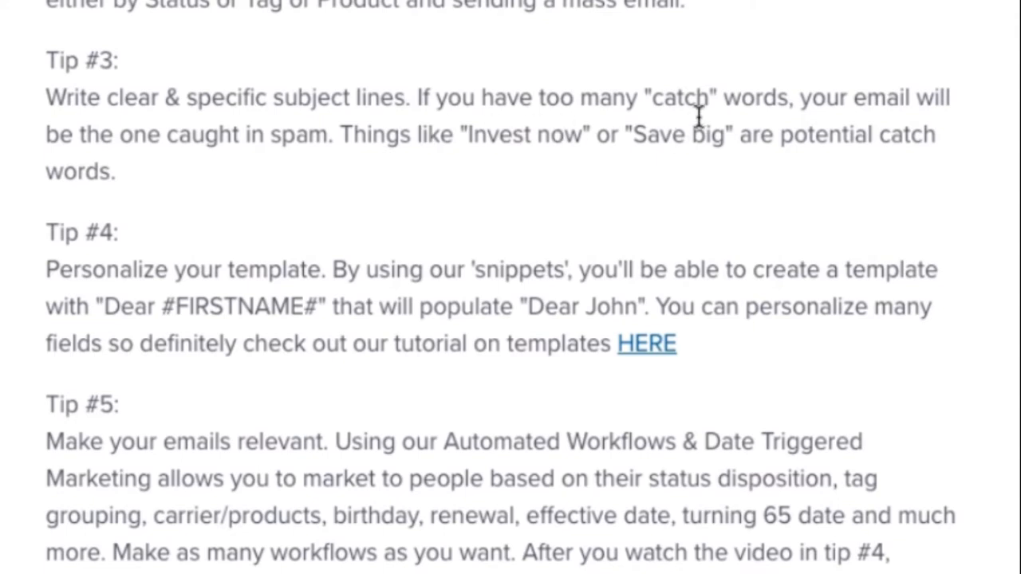
scroll("up", 3)
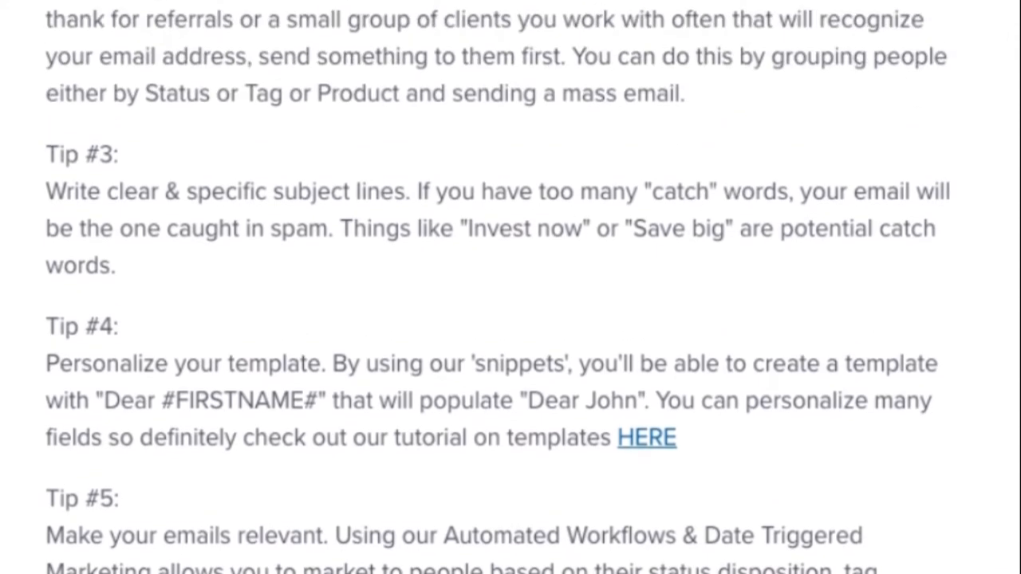
scroll("up", 3)
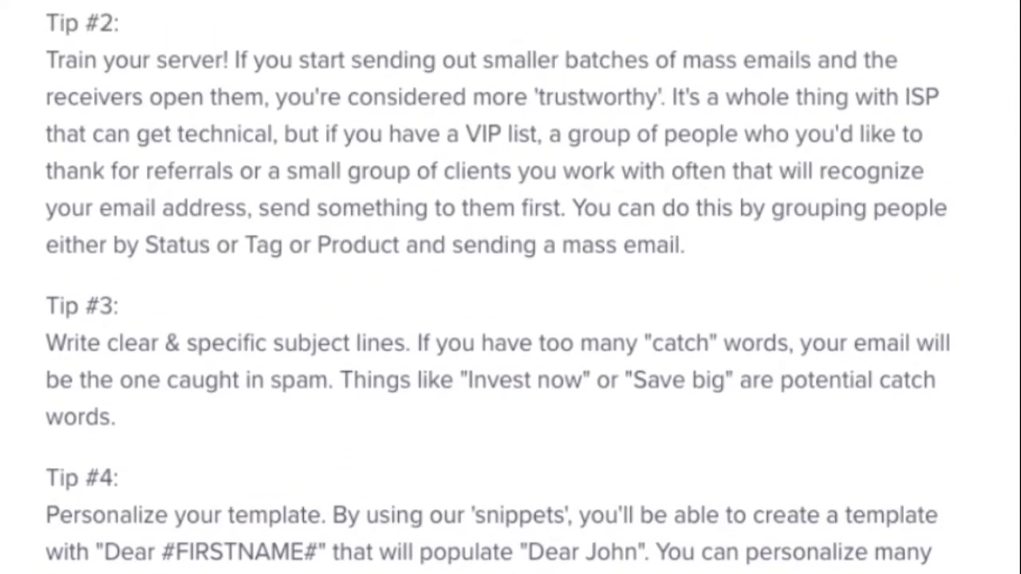
scroll("down", 3)
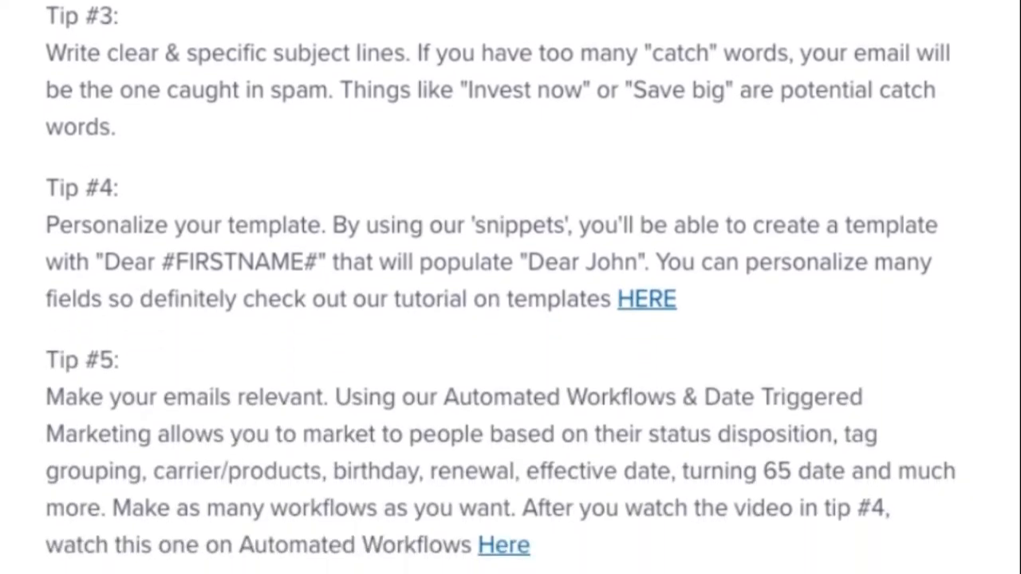
scroll("down", 3)
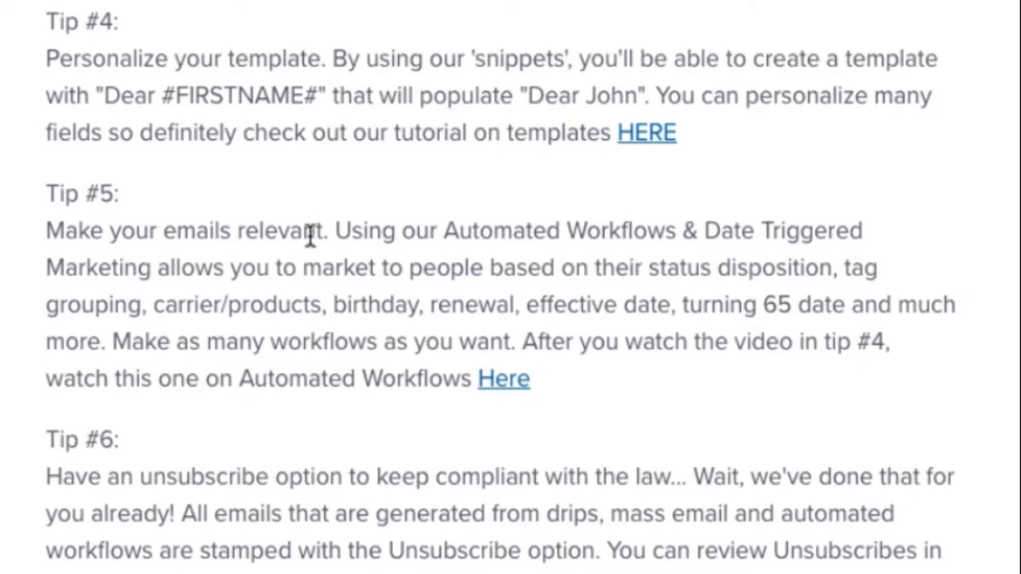
mouse_move(381, 268)
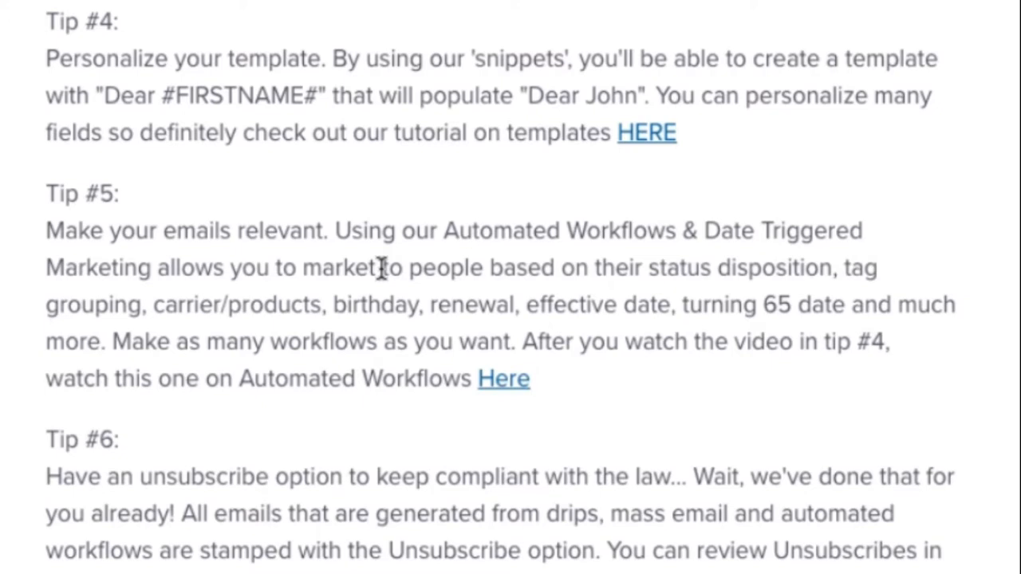
Read the article to its end past Tip #6, then return to Radius User Settings.
scroll("down", 3)
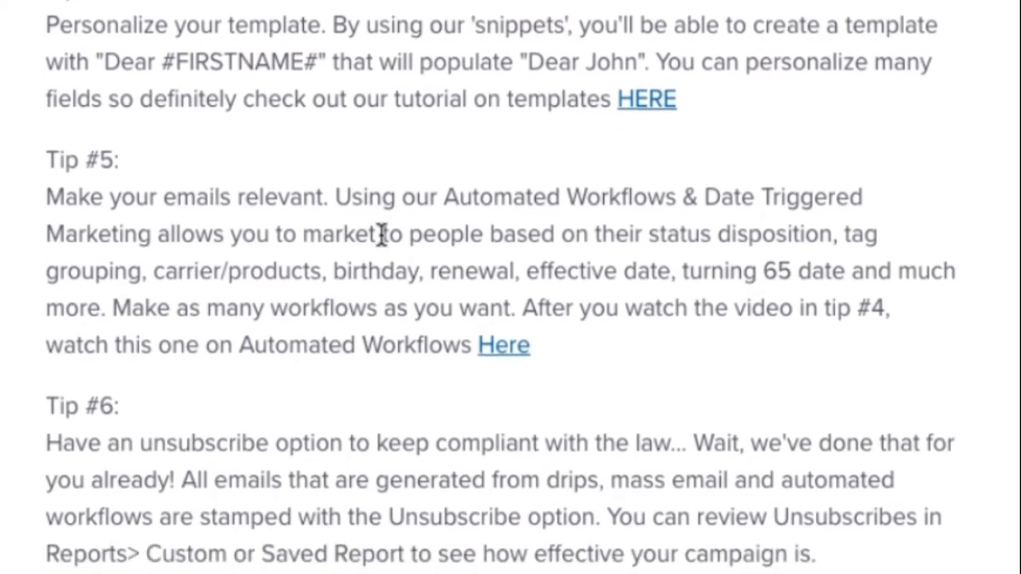
scroll("down", 3)
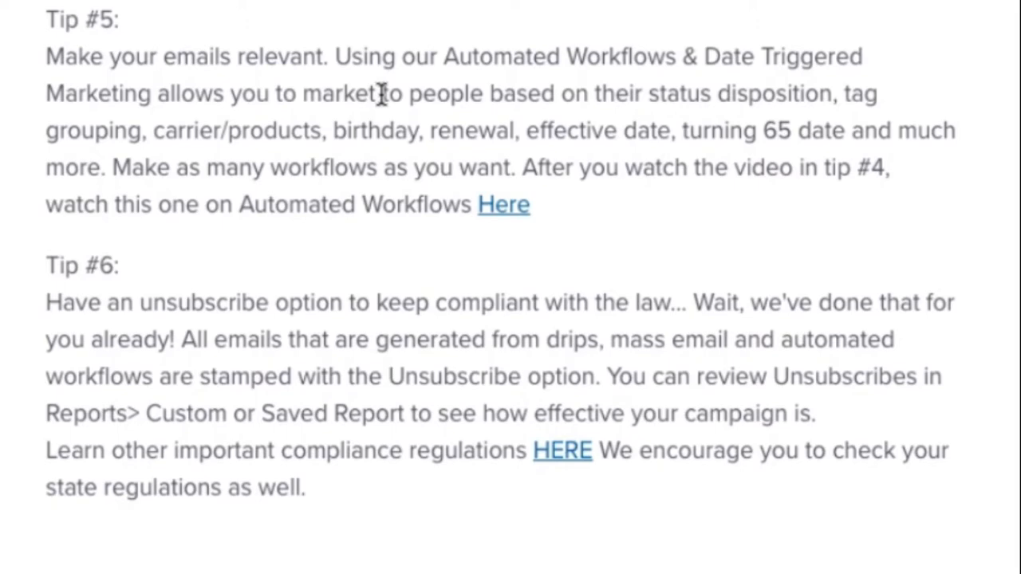
scroll("up", 3)
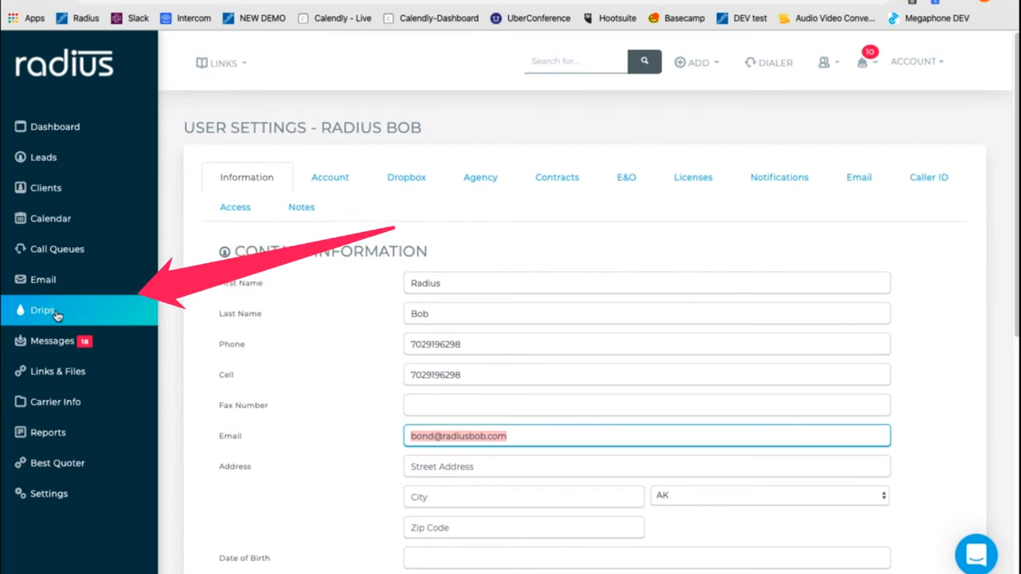
Open Drips and scroll down to the Email Templates table.
left_click(42, 310)
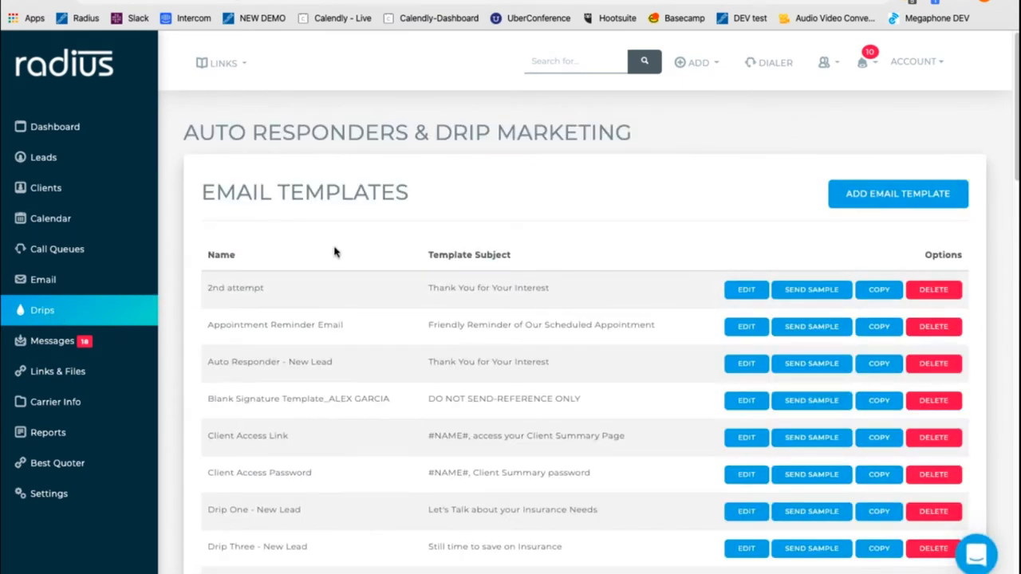
scroll("down", 3)
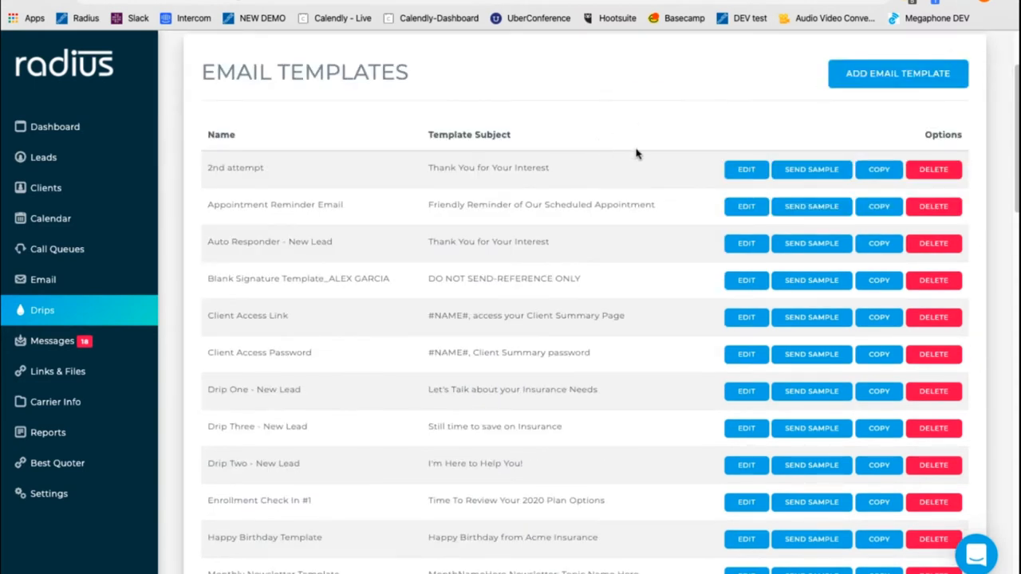
mouse_move(746, 169)
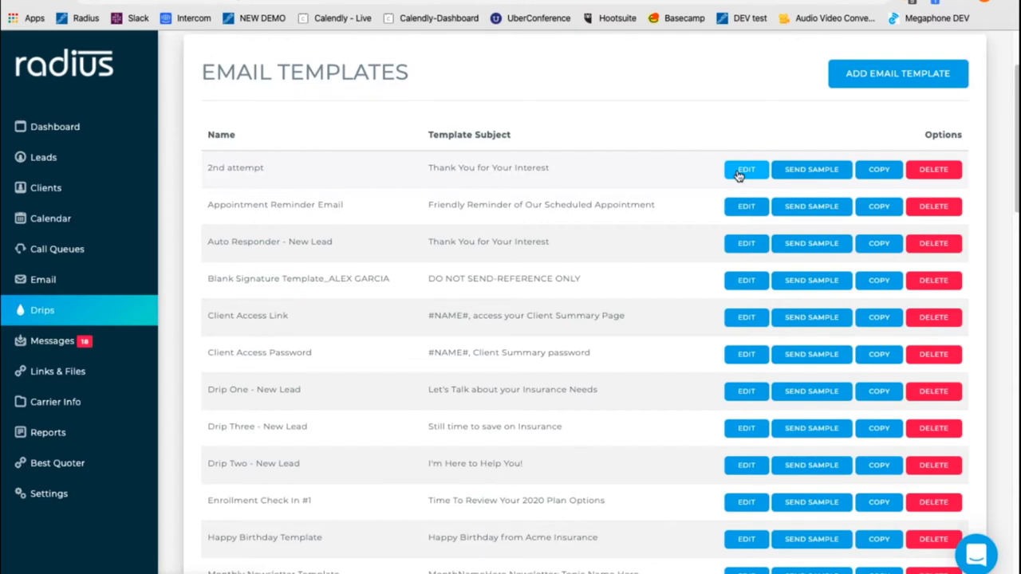
mouse_move(745, 169)
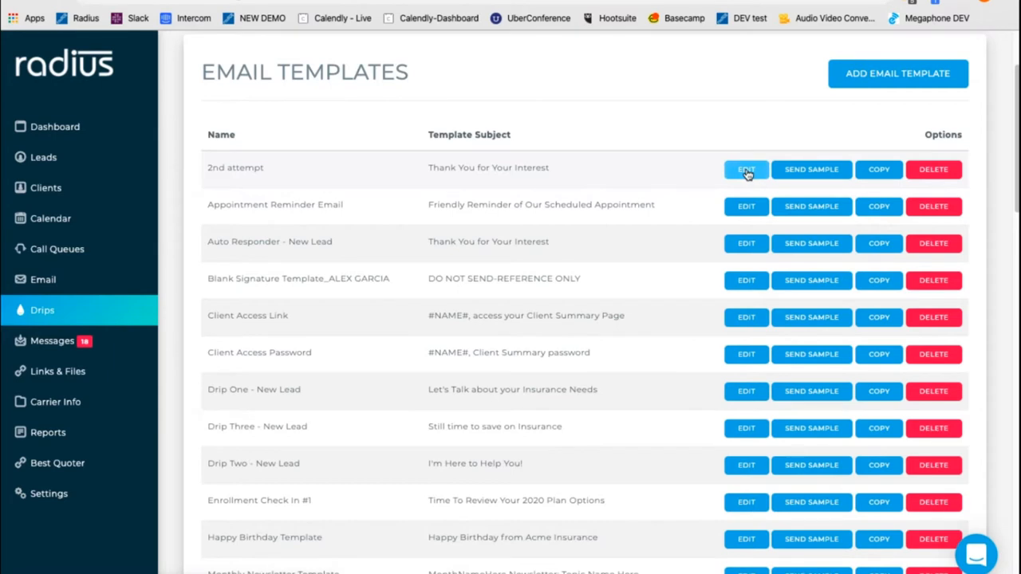
Review the 2nd attempt template's body, attachments and Add Snippets merge-field list.
left_click(746, 169)
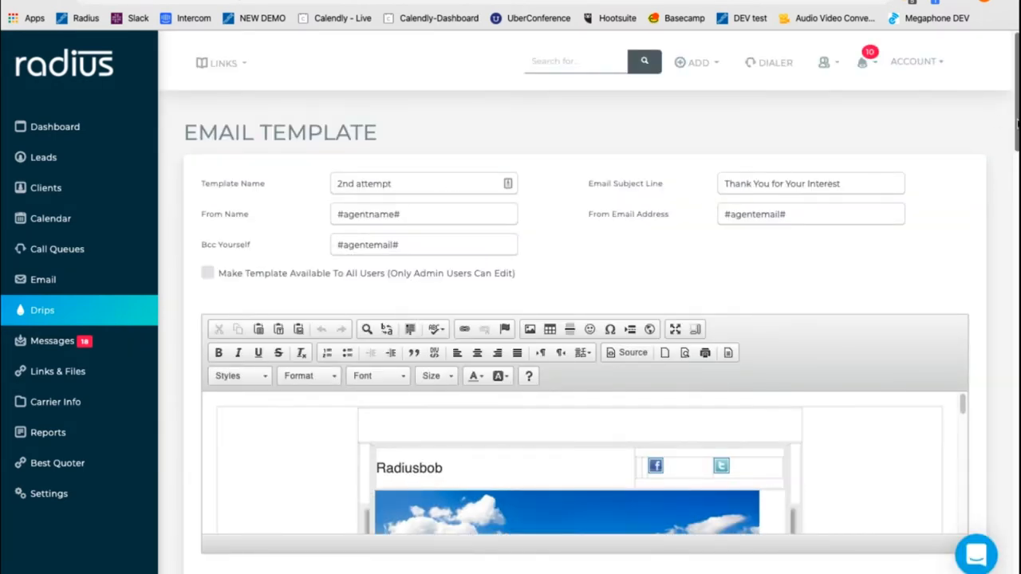
scroll("down", 3)
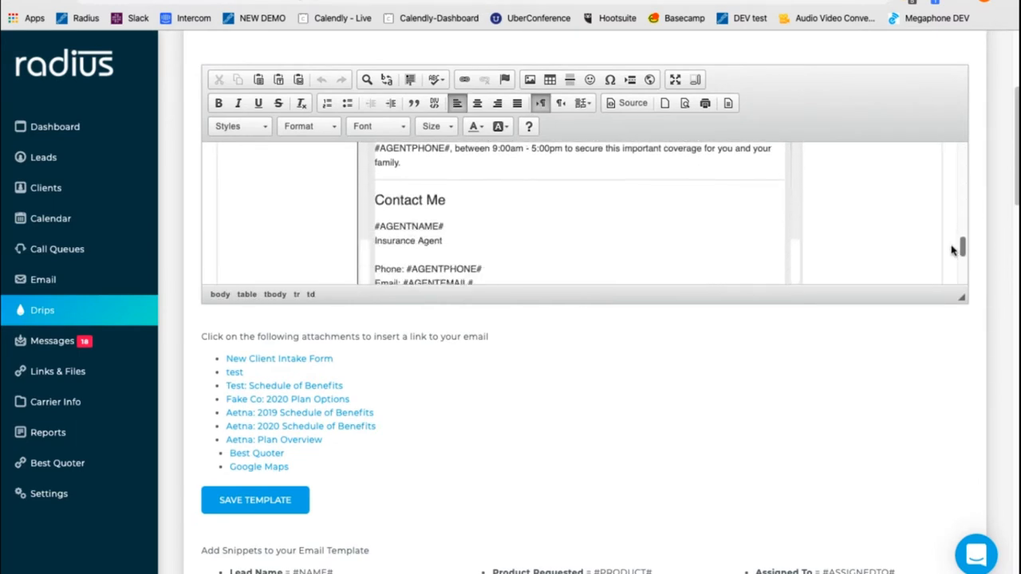
scroll("up", 3)
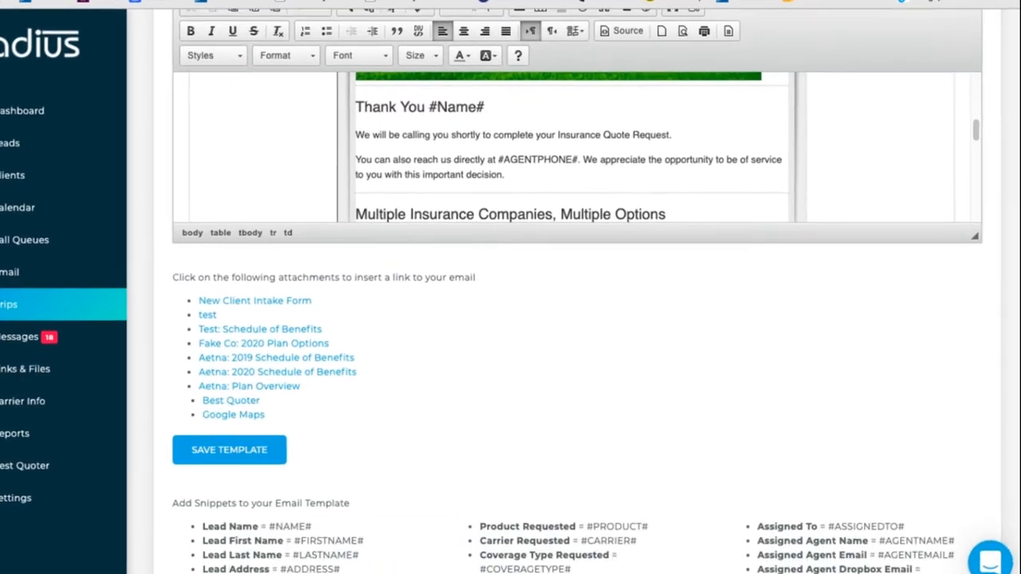
scroll("down", 3)
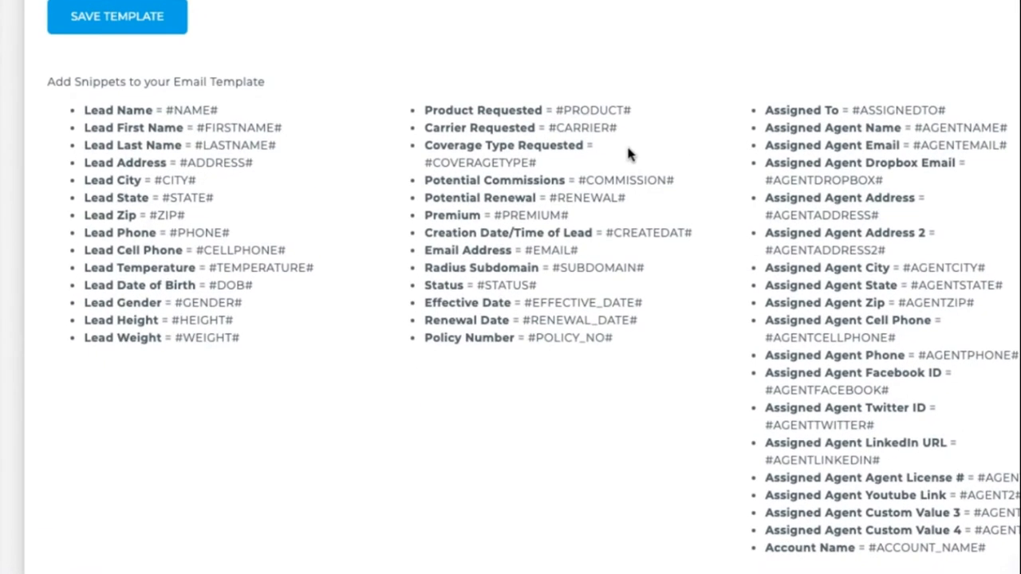
mouse_move(219, 156)
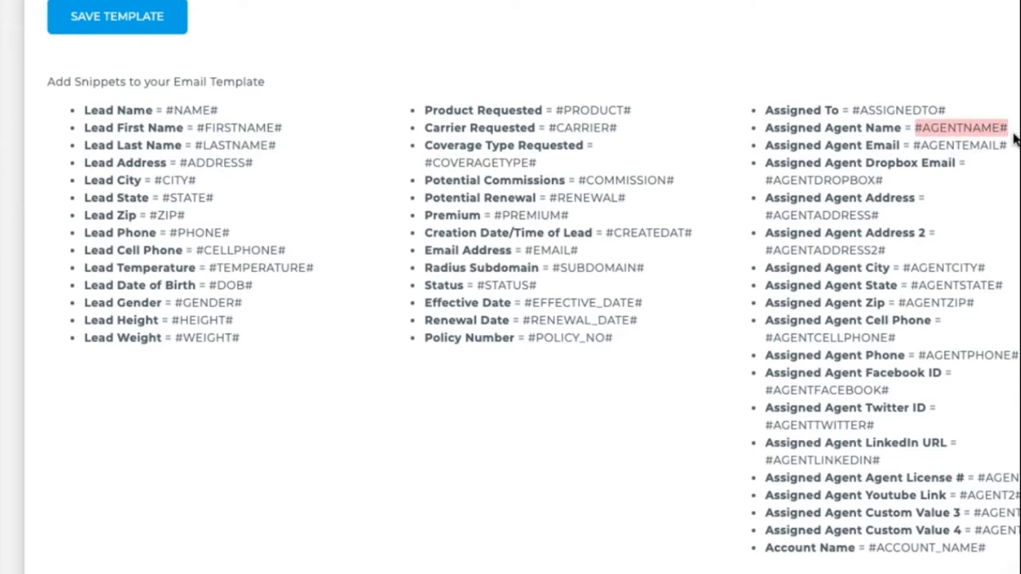
mouse_move(1000, 155)
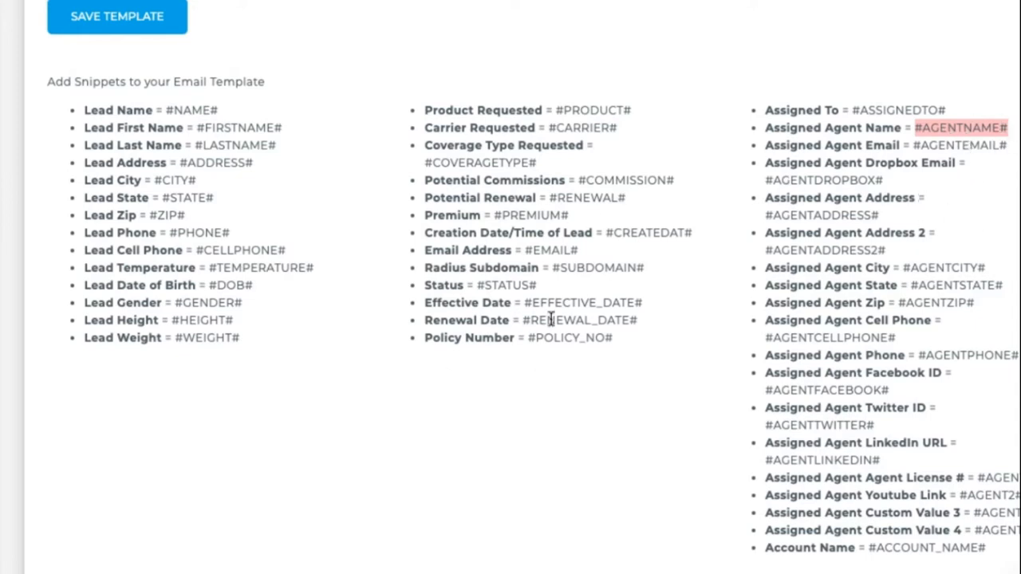
scroll("down", 3)
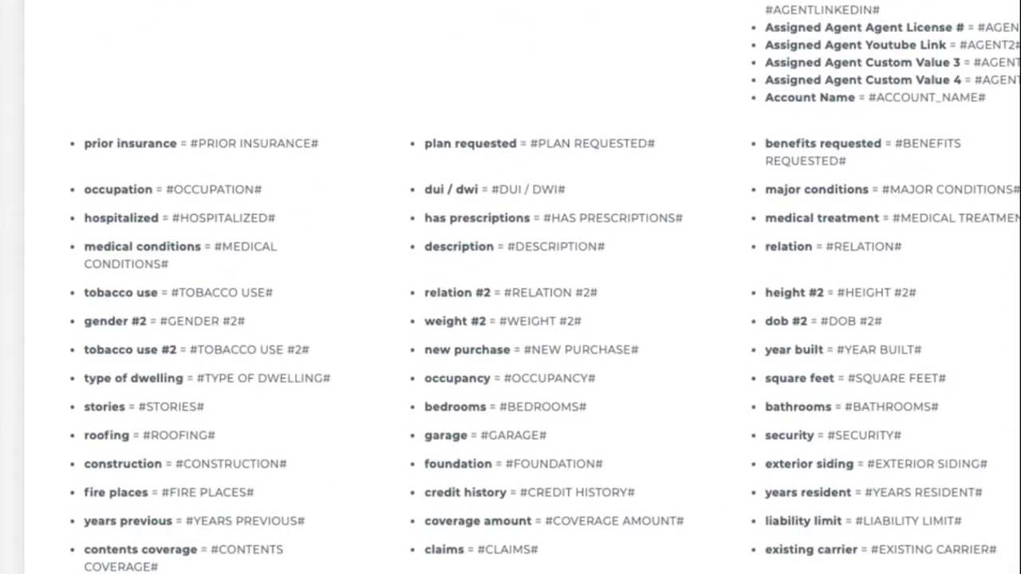
scroll("up", 3)
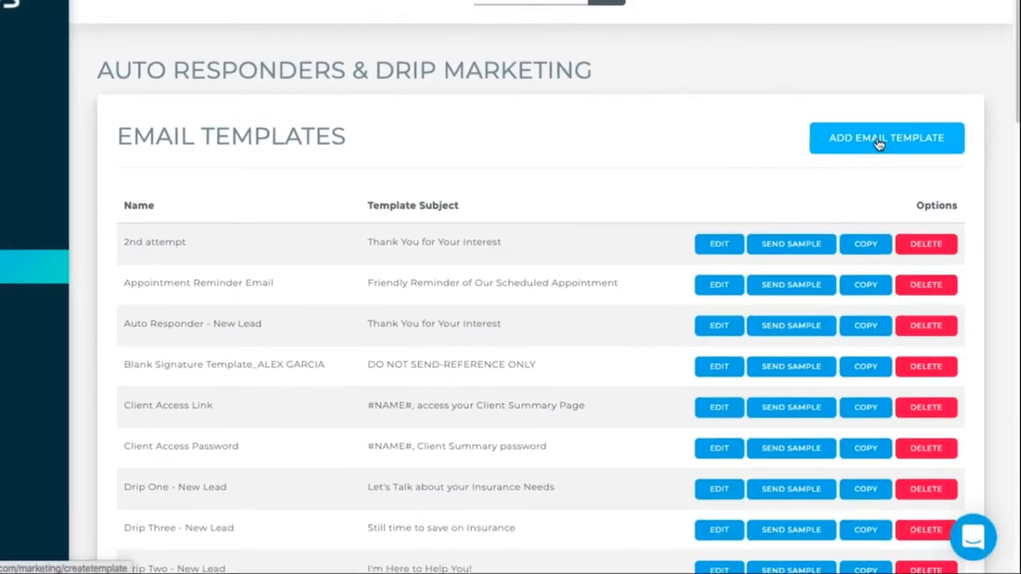
Create a new 'Food Bank' template with subject 'Local Food Bank Resources & Donations'.
left_click(886, 137)
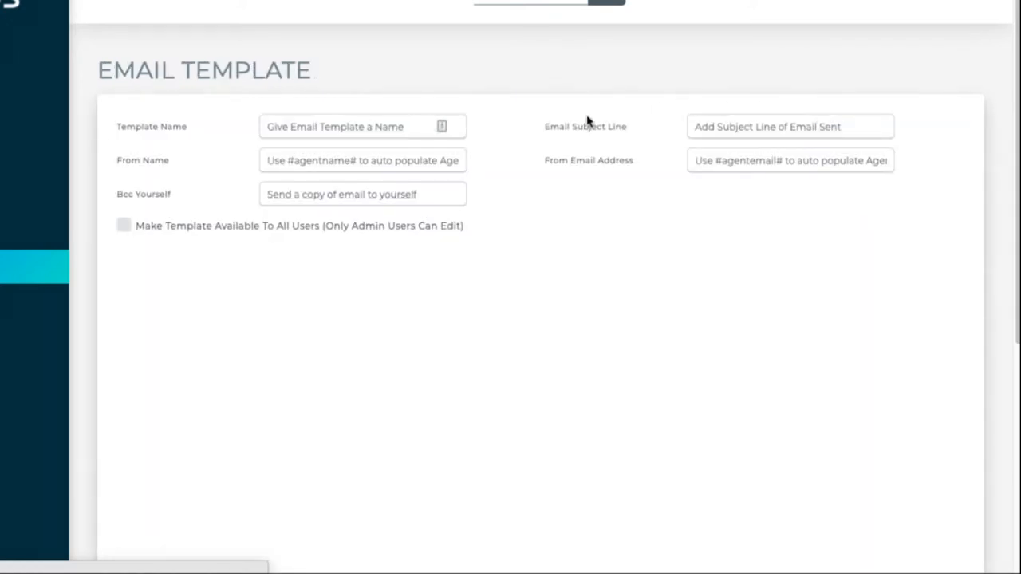
left_click(355, 126)
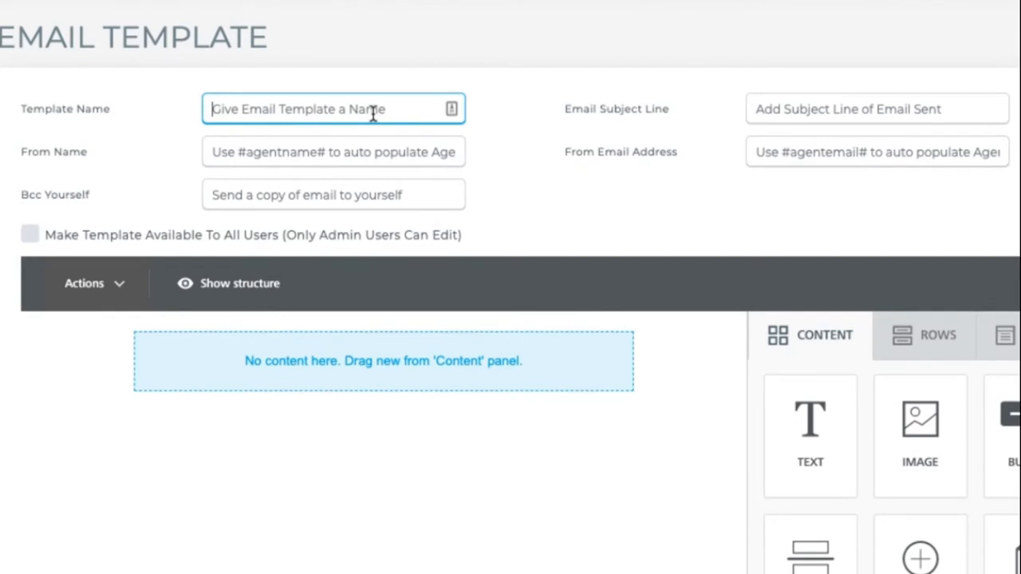
type("Food Ban")
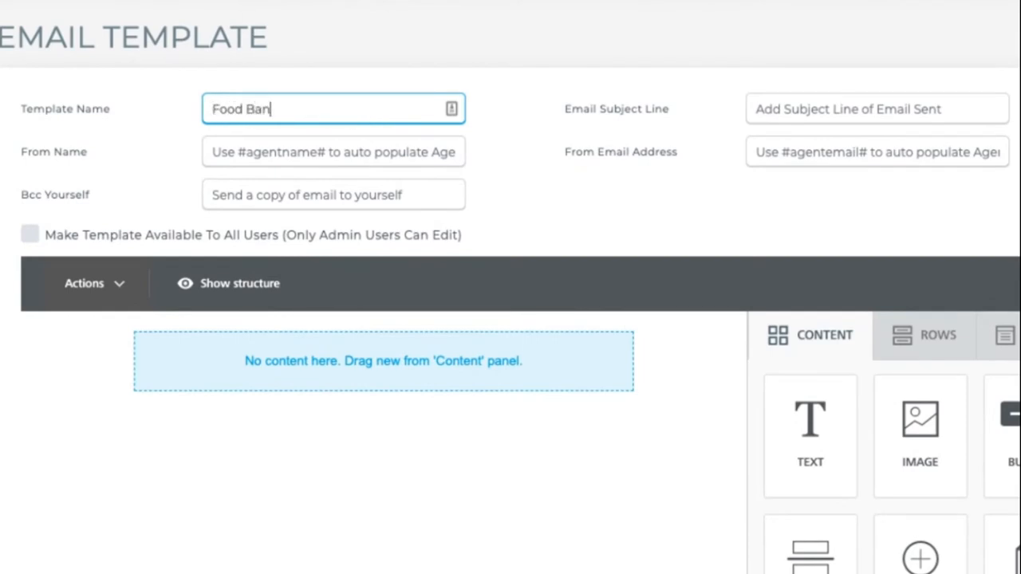
type("k California")
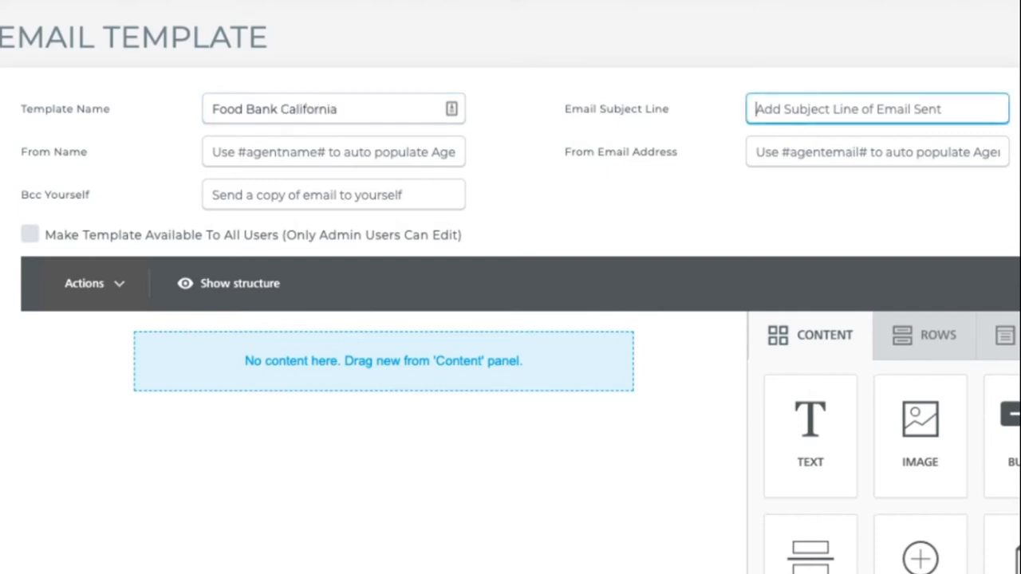
type("Y")
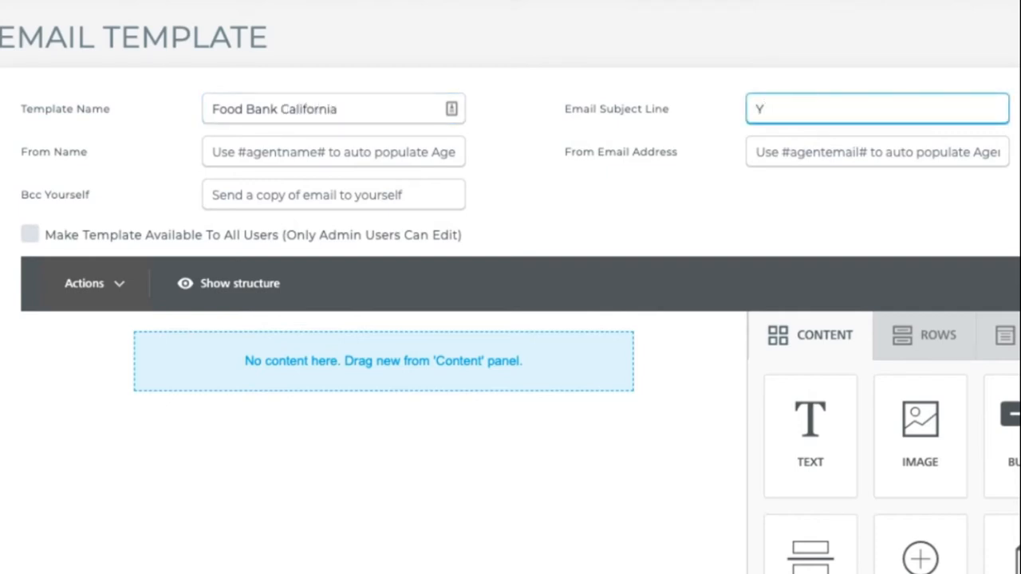
type("Resd")
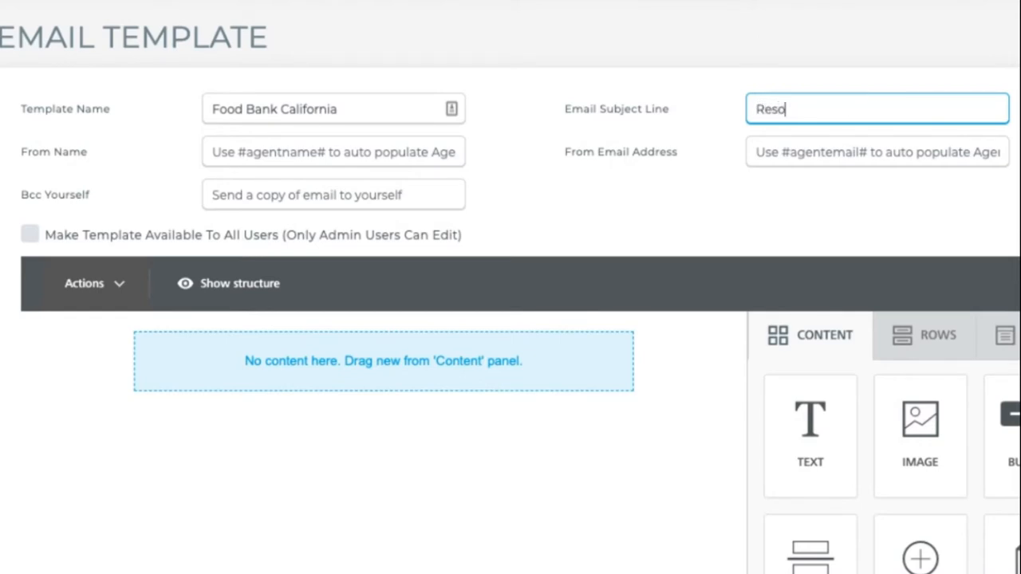
type("urces")
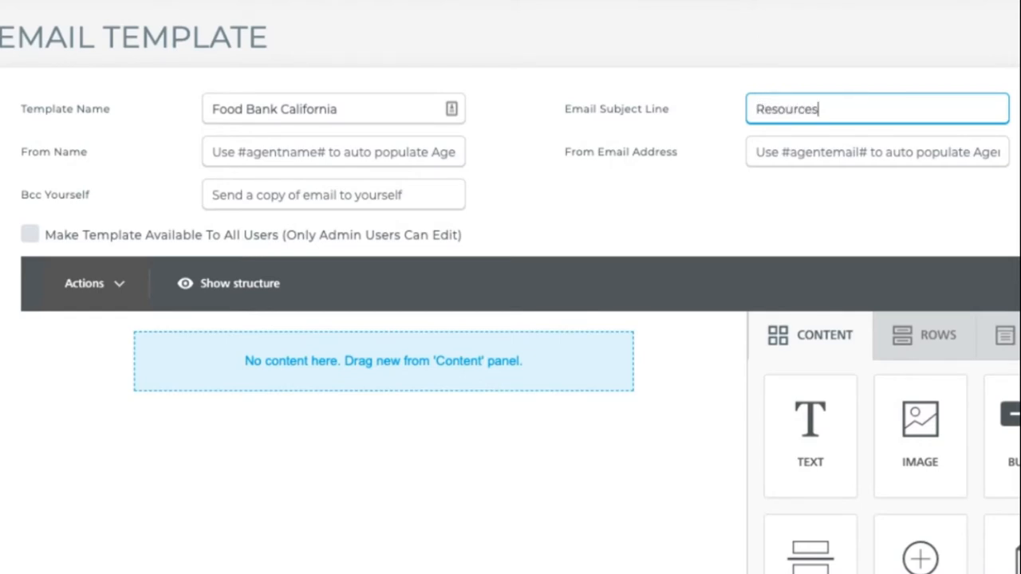
type("Local")
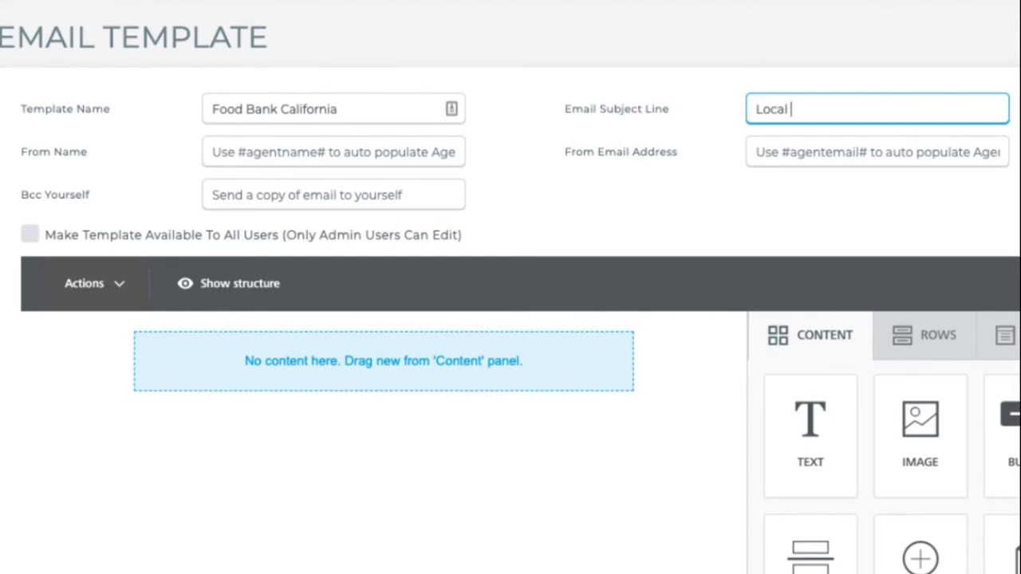
type("Food Bank")
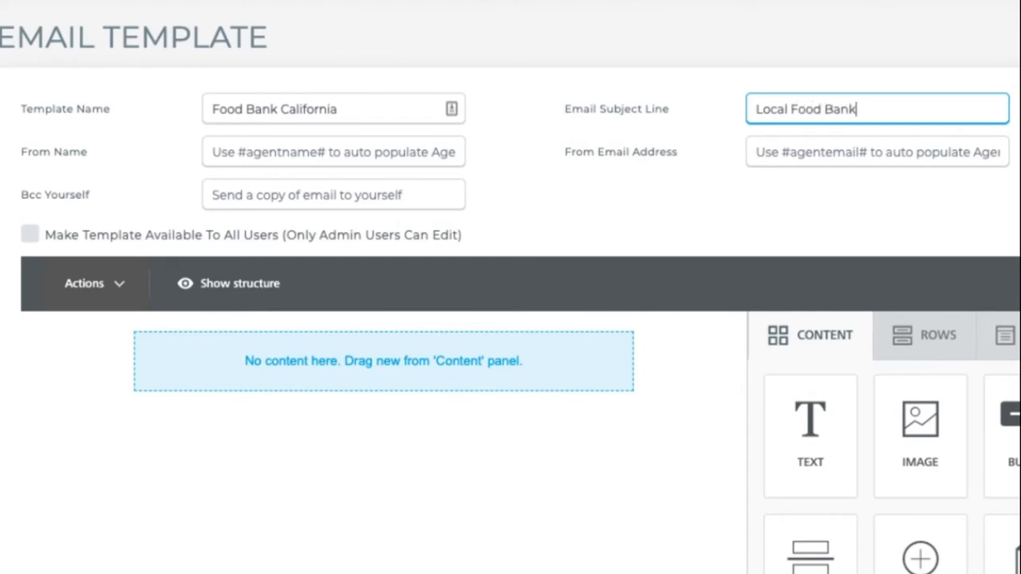
type("Resources")
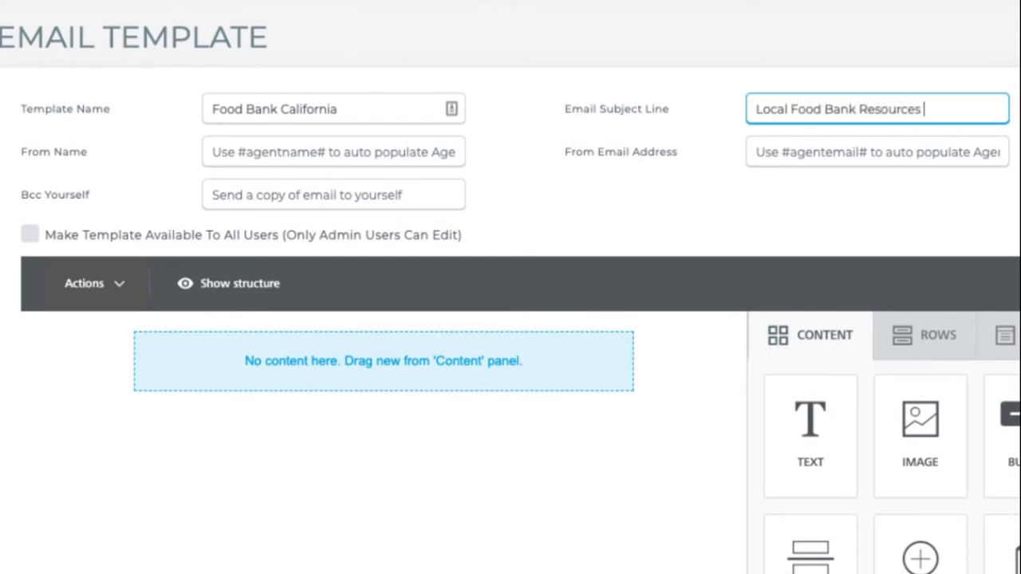
type("& Donations")
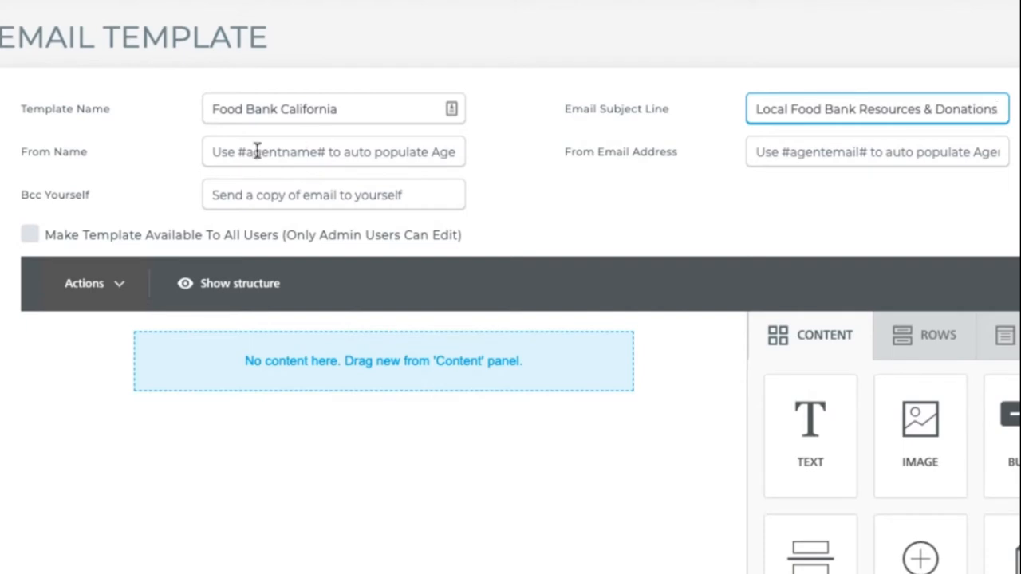
Set From Name to #agentname# and From Email Address to #agentemail#.
left_click(332, 151)
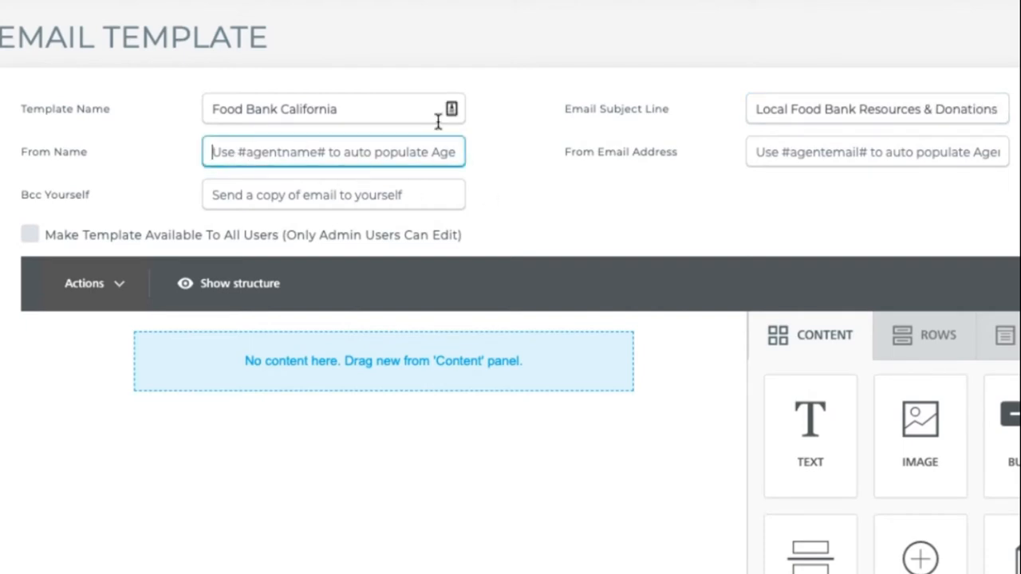
mouse_move(350, 146)
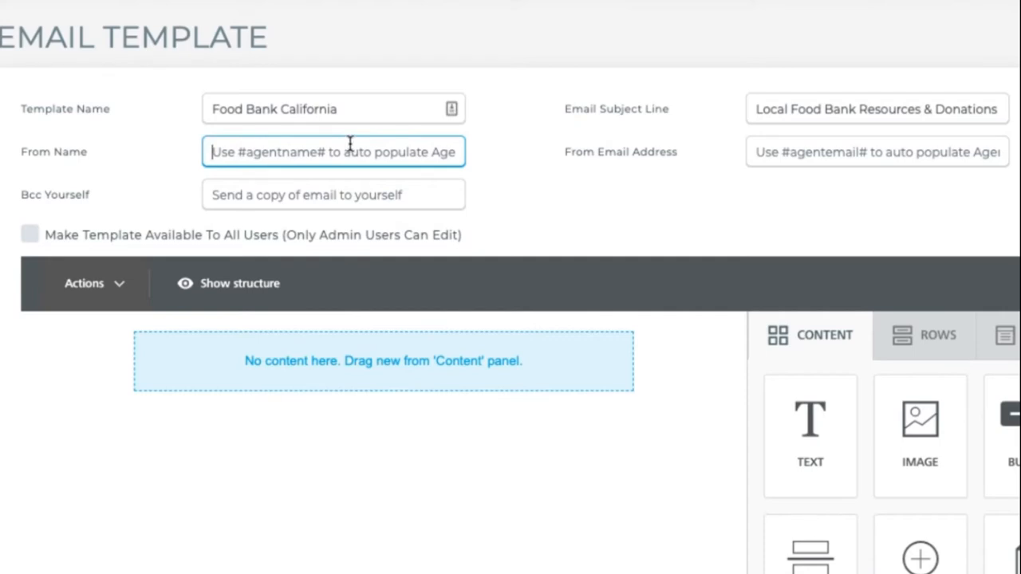
type("#agentn")
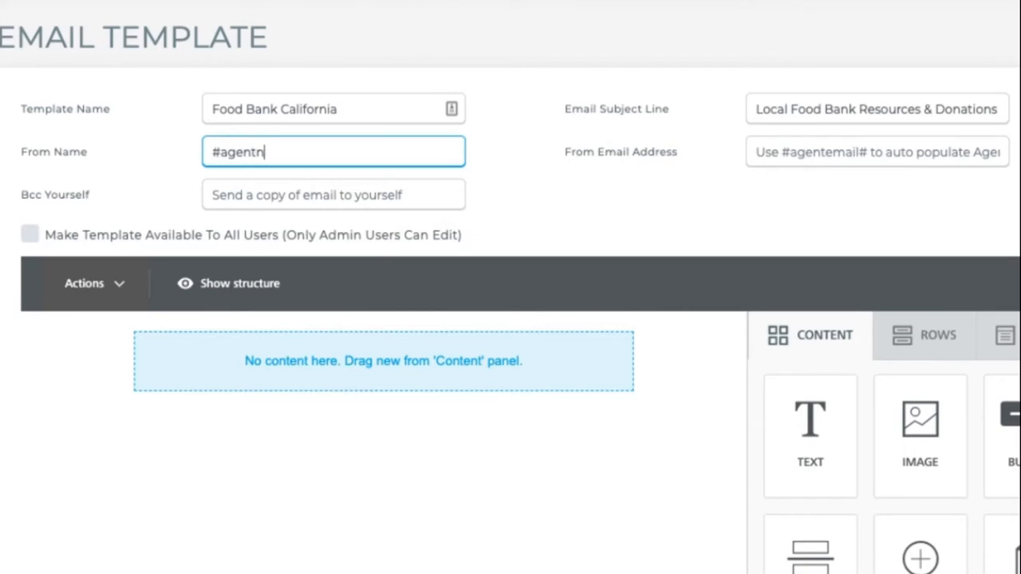
left_click(876, 151)
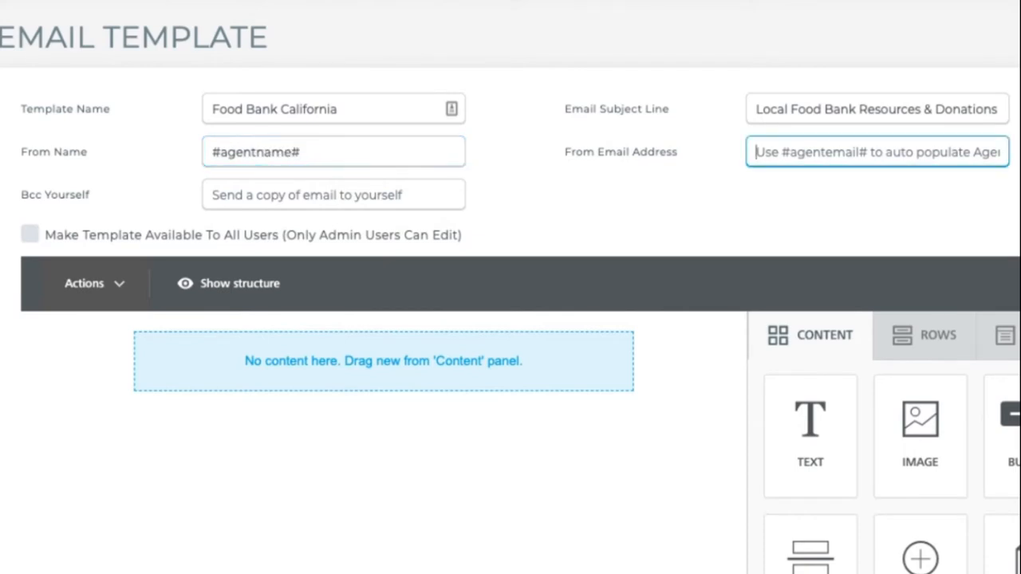
type("#agente")
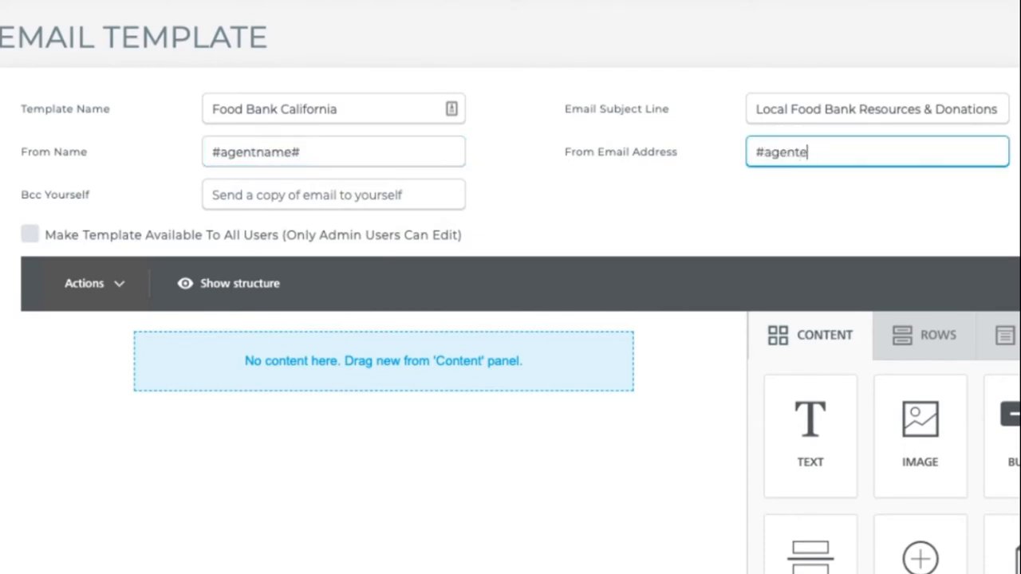
type("mail#")
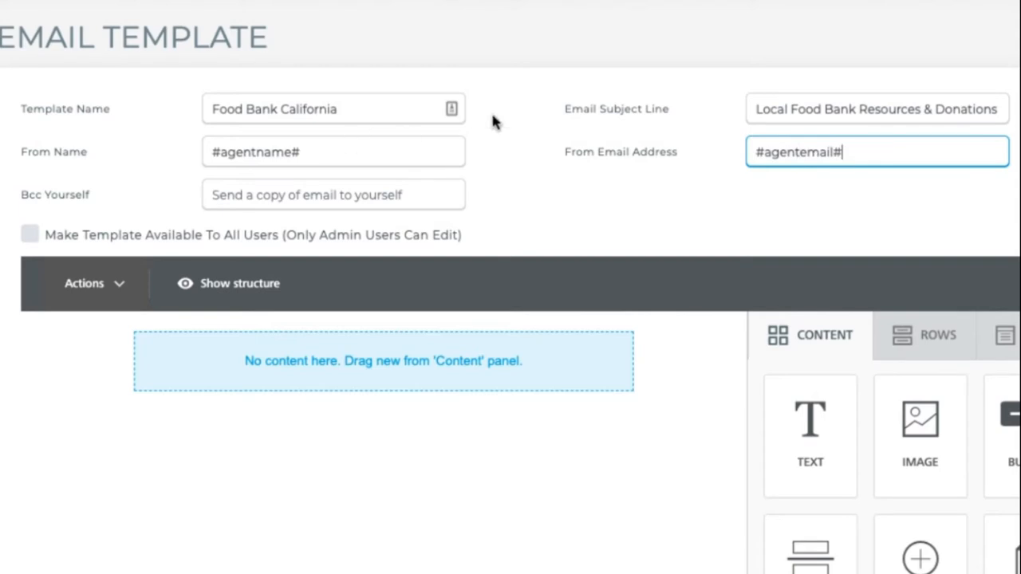
mouse_move(788, 155)
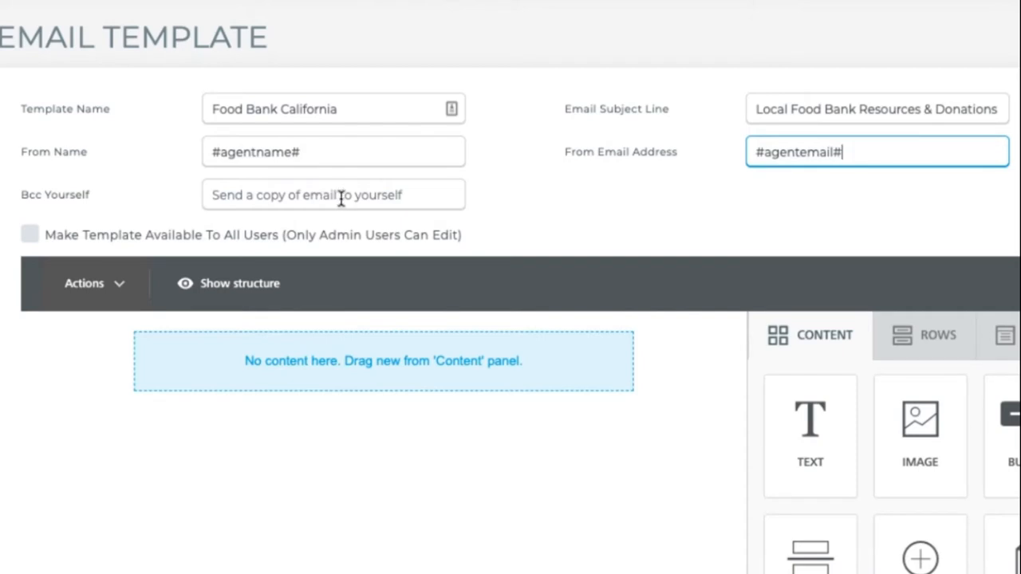
mouse_move(357, 197)
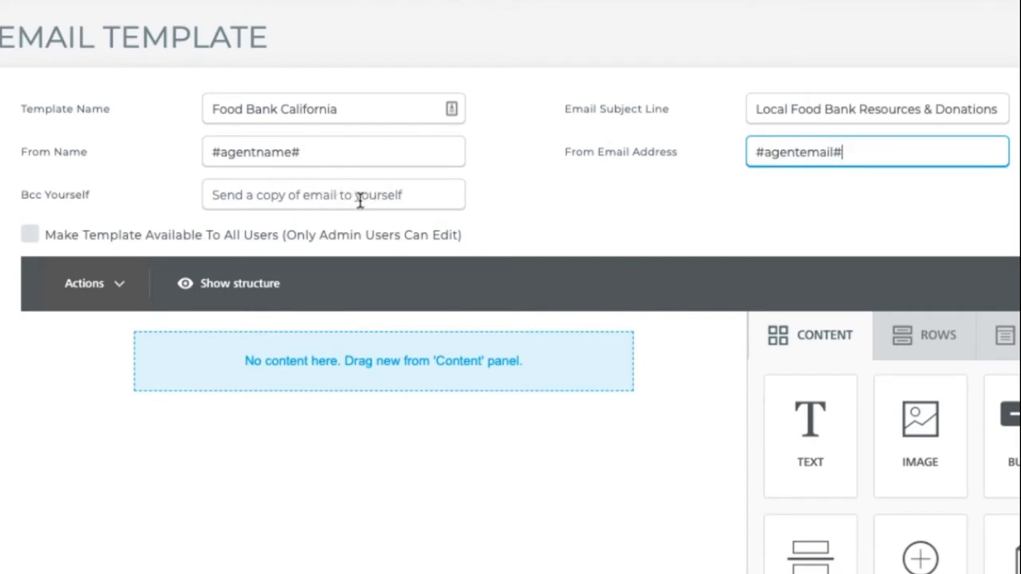
left_click(333, 195)
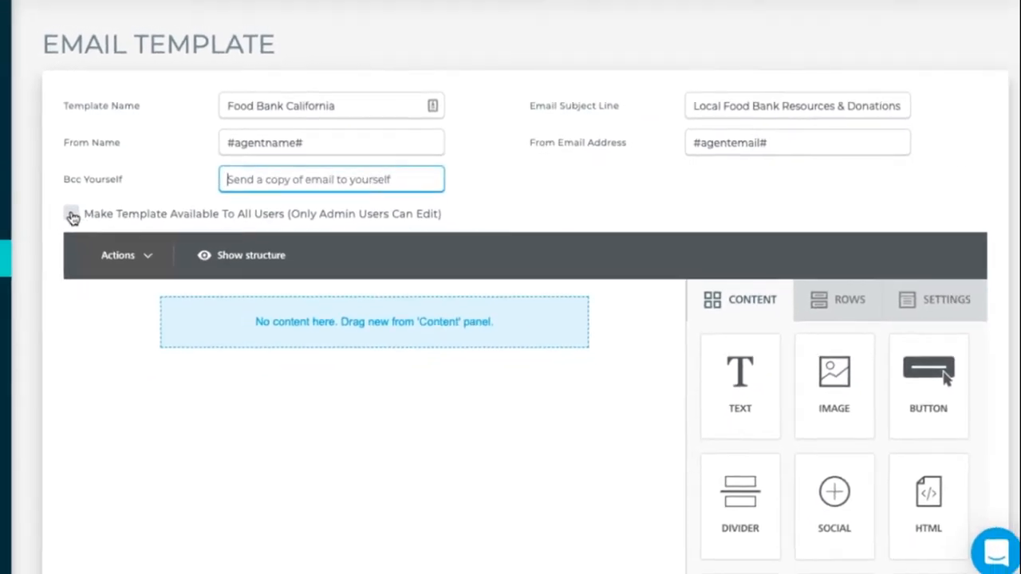
Share the Food Bank California template with all users and scroll to the editor.
left_click(72, 214)
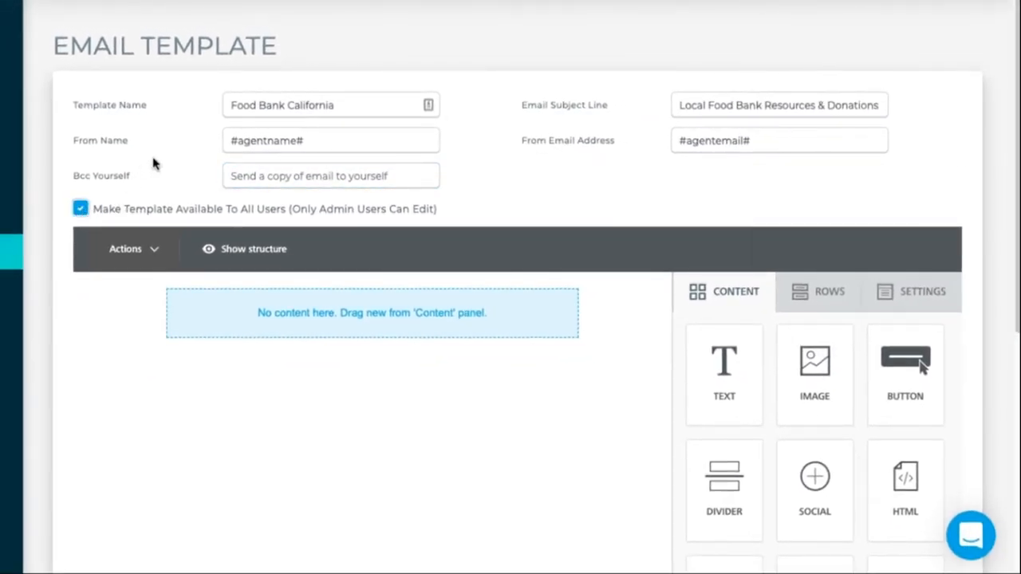
mouse_move(311, 254)
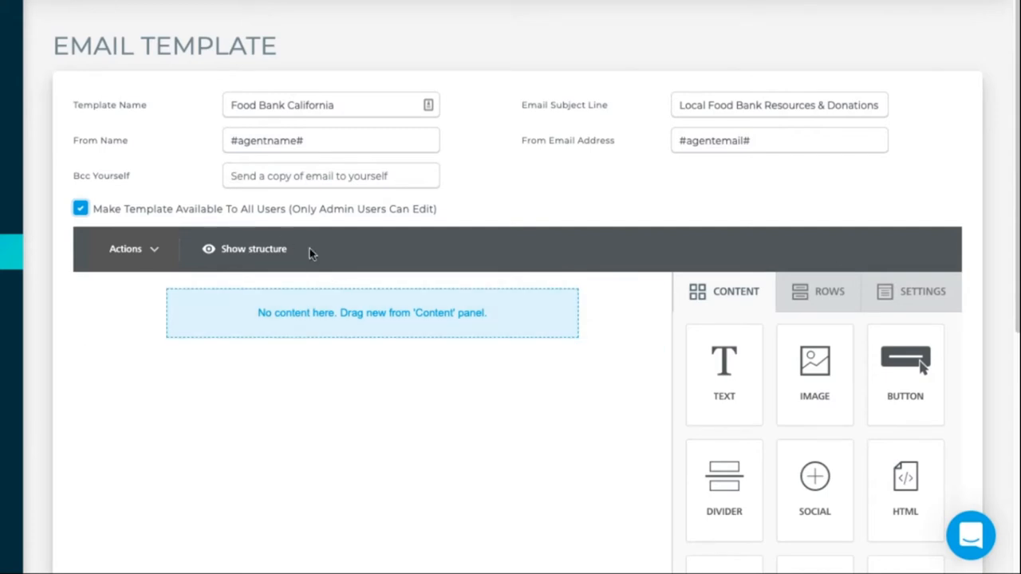
mouse_move(315, 230)
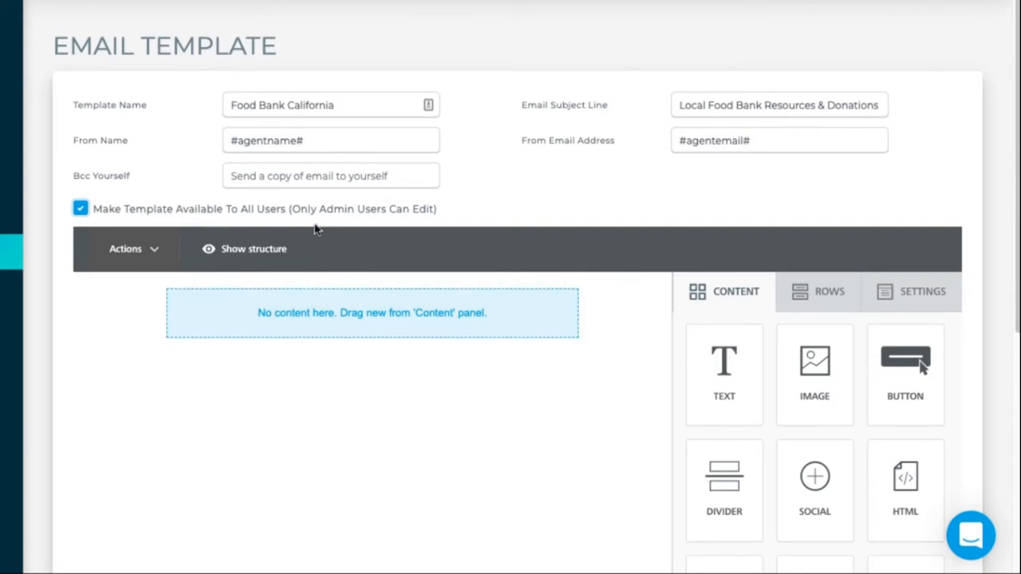
mouse_move(1005, 124)
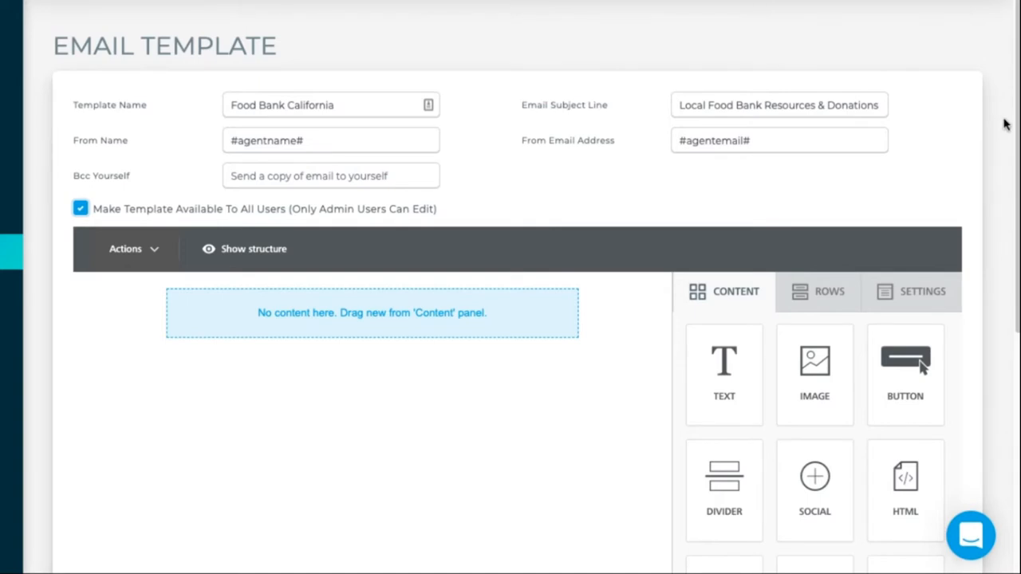
mouse_move(748, 306)
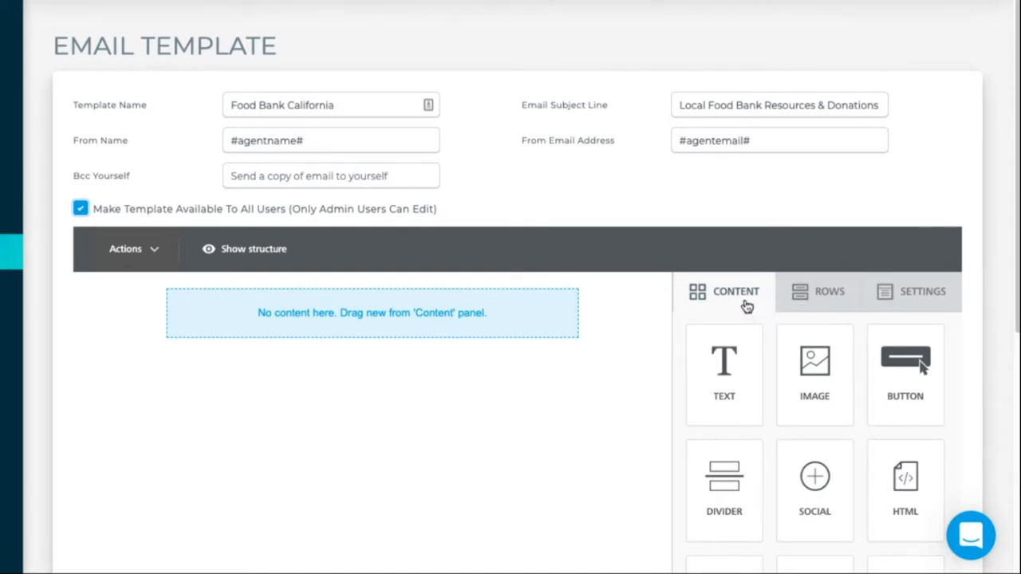
mouse_move(900, 301)
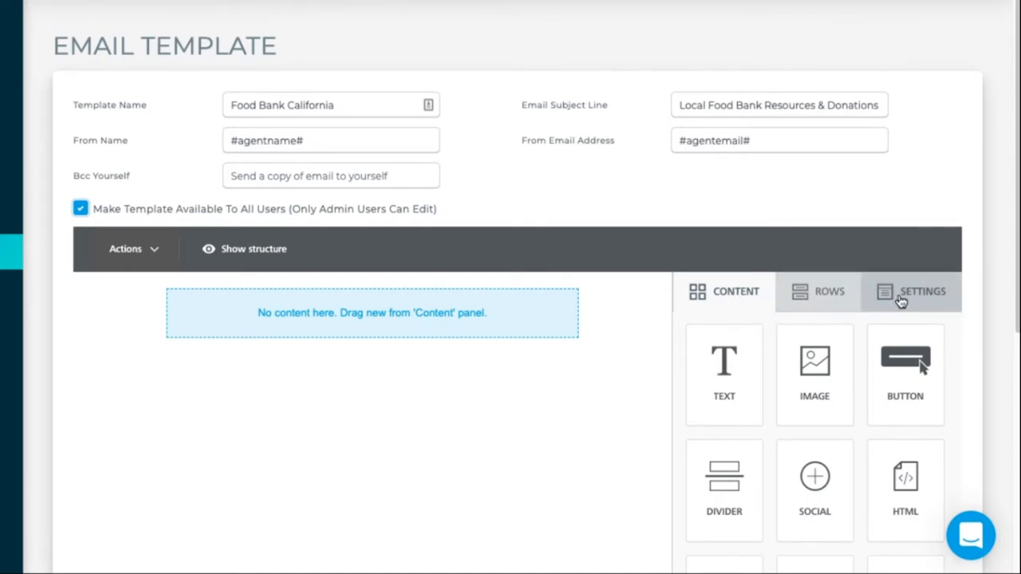
mouse_move(920, 296)
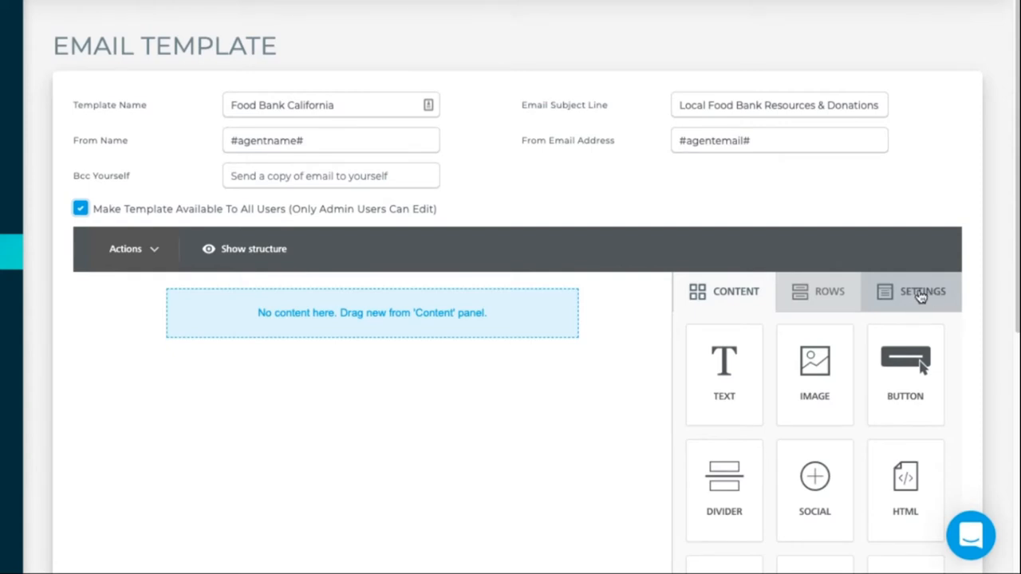
scroll("down", 3)
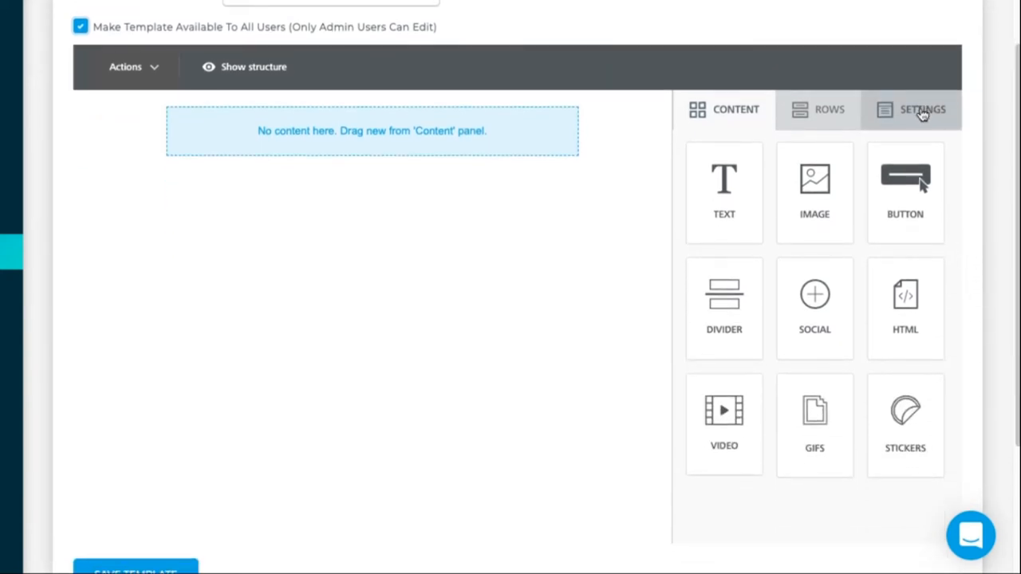
Set 660px content width, green #2a8c09 background, pale #eefee2 content background, and Arial font.
left_click(922, 109)
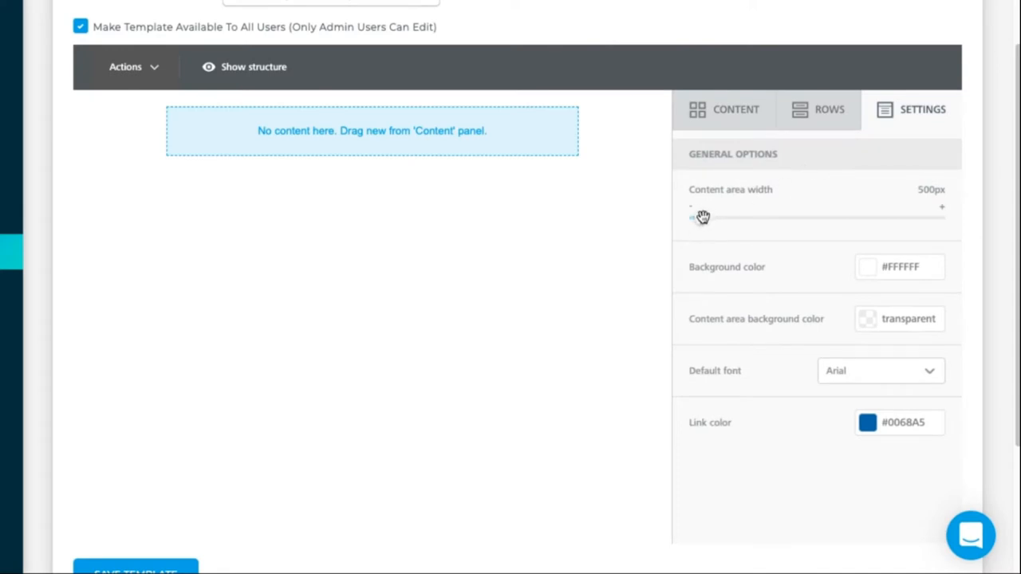
left_click_drag(700, 217, 796, 217)
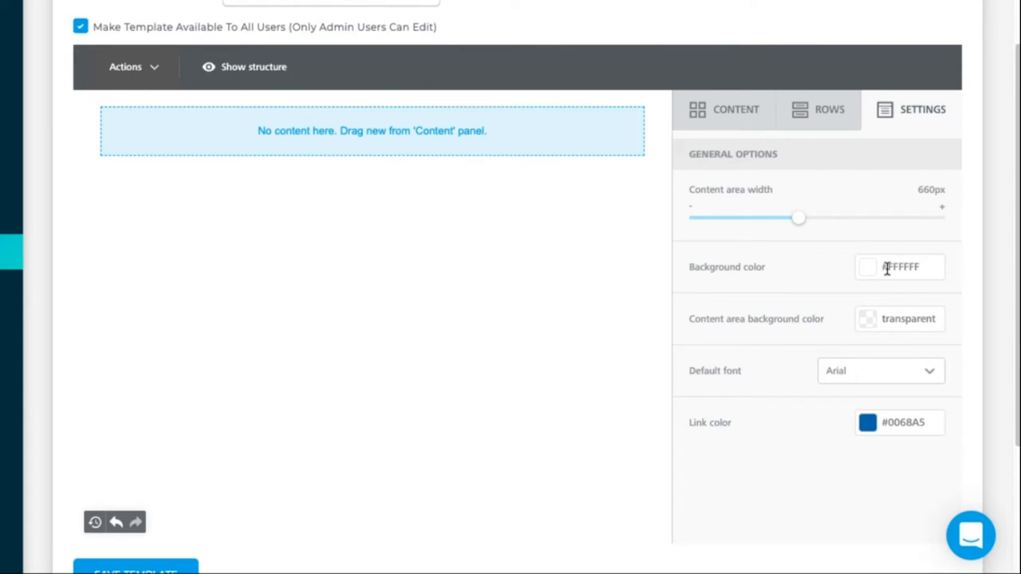
mouse_move(878, 271)
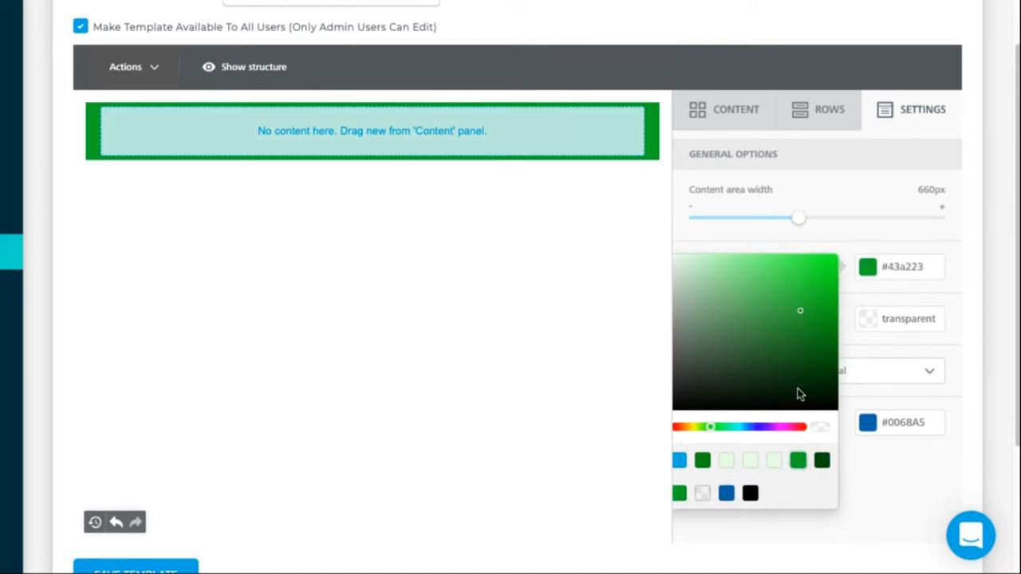
left_click(816, 341)
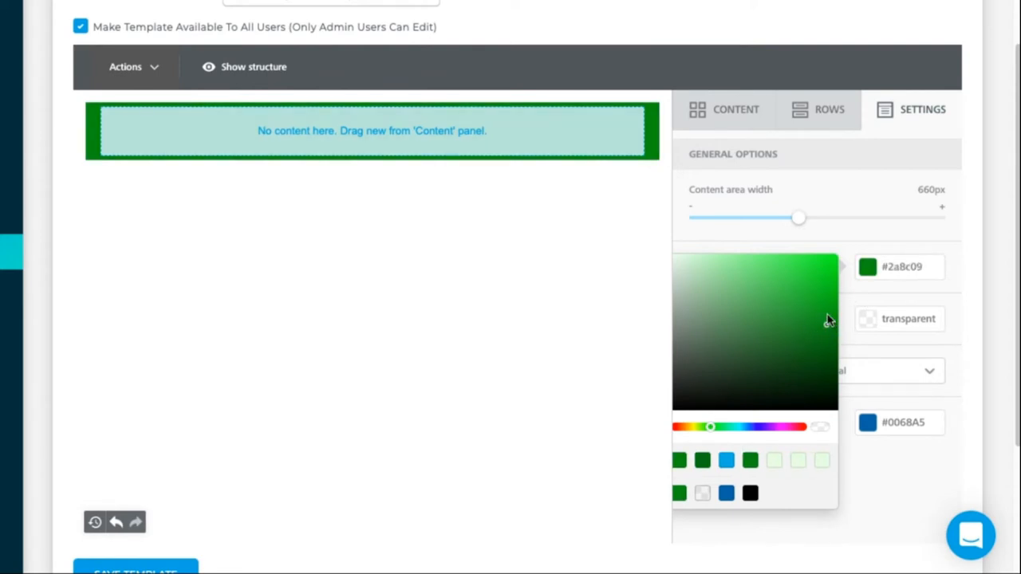
left_click(861, 243)
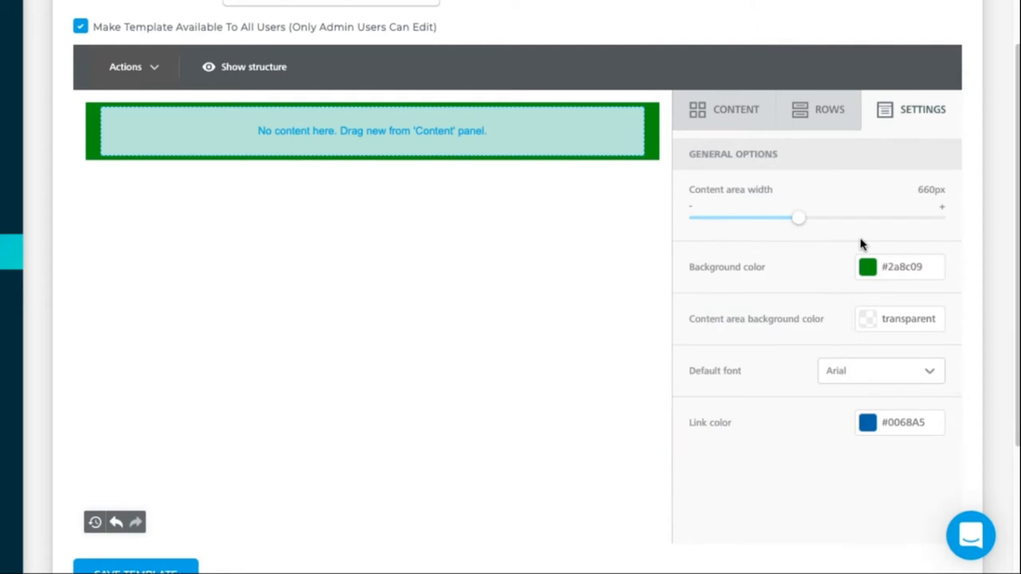
mouse_move(870, 325)
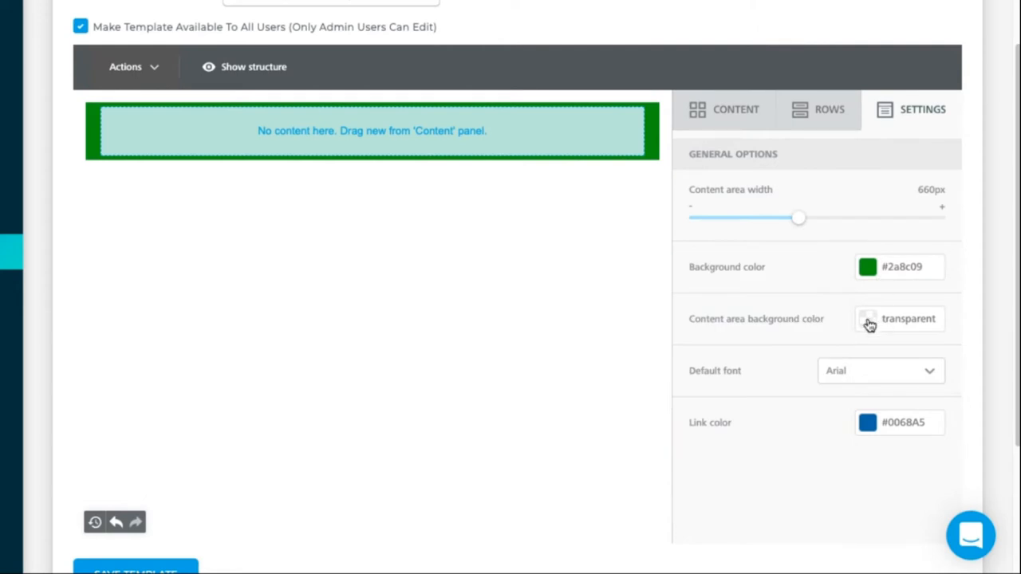
left_click(867, 318)
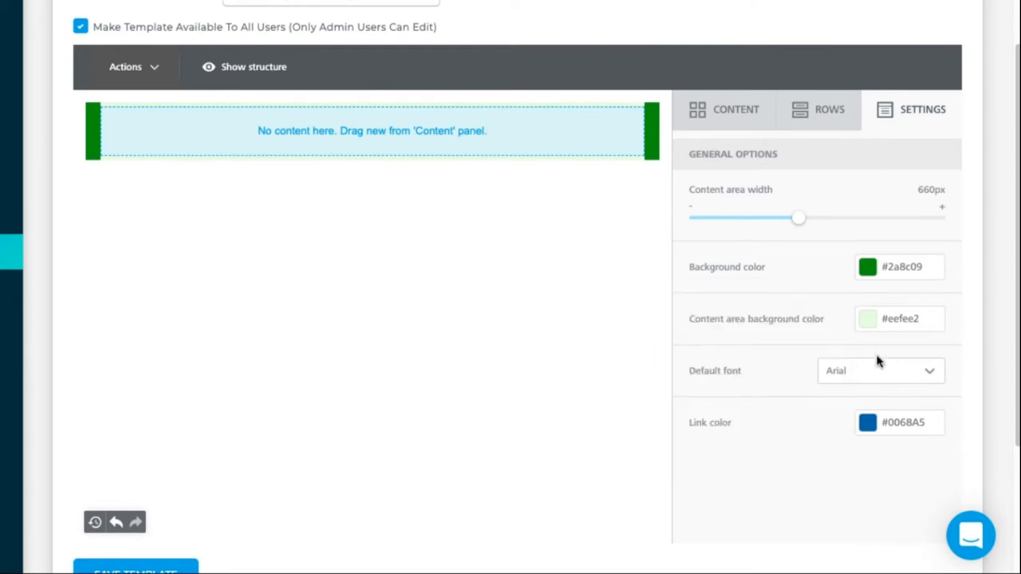
left_click(881, 370)
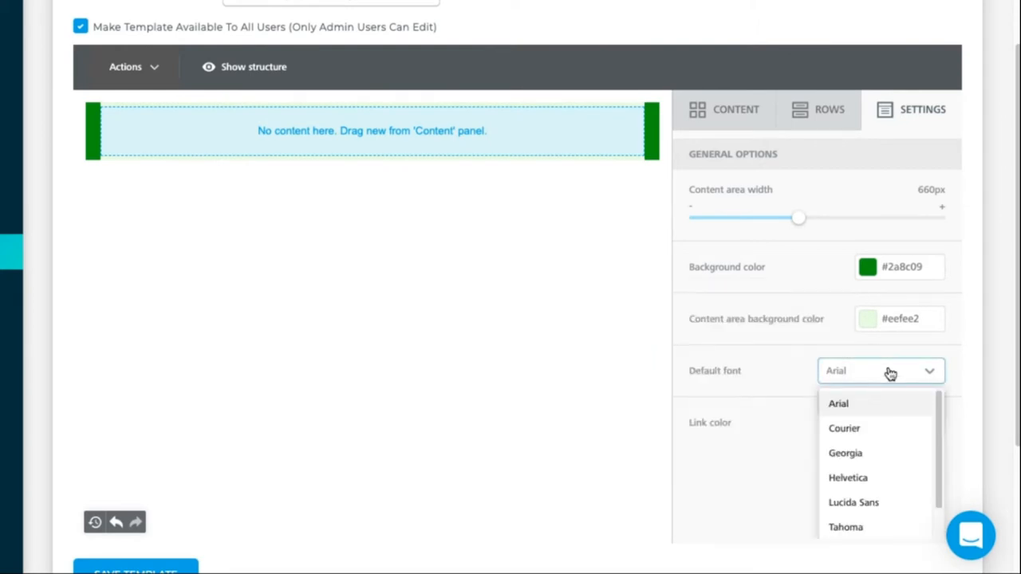
left_click(839, 403)
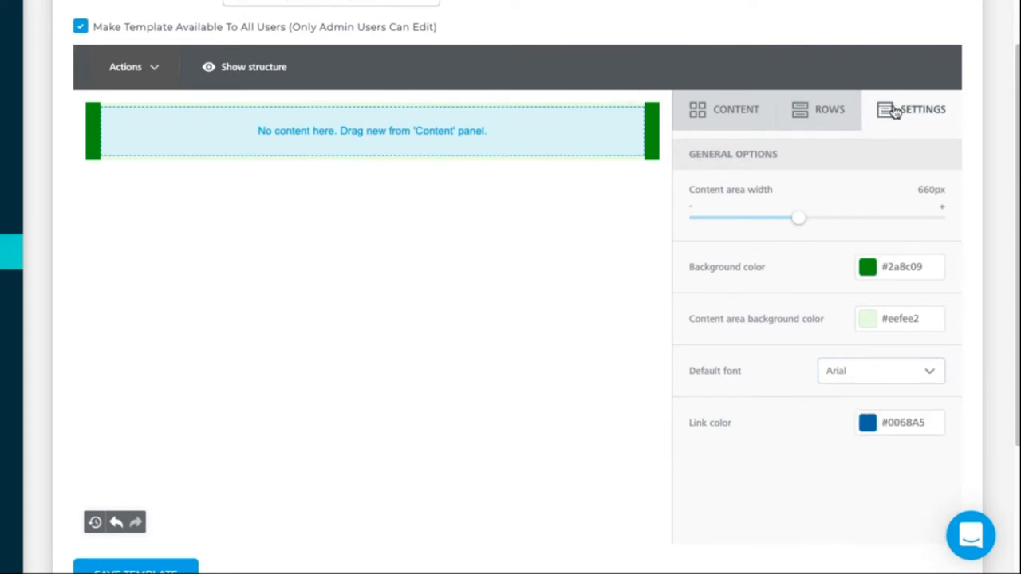
Browse the row layouts for the 1:3, three-column and full-width rows.
left_click(828, 109)
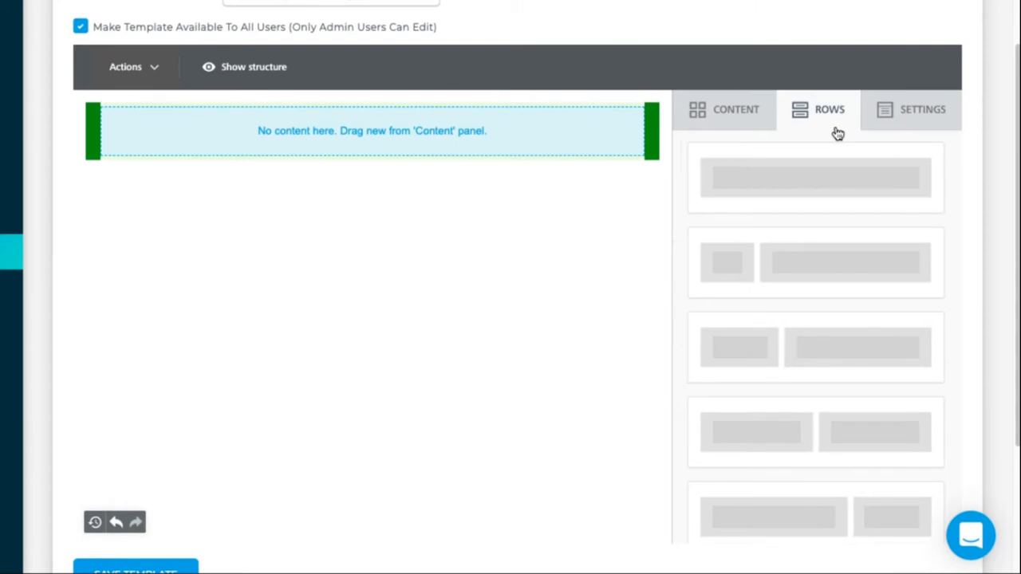
mouse_move(726, 268)
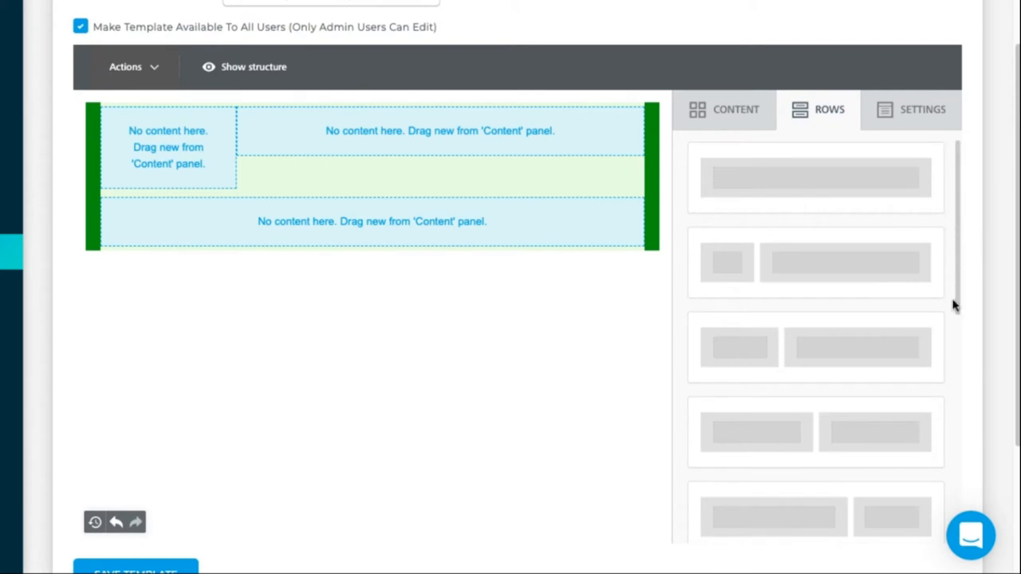
scroll("down", 3)
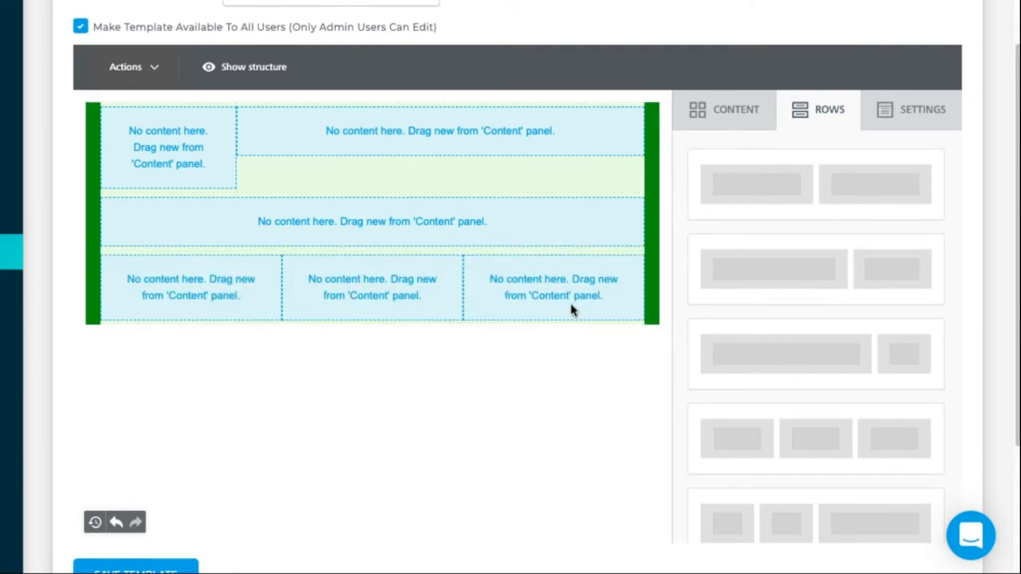
mouse_move(910, 239)
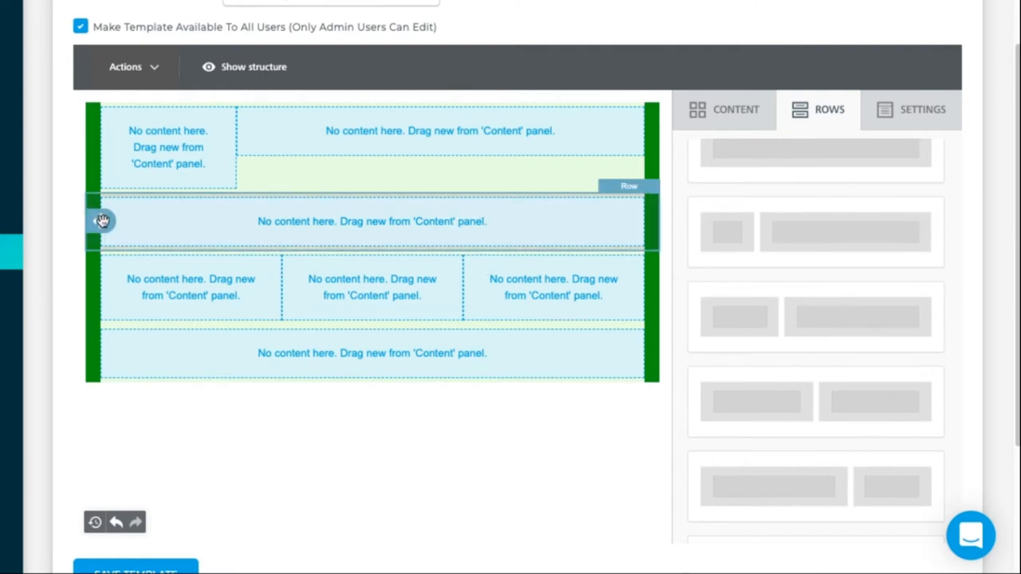
mouse_move(108, 225)
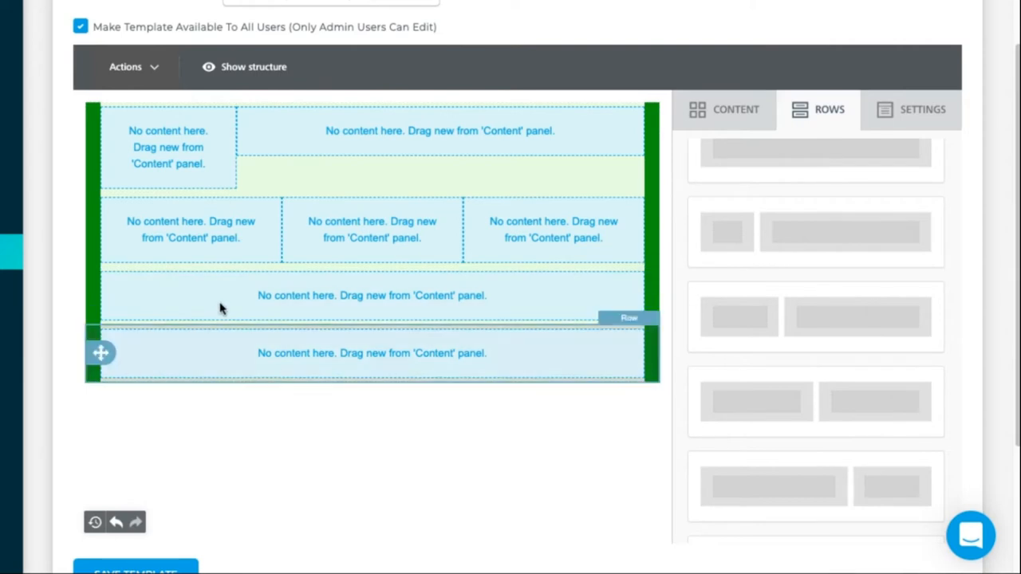
mouse_move(362, 229)
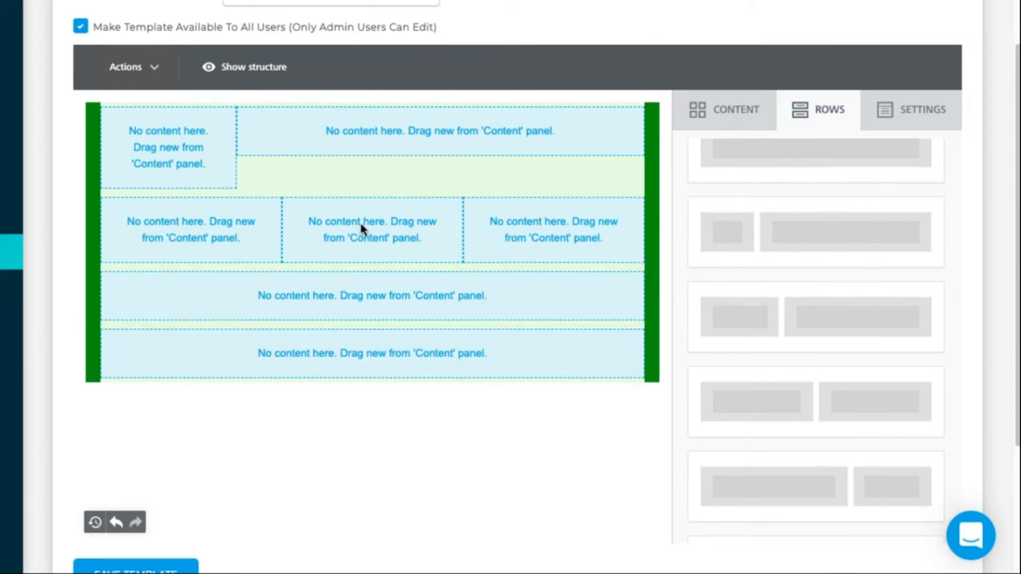
mouse_move(255, 238)
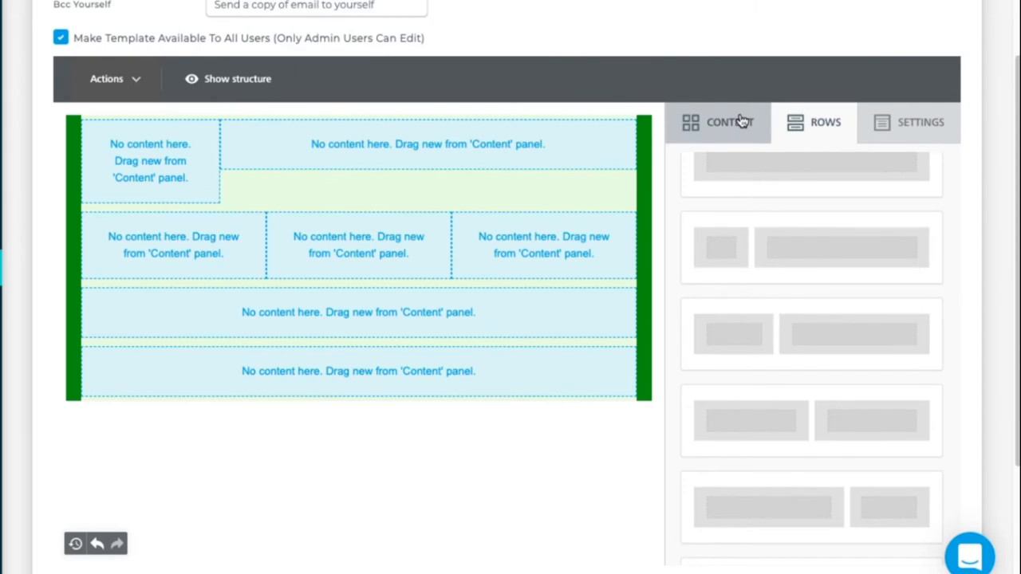
Drop an Image block into the narrow top-left cell and browse for the logo image.
left_click(717, 122)
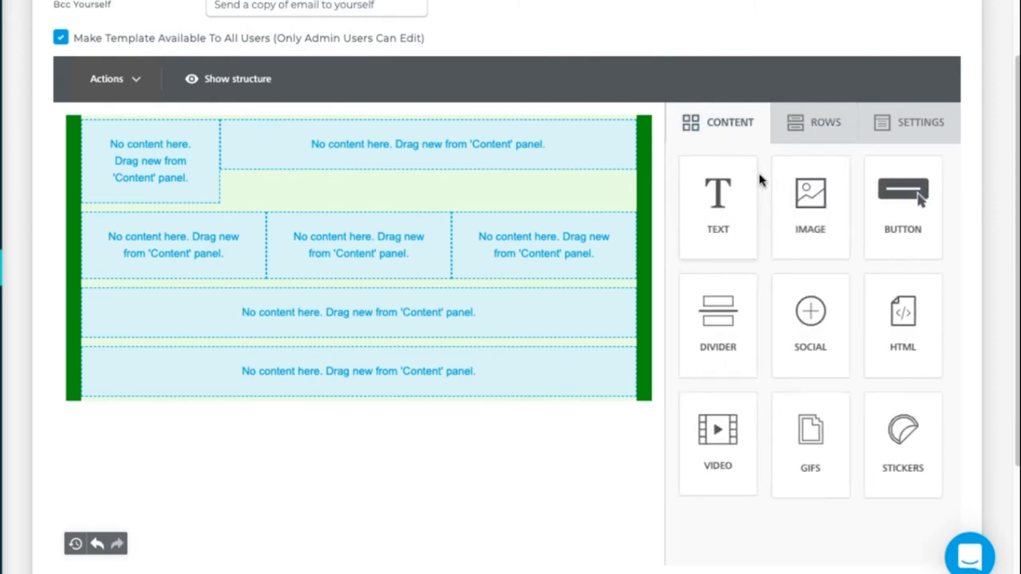
mouse_move(810, 205)
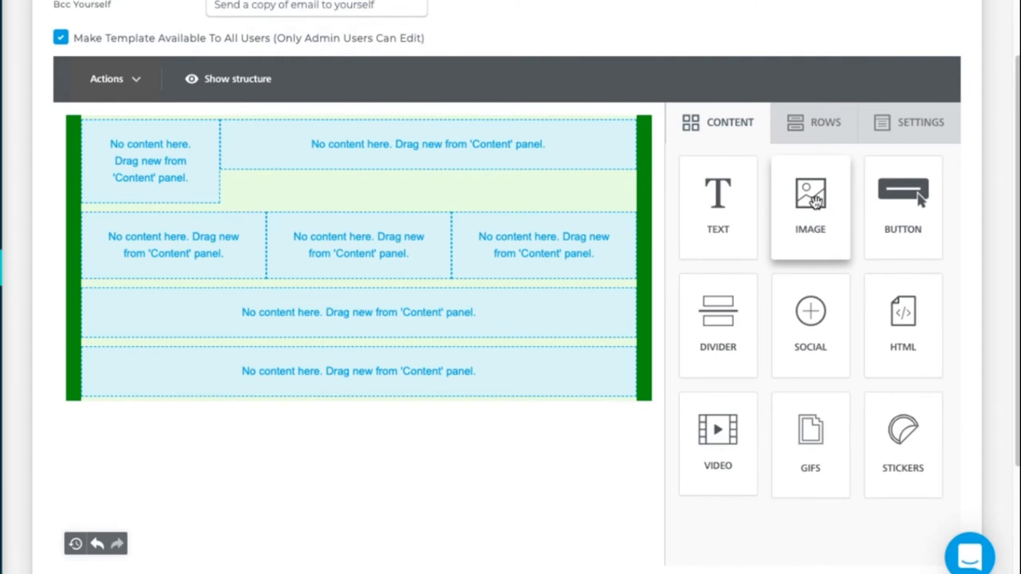
left_click_drag(811, 200, 376, 216)
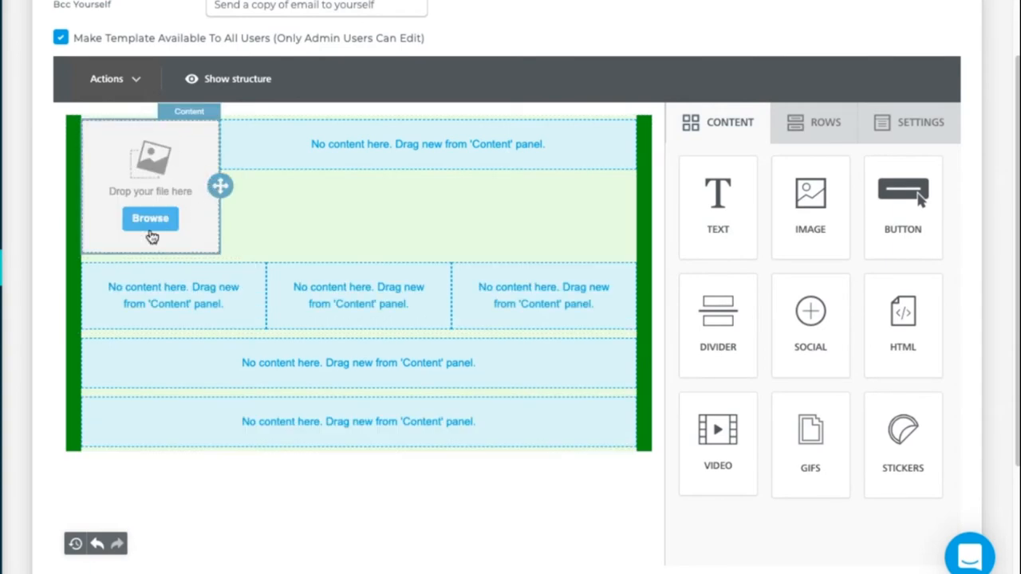
left_click(150, 217)
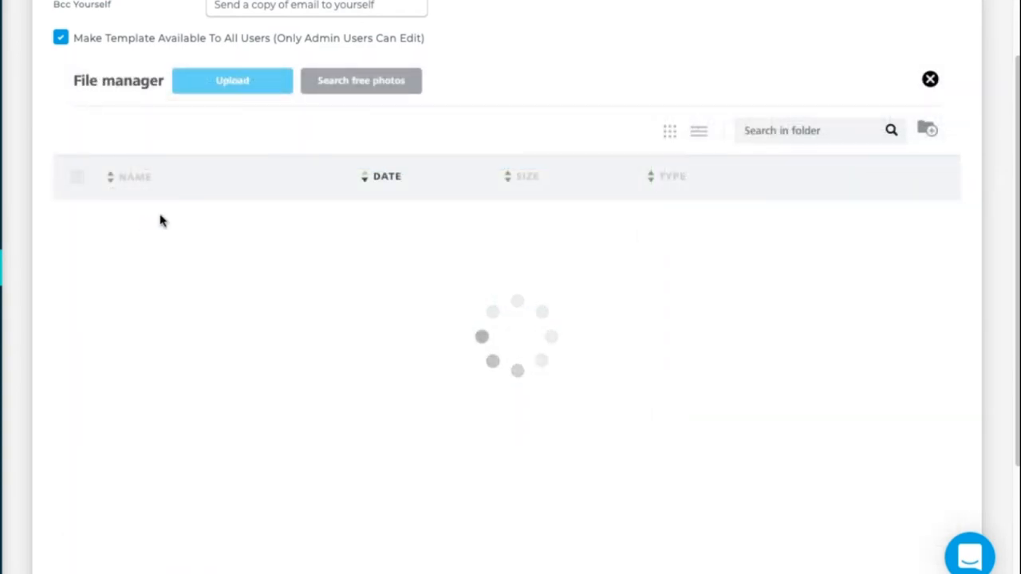
mouse_move(264, 291)
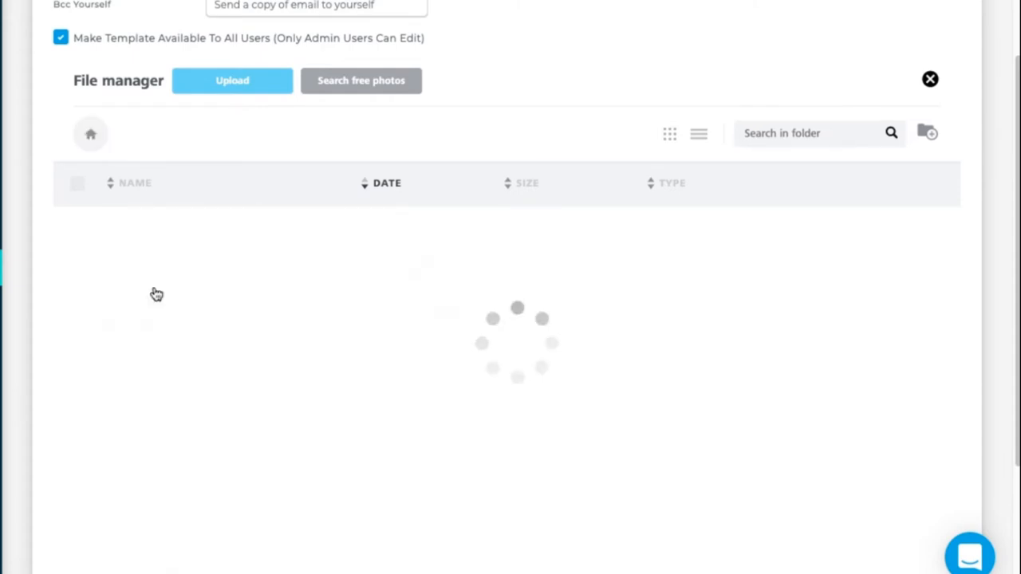
mouse_move(395, 313)
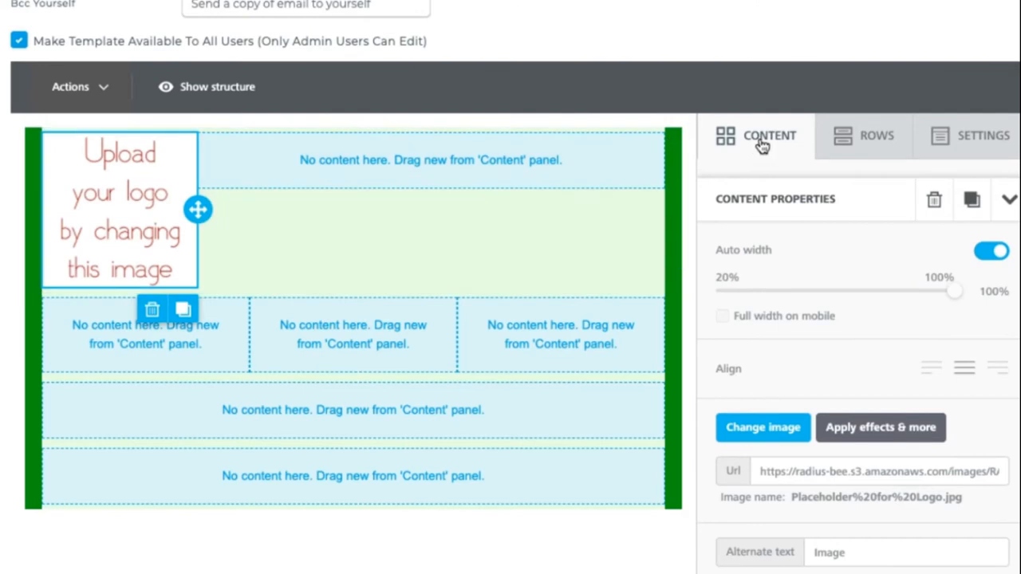
Add a text block beside the logo reading "Checking in on your family's needs." then "Hello,".
left_click(768, 134)
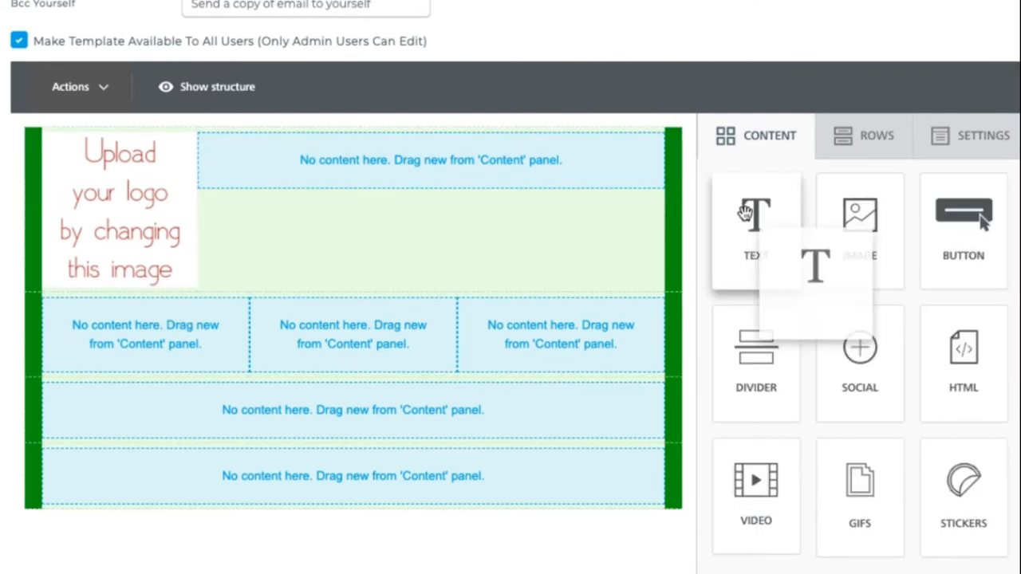
left_click_drag(756, 215, 431, 159)
type("Chec")
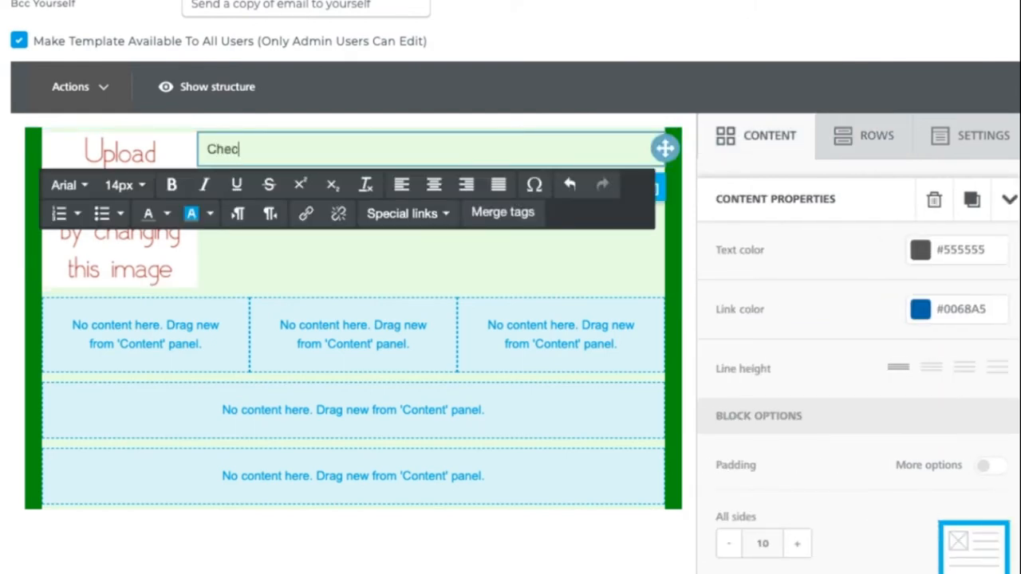
type("king in our")
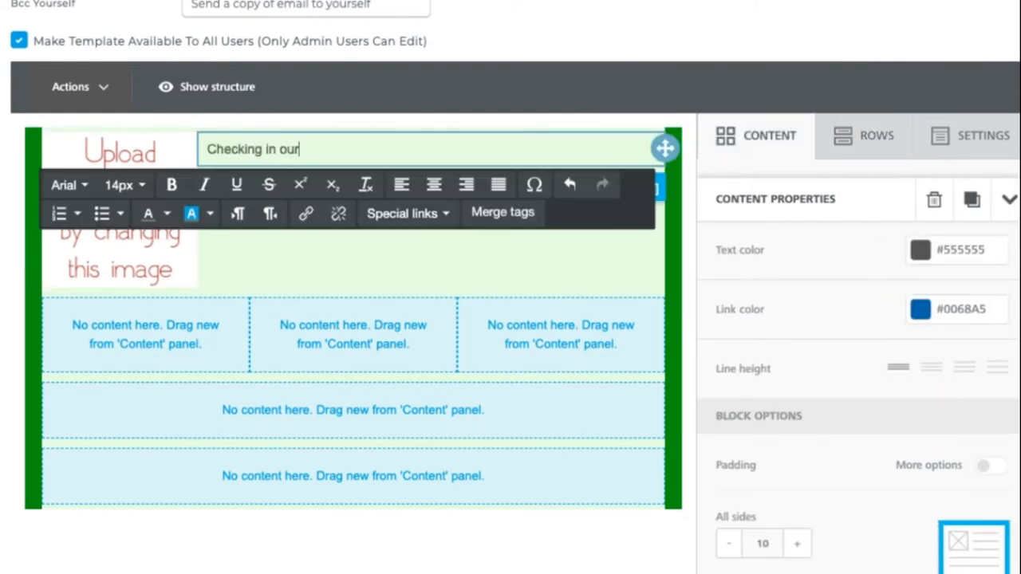
type("on your")
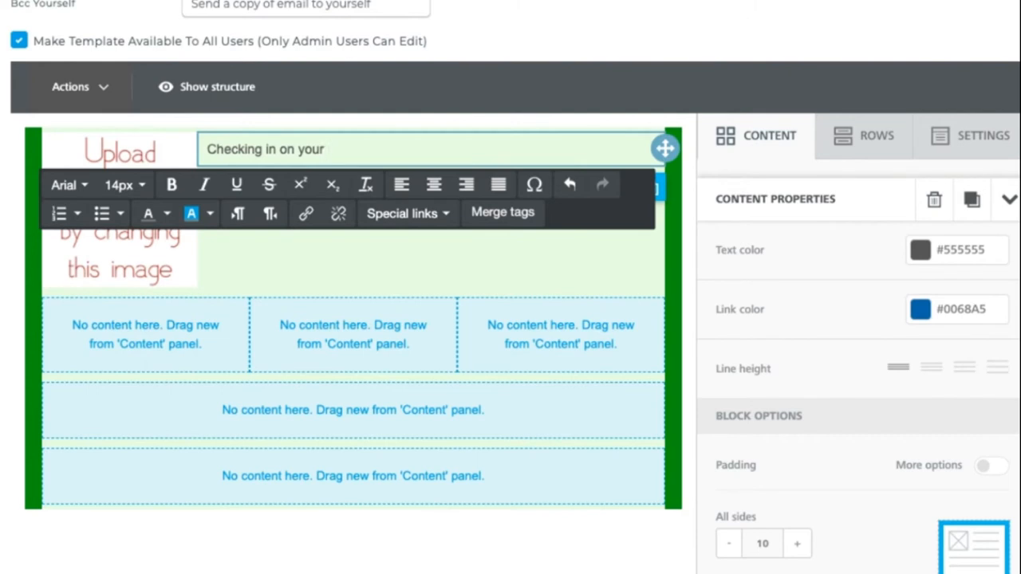
type("family's nee")
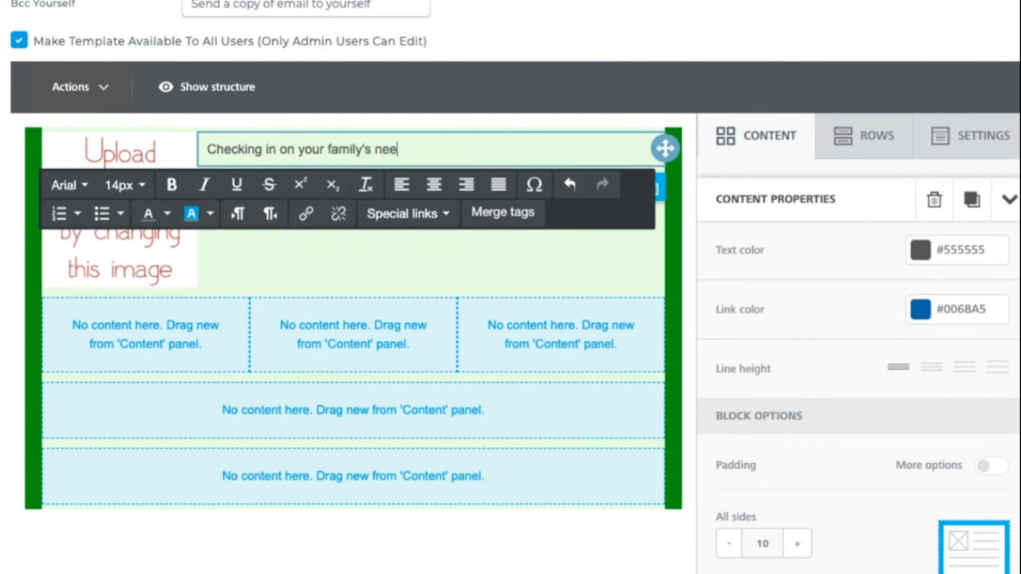
type("ds.")
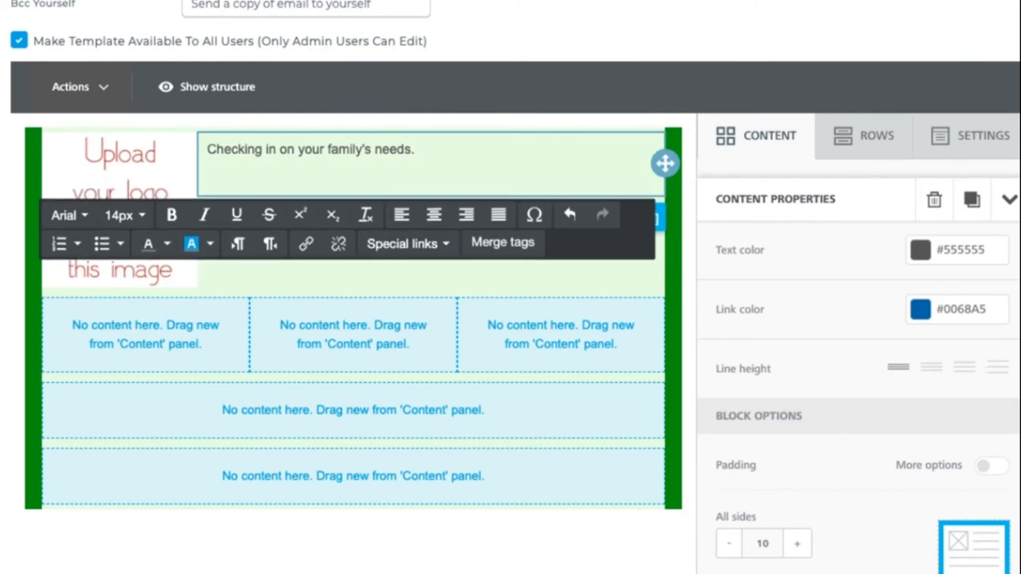
type("Hello,")
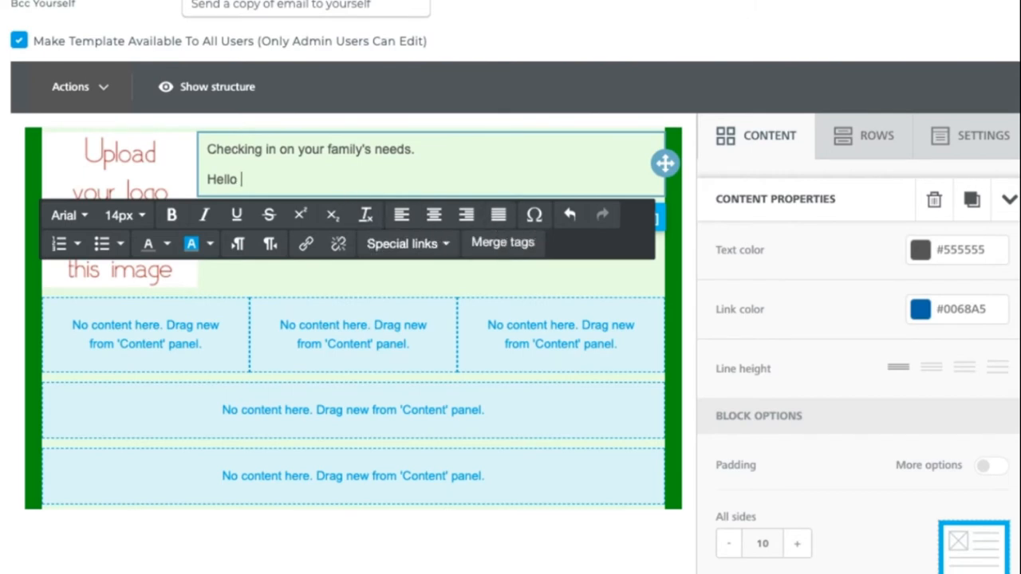
mouse_move(502, 243)
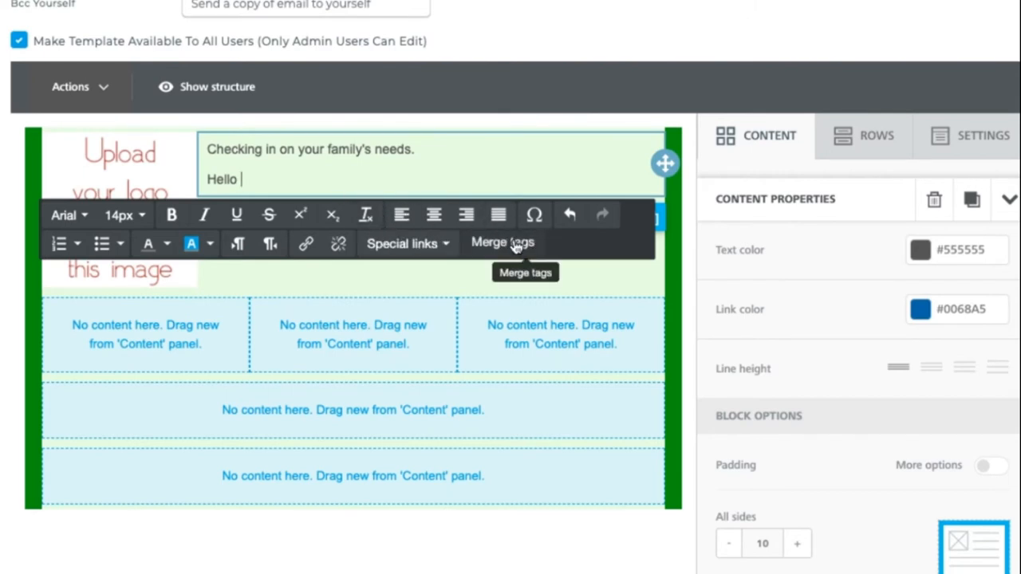
mouse_move(524, 250)
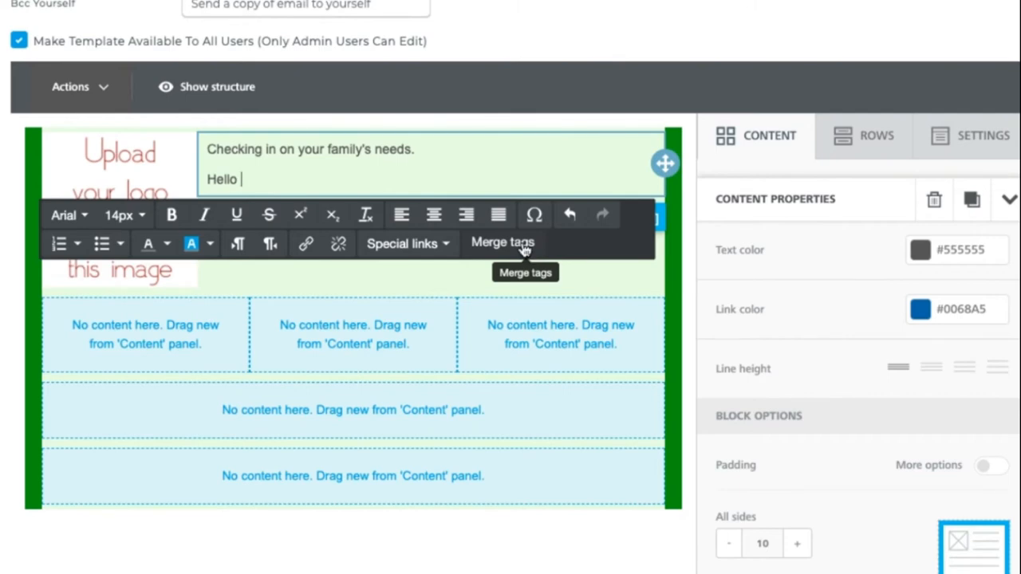
Greet #FIRSTNAME# and explain the company is pairing with local food banks to help.
left_click(502, 241)
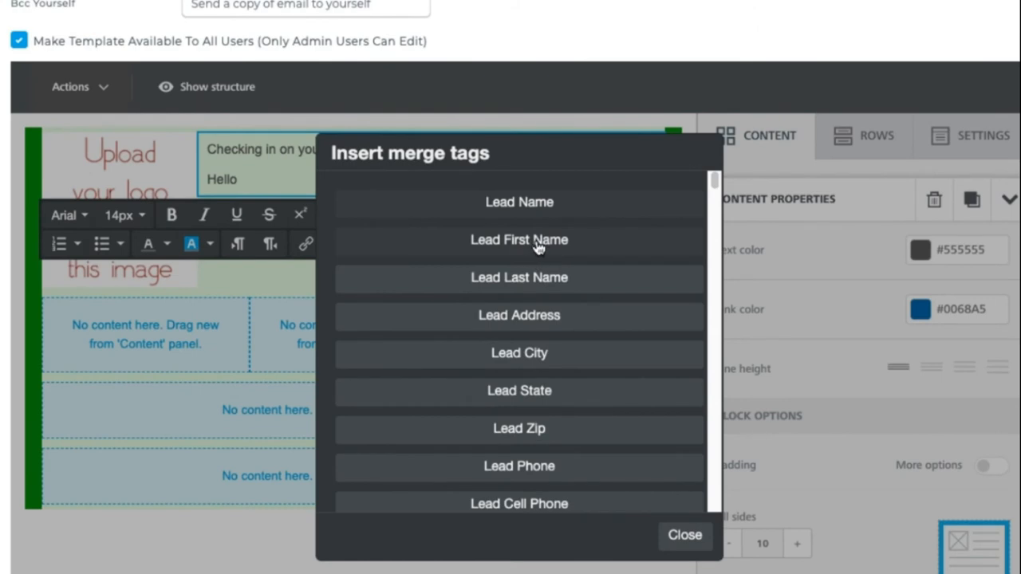
left_click(518, 240)
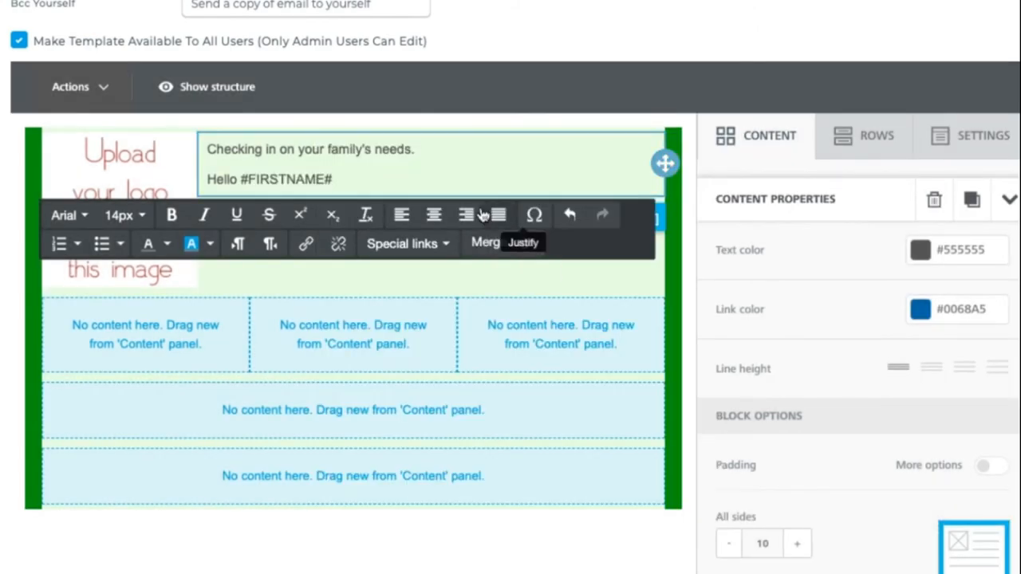
type(",")
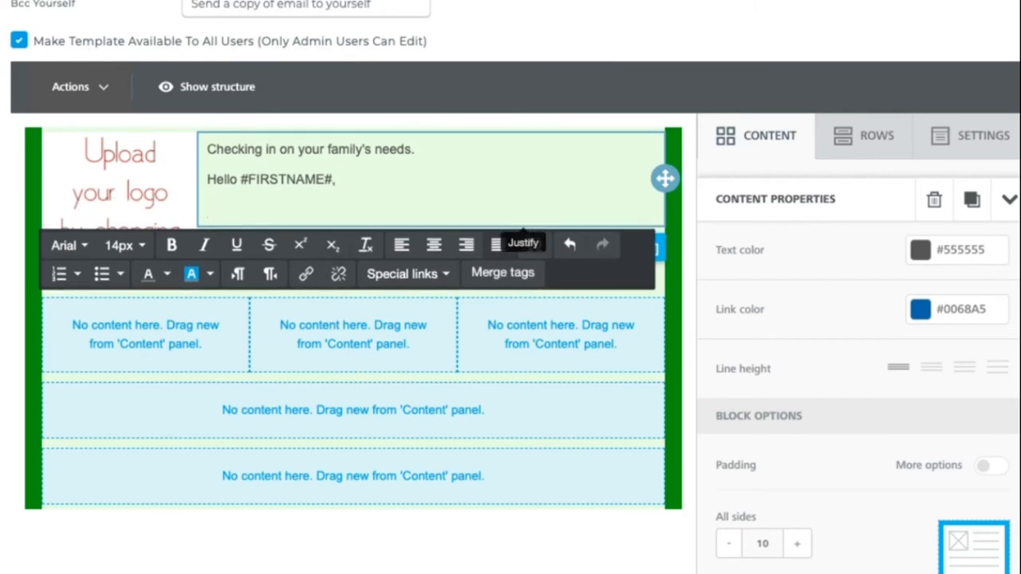
type("Our")
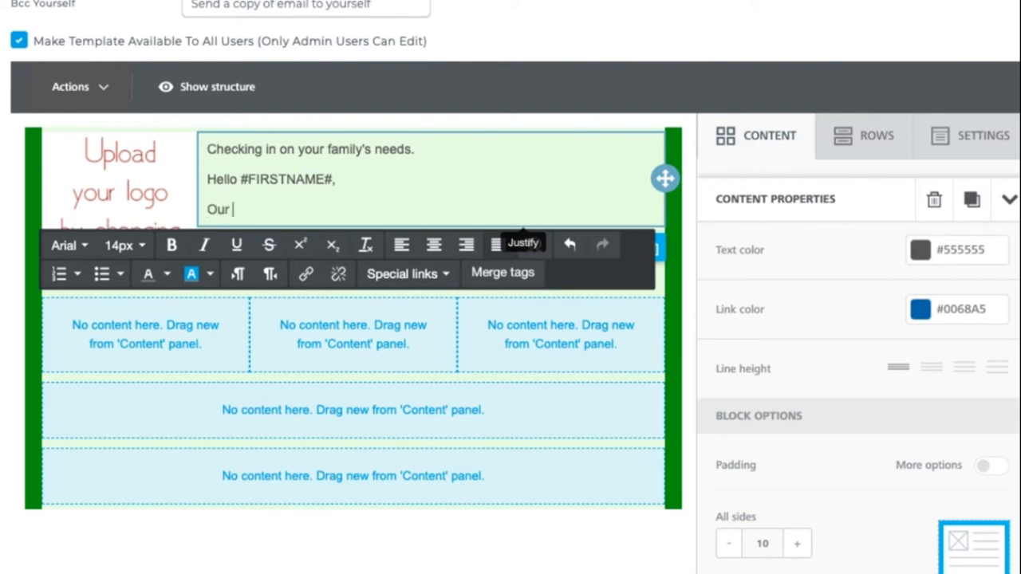
type("company is")
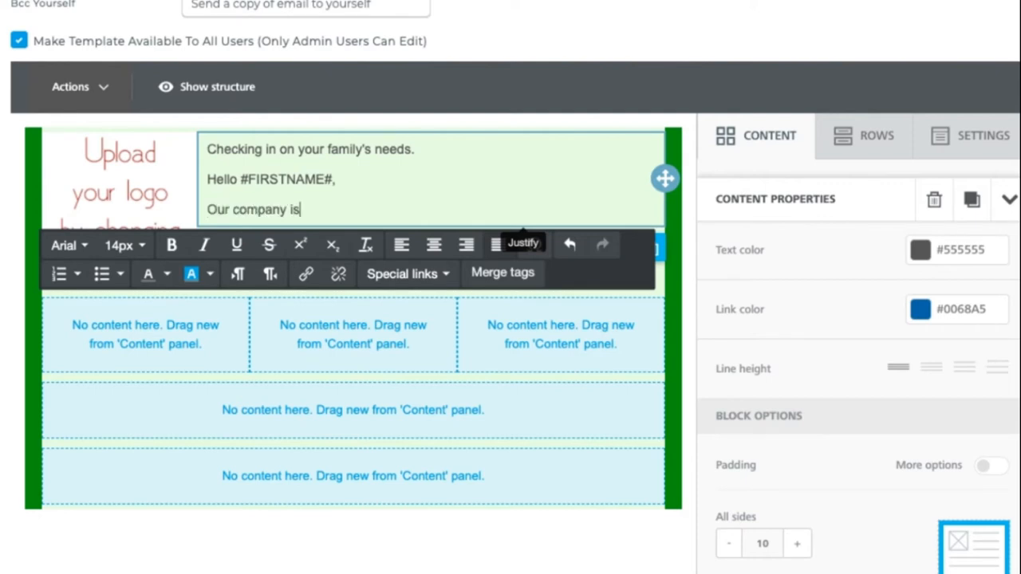
type("pairing with the")
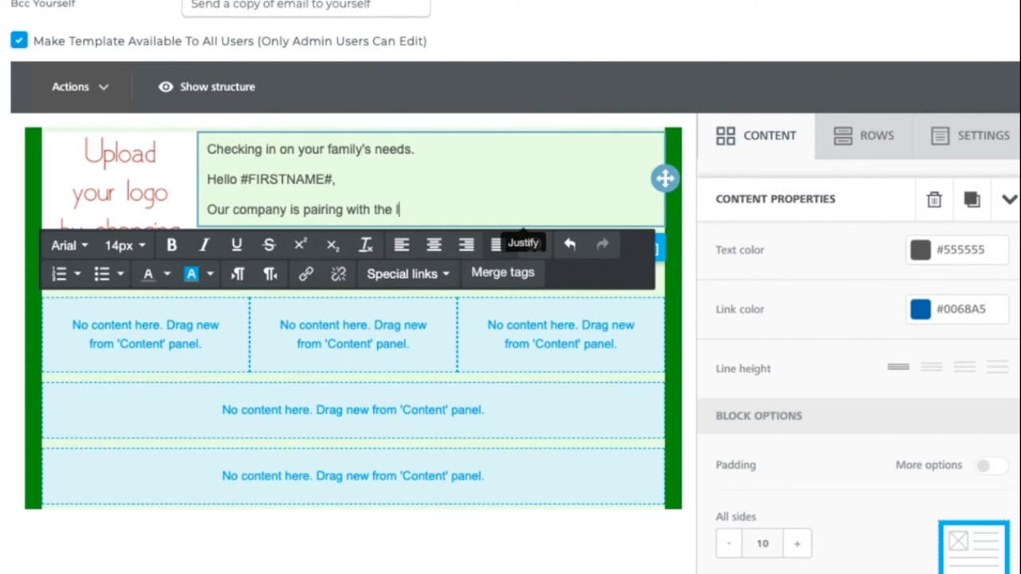
type("local food ba")
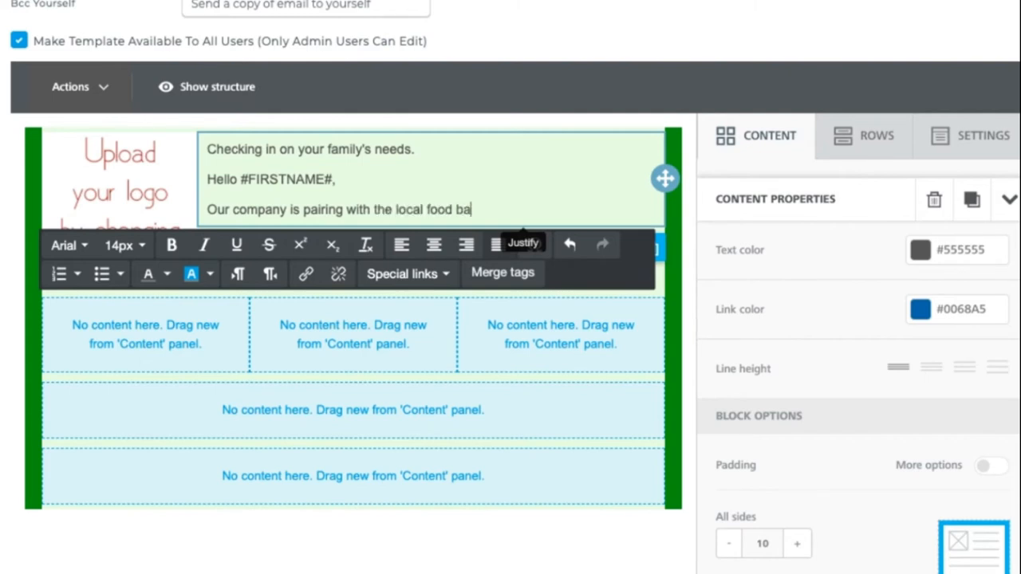
type("nks to")
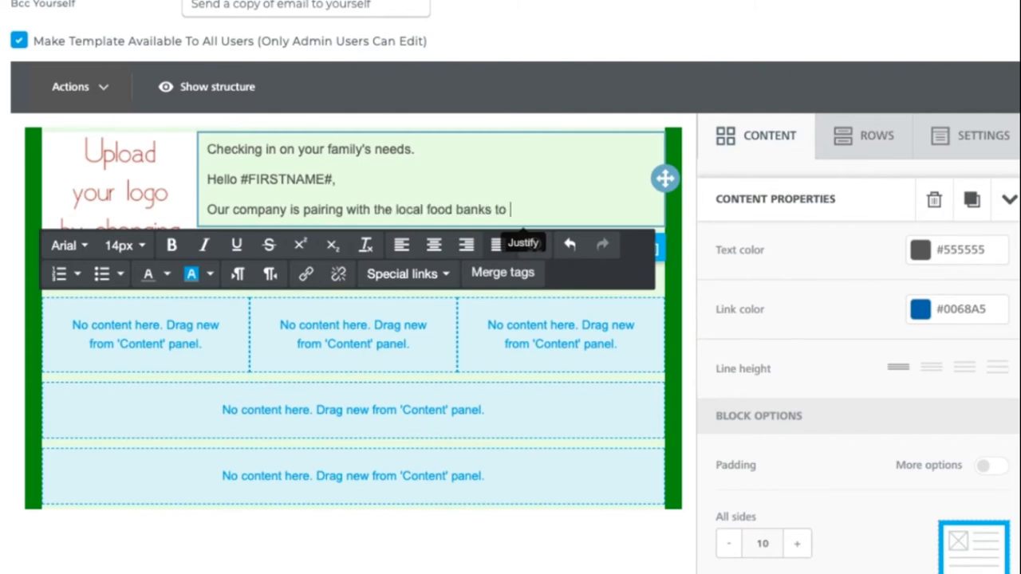
type("help our communit")
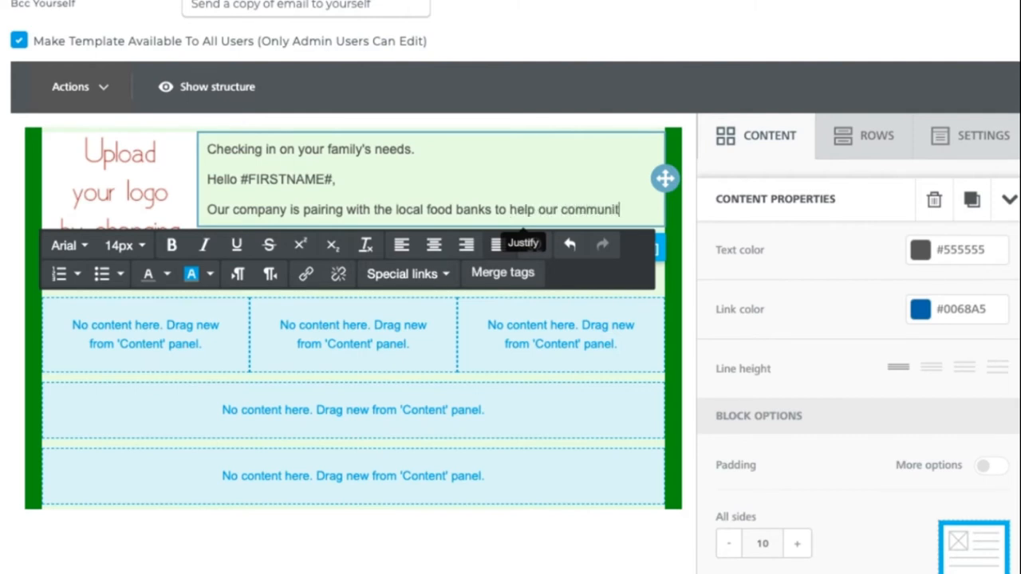
Point readers to resources below and a link for those able to donate.
type("y. If you nee")
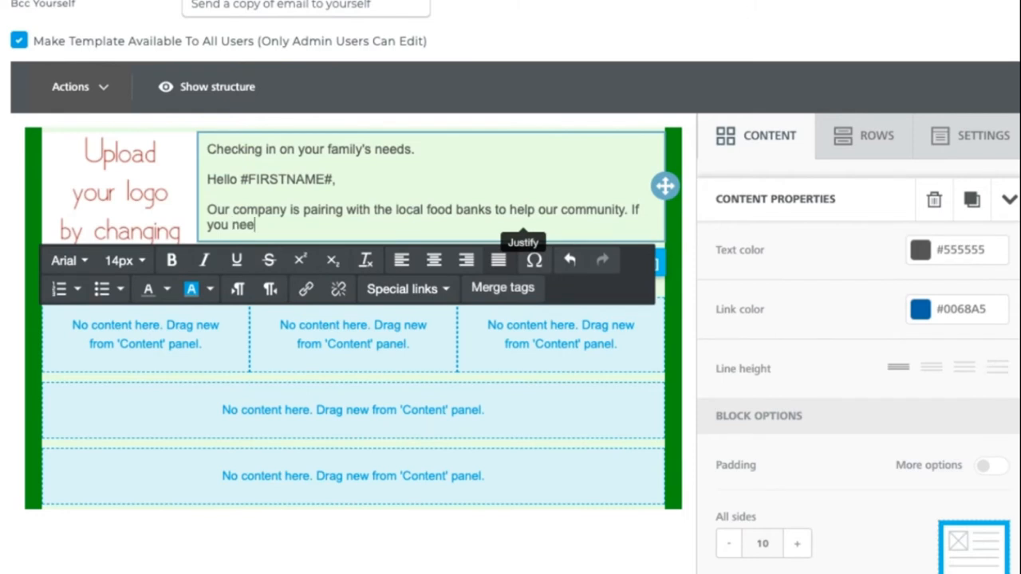
type("d any resourc")
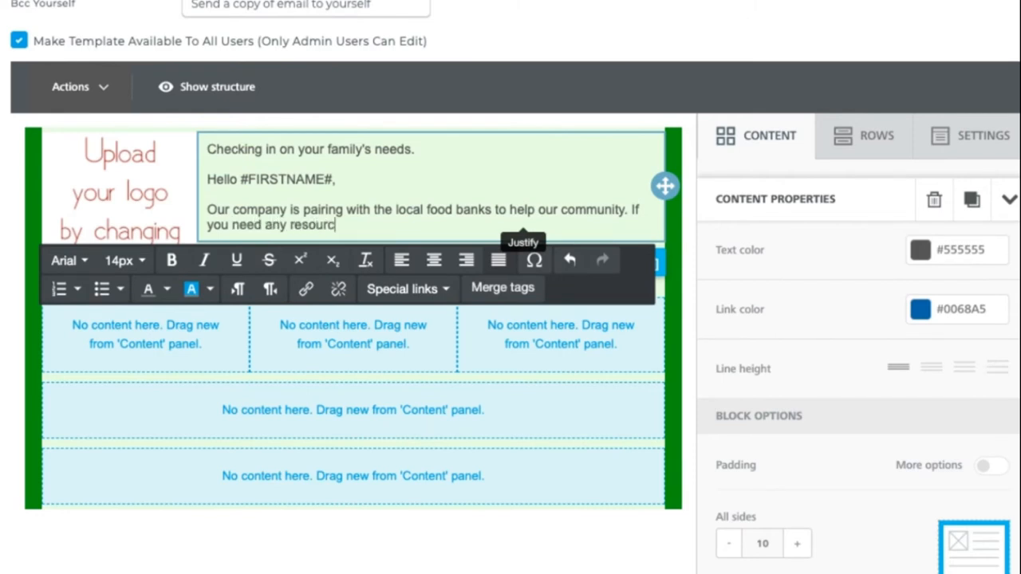
type("es, you")
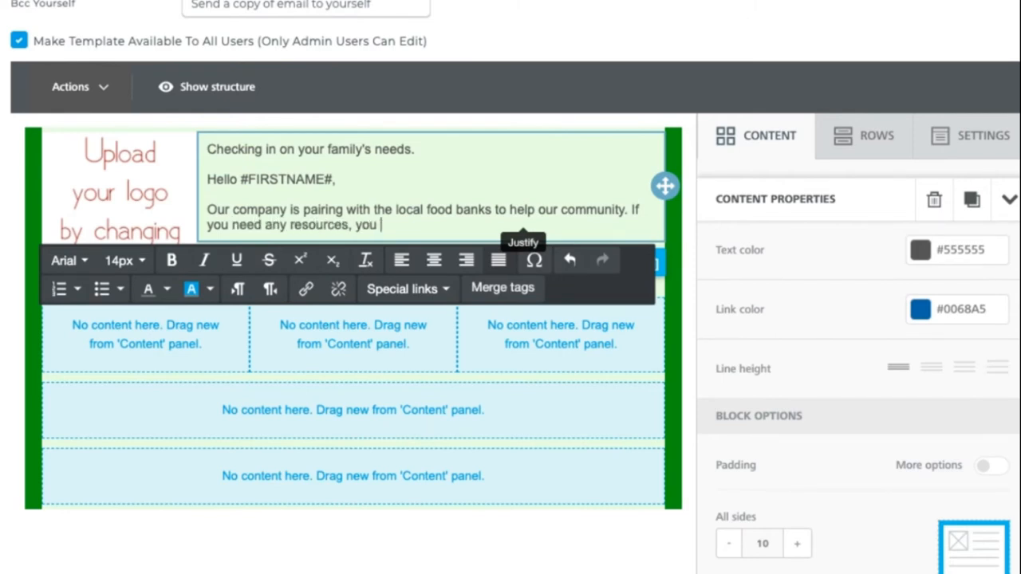
type("can fin")
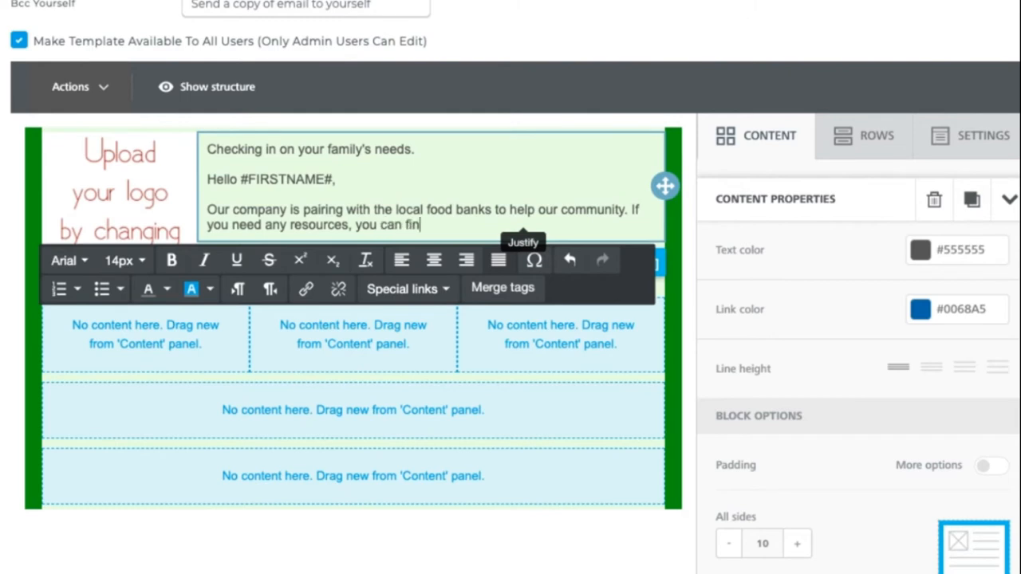
type("d them below. Or if")
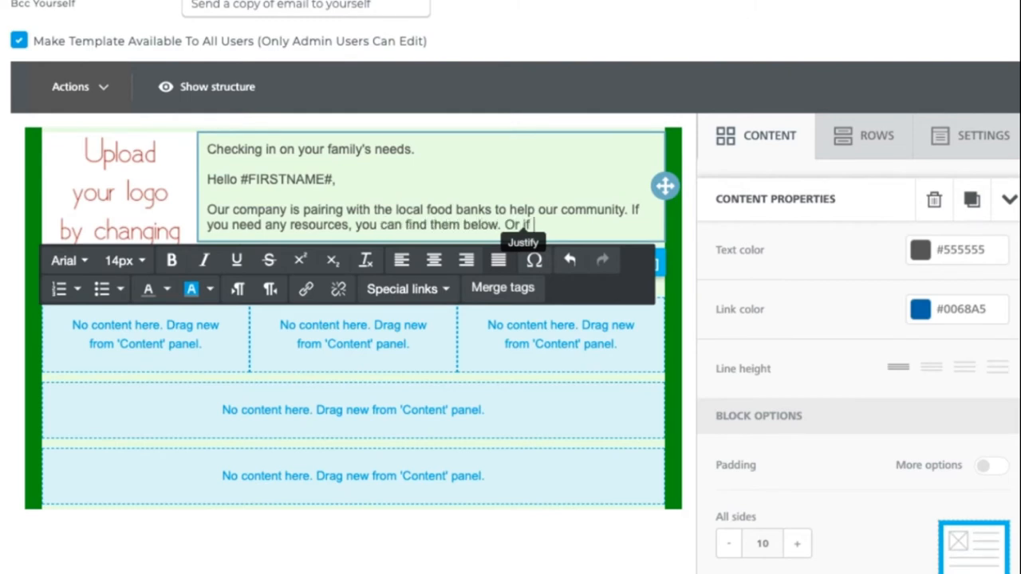
type("you're able to")
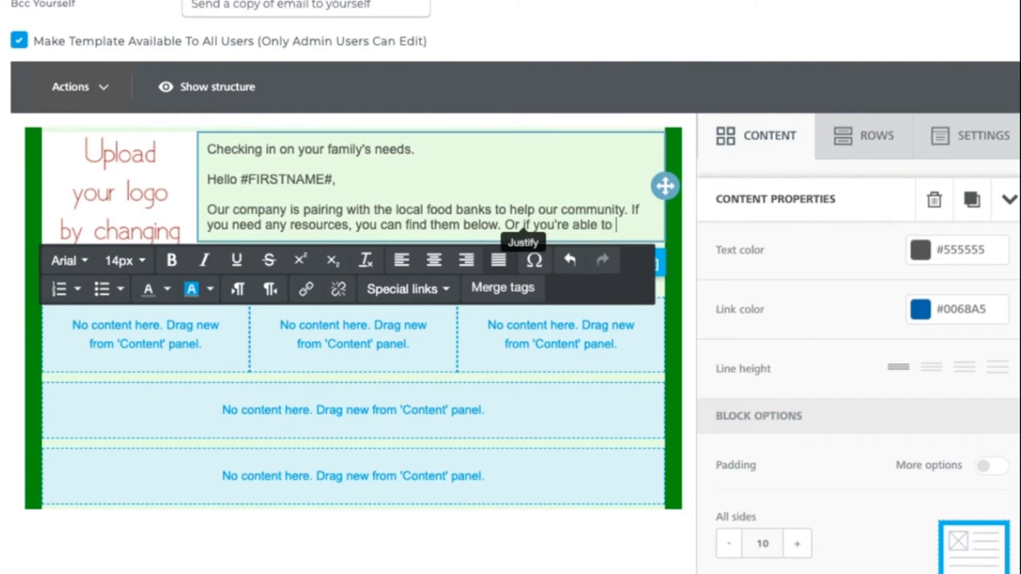
type("donate, please see the")
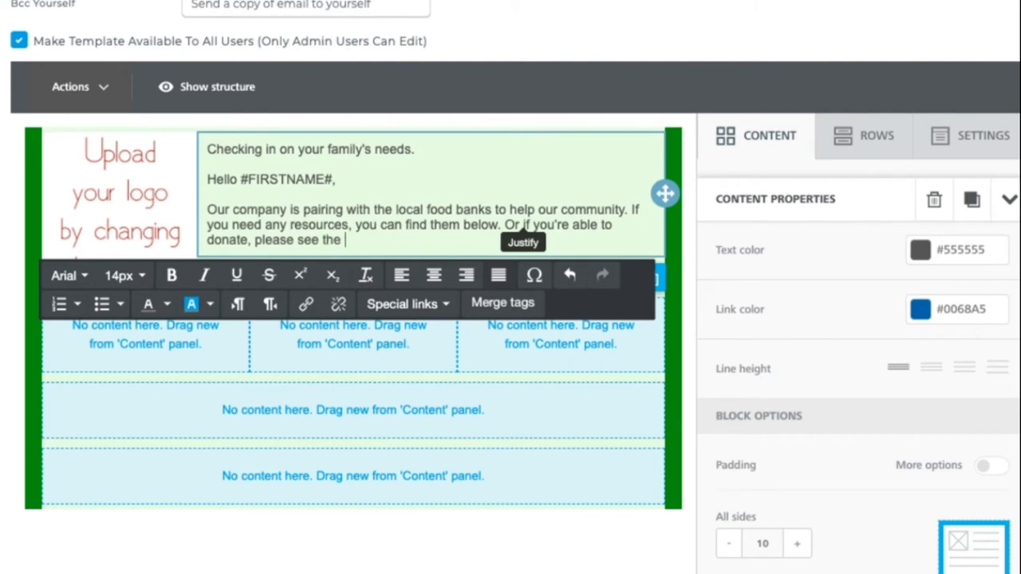
type("link to help your community.")
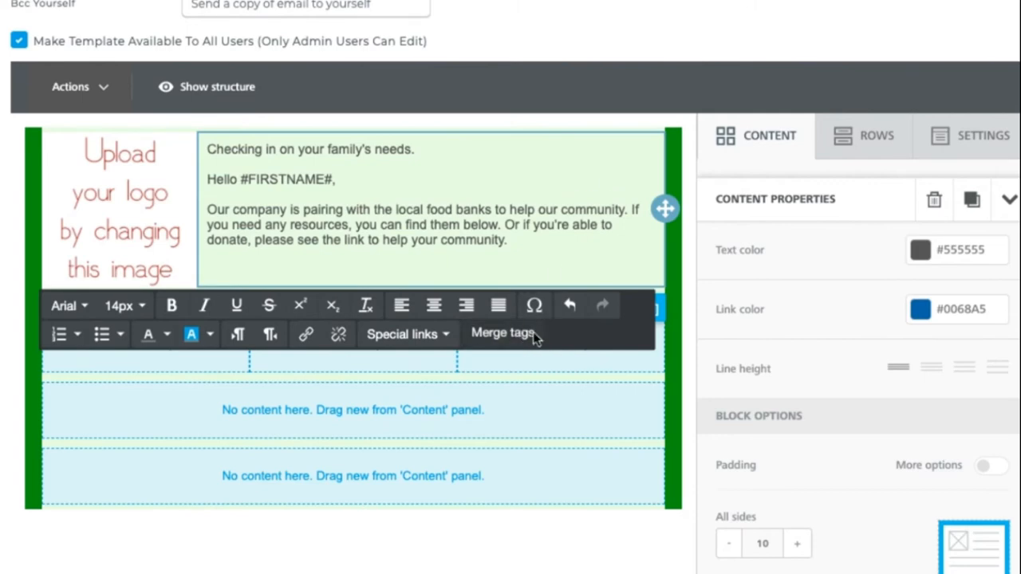
Insert #AGENTNAME#, #AGENTPHONE# and #AGENTEMAIL# merge tags on separate signature lines.
left_click(502, 334)
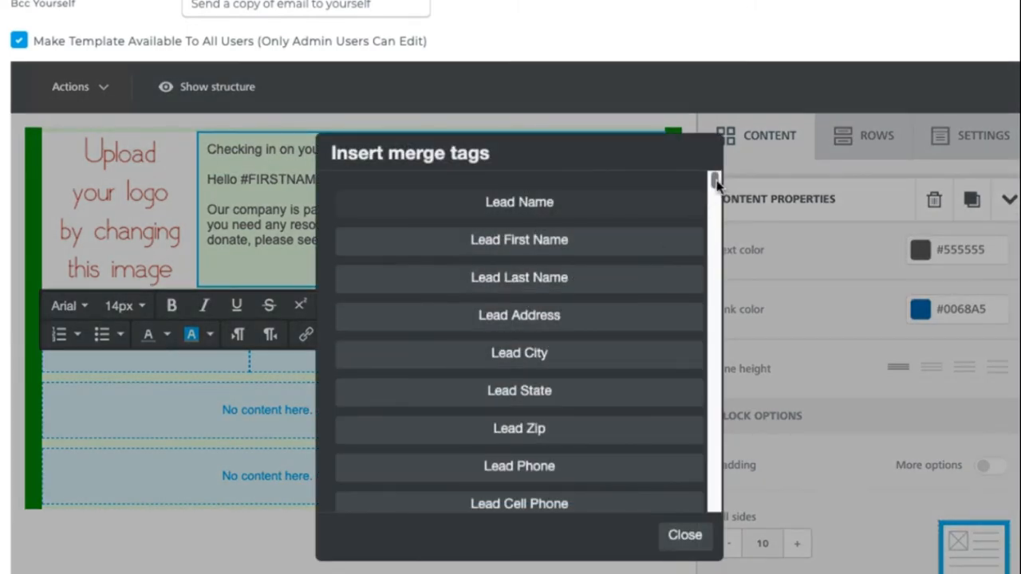
scroll("down", 3)
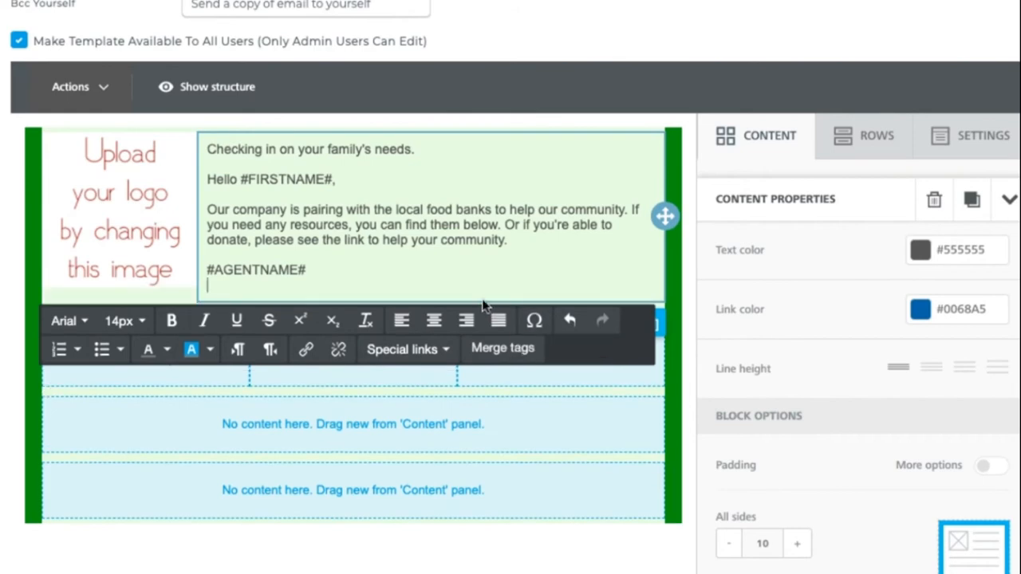
mouse_move(503, 349)
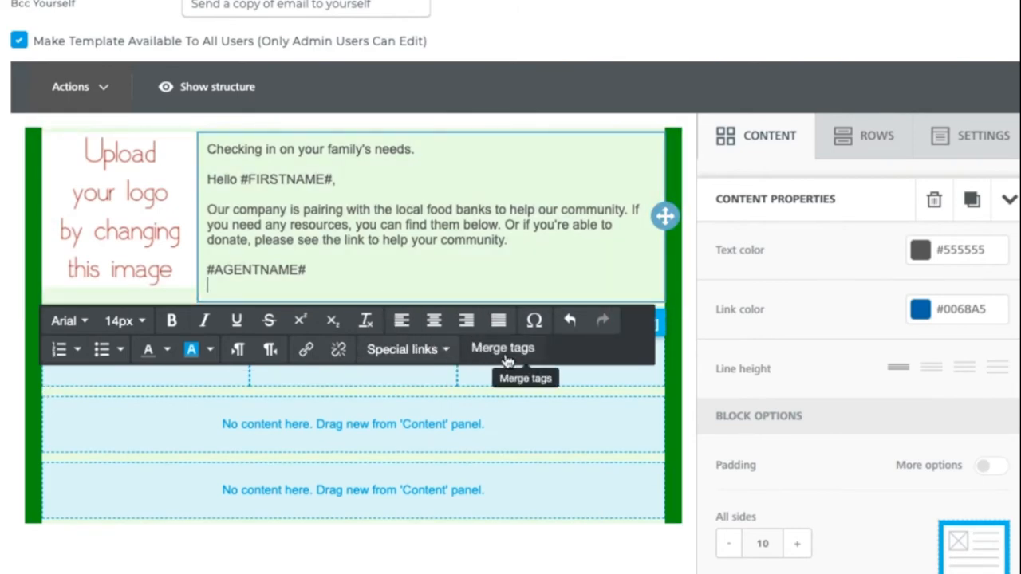
left_click(503, 348)
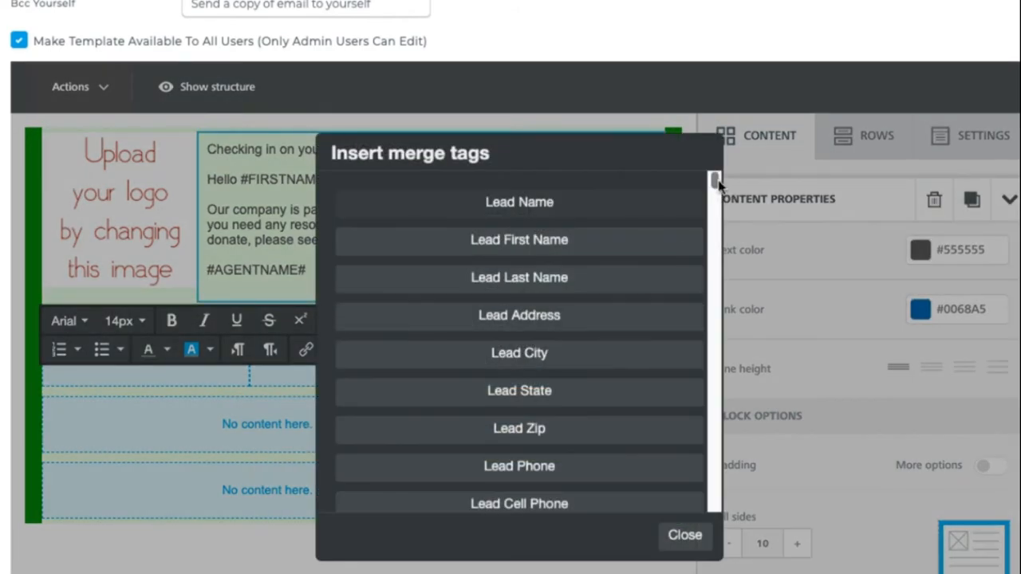
scroll("down", 3)
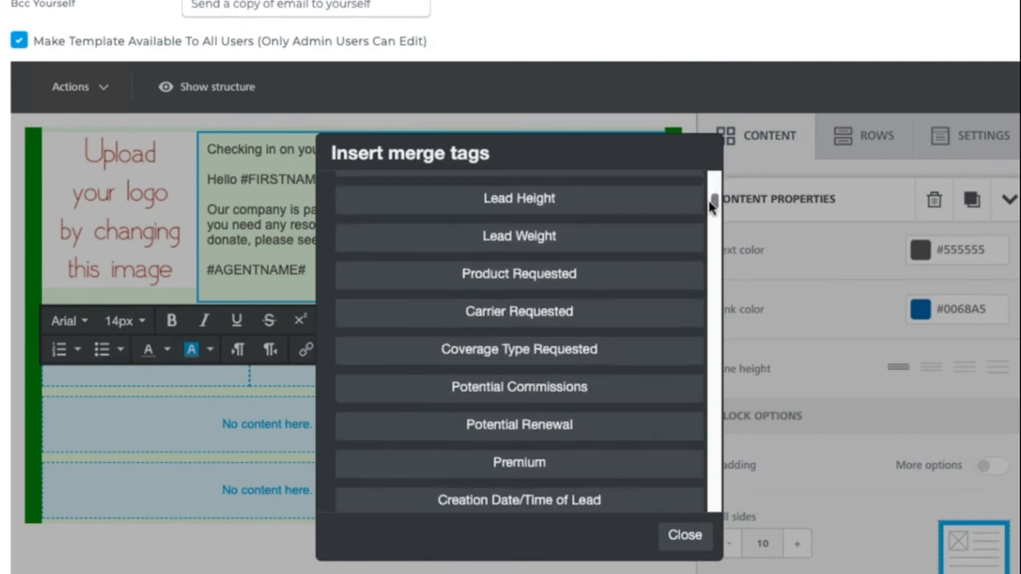
scroll("down", 3)
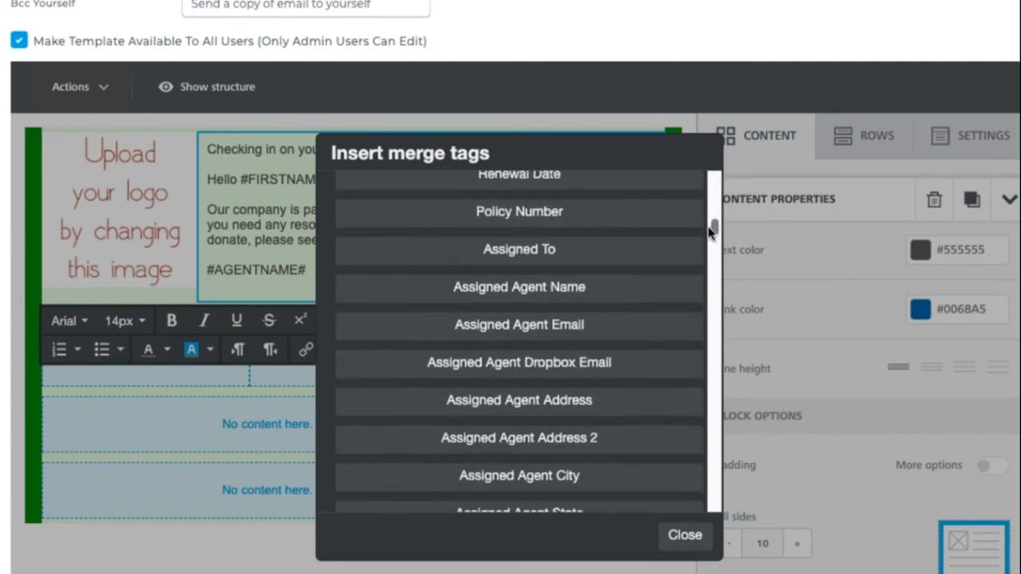
scroll("down", 3)
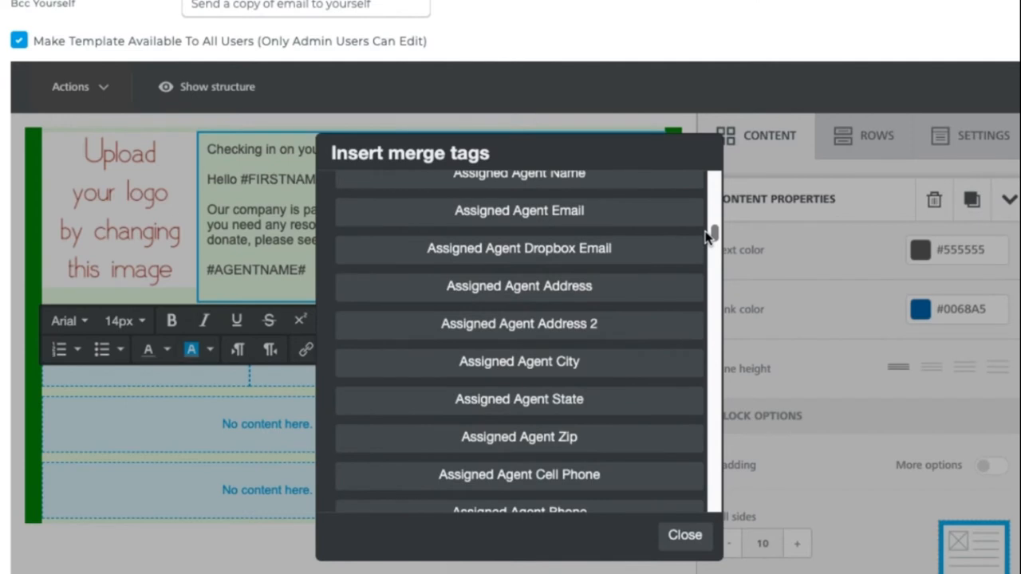
mouse_move(519, 285)
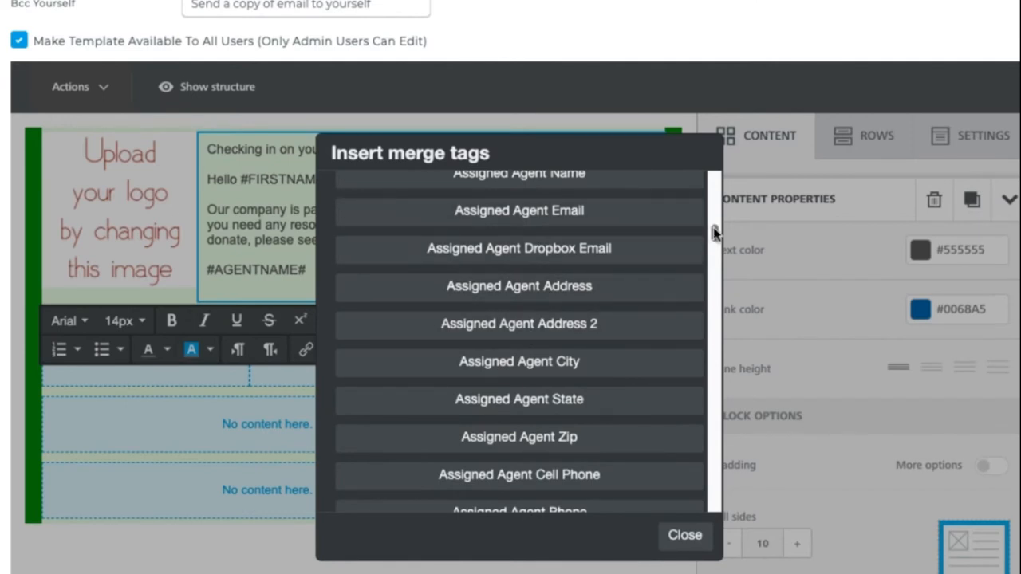
scroll("down", 3)
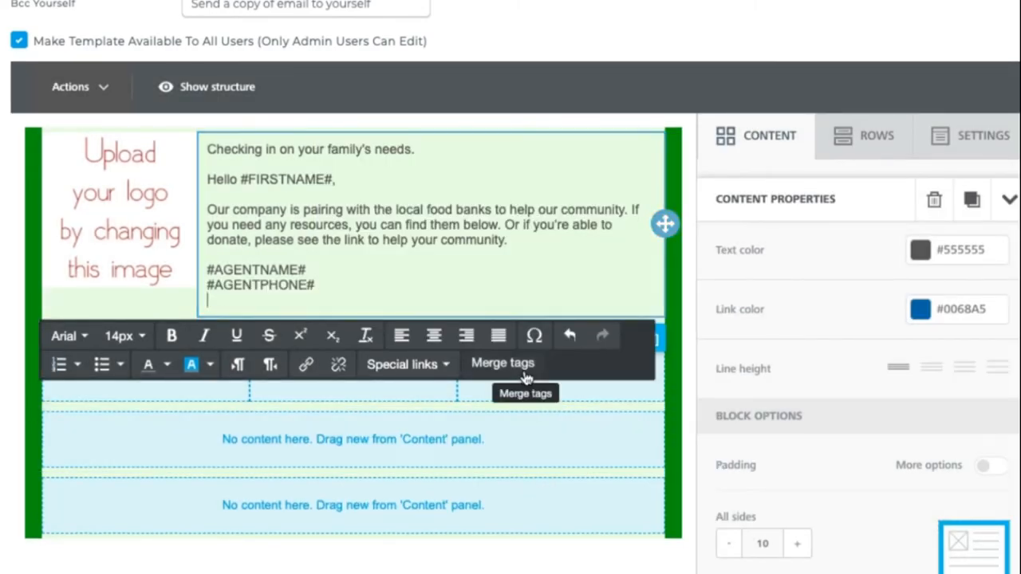
left_click(503, 363)
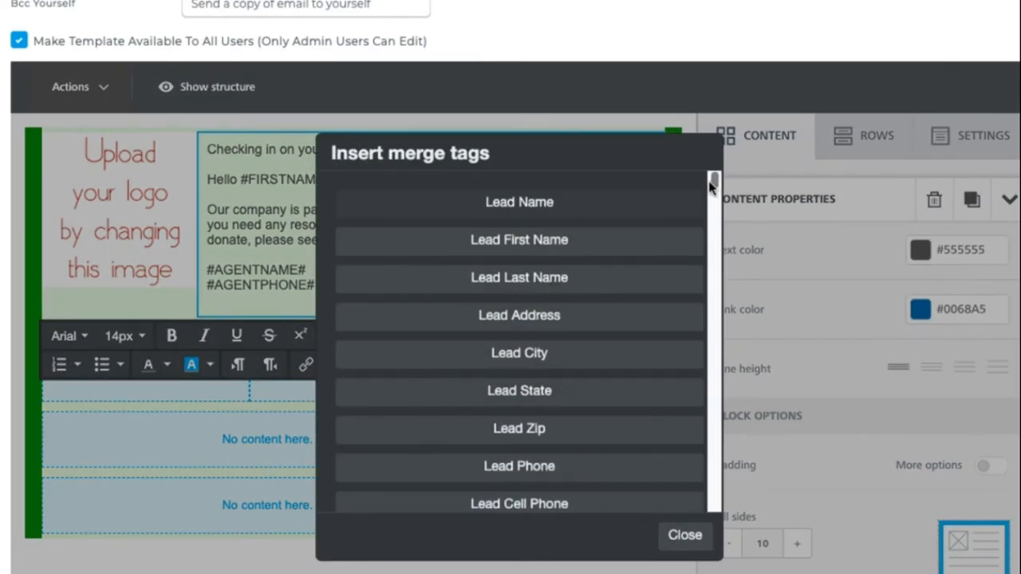
scroll("down", 3)
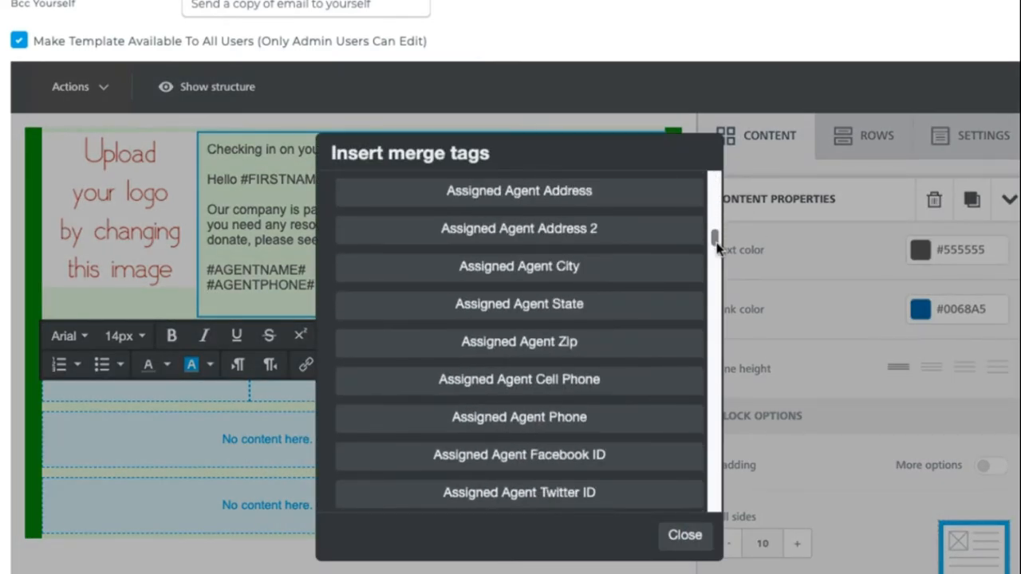
scroll("down", 3)
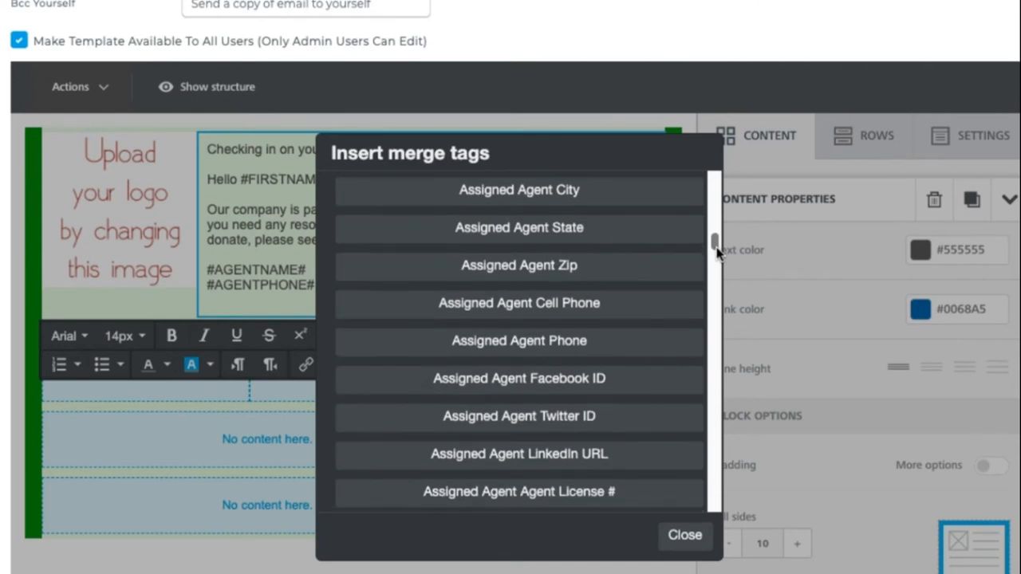
scroll("down", 3)
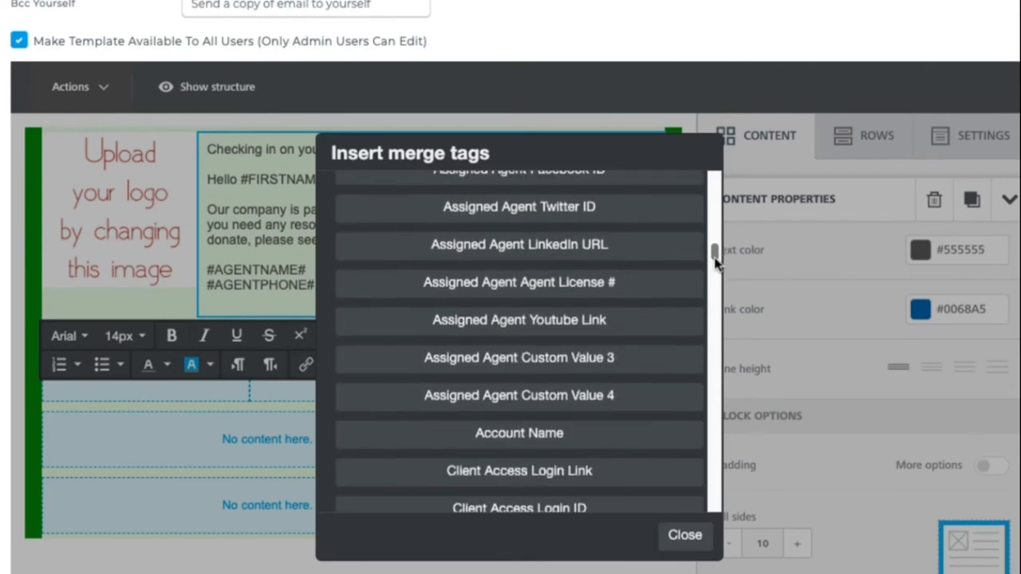
scroll("up", 3)
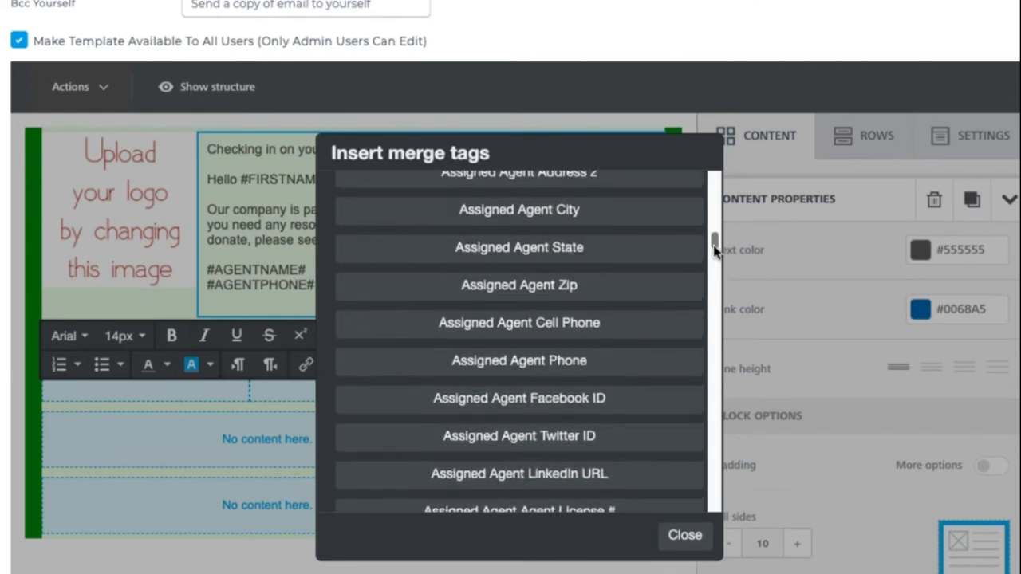
scroll("up", 3)
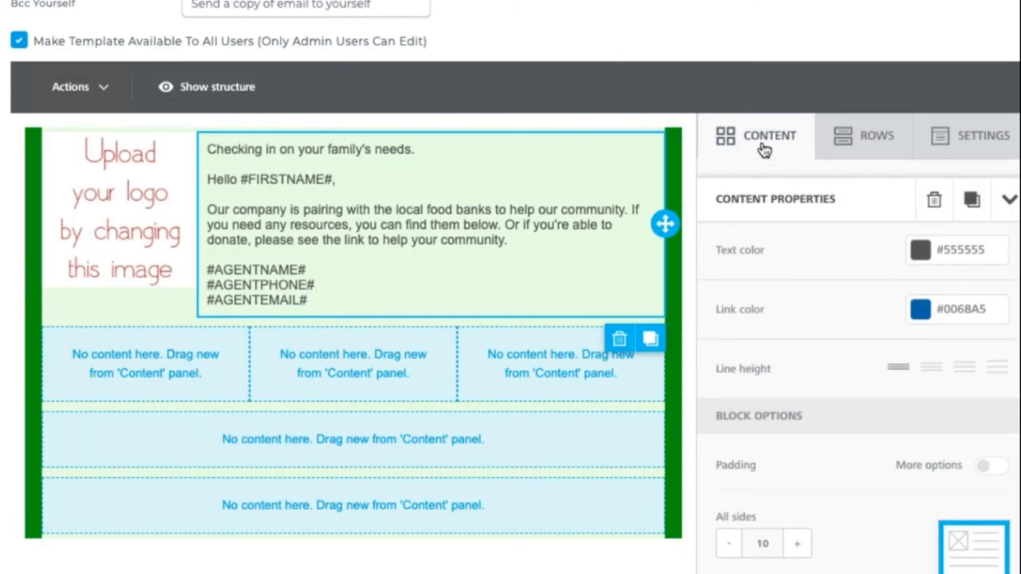
Place a button labelled DONATE in the left column below the message.
left_click(755, 134)
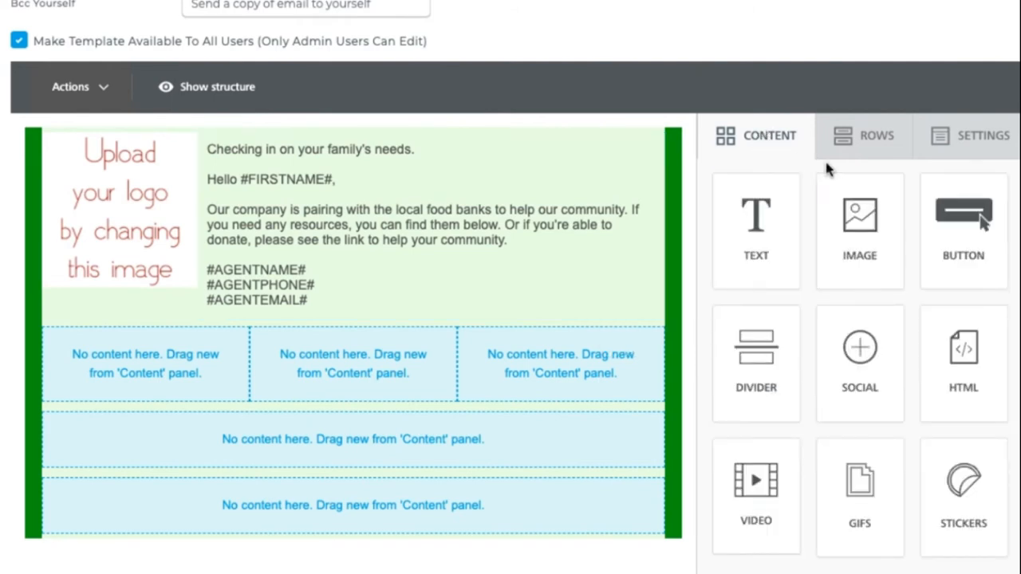
mouse_move(860, 231)
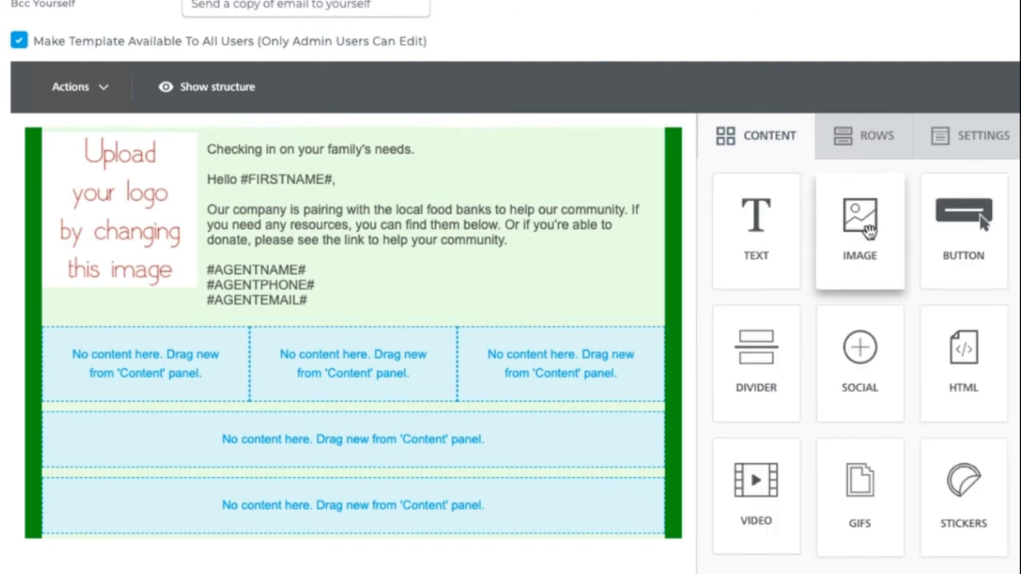
mouse_move(963, 224)
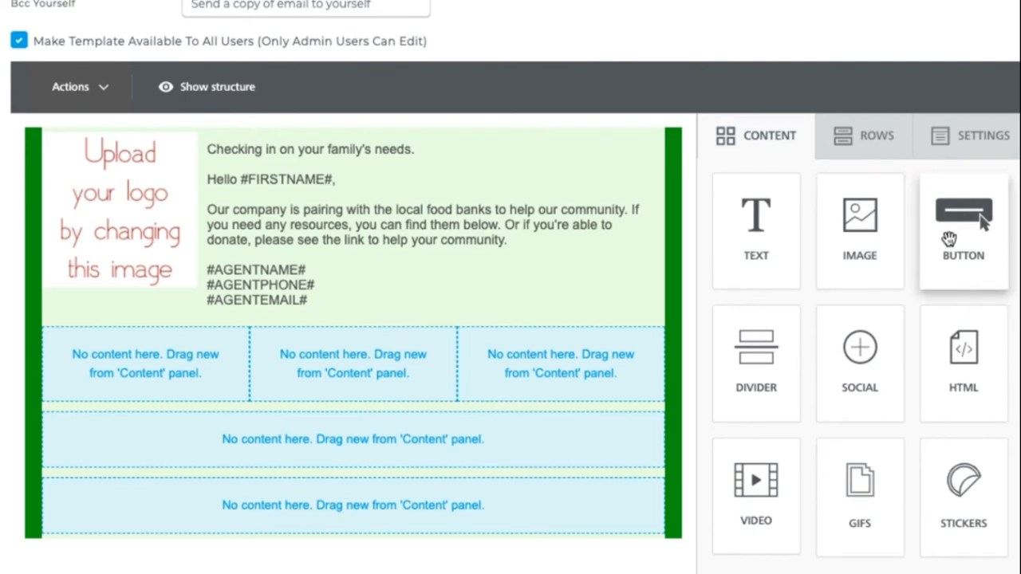
mouse_move(844, 484)
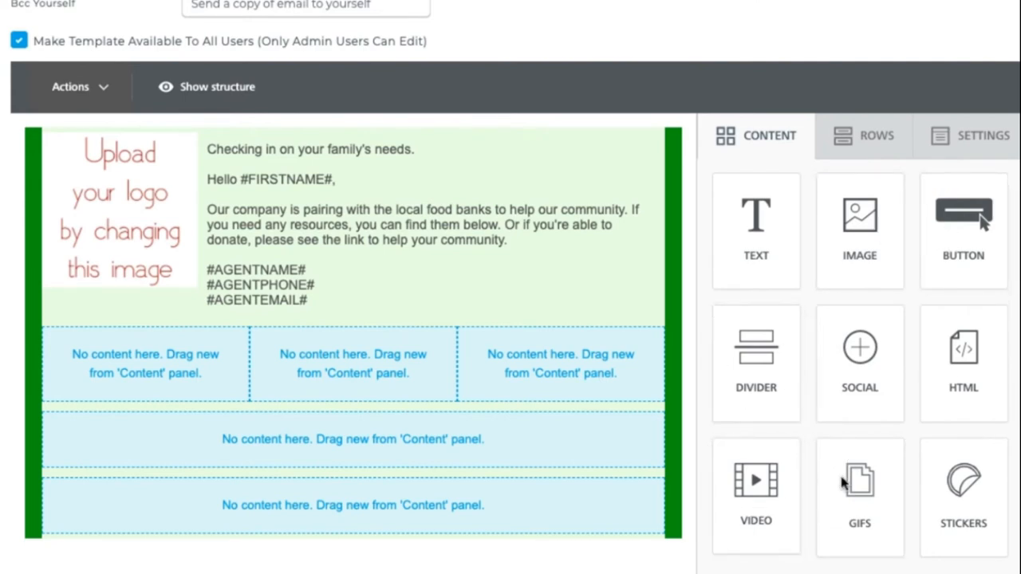
mouse_move(963, 223)
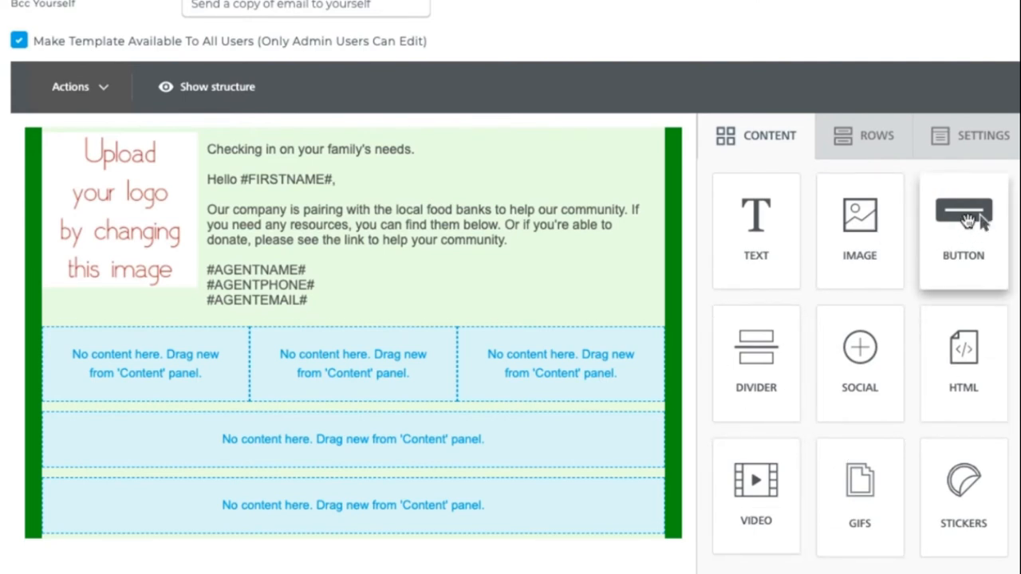
left_click_drag(963, 214, 146, 355)
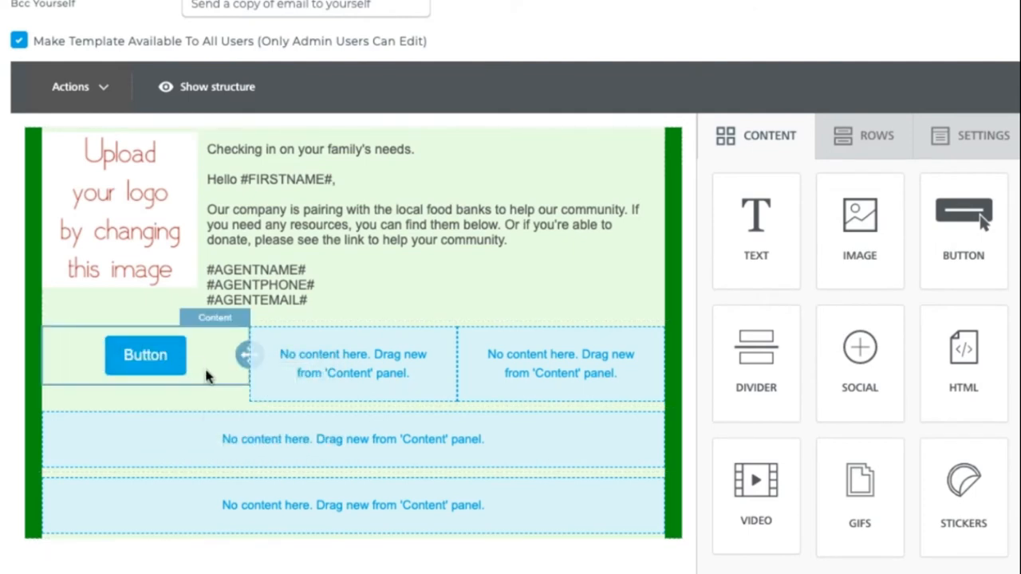
left_click(145, 355)
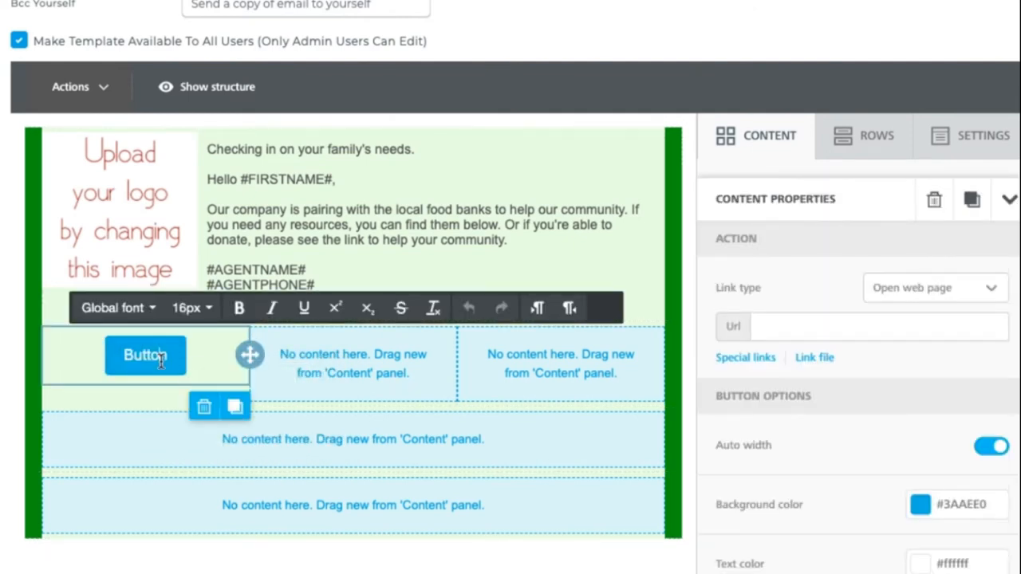
type("DONATE")
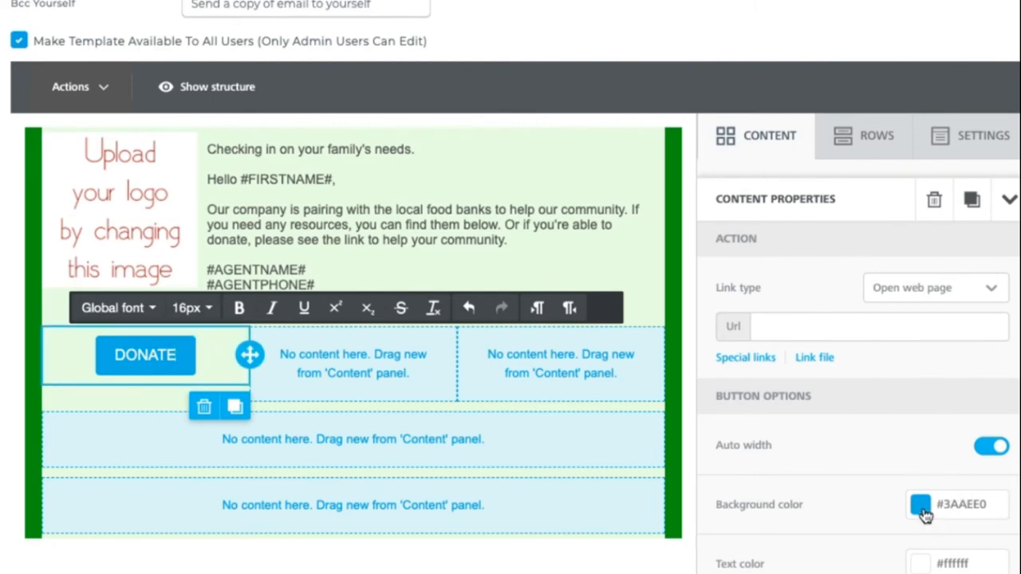
left_click(920, 504)
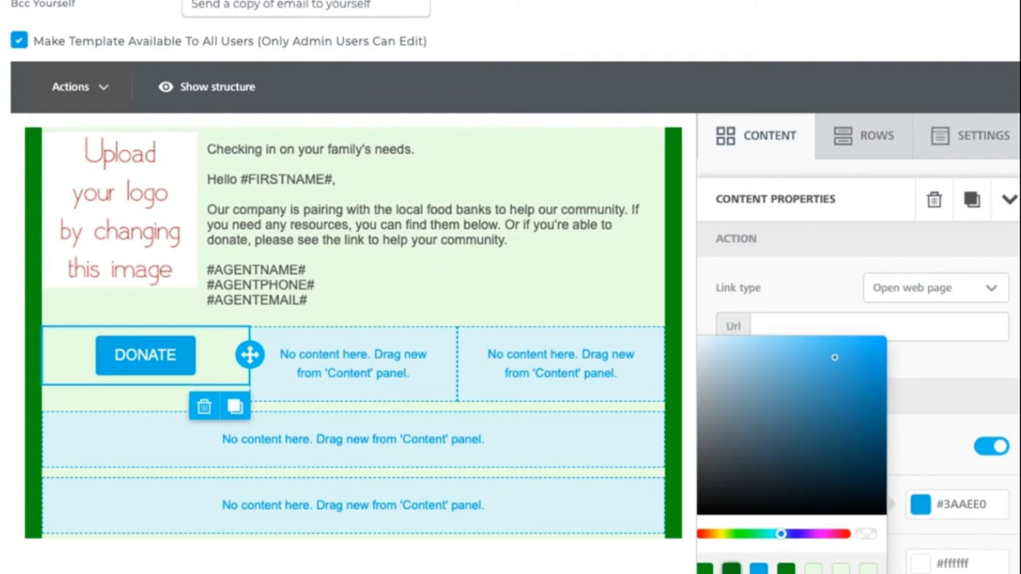
left_click(739, 533)
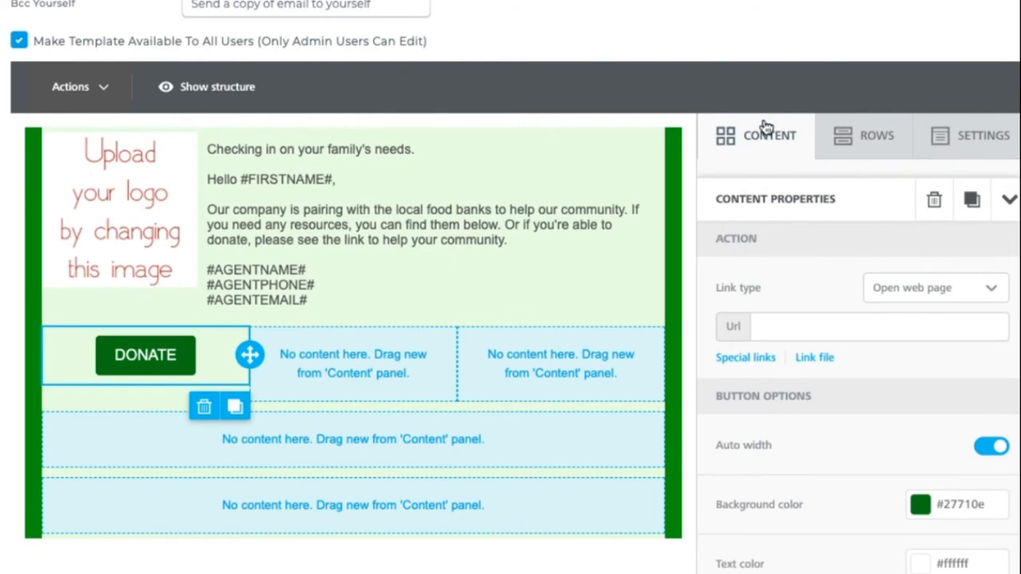
left_click(877, 326)
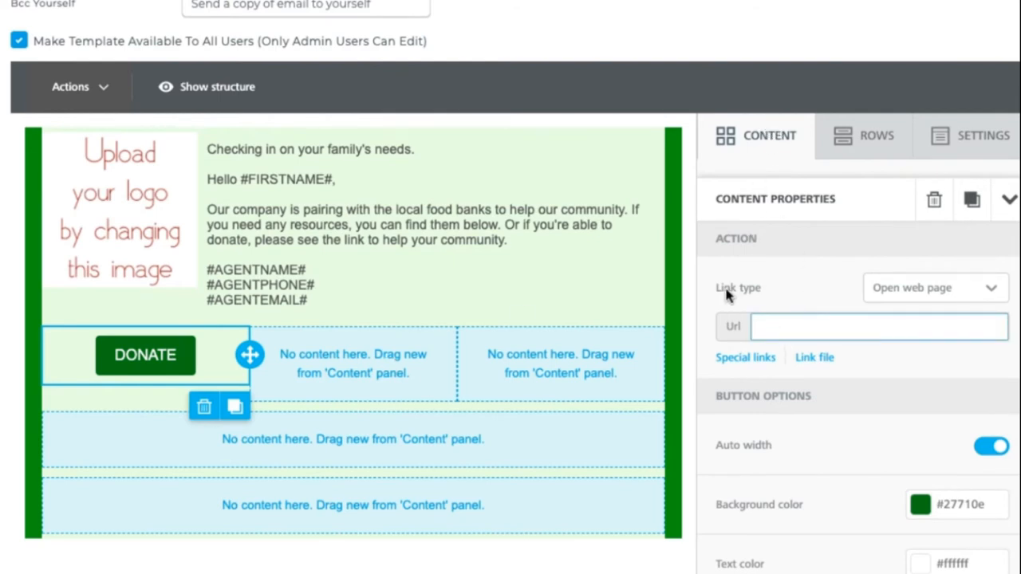
mouse_move(727, 295)
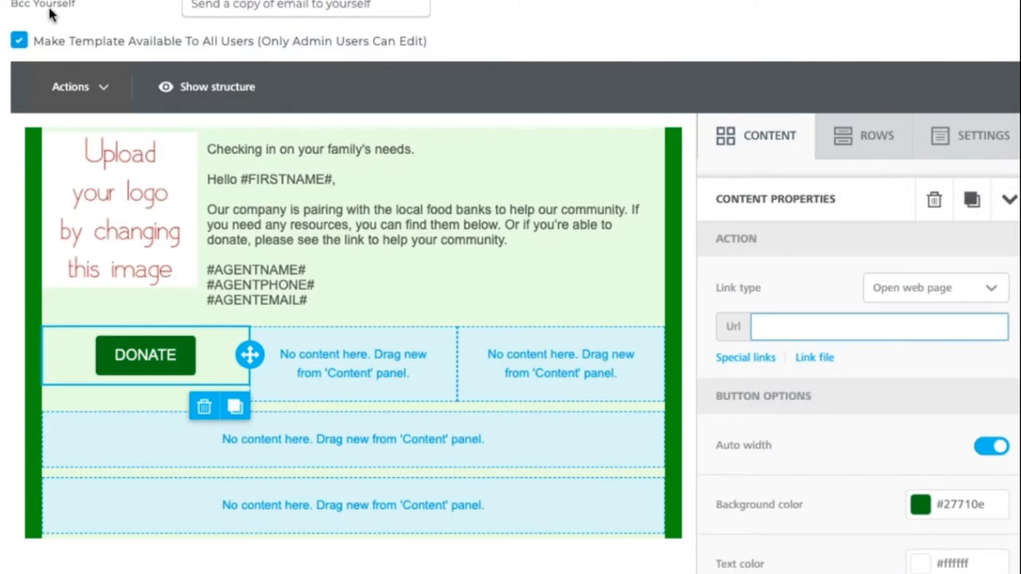
type("https://www.lafoodbank.org/")
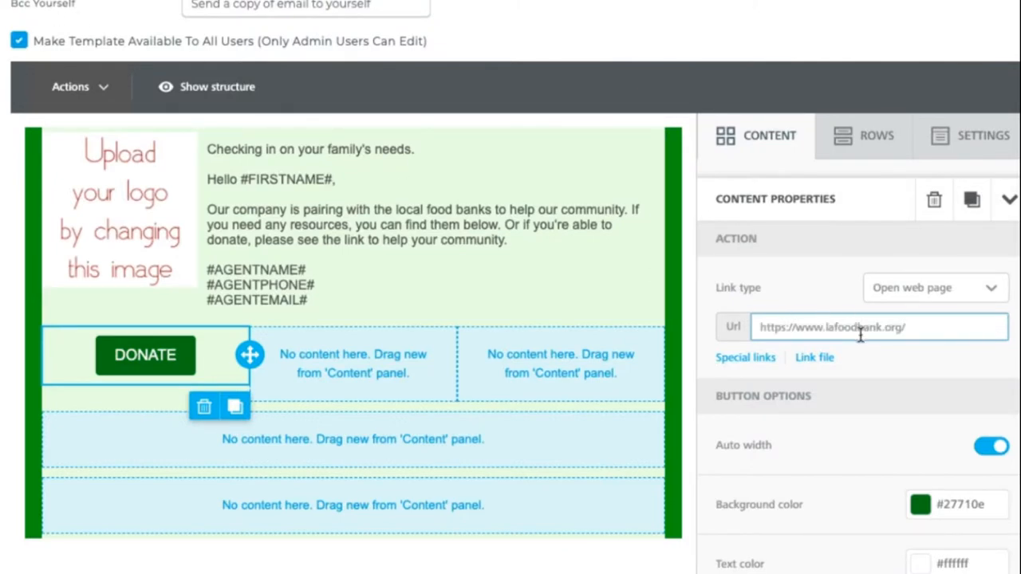
mouse_move(880, 347)
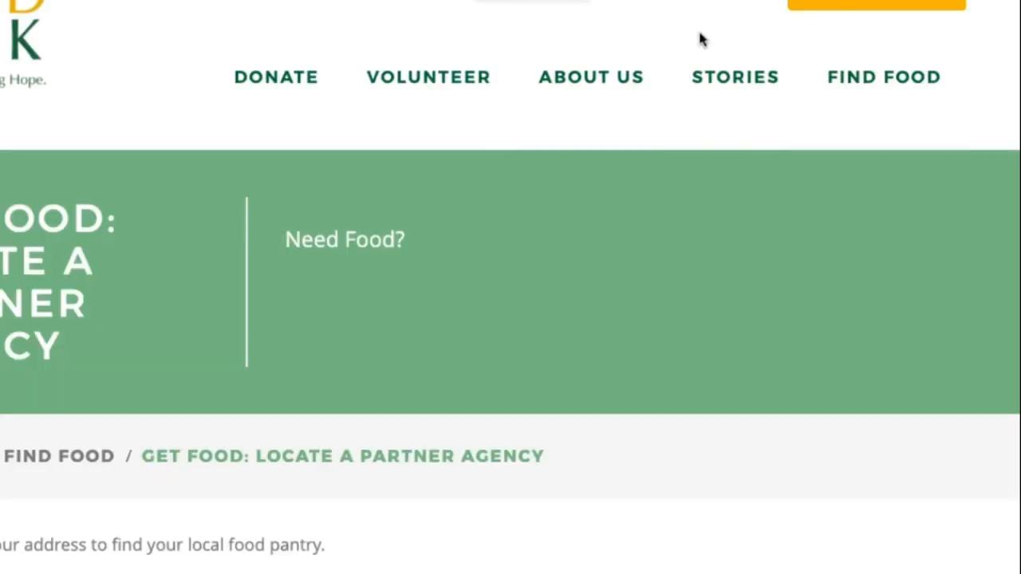
scroll("down", 3)
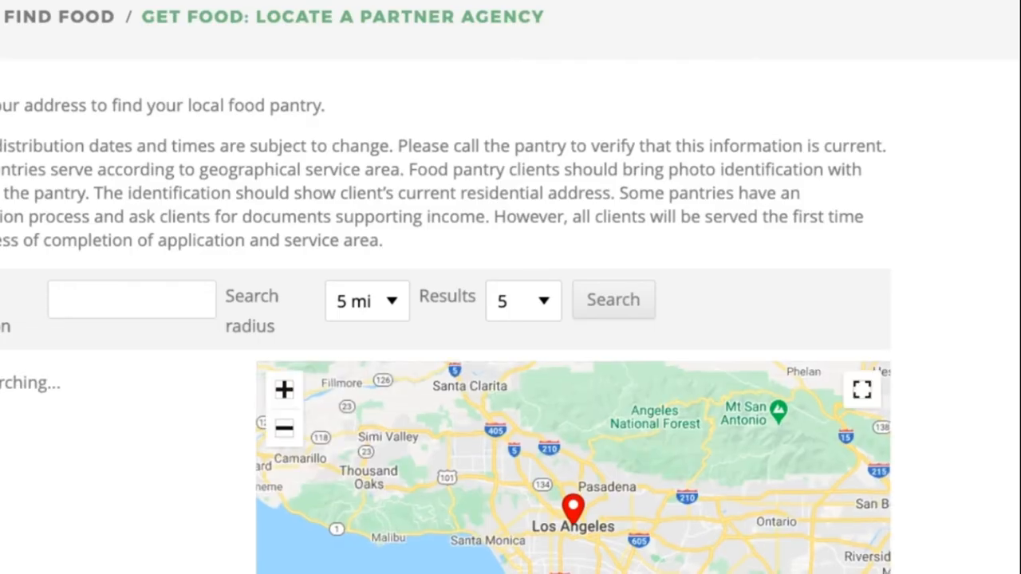
left_click(612, 300)
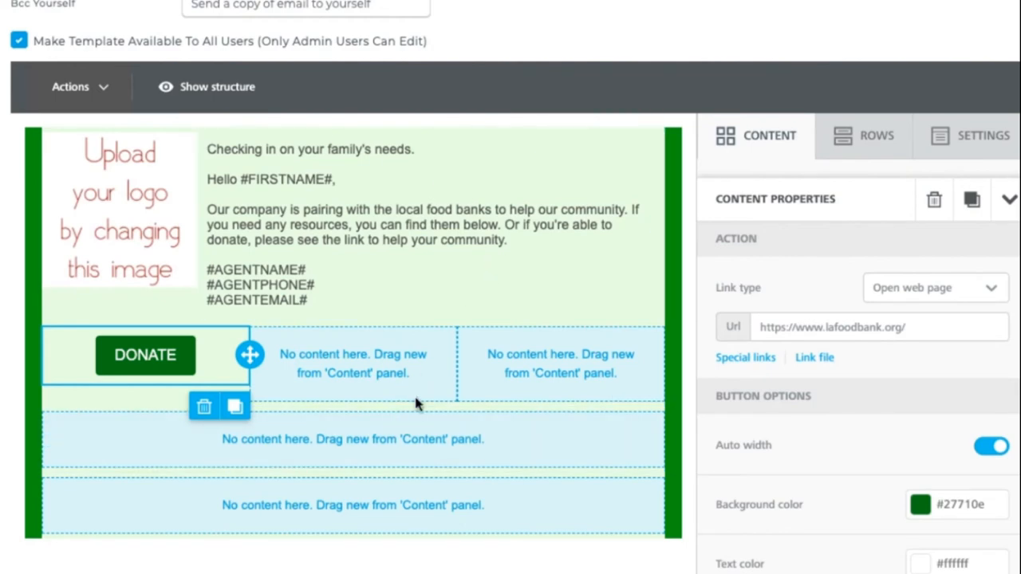
Add the Food Bank Finder.png image below the button row, linked to the find-food page.
left_click(755, 135)
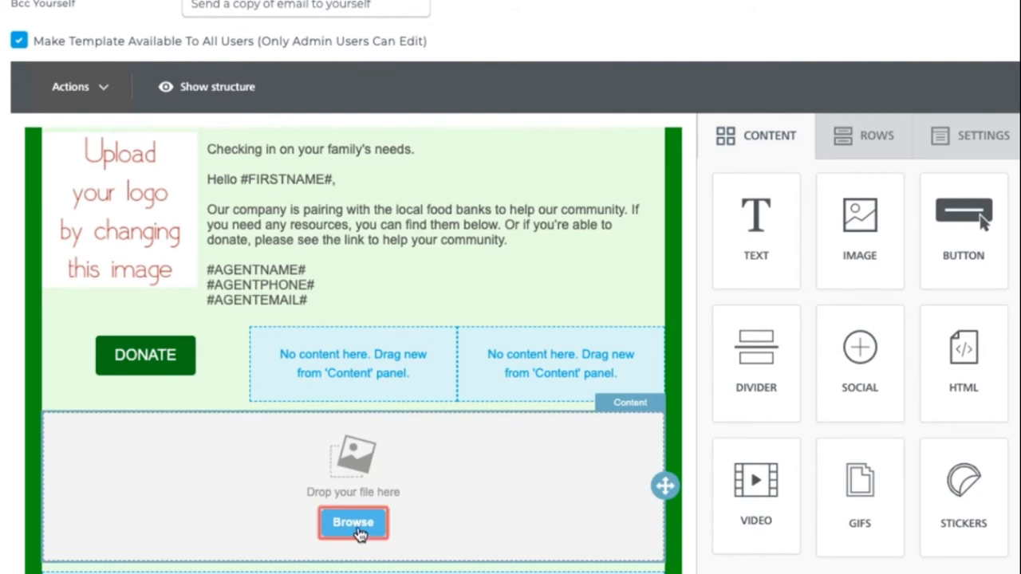
left_click(353, 523)
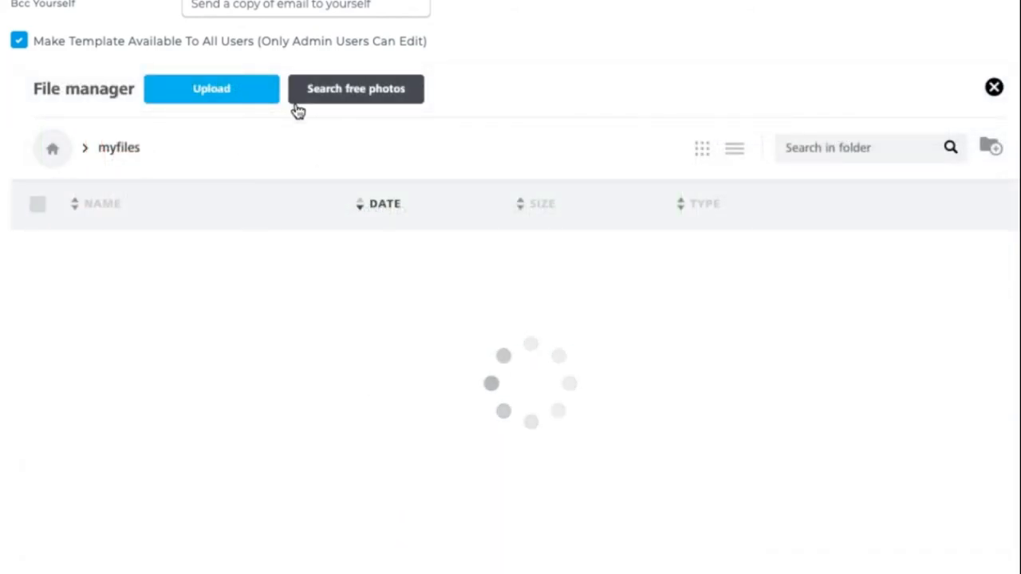
mouse_move(403, 464)
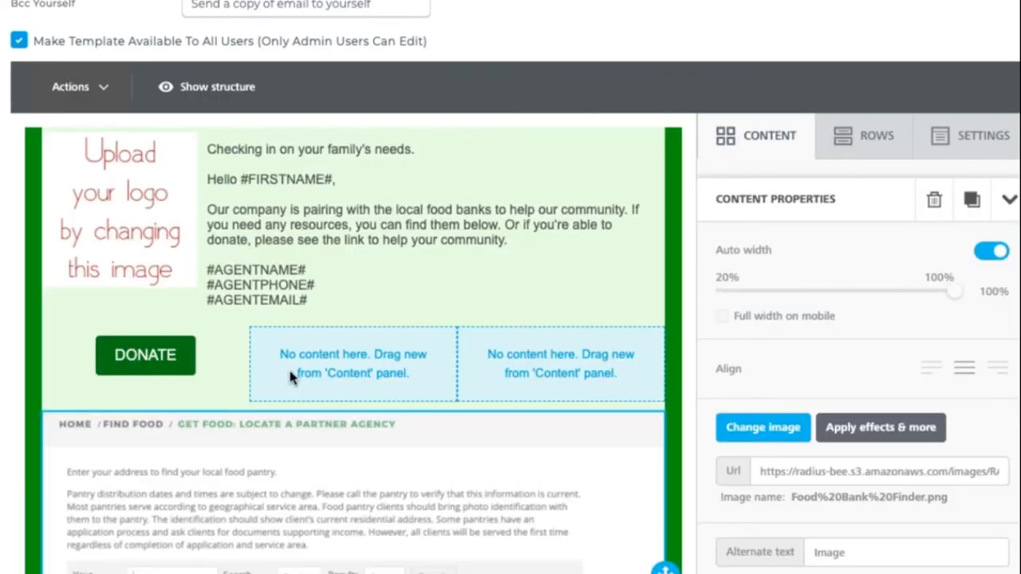
mouse_move(922, 513)
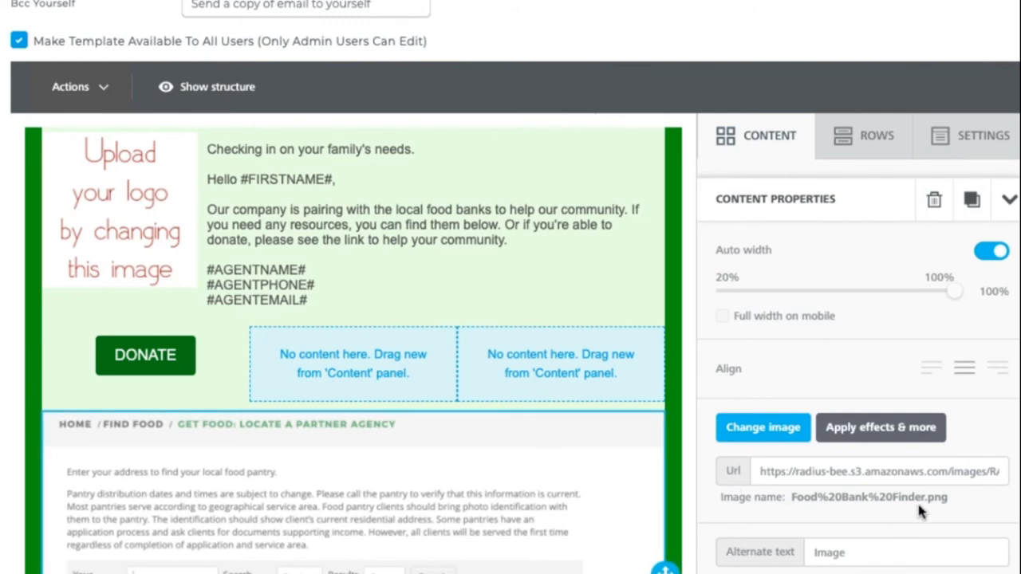
mouse_move(1016, 289)
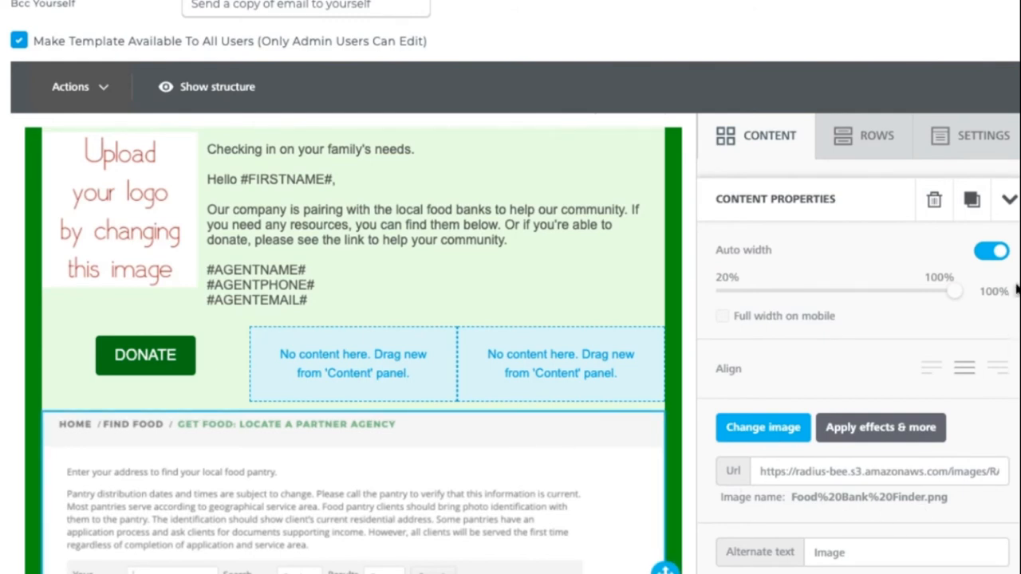
scroll("down", 3)
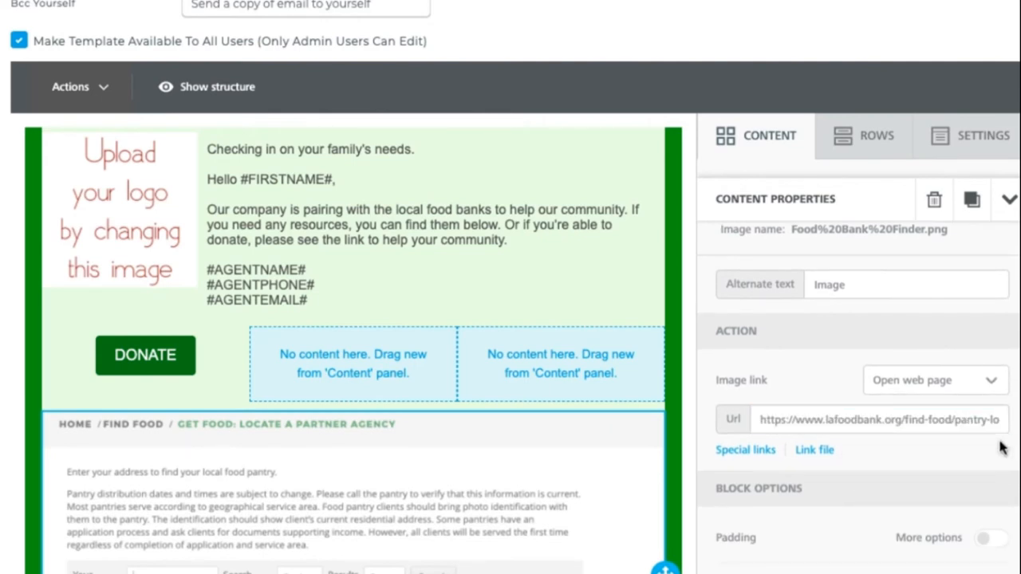
mouse_move(805, 191)
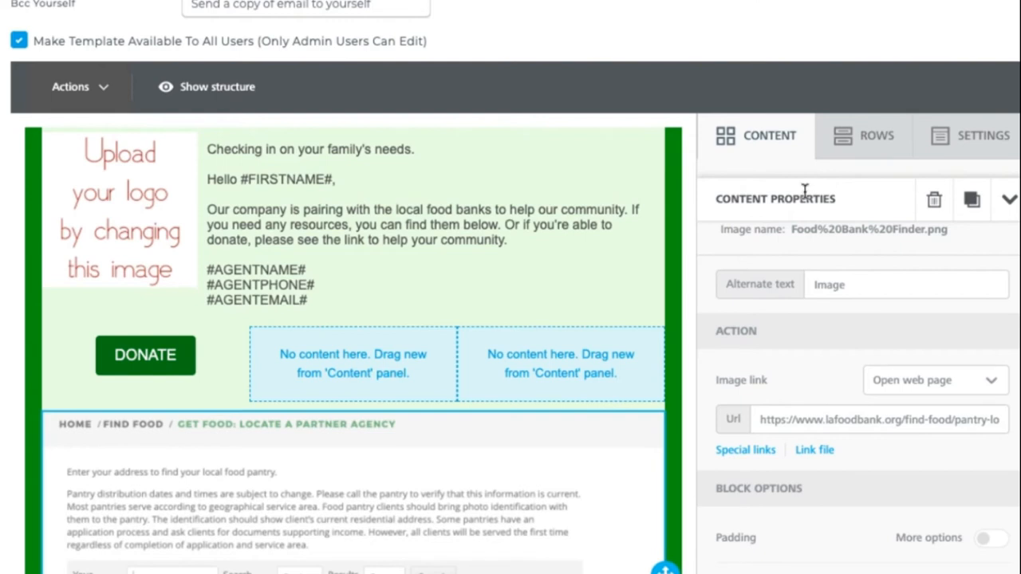
left_click(755, 135)
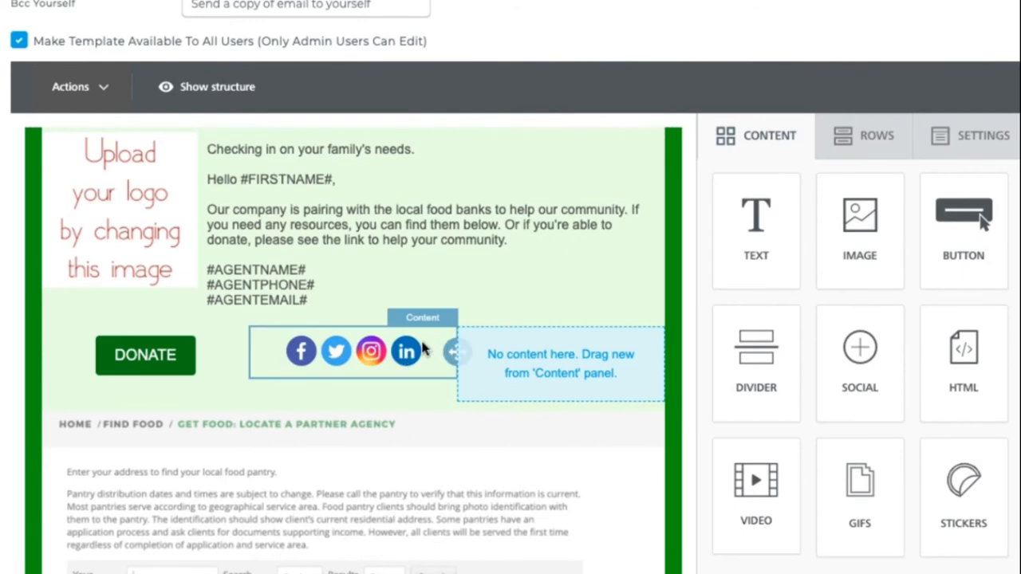
Link the social icons to radiusbob's Facebook and Twitter, removing Instagram and LinkedIn.
left_click(351, 351)
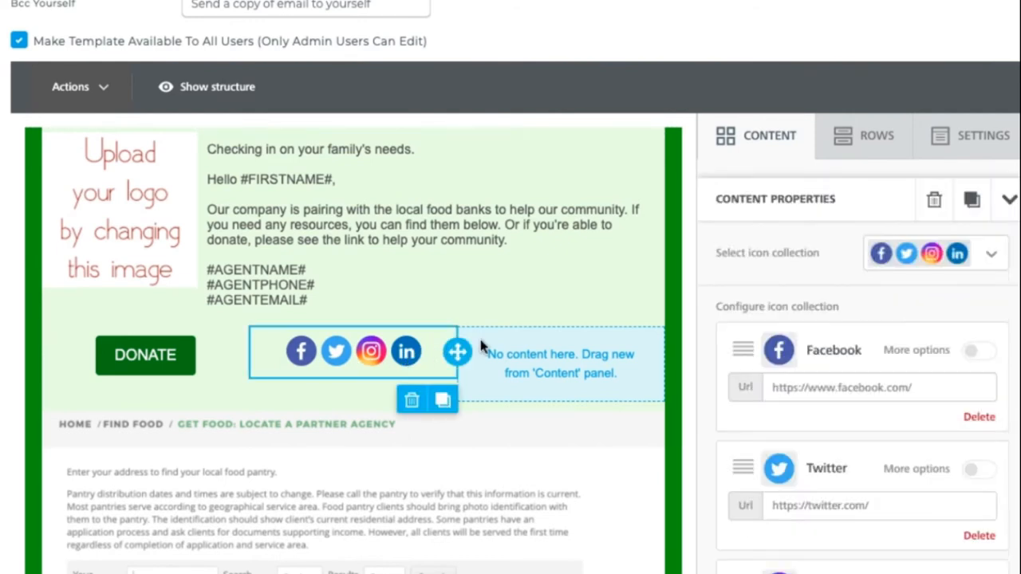
type("radius")
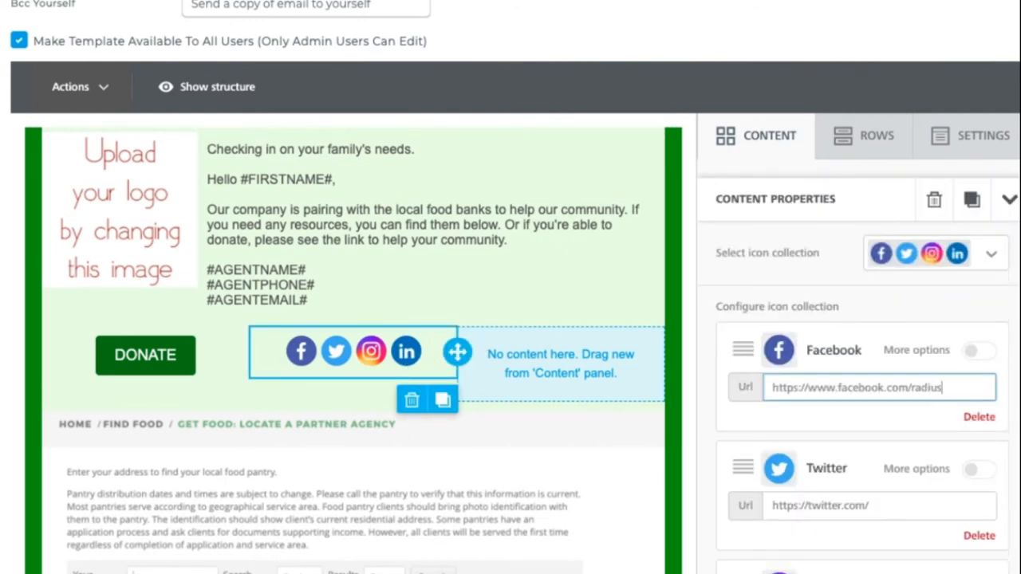
type("bob")
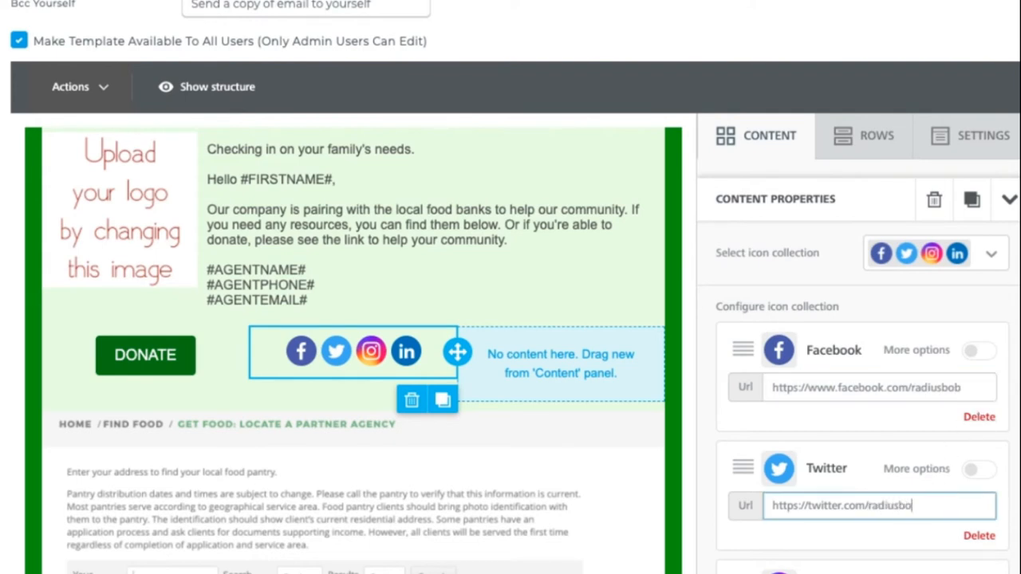
scroll("down", 3)
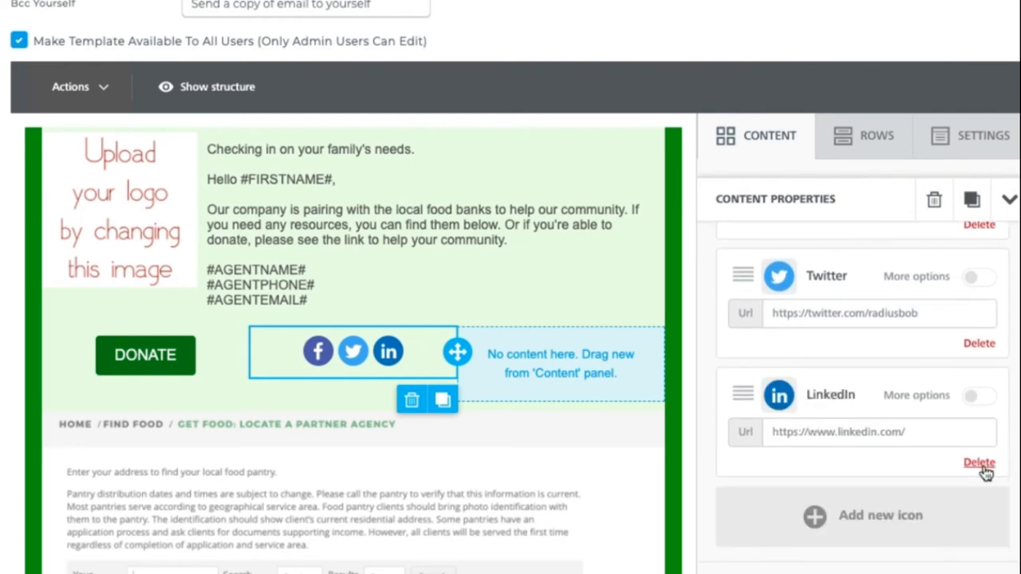
left_click(979, 463)
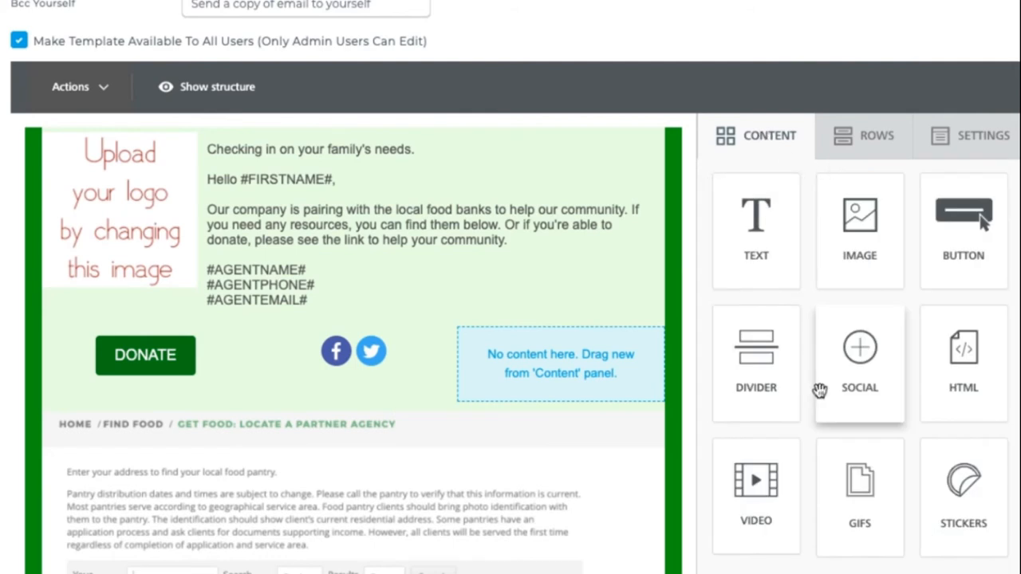
mouse_move(909, 495)
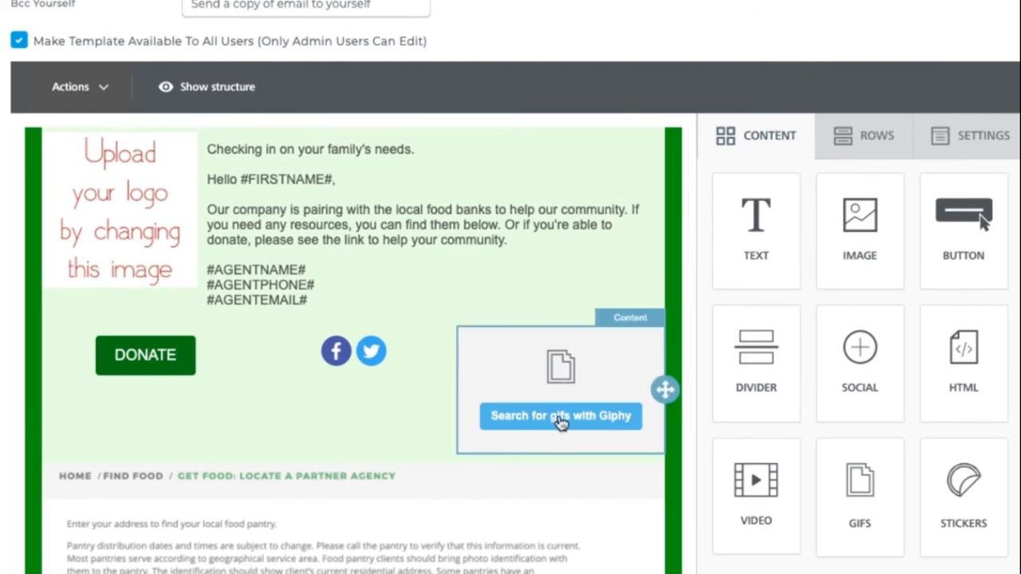
Insert a Giphy GIF of a dog typing on a laptop into the third column.
left_click(561, 416)
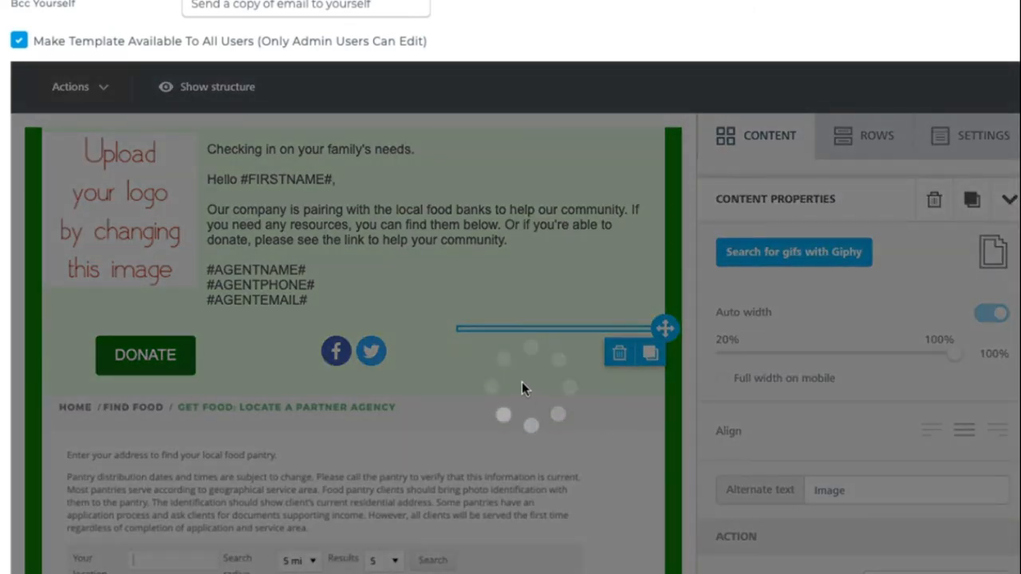
left_click(794, 252)
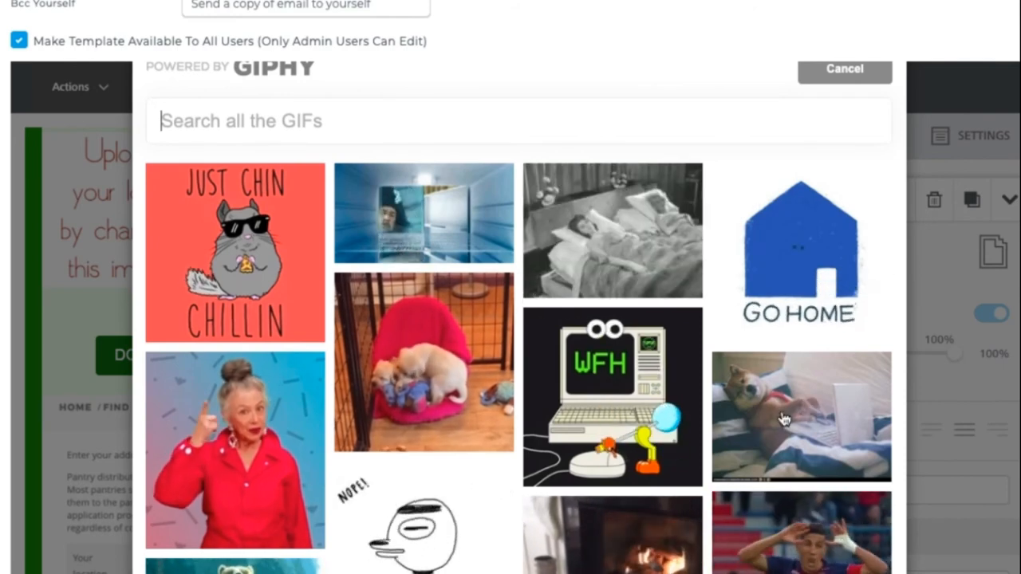
left_click(800, 416)
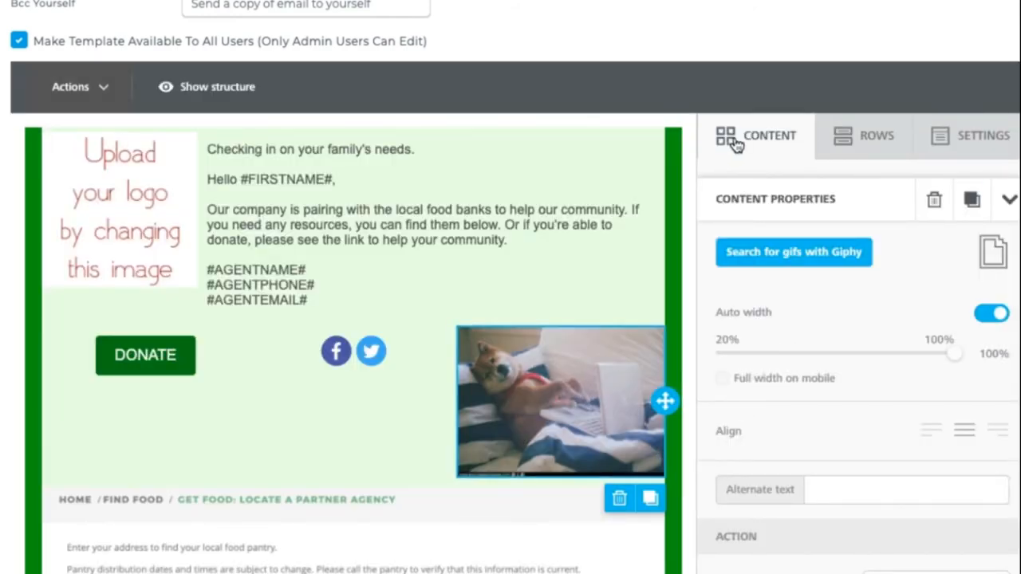
mouse_move(768, 162)
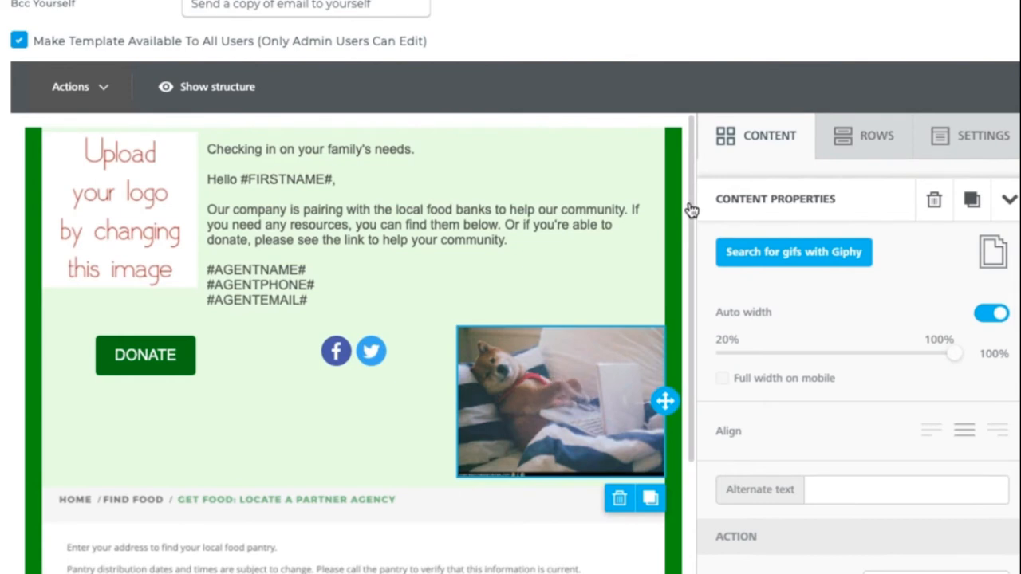
Return to the content block list below the finished GIF row.
scroll("down", 3)
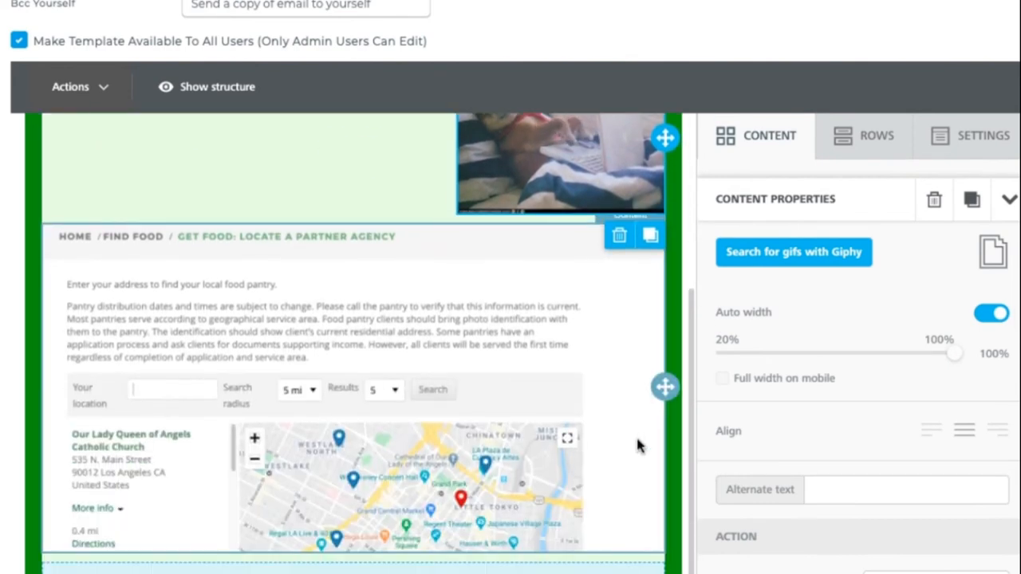
left_click(756, 136)
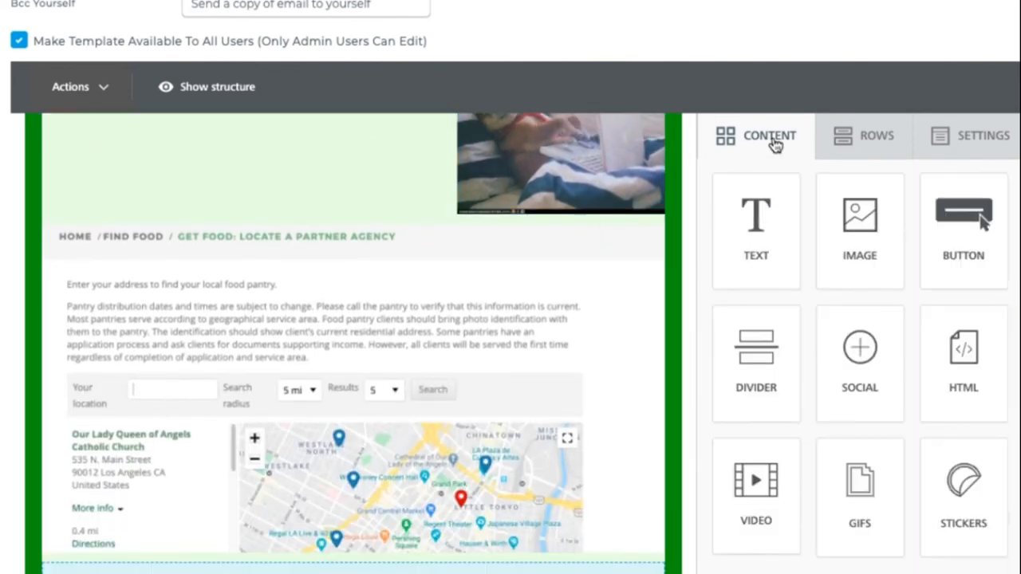
mouse_move(781, 485)
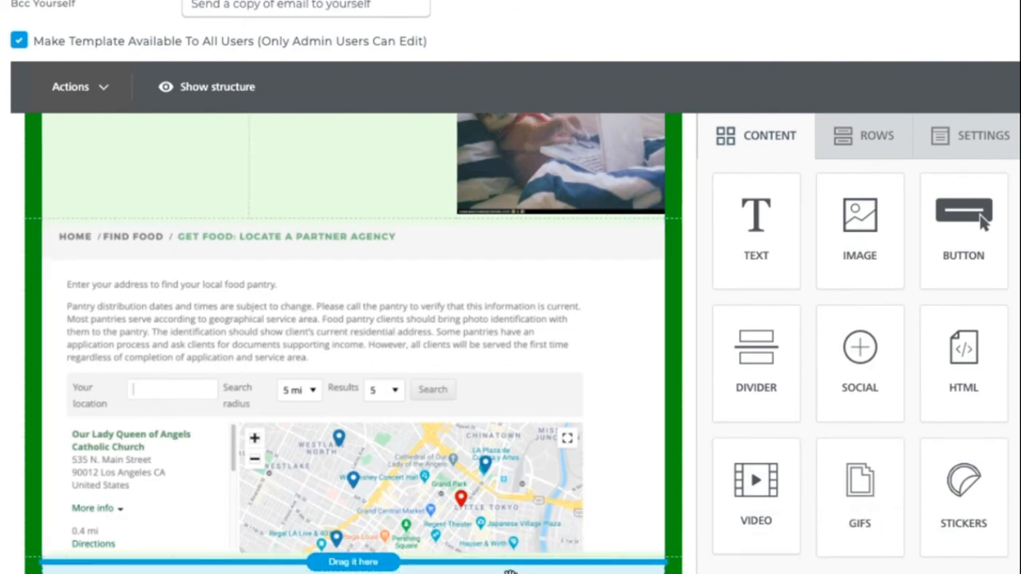
mouse_move(694, 334)
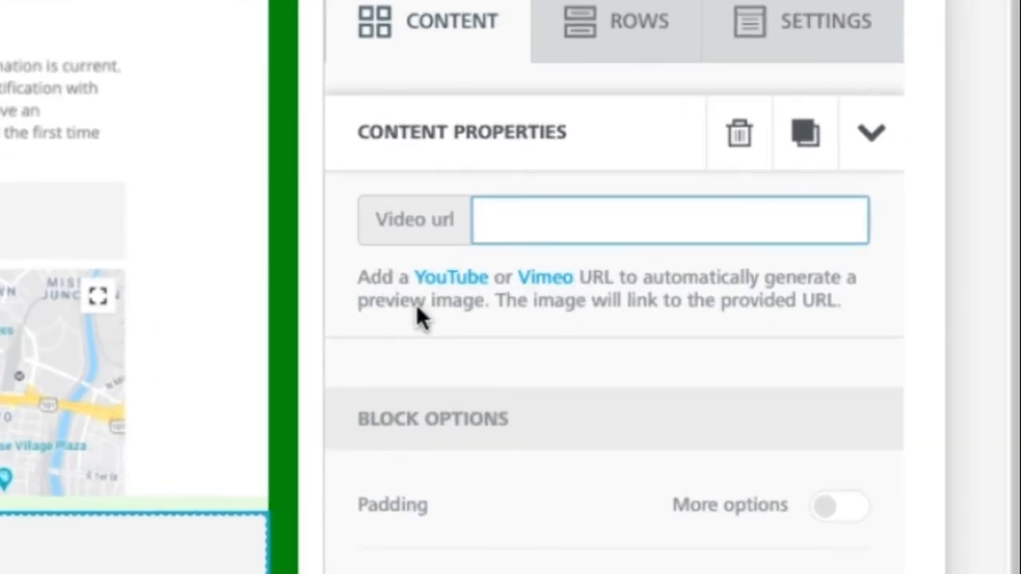
mouse_move(421, 319)
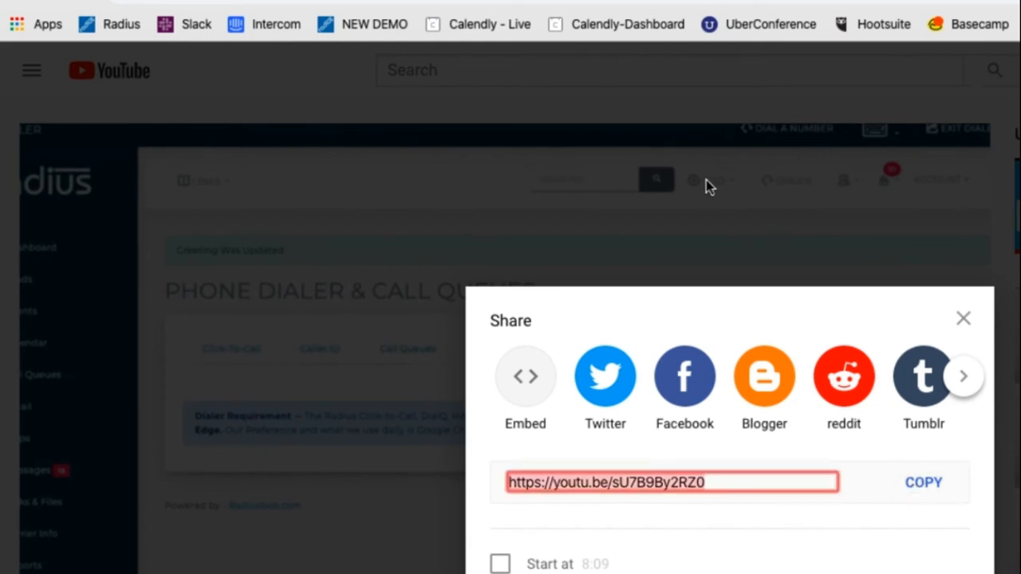
mouse_move(160, 2)
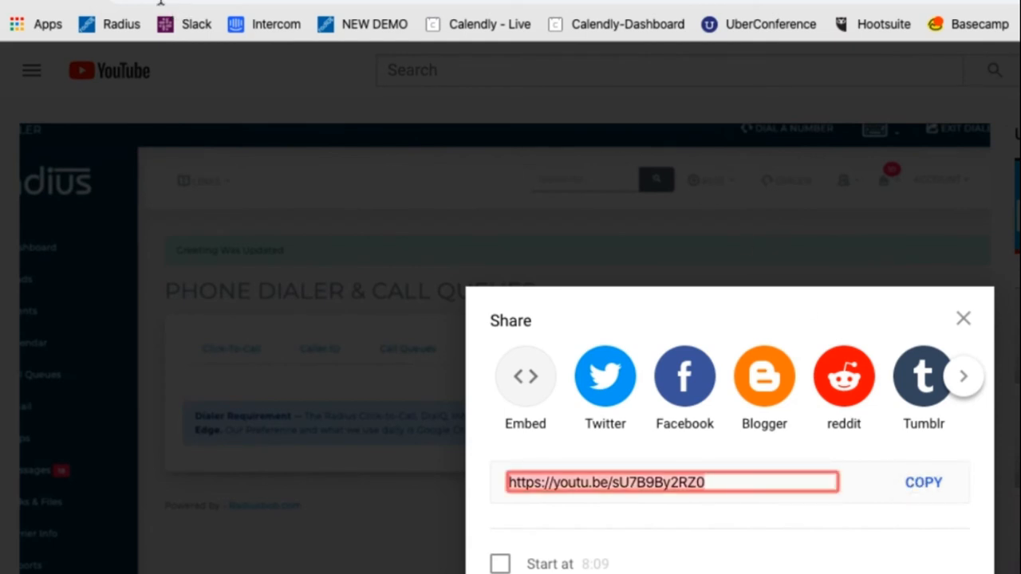
Copy the video's youtu.be share link from YouTube's Share dialog.
left_click(963, 317)
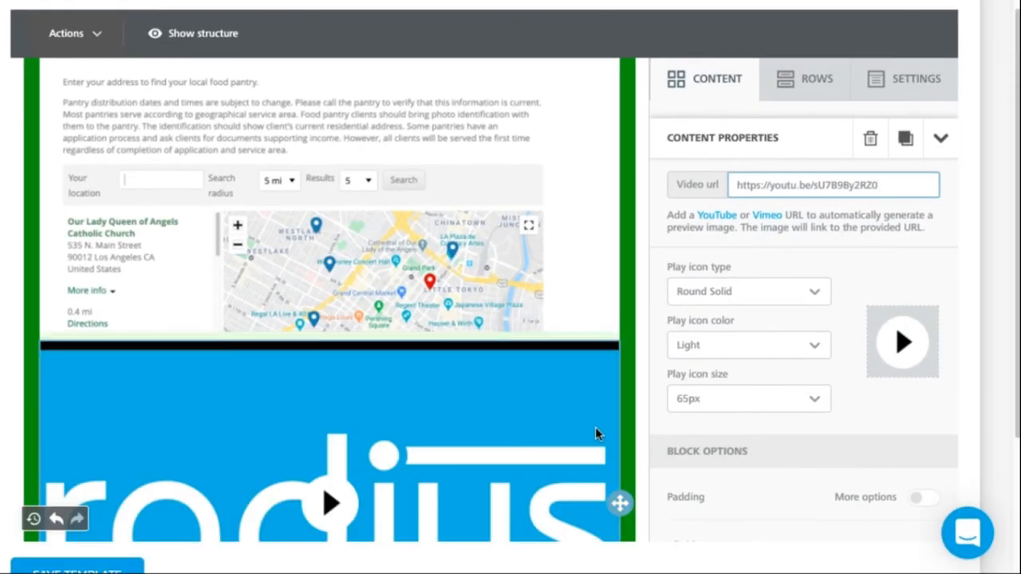
Change the video block's play icon to the dark Rectangle style.
left_click(747, 292)
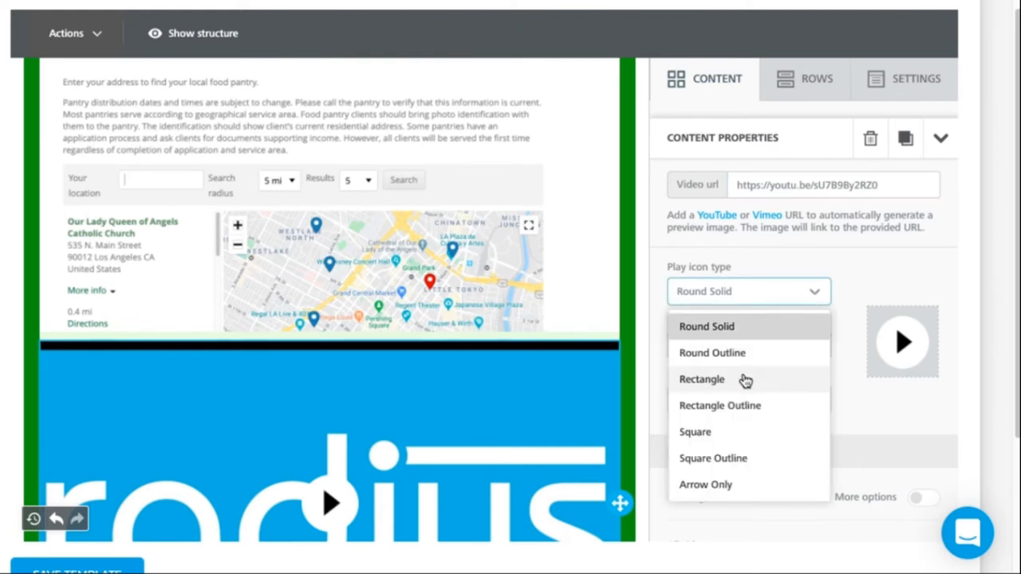
left_click(702, 379)
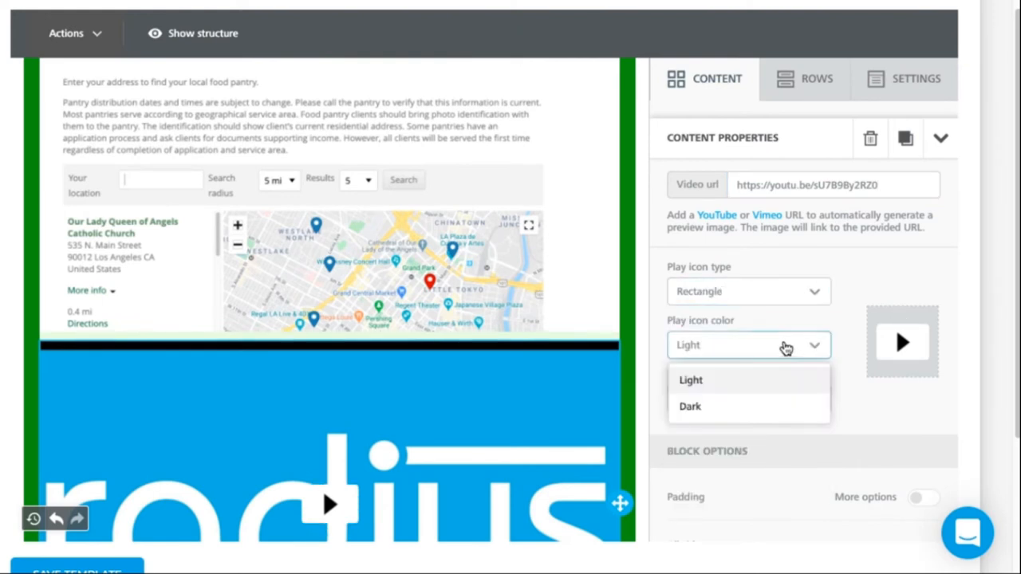
mouse_move(749, 406)
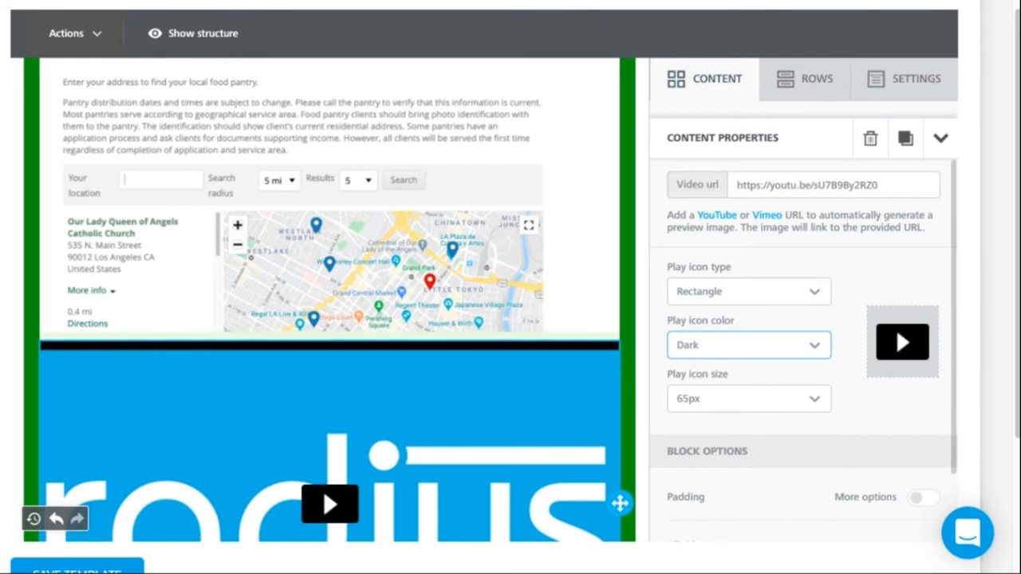
scroll("down", 3)
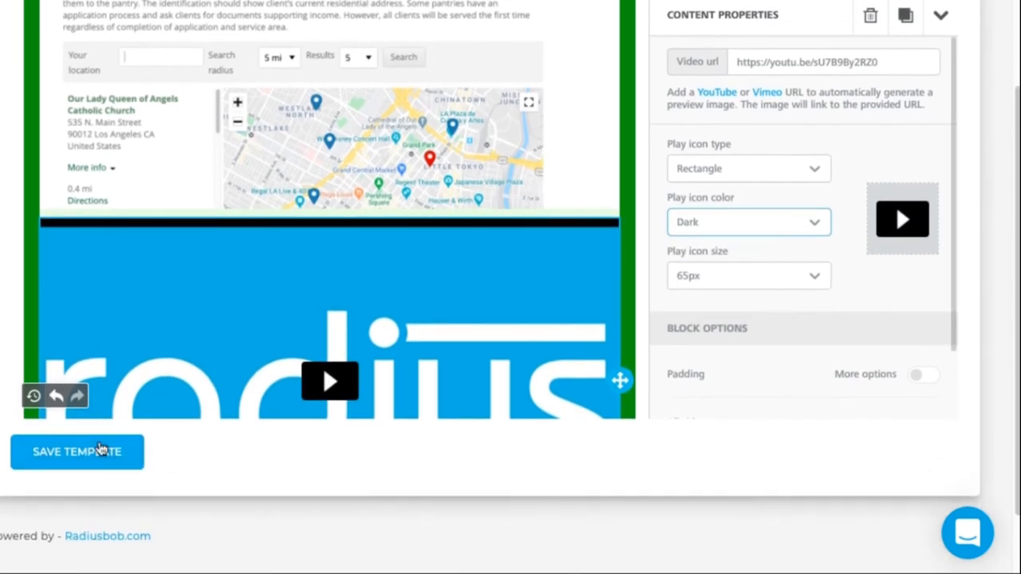
mouse_move(20, 304)
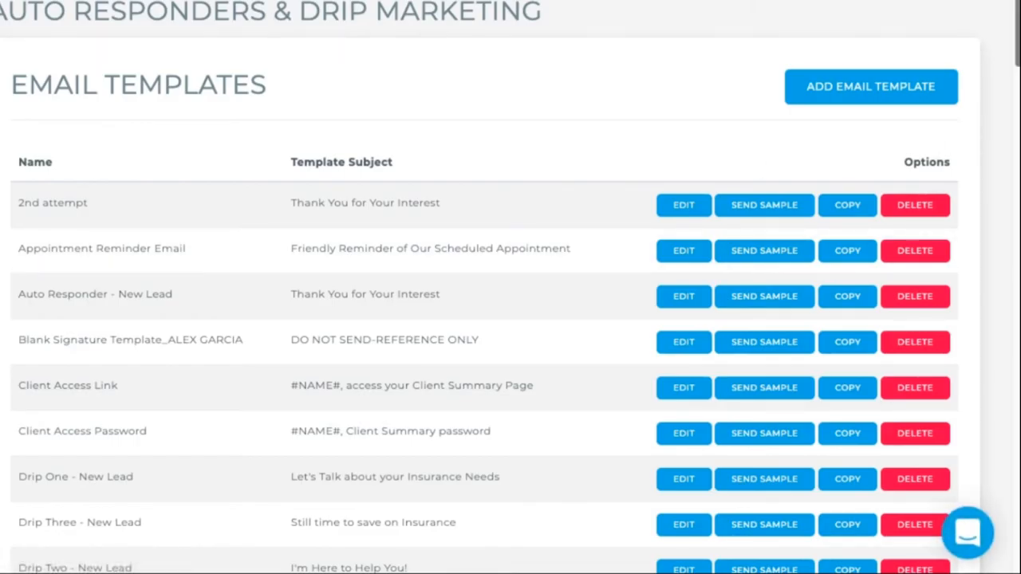
Send a sample of the Food Bank California template to the test address.
scroll("down", 3)
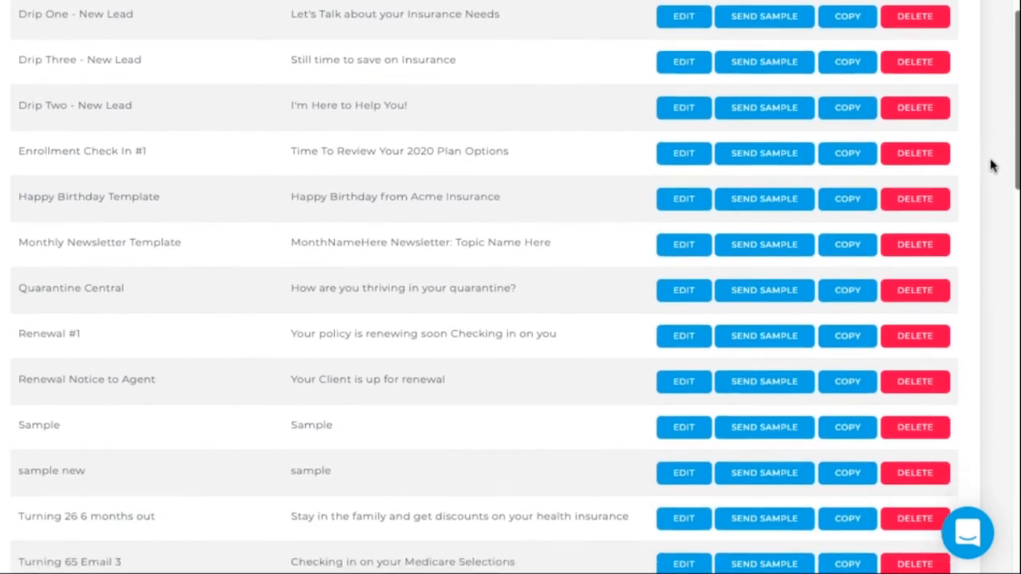
scroll("down", 3)
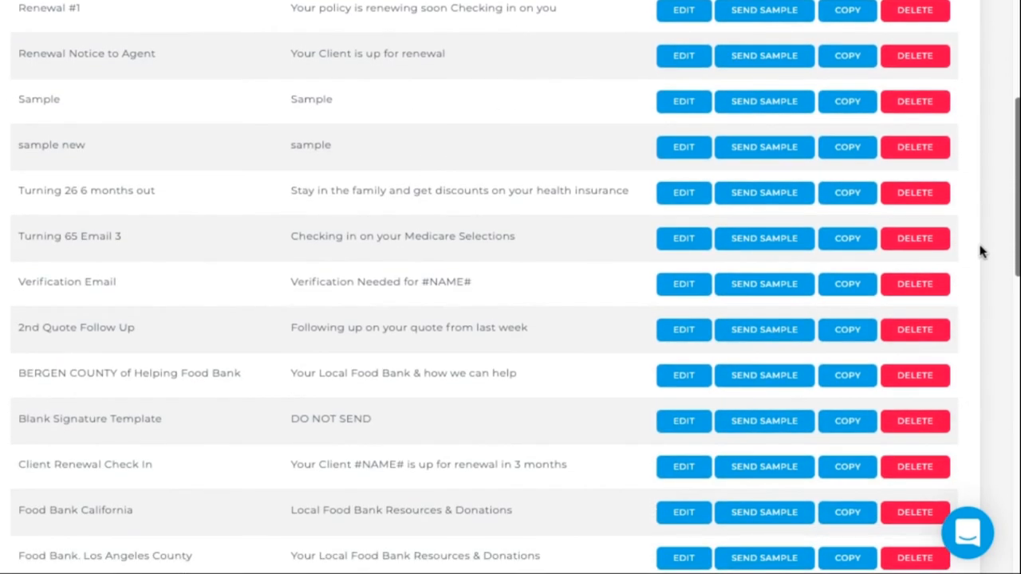
scroll("down", 3)
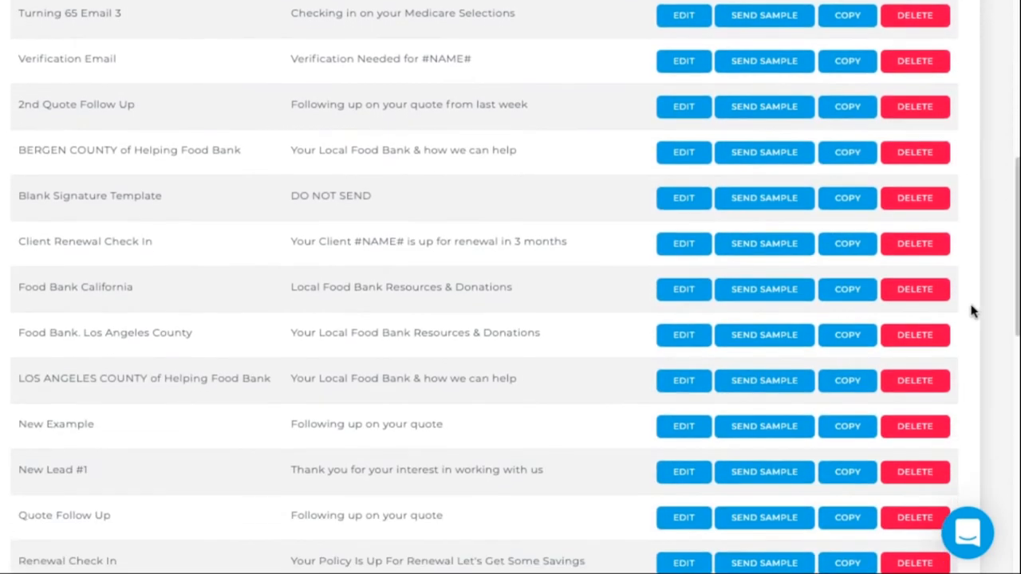
left_click(763, 16)
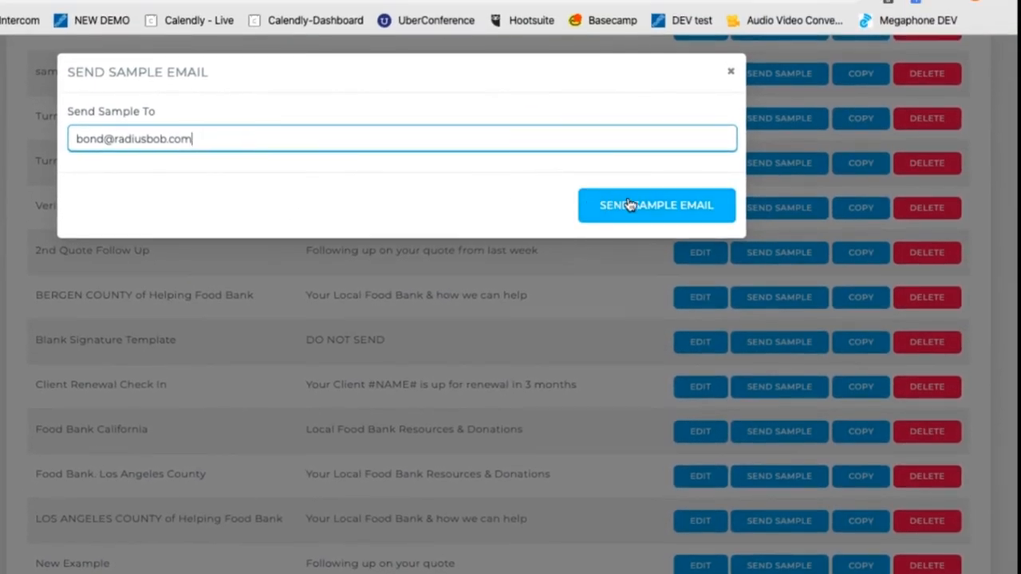
left_click(656, 205)
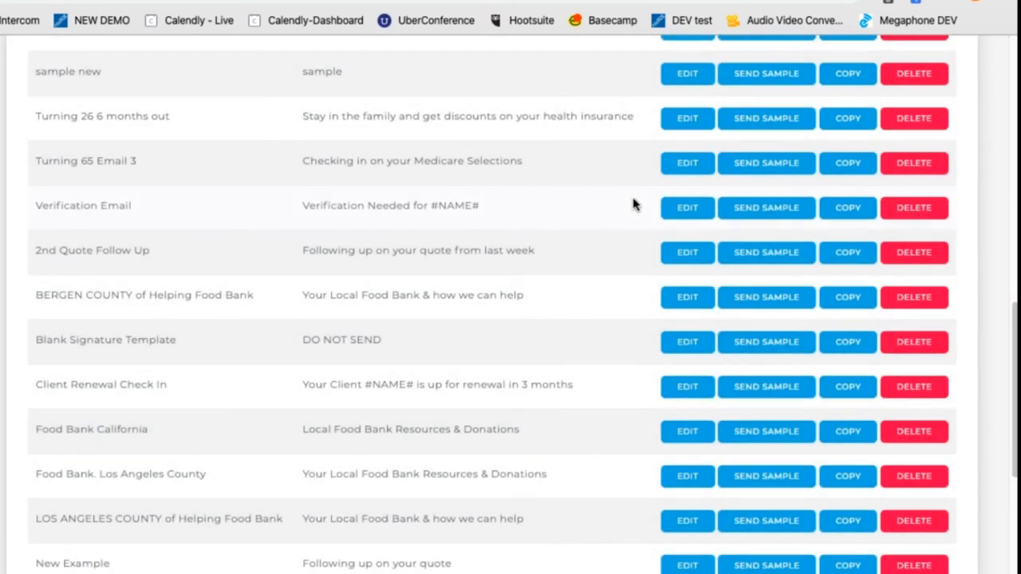
scroll("up", 3)
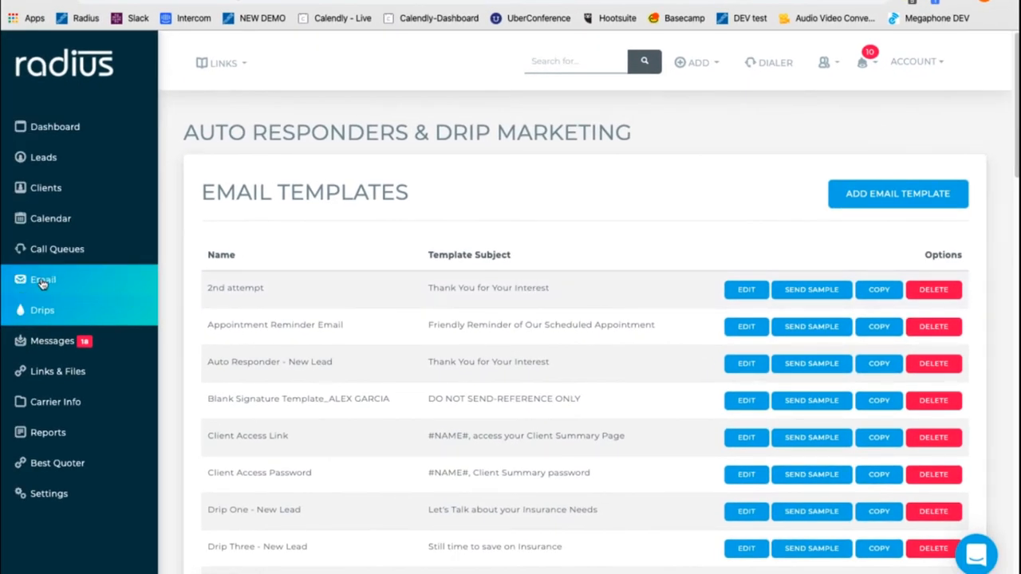
Address the mass email to leads and clients in state CA only, not all contacts.
left_click(43, 279)
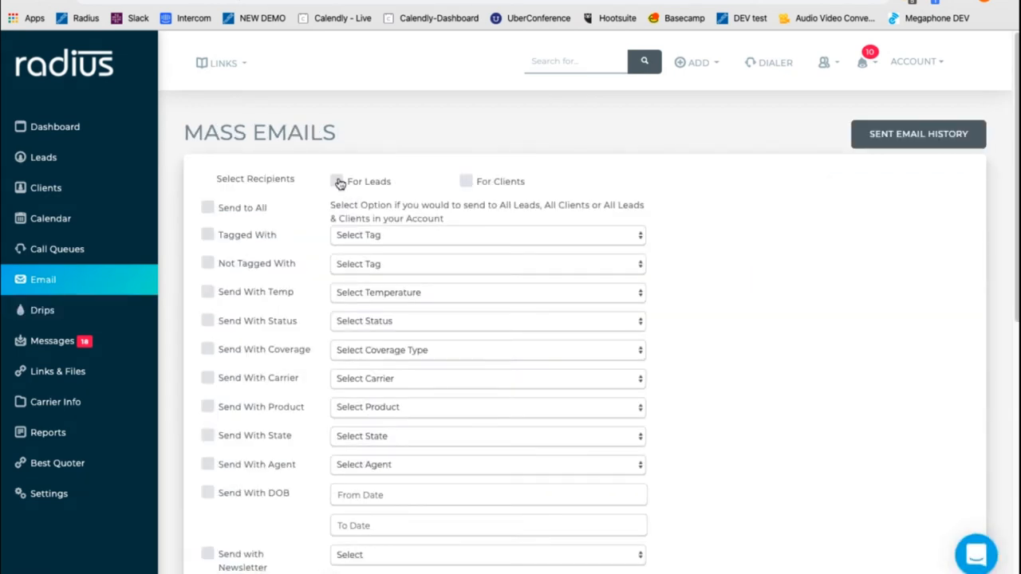
left_click(336, 181)
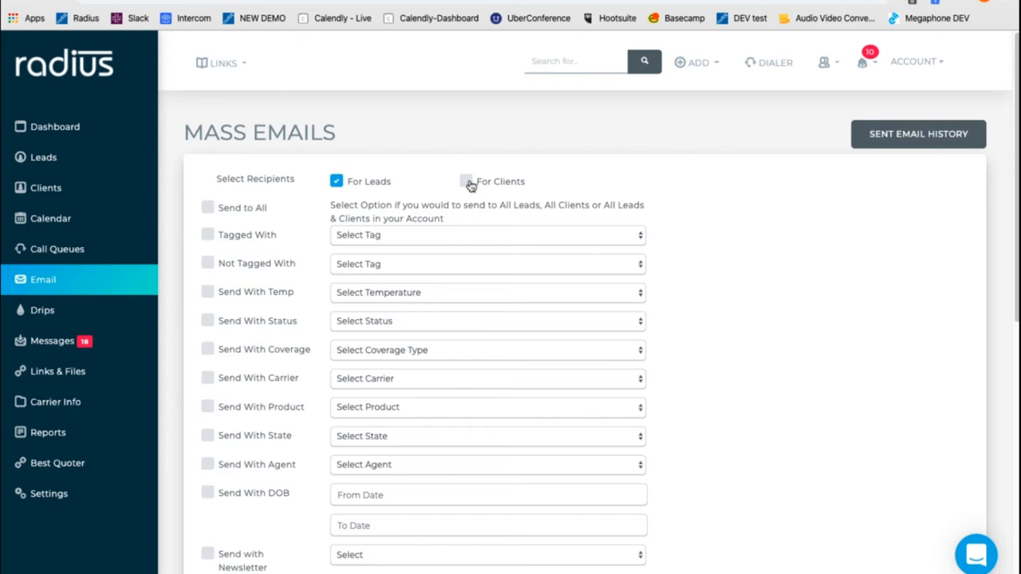
left_click(466, 181)
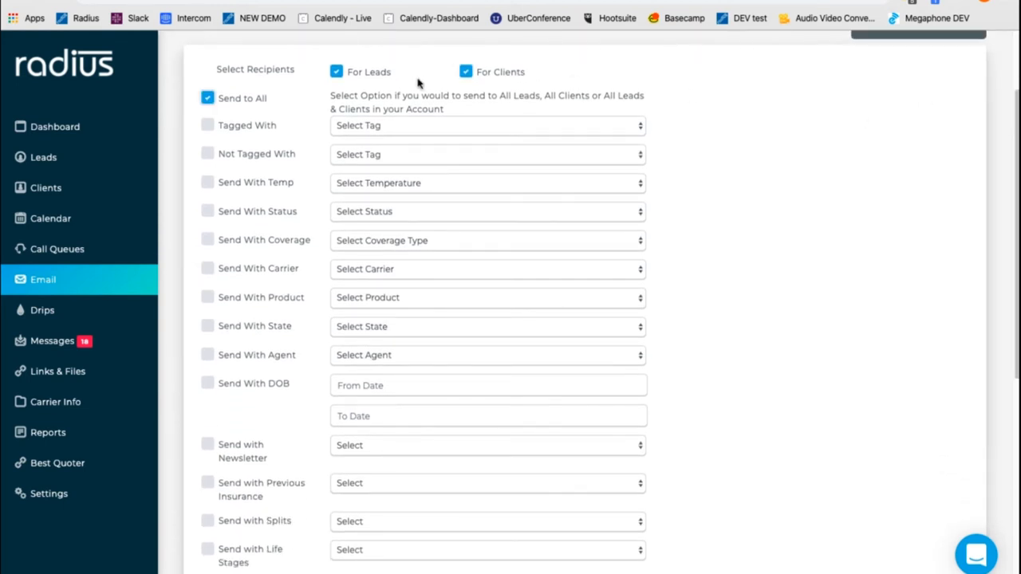
left_click(207, 97)
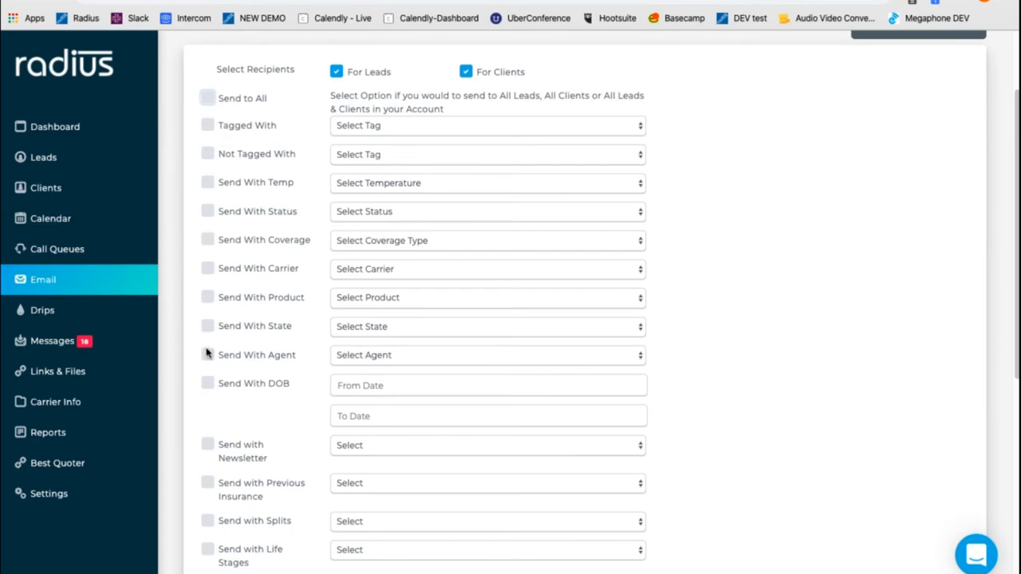
left_click(208, 325)
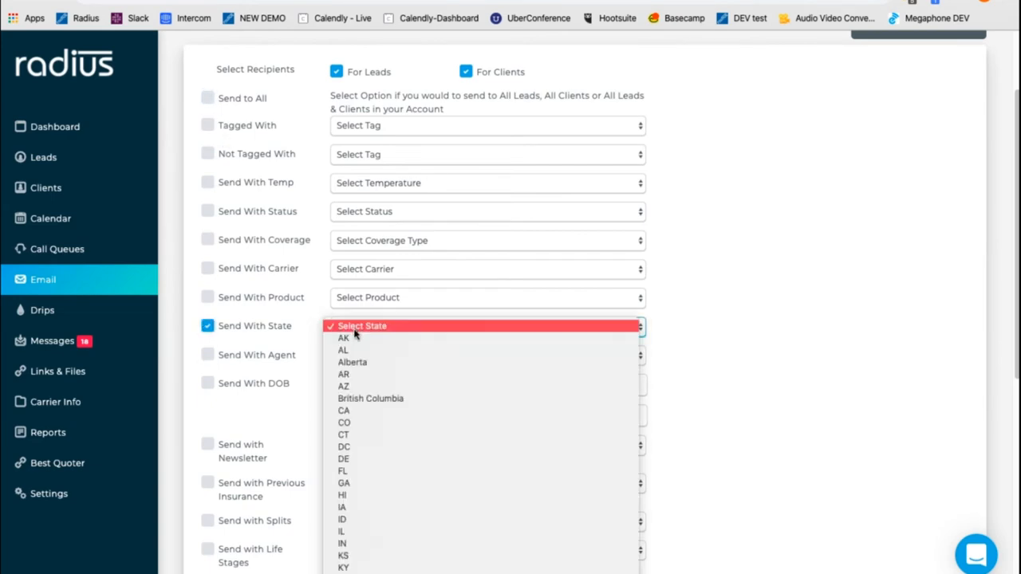
left_click(344, 410)
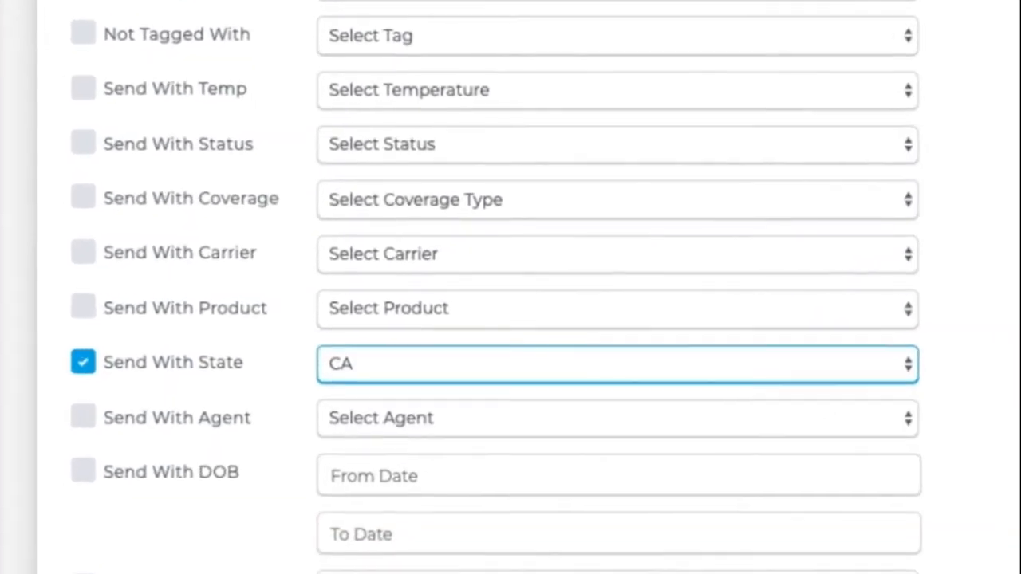
scroll("down", 3)
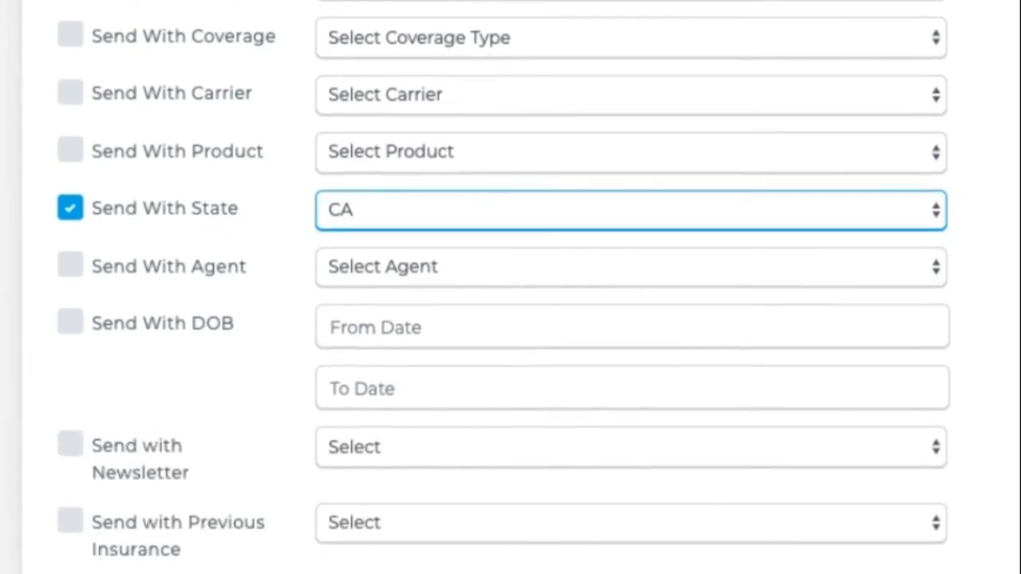
scroll("down", 3)
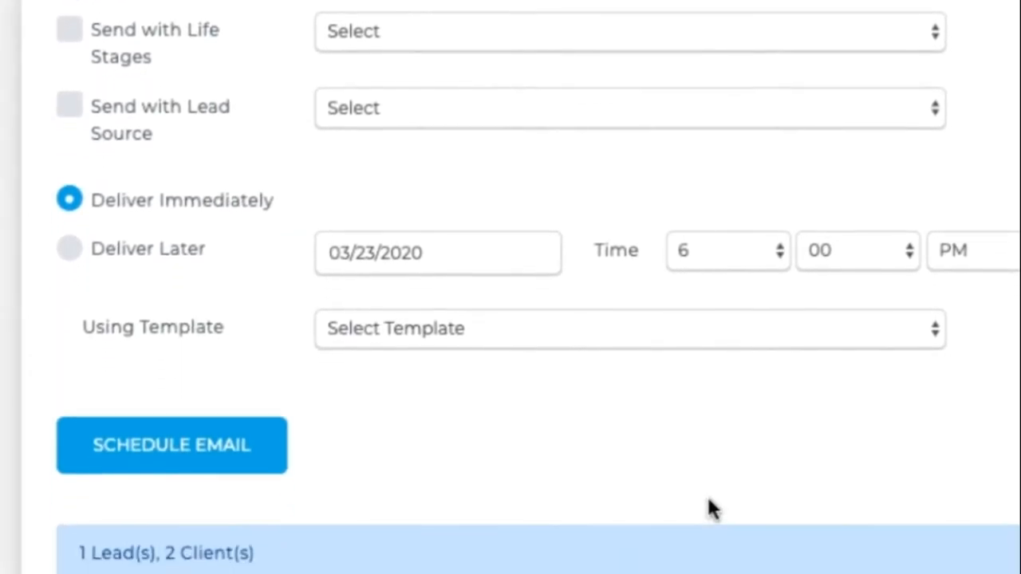
scroll("down", 3)
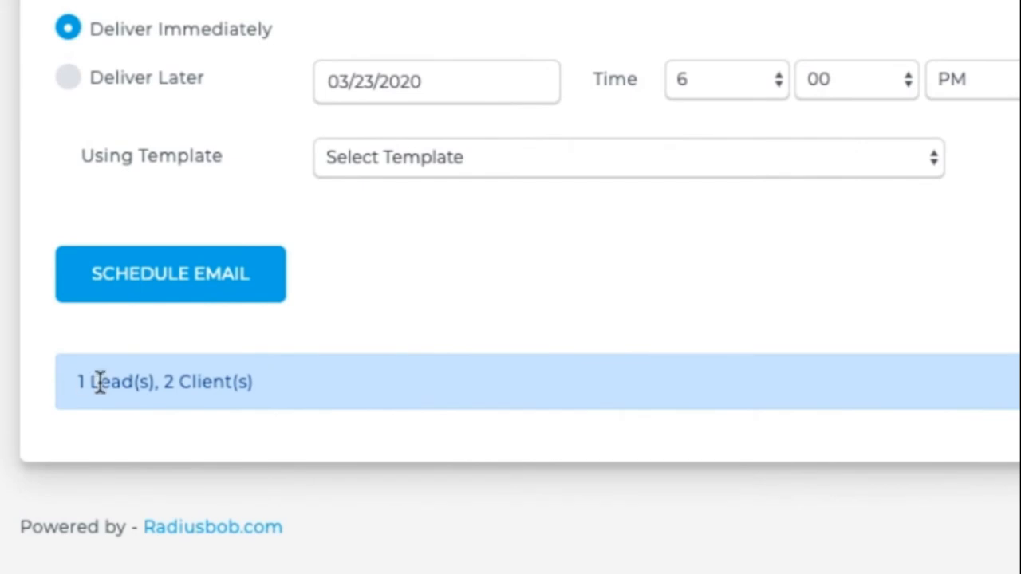
mouse_move(531, 238)
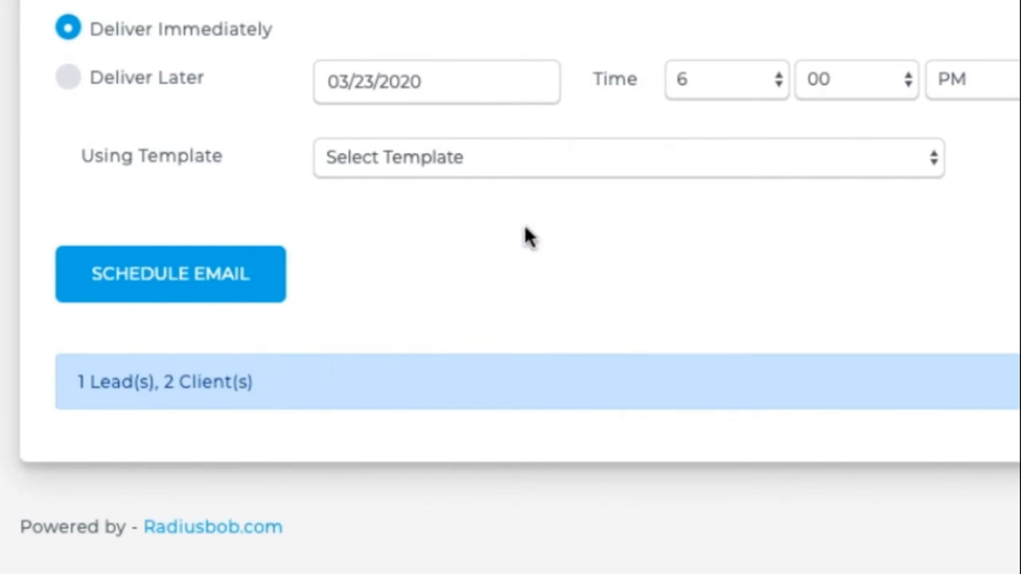
Choose the Food Bank California template, set 9:00 AM, and schedule the email.
left_click(628, 157)
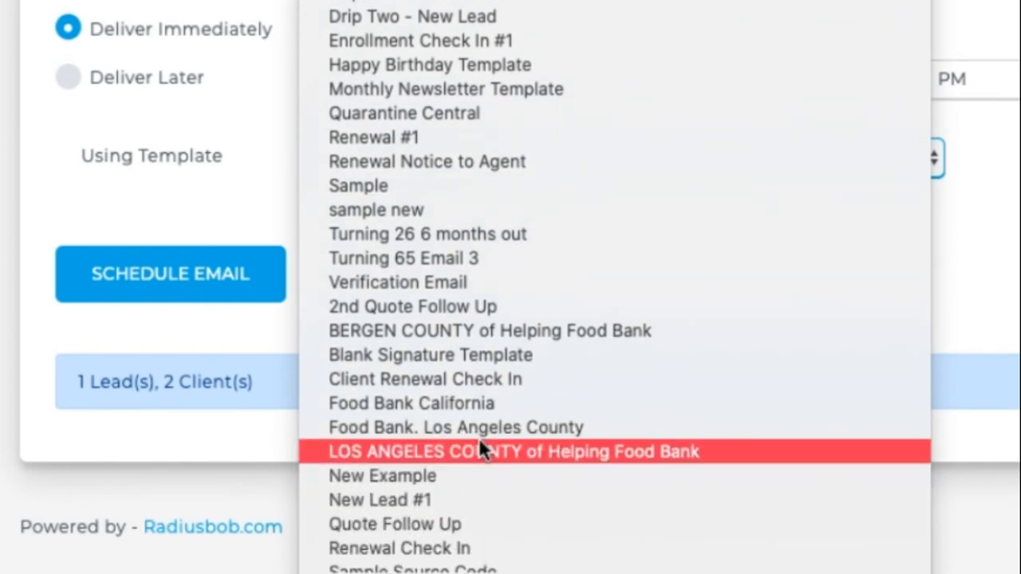
left_click(411, 403)
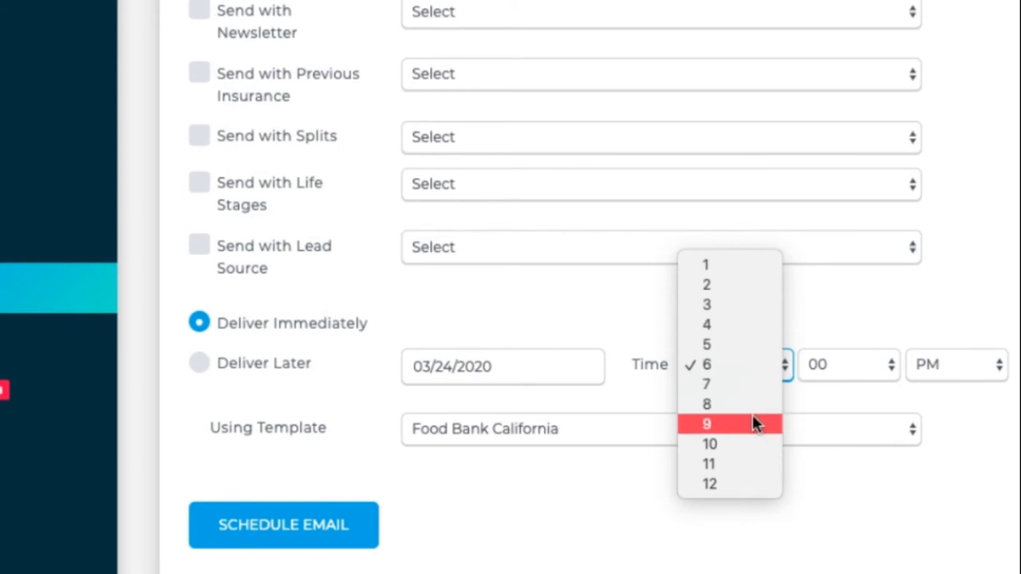
left_click(706, 424)
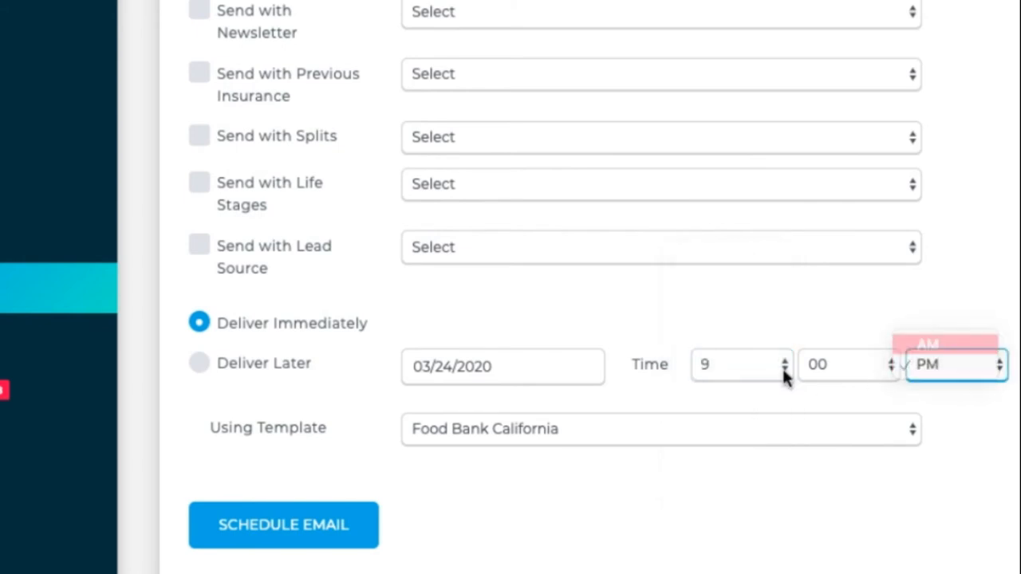
left_click(927, 344)
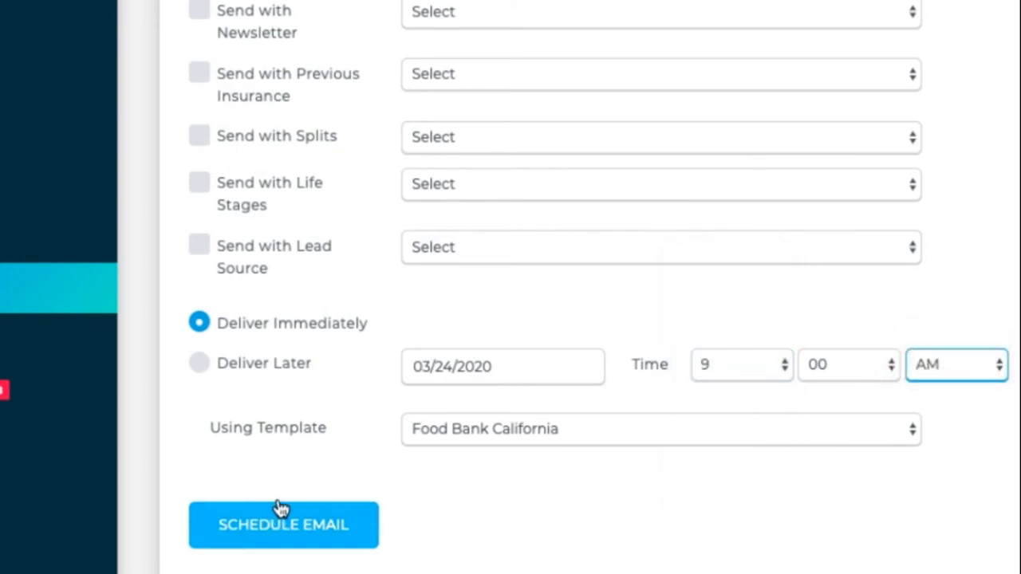
left_click(283, 525)
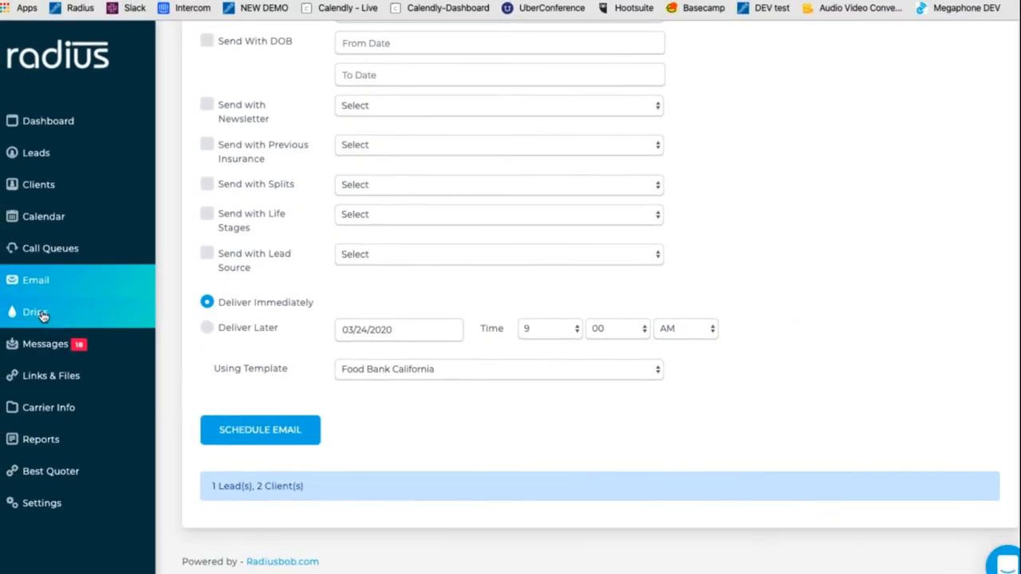
Create a drip marketing plan named 'Birthday' sent to all new leads and clients.
left_click(35, 312)
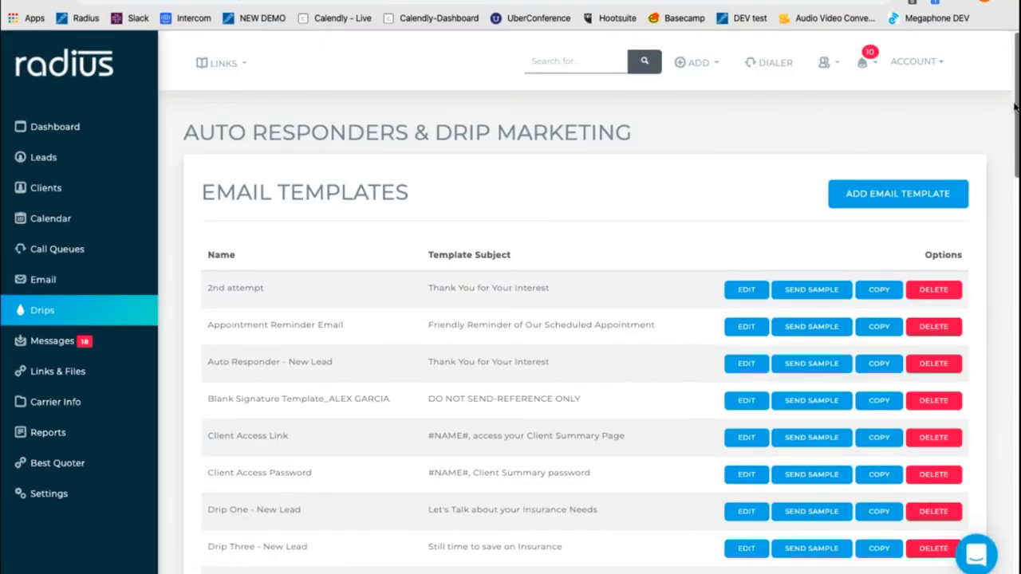
scroll("down", 3)
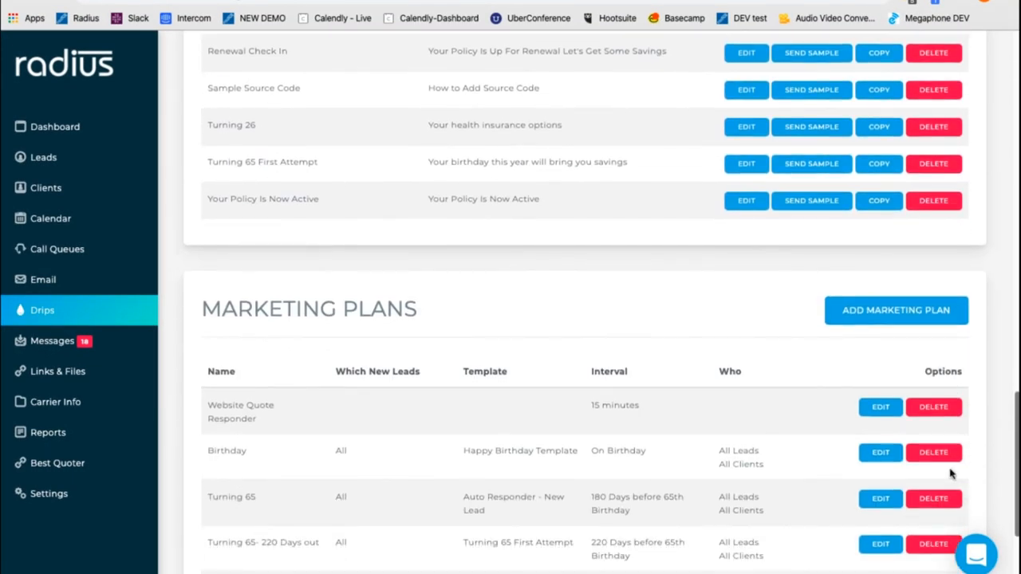
scroll("down", 3)
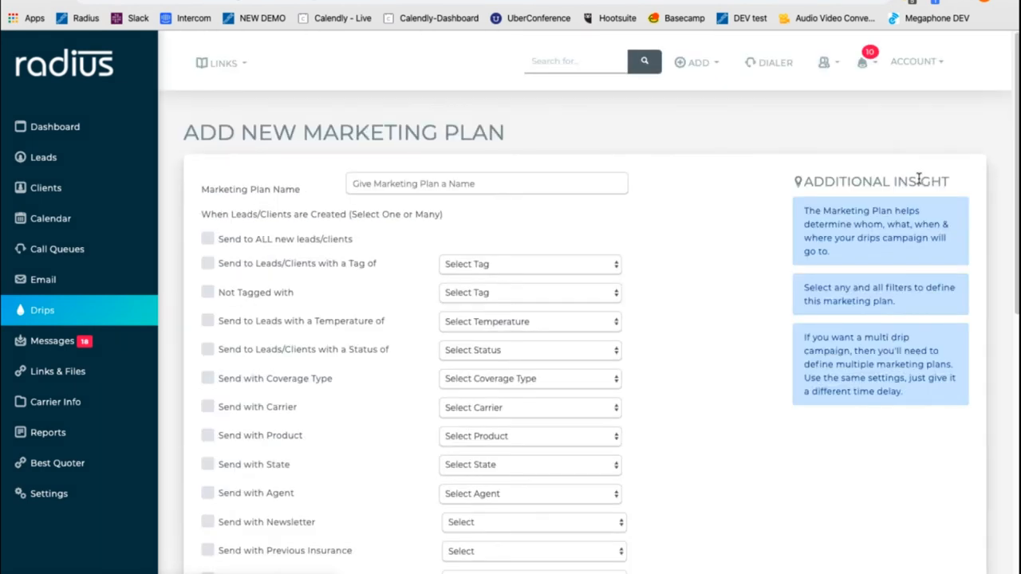
left_click(487, 184)
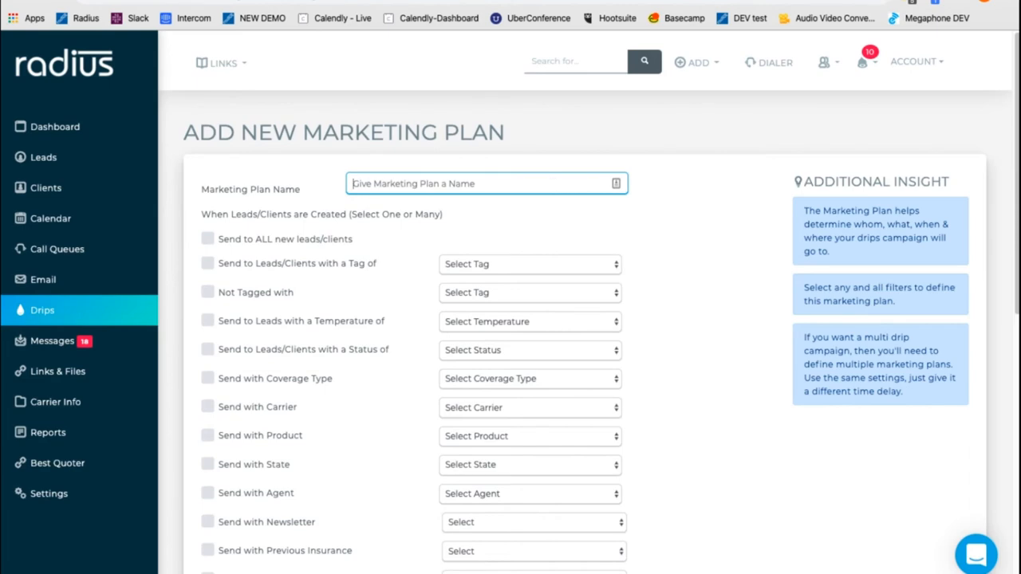
type("Birthday")
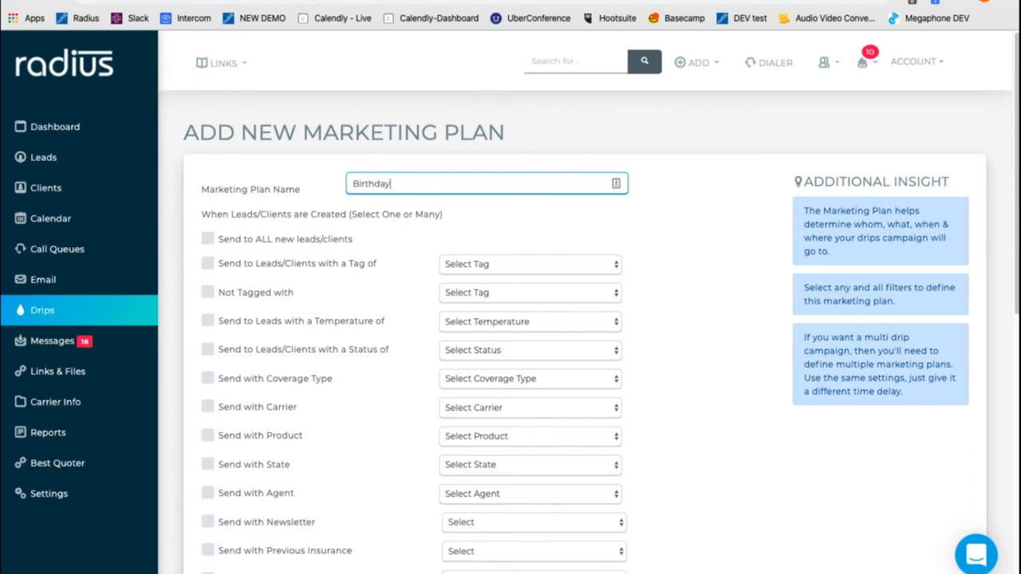
left_click(207, 239)
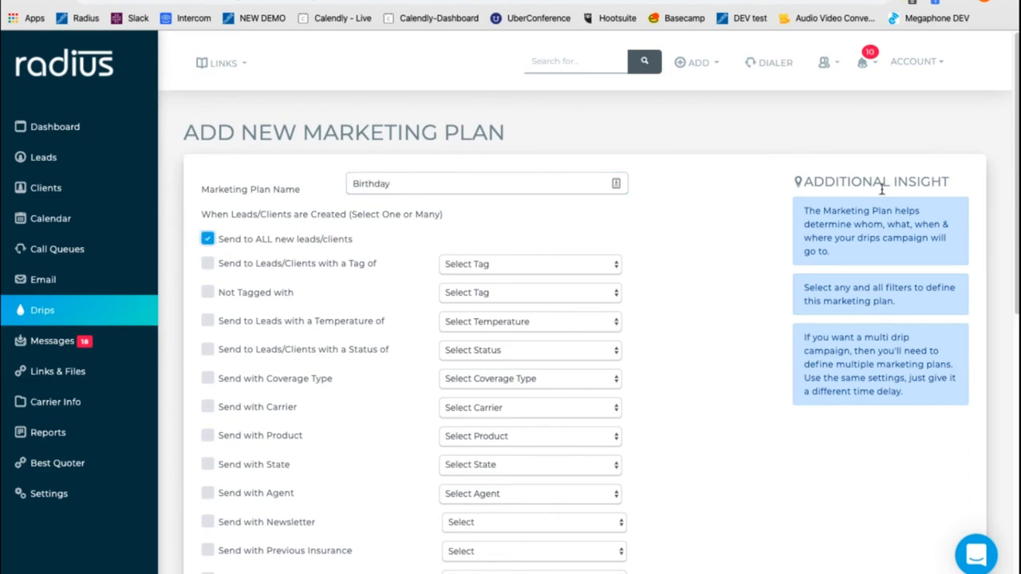
Try timing the send 90 days relative to the Effective Date, then go to Account Settings.
scroll("down", 3)
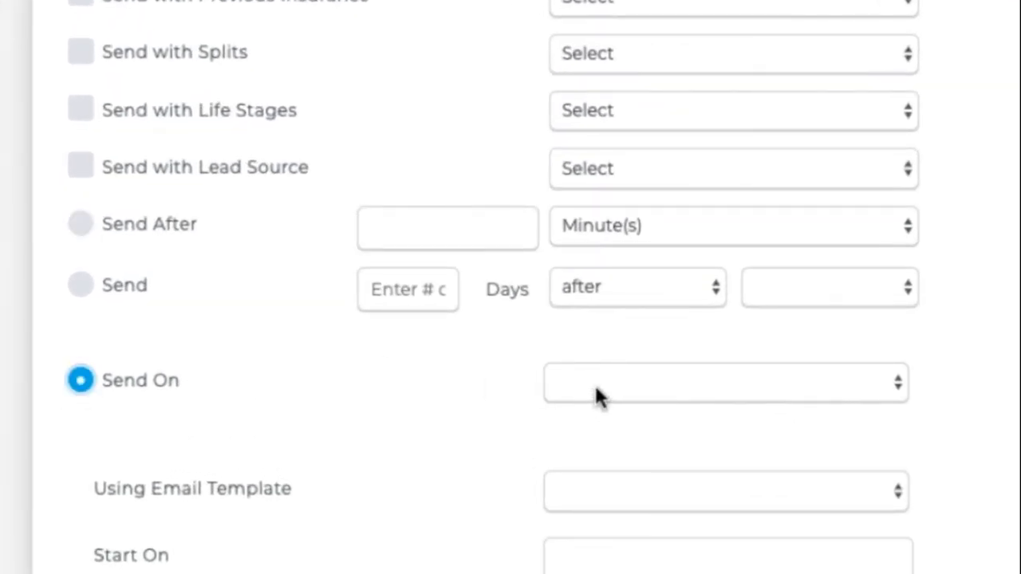
left_click(725, 382)
type("180")
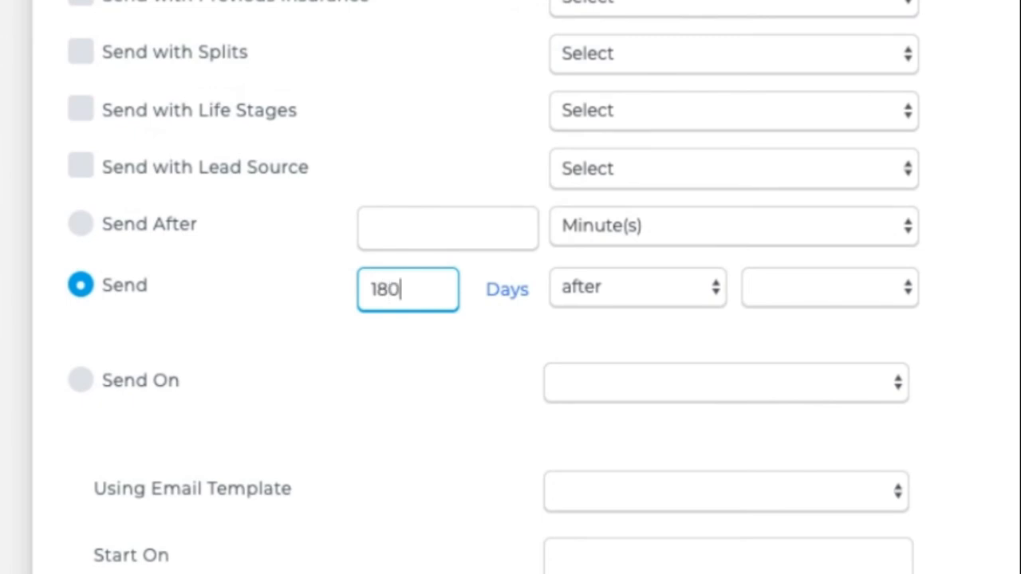
left_click(638, 287)
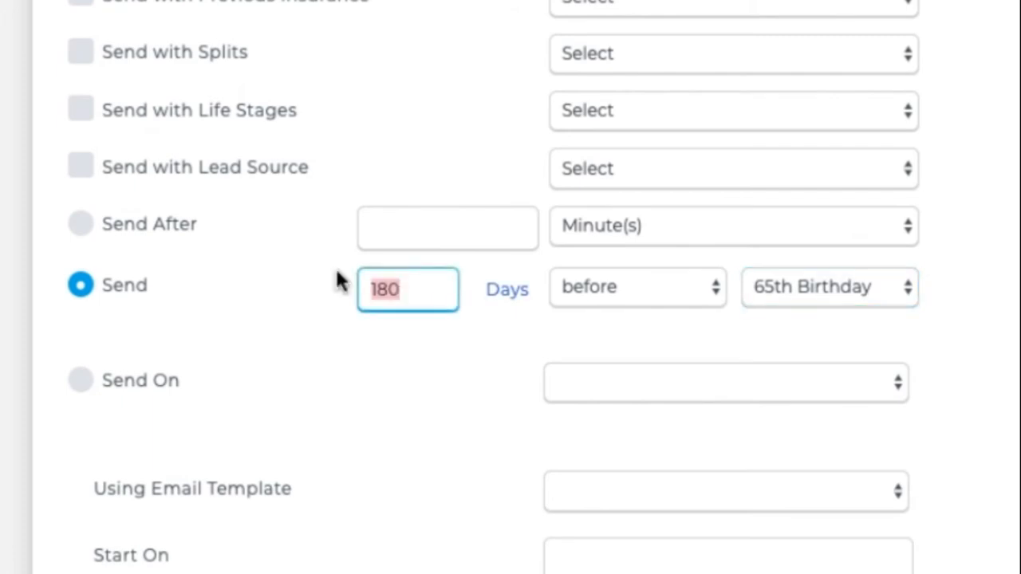
type("90")
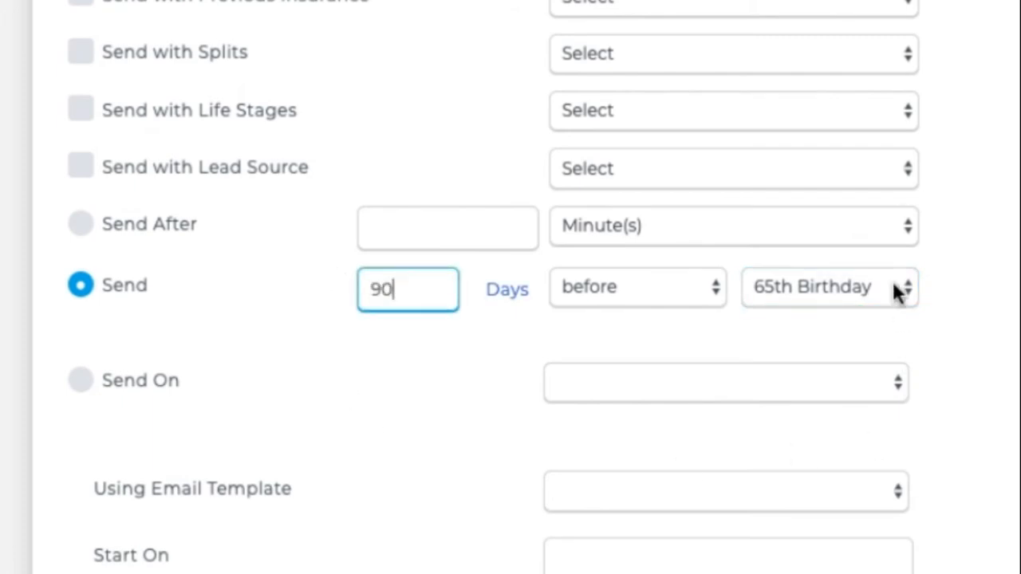
left_click(828, 287)
type("10")
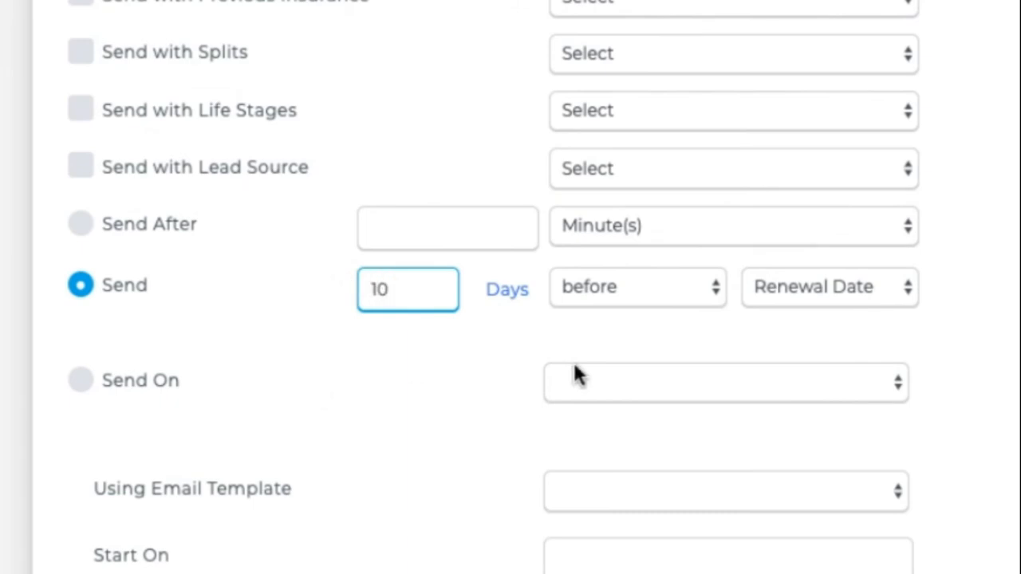
left_click(830, 288)
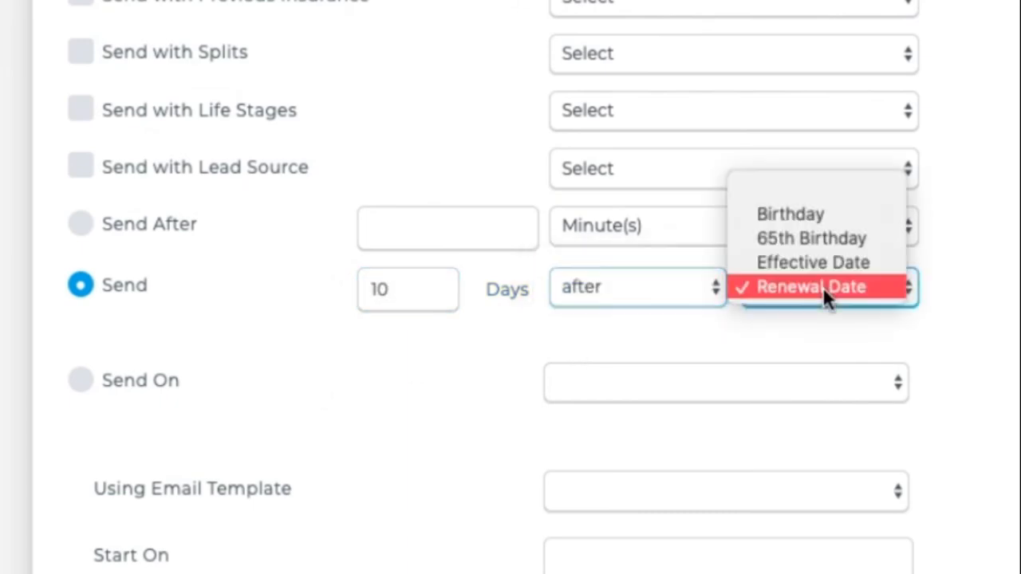
left_click(813, 262)
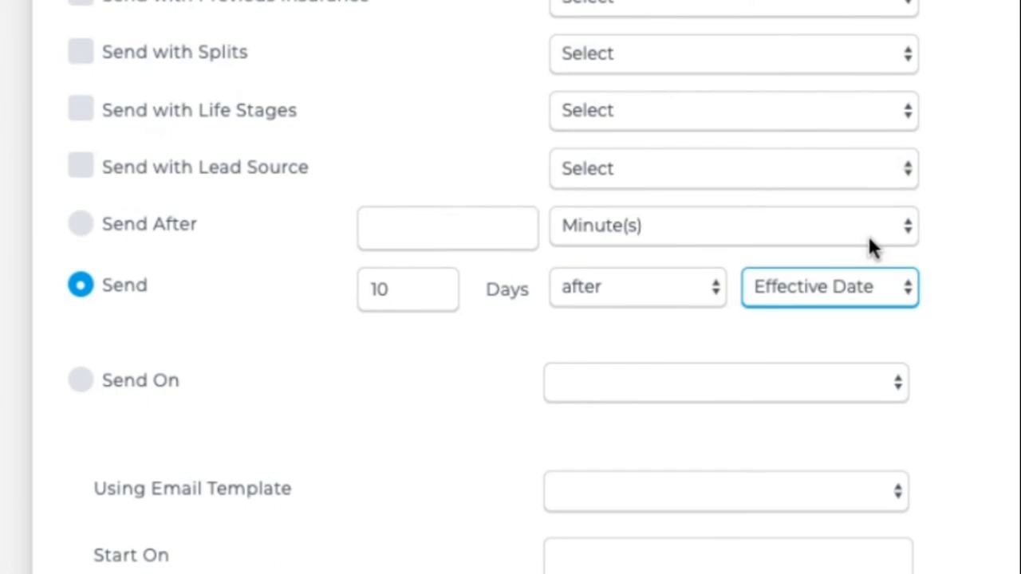
mouse_move(893, 317)
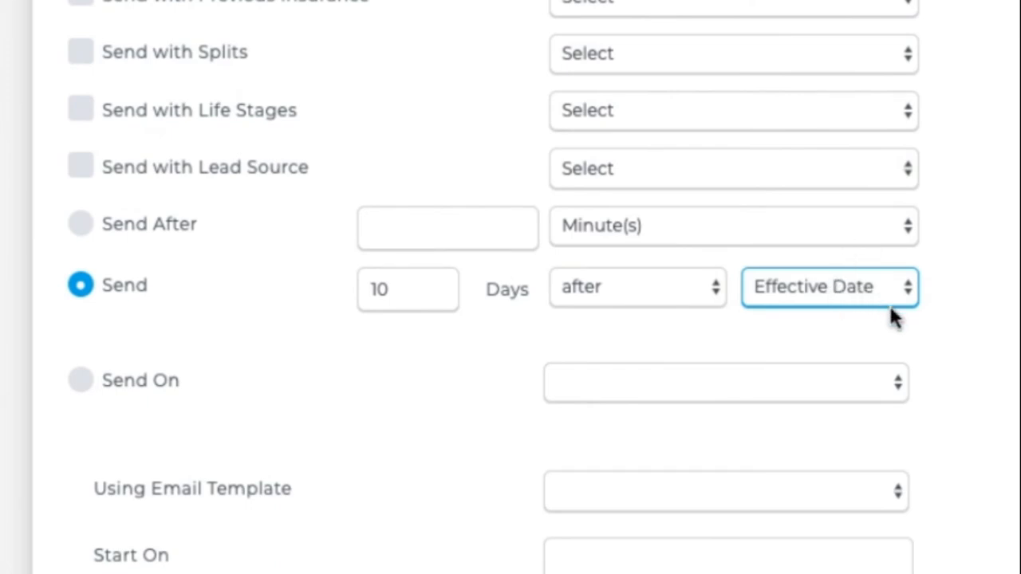
left_click(830, 288)
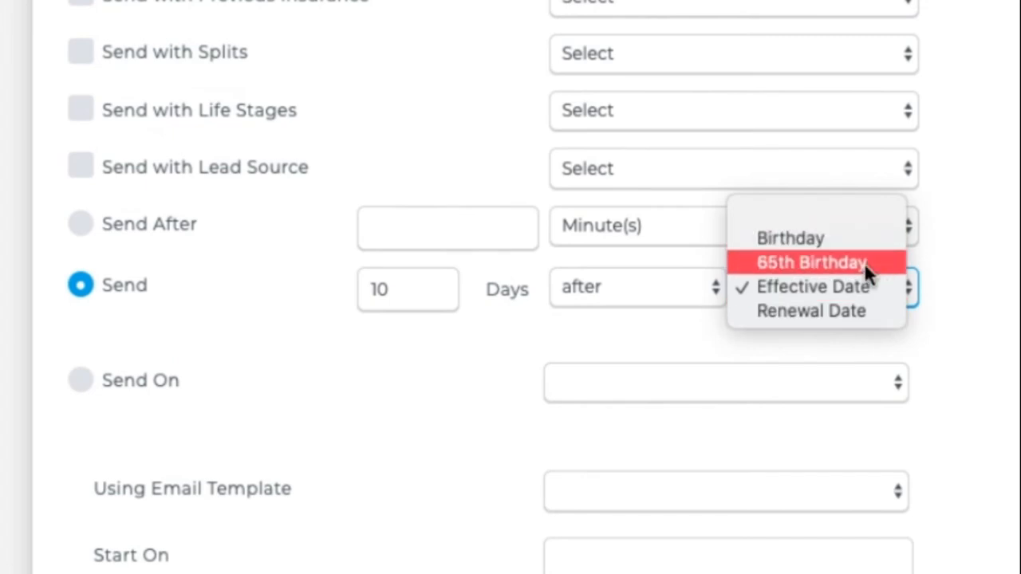
mouse_move(391, 459)
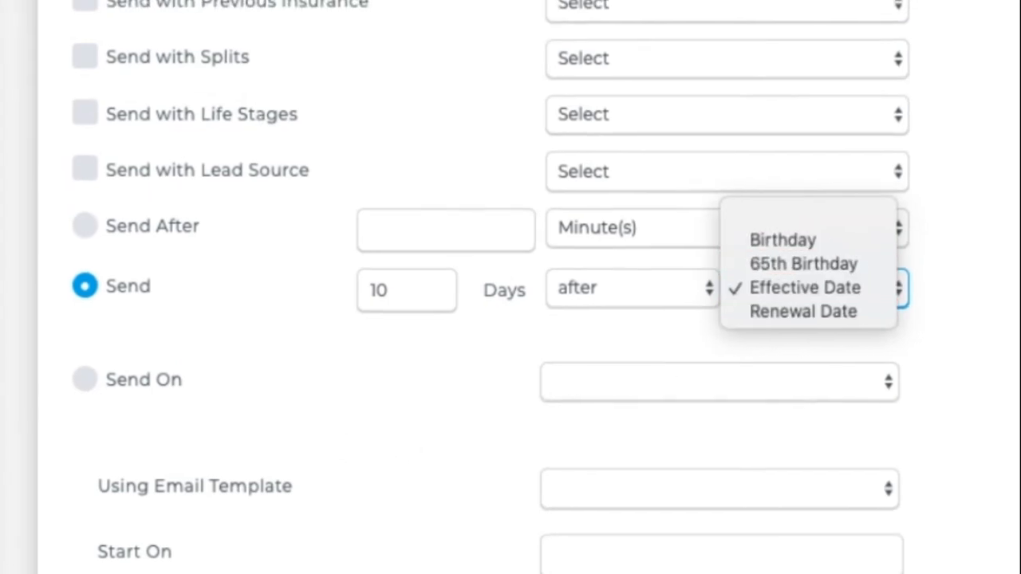
left_click(805, 287)
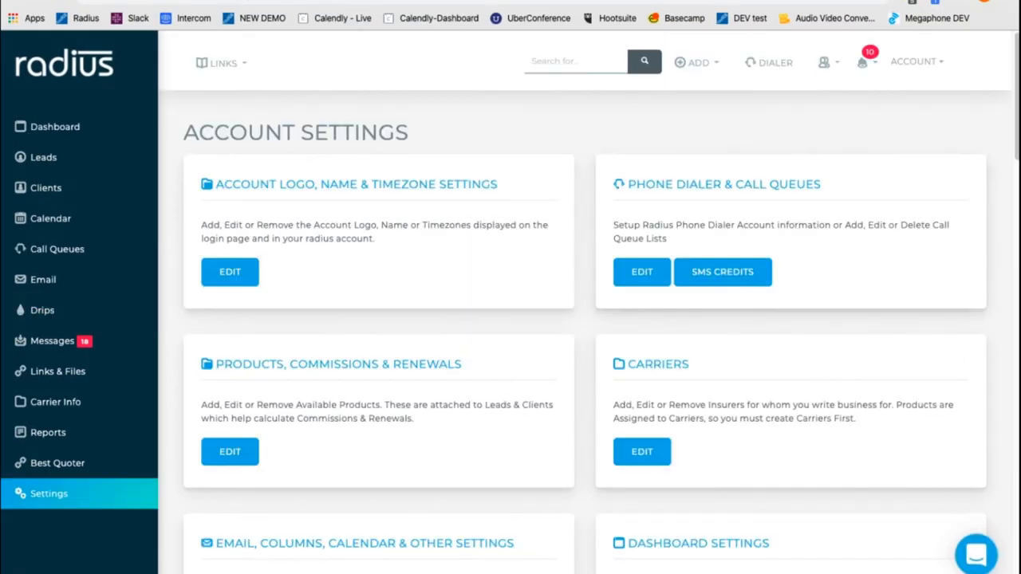
Go to Automated Workflows in Account Settings and start a new workflow.
scroll("down", 3)
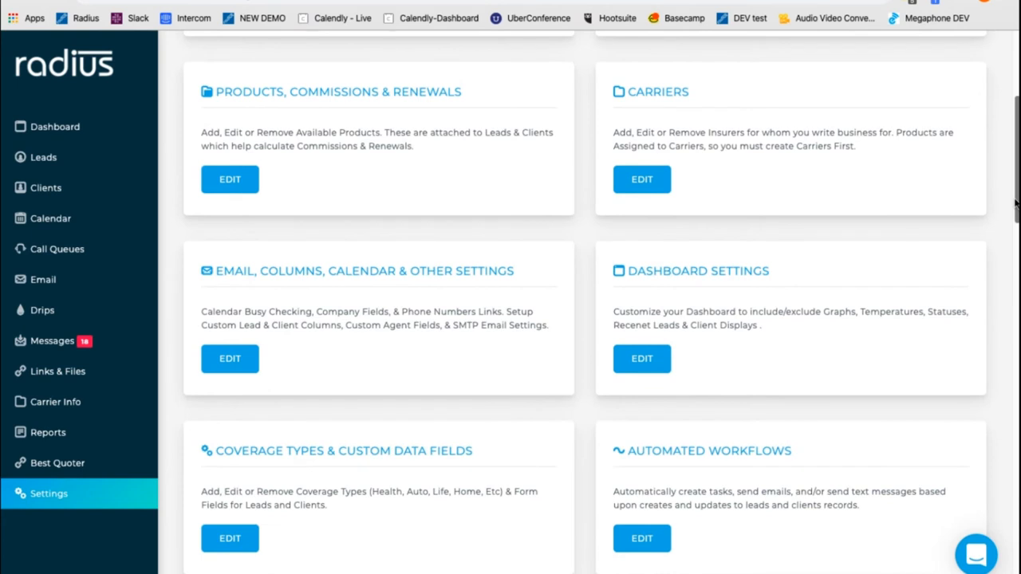
scroll("down", 3)
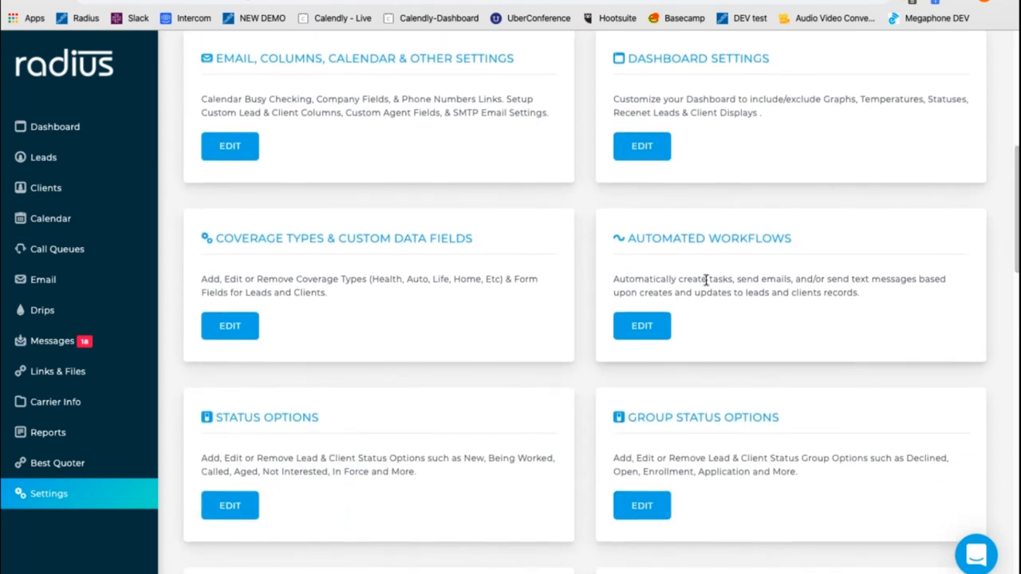
scroll("up", 3)
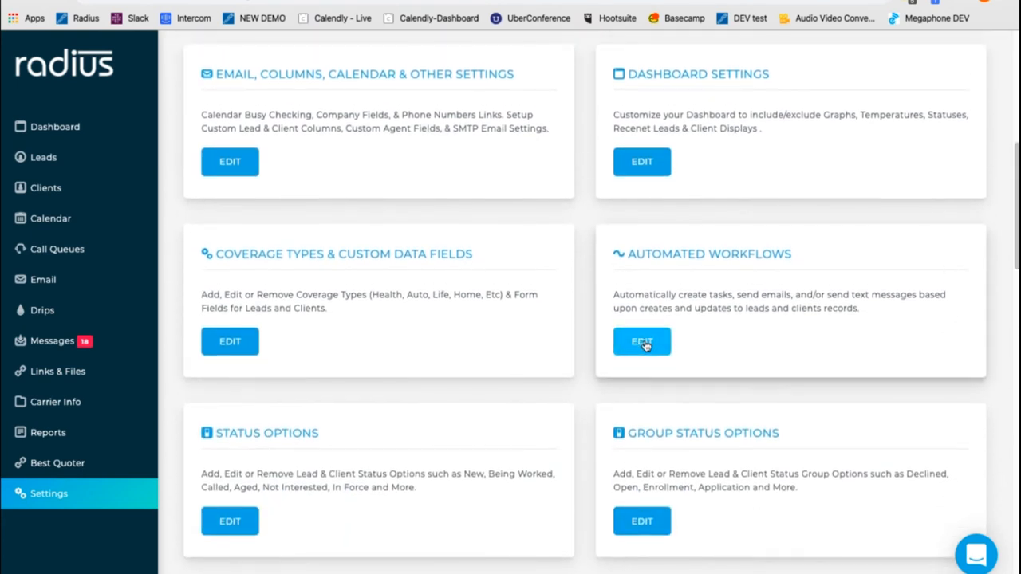
left_click(641, 341)
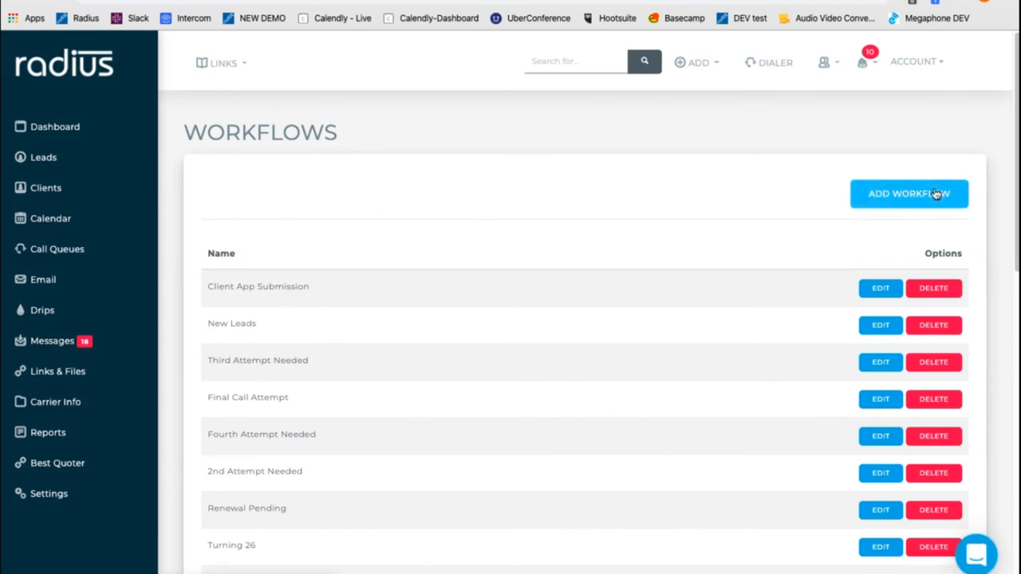
left_click(909, 193)
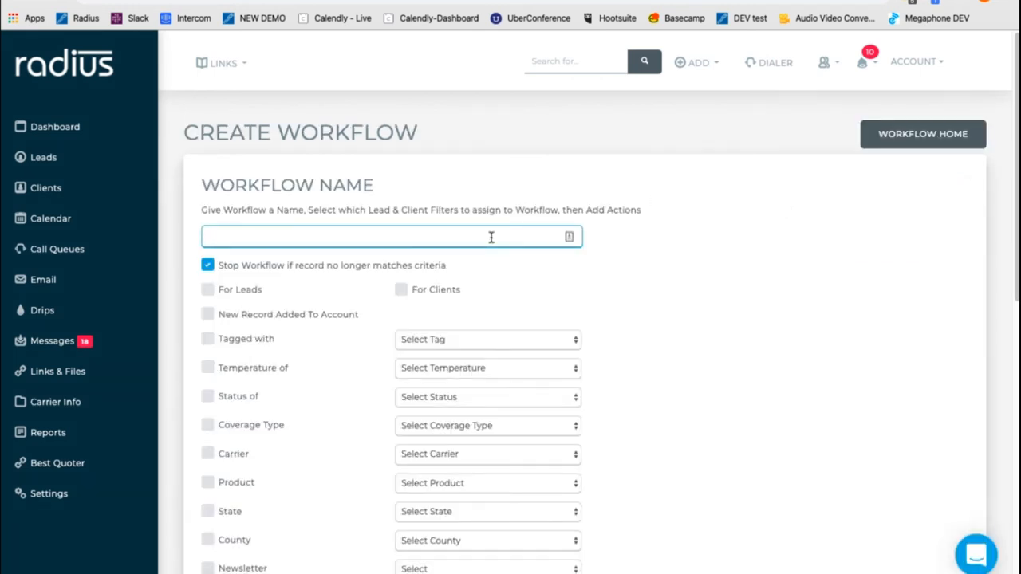
Name the workflow 'High Risk Clients' and apply it to clients tagged High Risk Clients.
type("High")
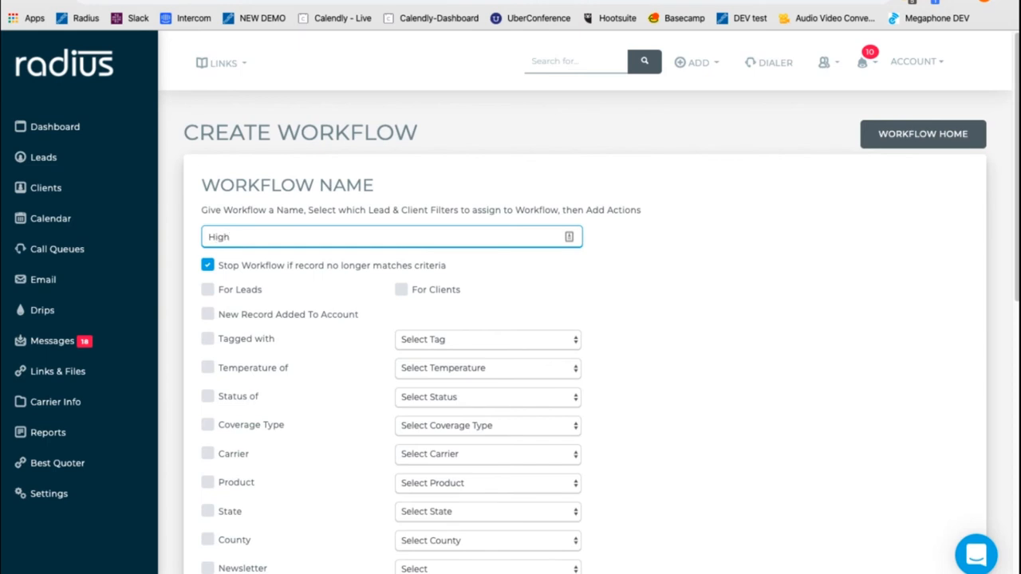
type("Risk")
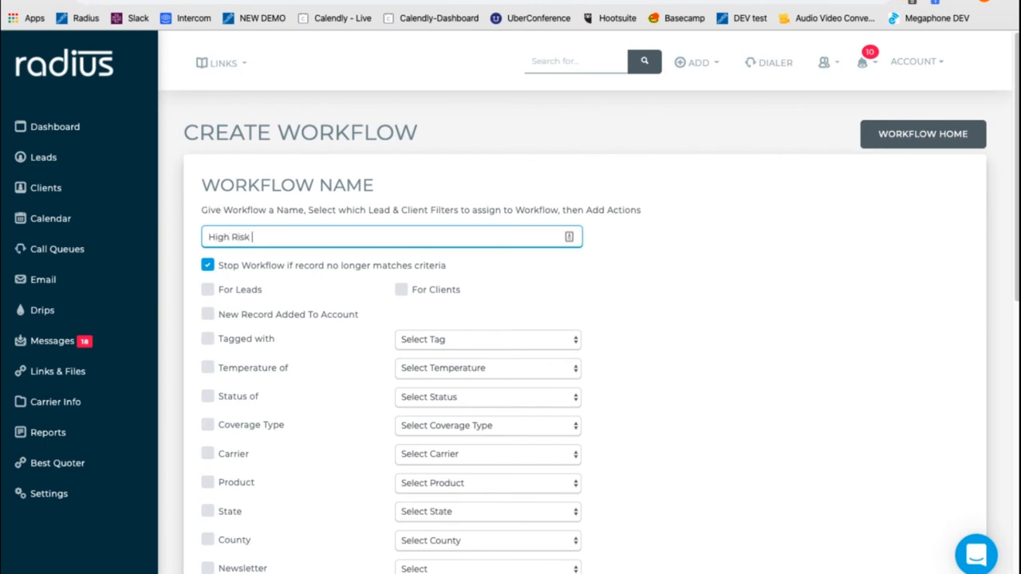
mouse_move(492, 273)
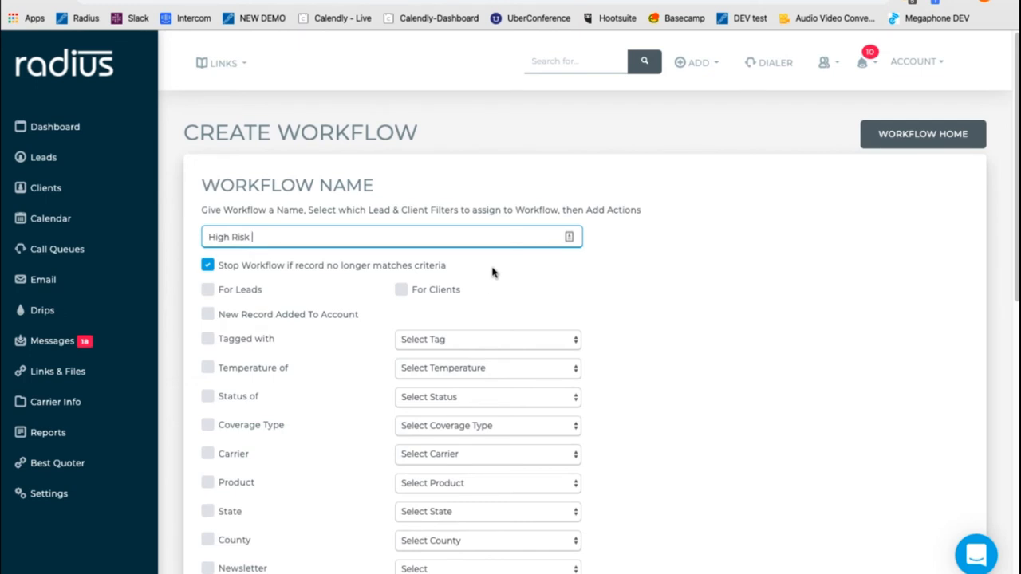
type("C")
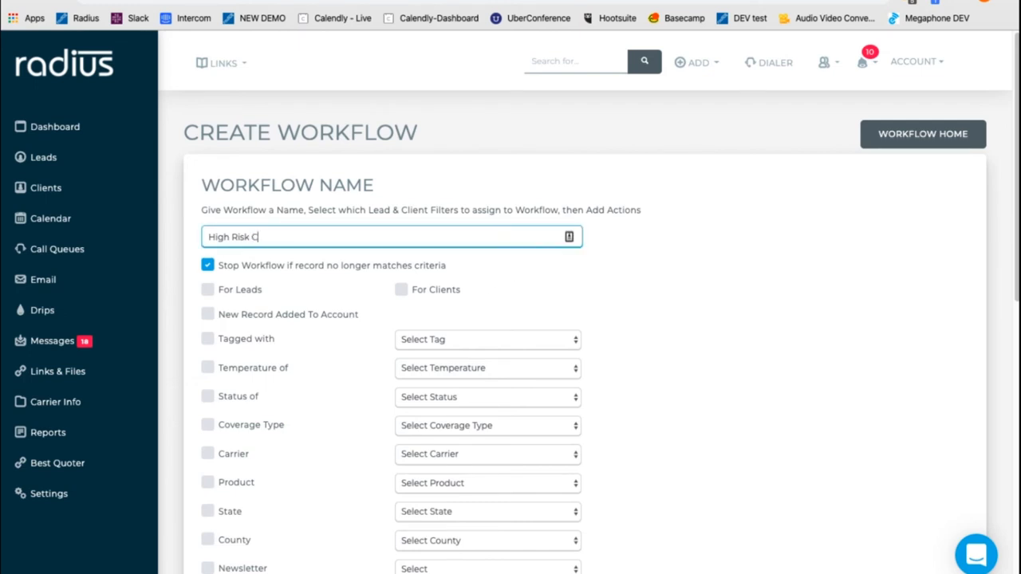
type("lients")
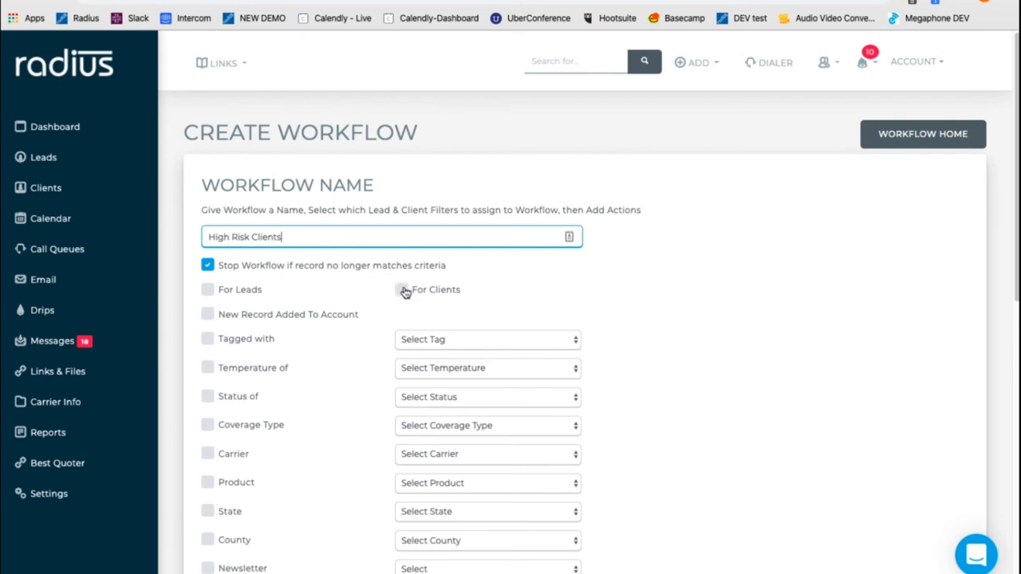
left_click(401, 290)
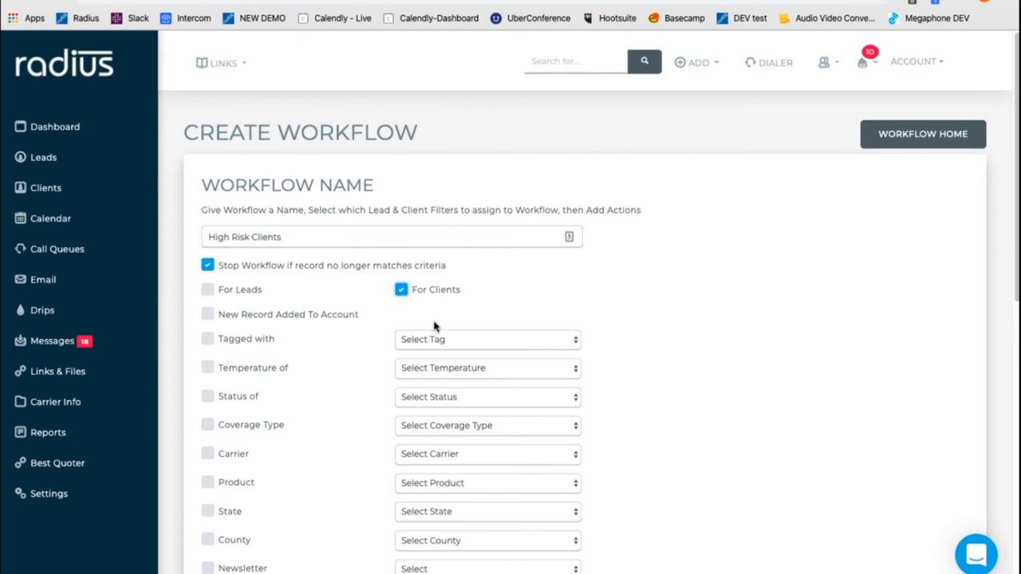
left_click(207, 338)
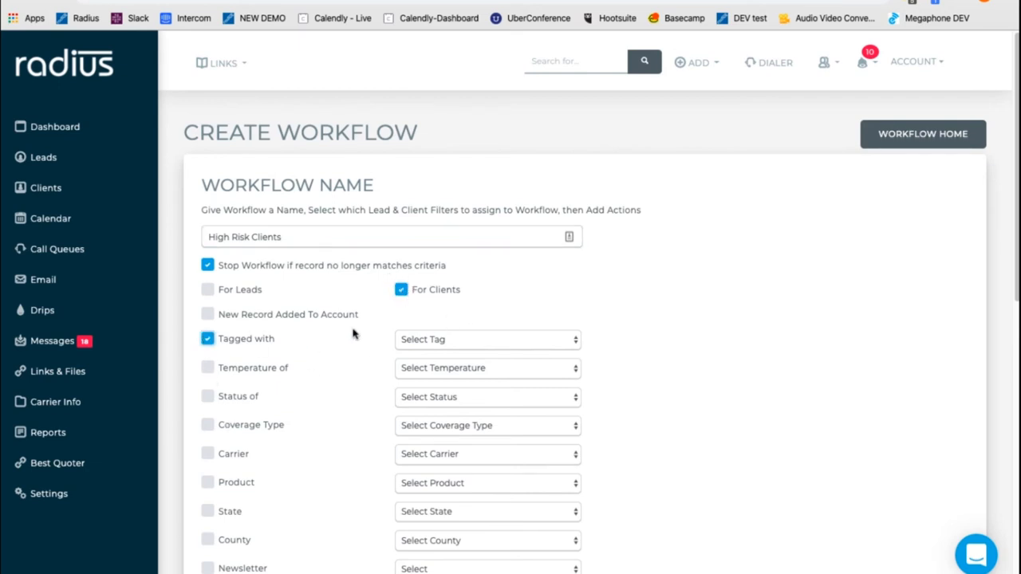
left_click(486, 339)
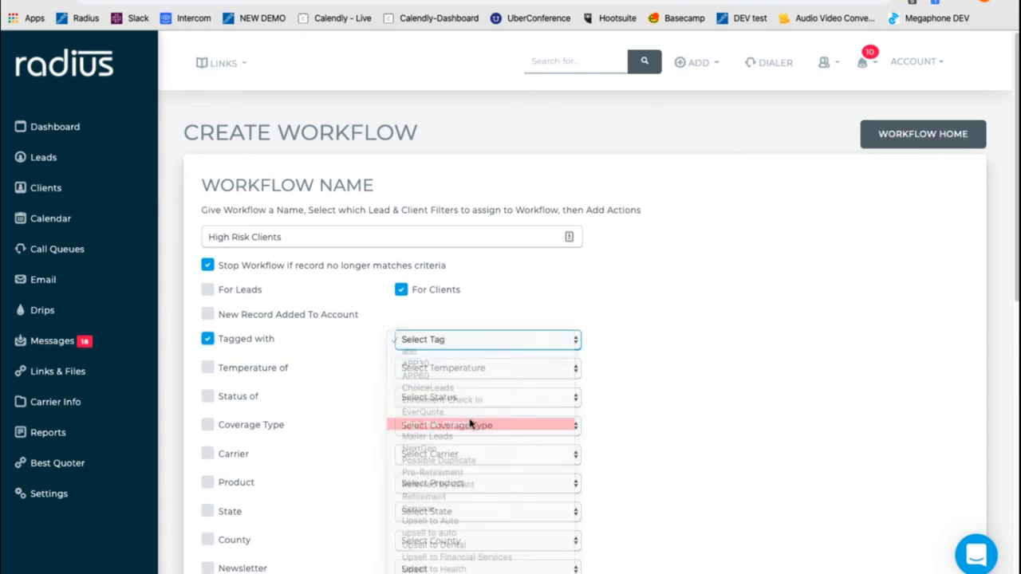
left_click(446, 424)
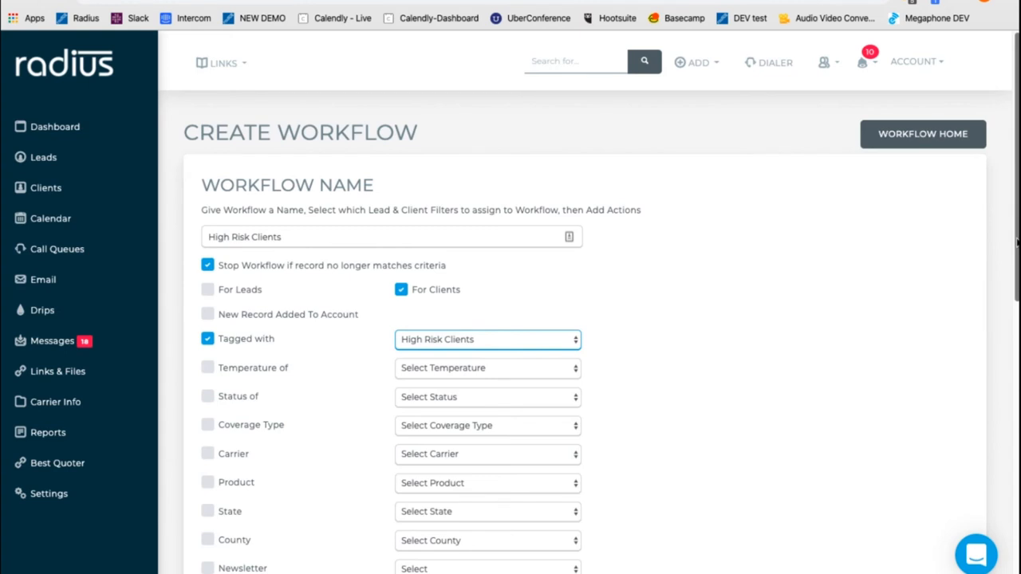
Begin adding an action from the workflow's Actions section.
scroll("down", 3)
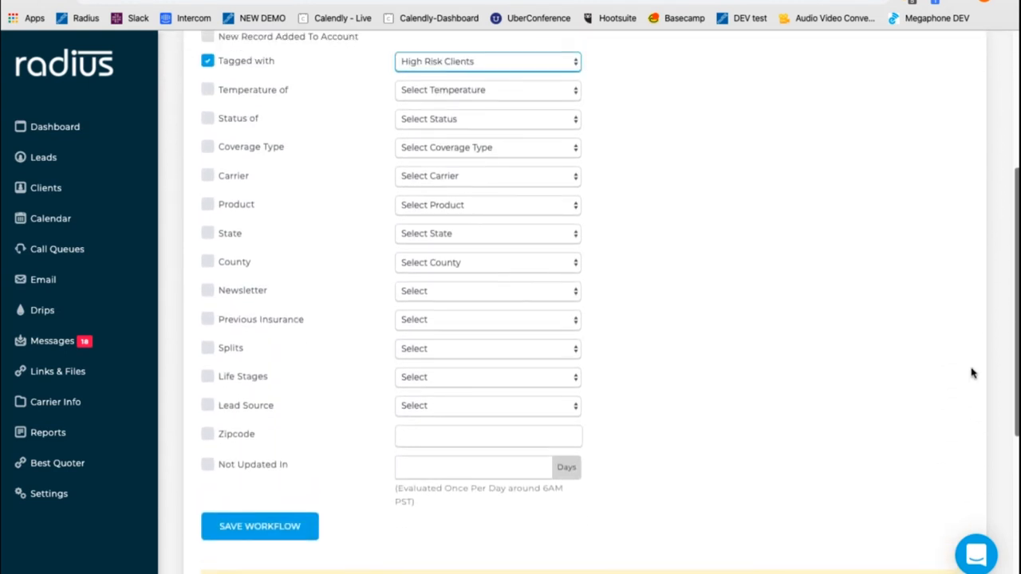
scroll("up", 3)
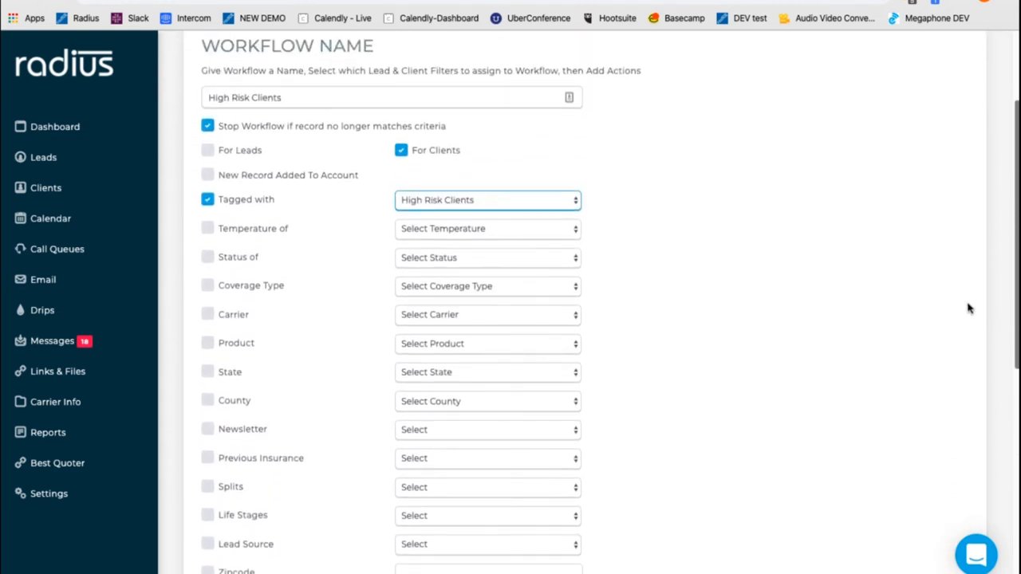
scroll("down", 3)
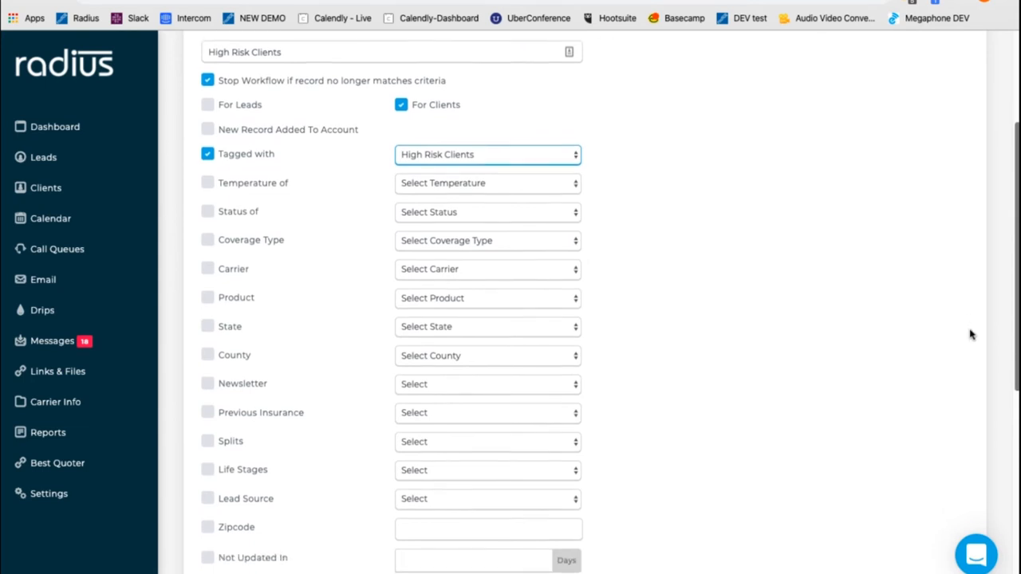
scroll("down", 3)
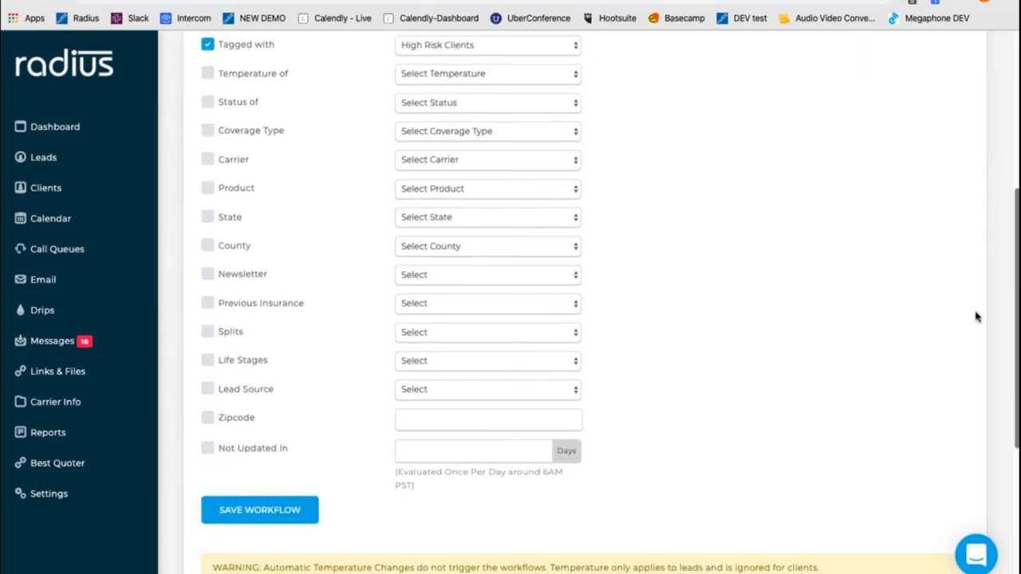
scroll("down", 3)
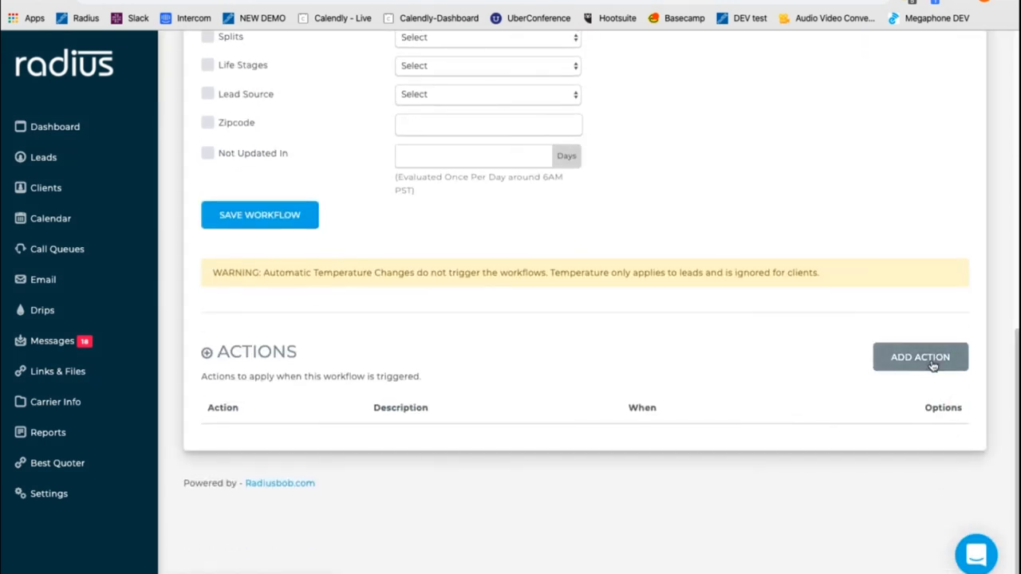
left_click(920, 356)
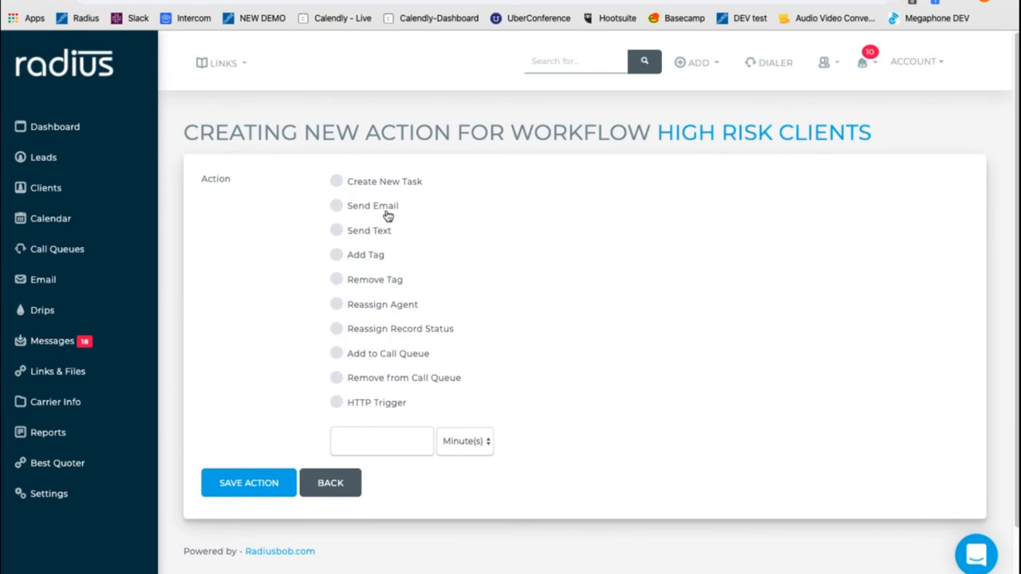
mouse_move(334, 272)
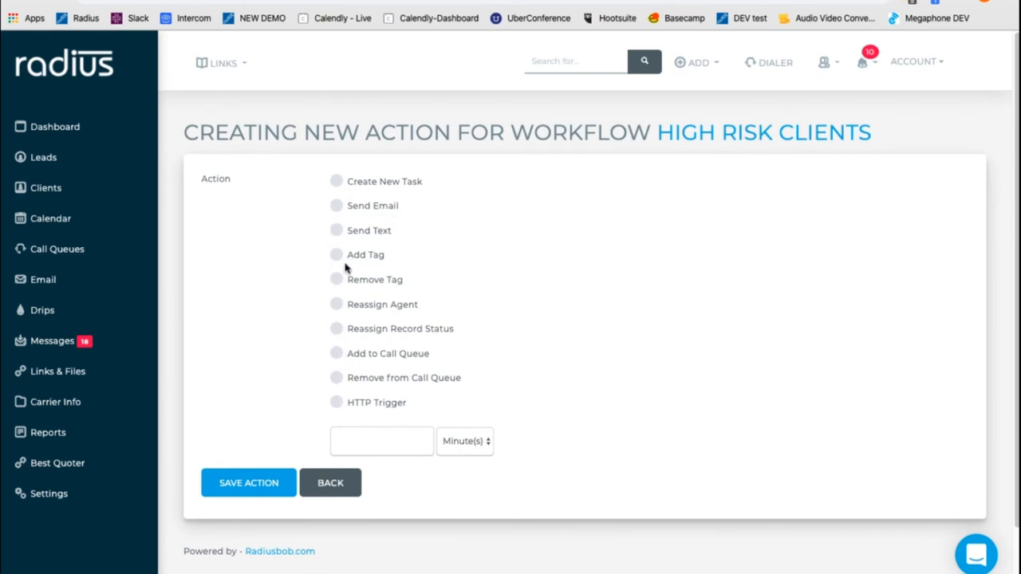
Make the action send a text to the lead/client after a 1-minute delay.
left_click(336, 229)
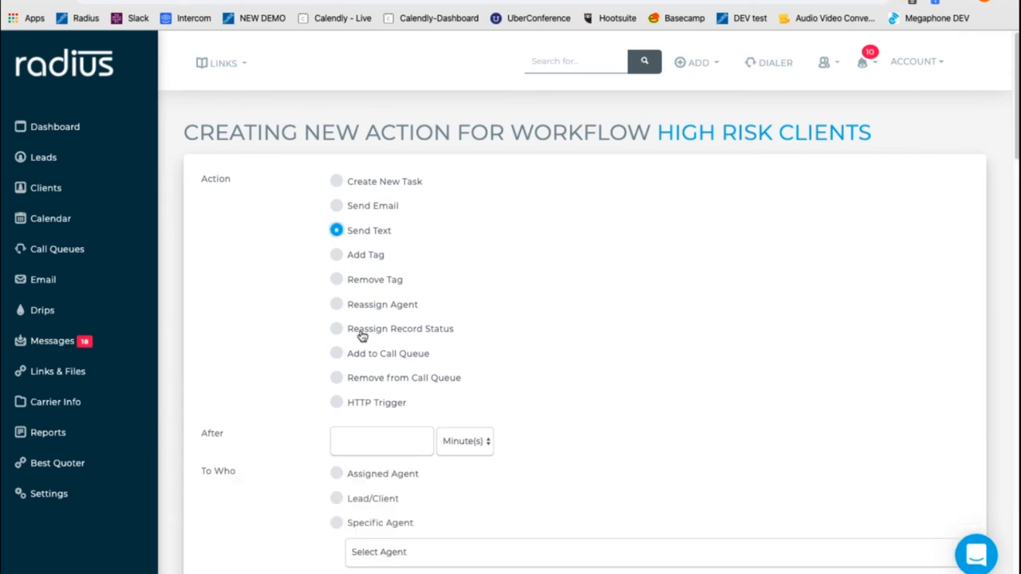
left_click(381, 441)
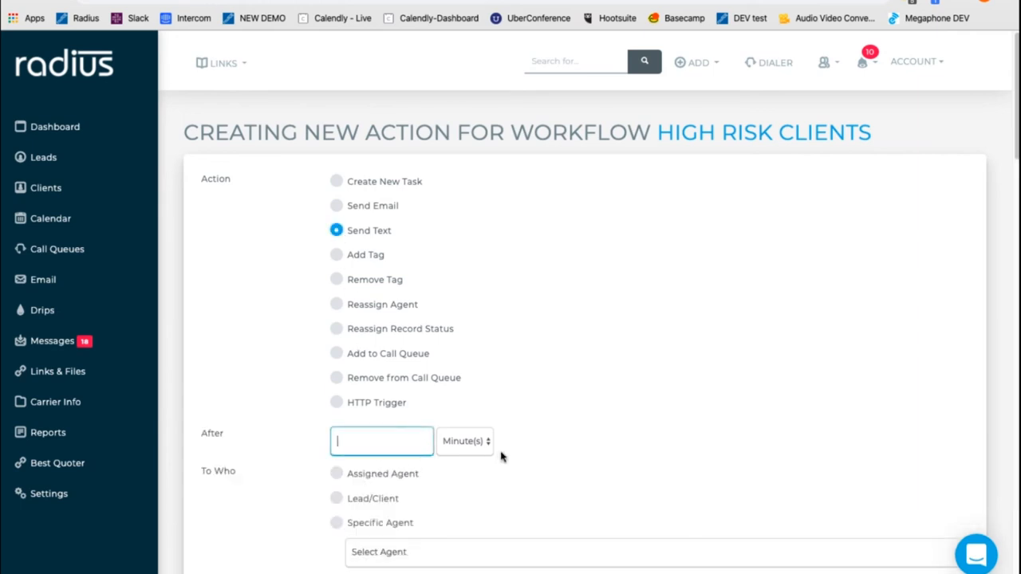
type("1")
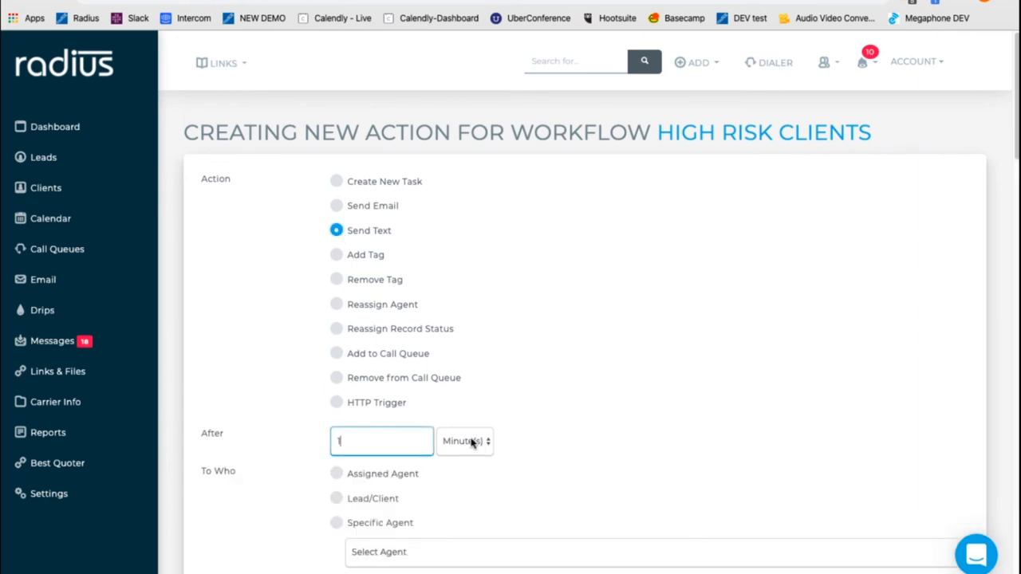
mouse_move(481, 462)
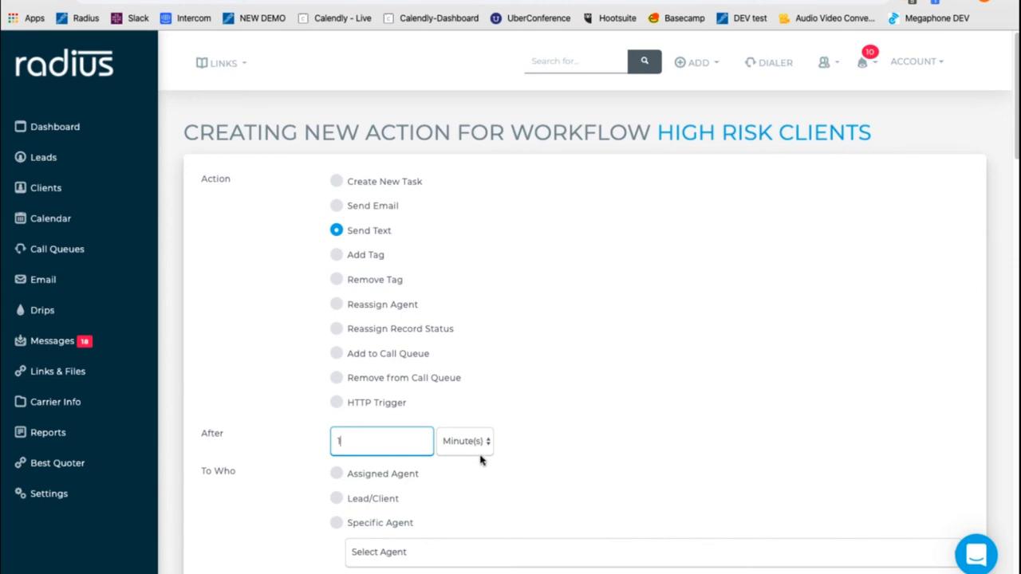
left_click(465, 442)
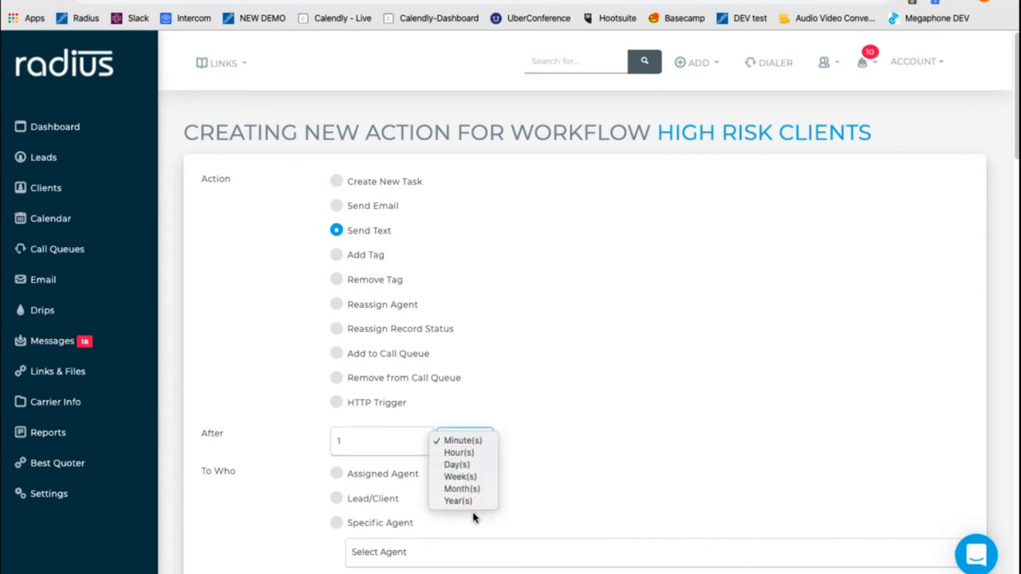
left_click(463, 441)
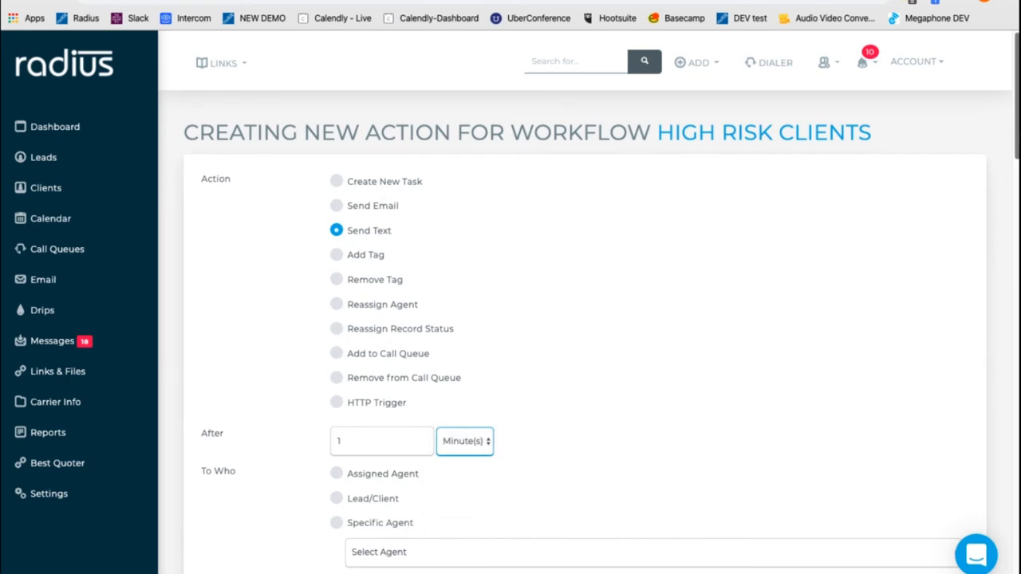
scroll("down", 3)
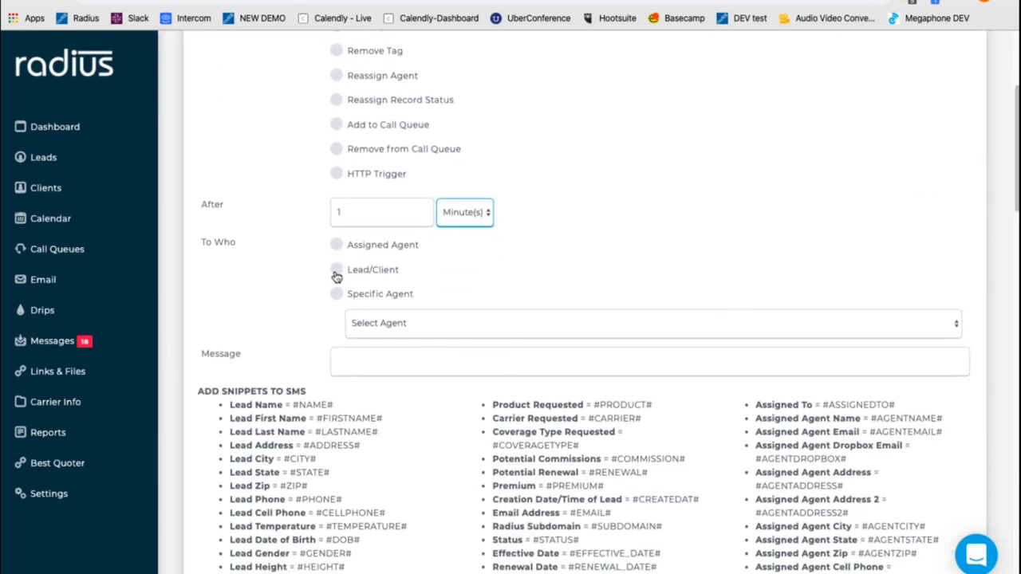
left_click(336, 269)
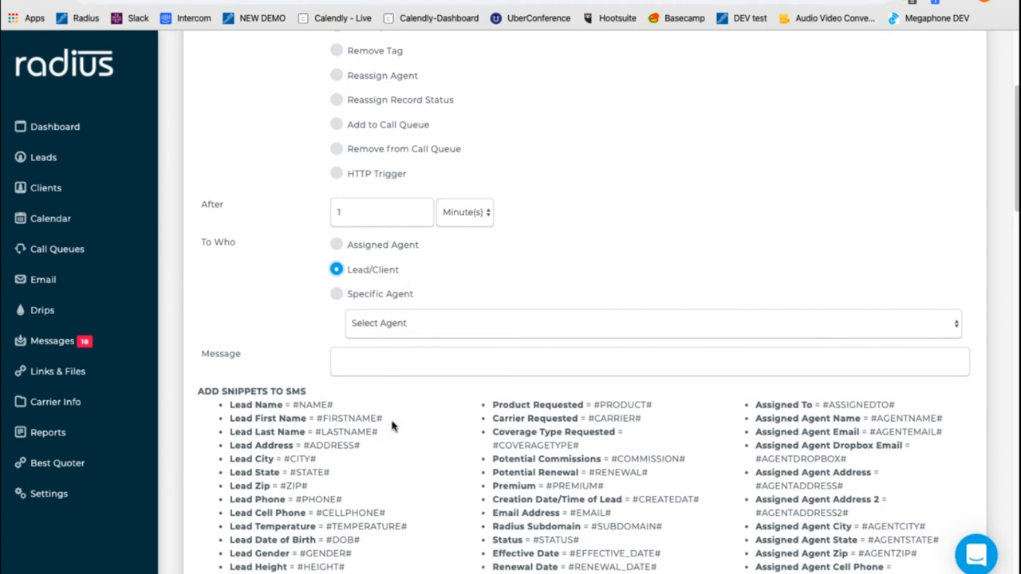
Write the text 'Hi #FIRSTNAME#,' asking about concerns on their insurance coverage.
double_click(349, 418)
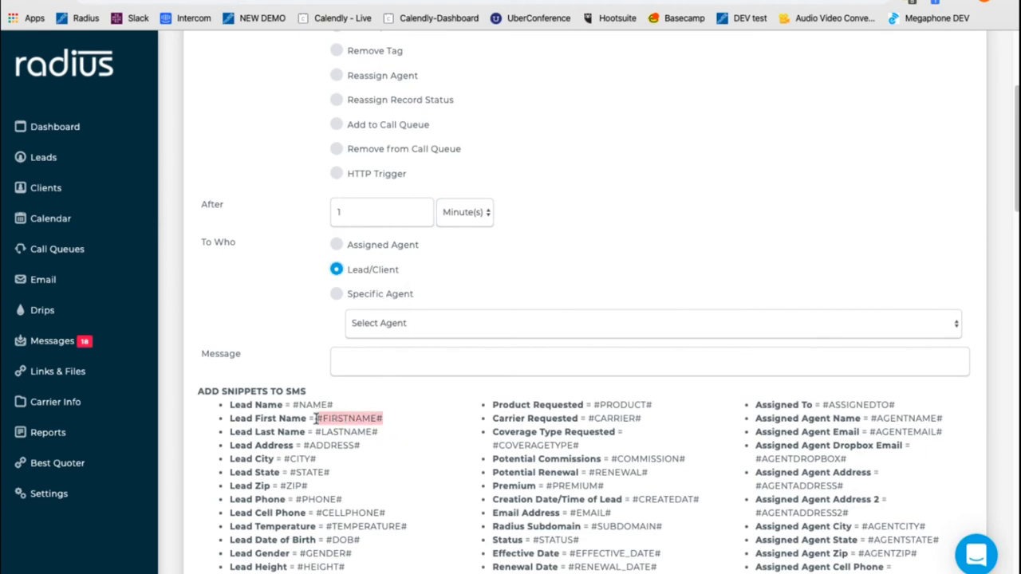
type("H")
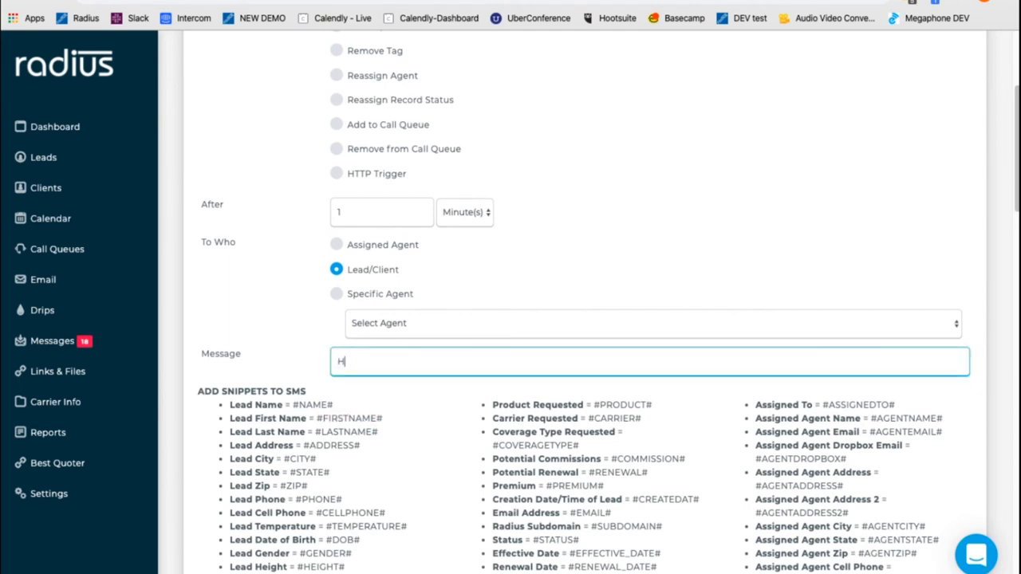
type("i #FIRSTNAME#, Please let")
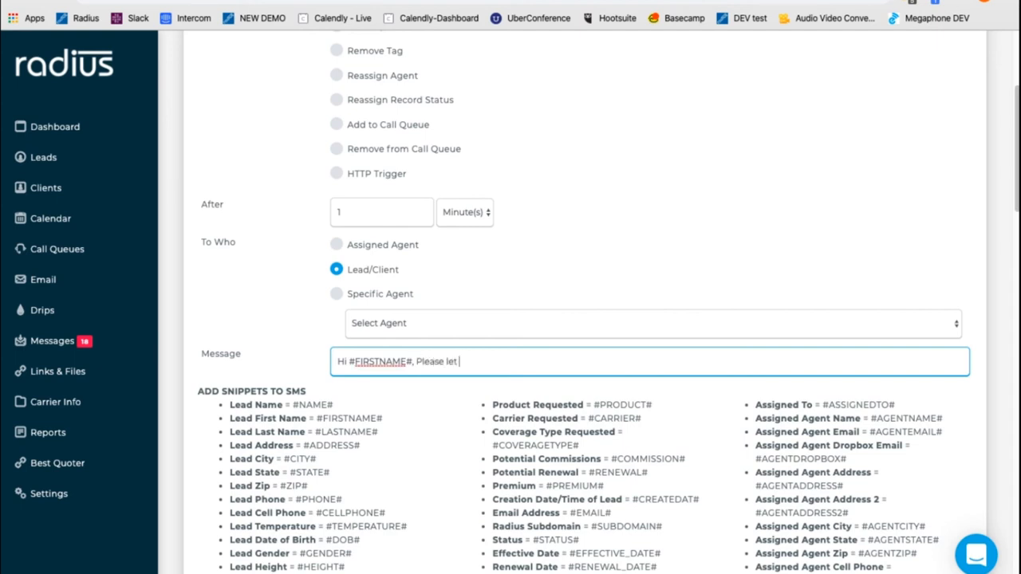
type("me know if you have")
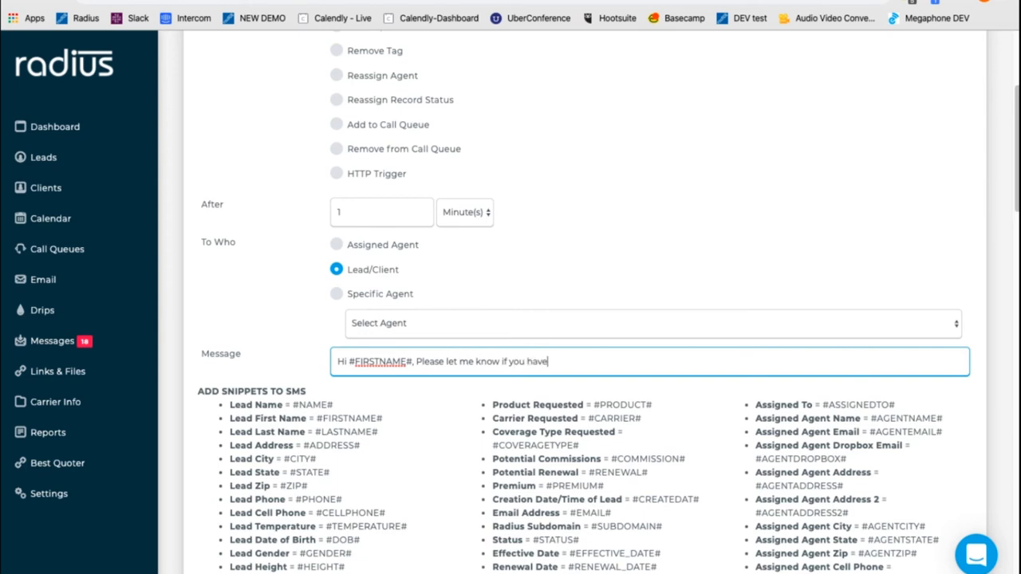
type("concerns on")
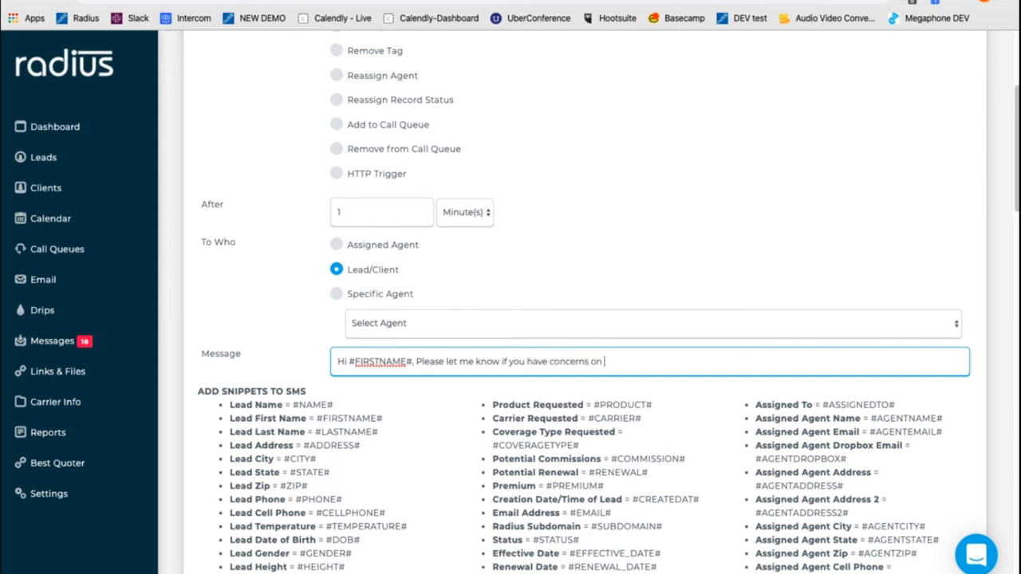
type("your")
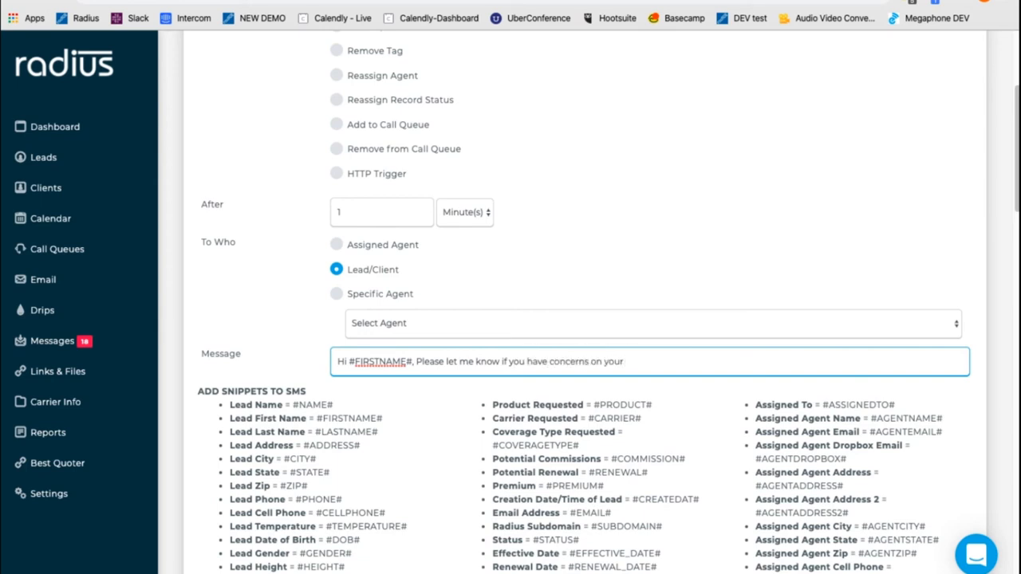
type("insurance")
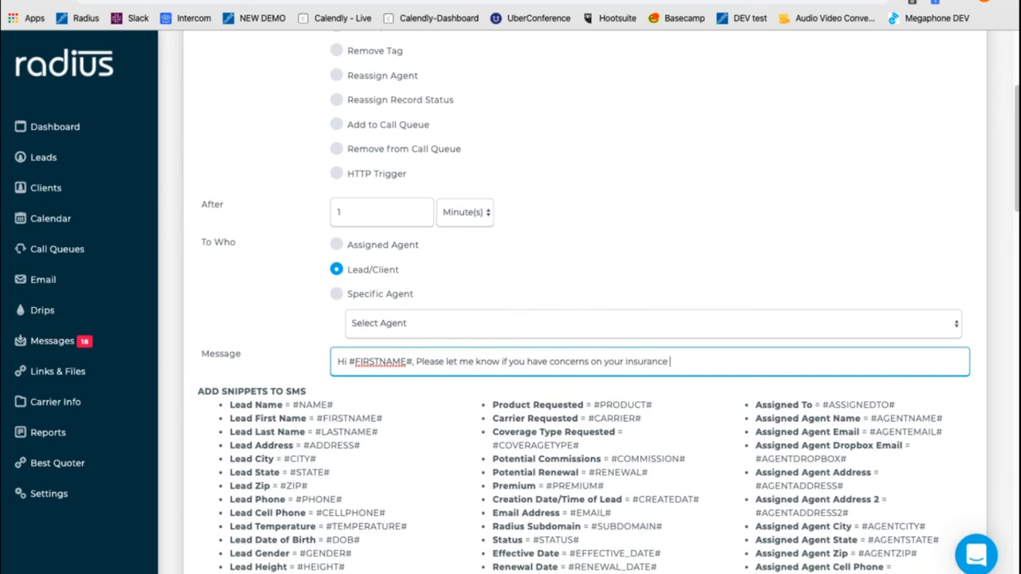
type("coverage at this critical time. We're her")
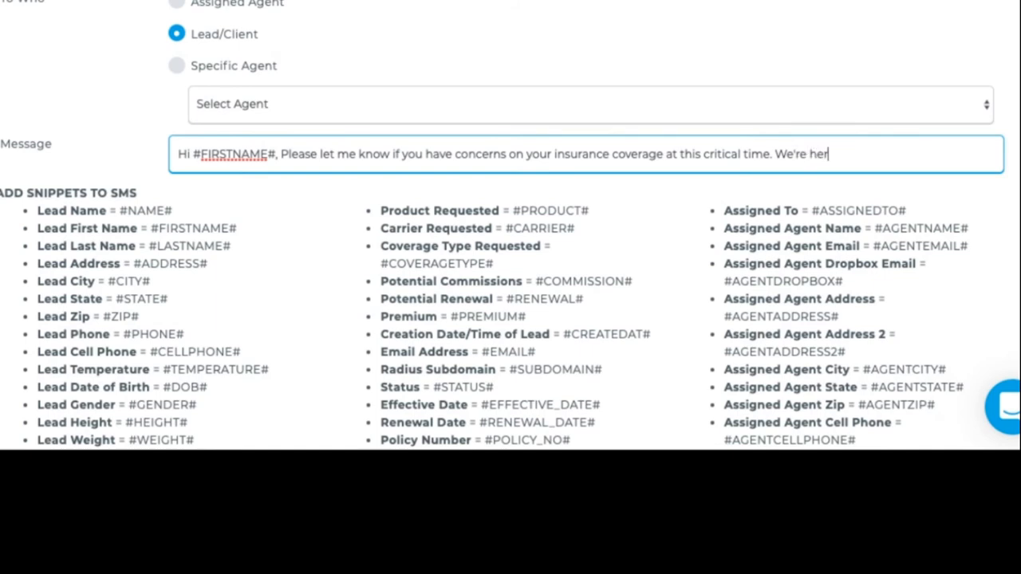
type("e fo")
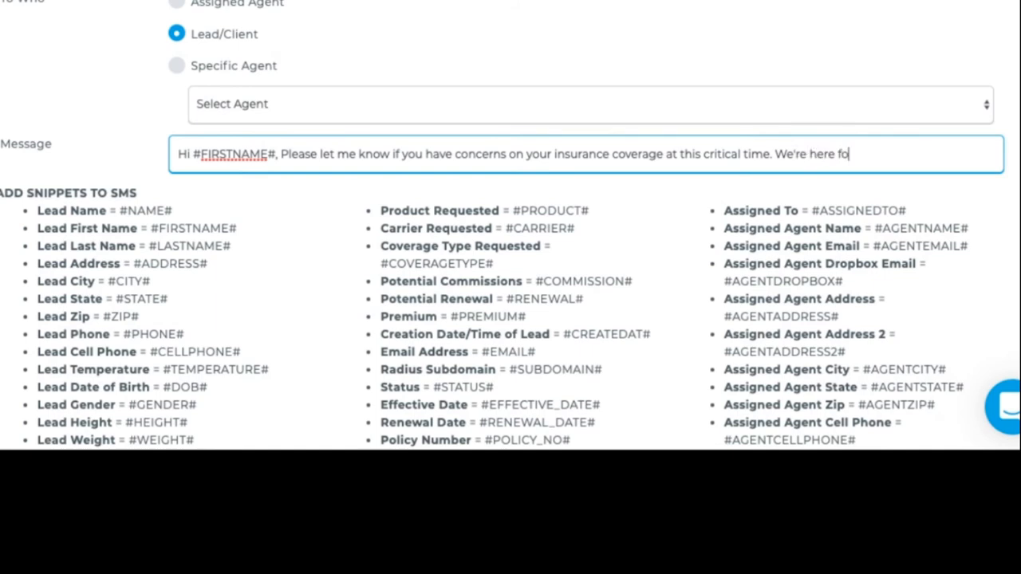
type("r you. #AGENTNAME#")
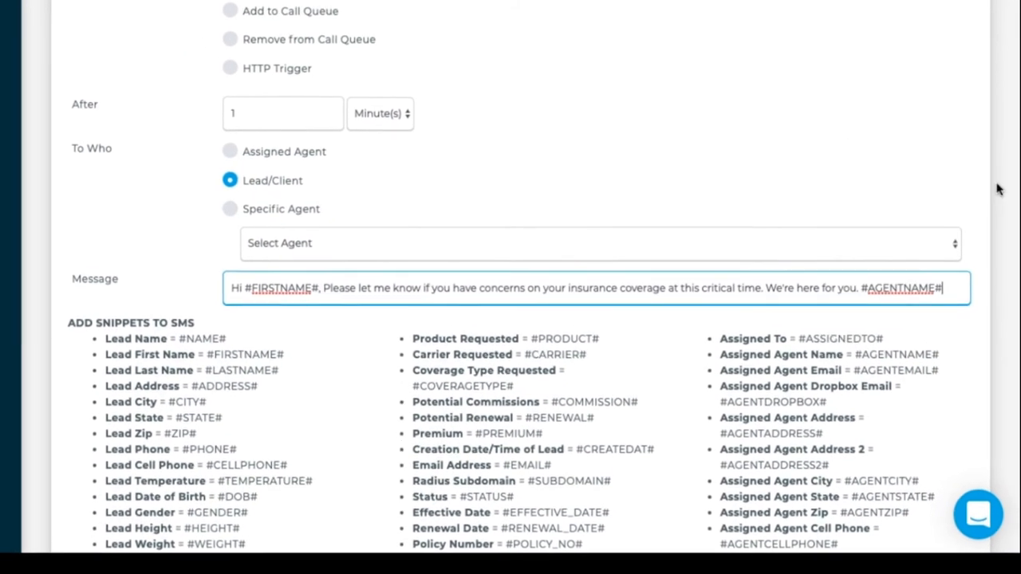
Save the text action and start adding another action.
scroll("down", 3)
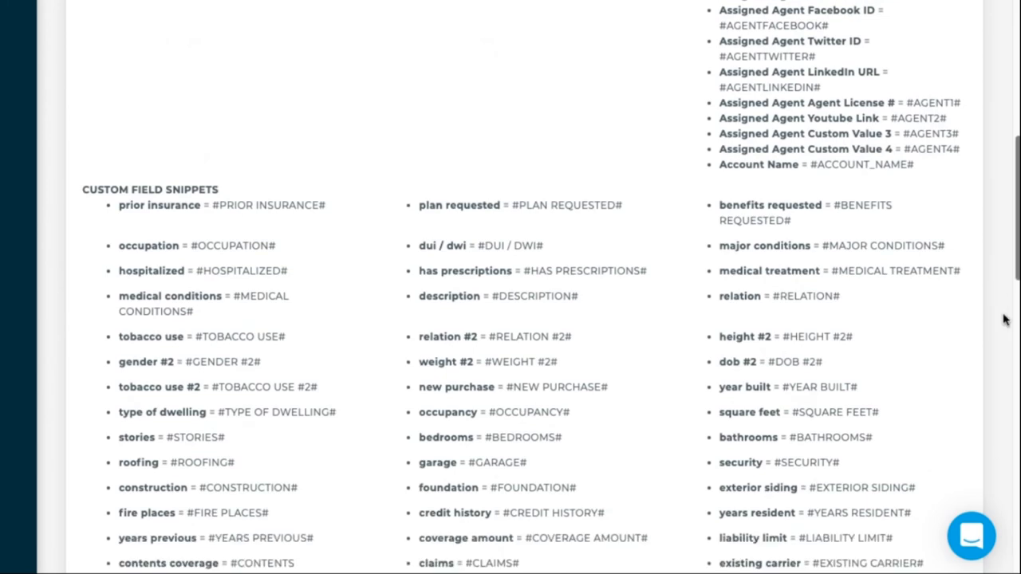
scroll("down", 3)
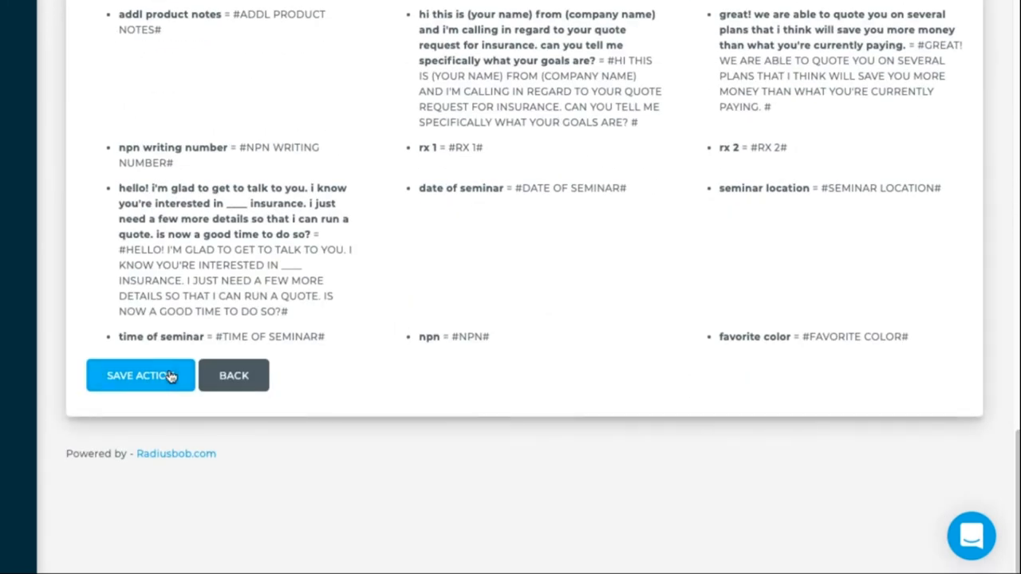
left_click(139, 375)
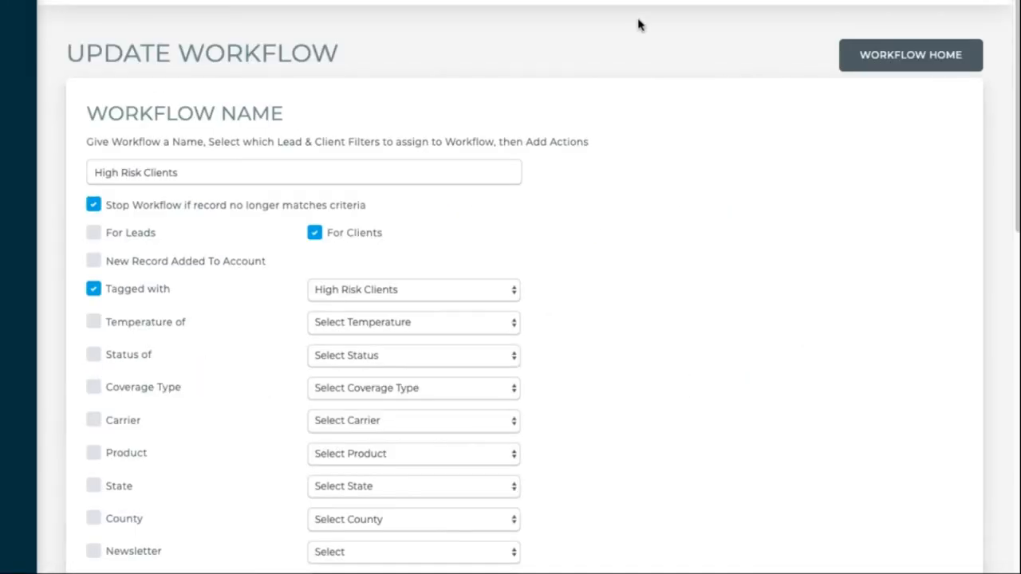
scroll("down", 3)
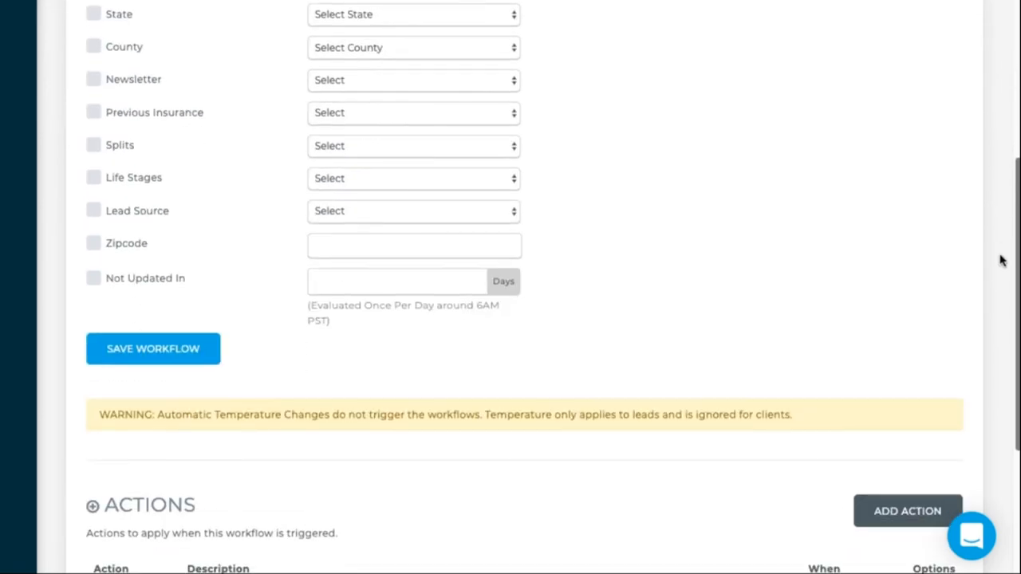
scroll("down", 3)
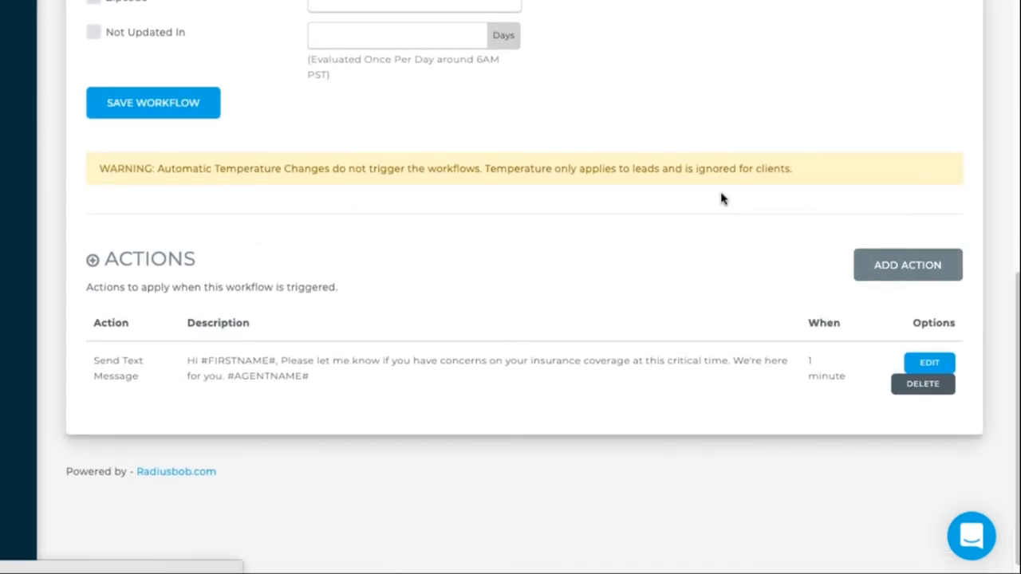
left_click(907, 265)
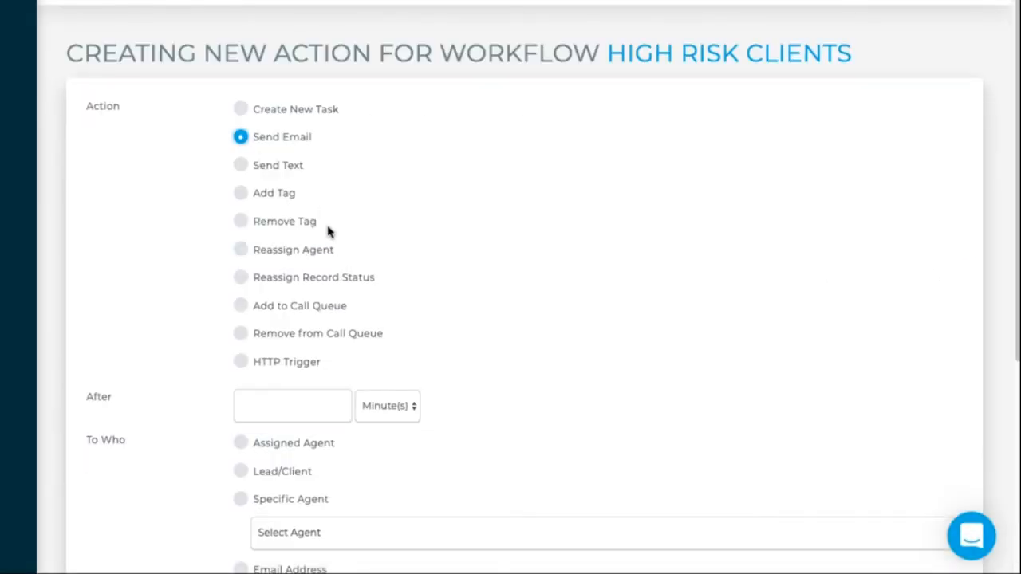
mouse_move(273, 453)
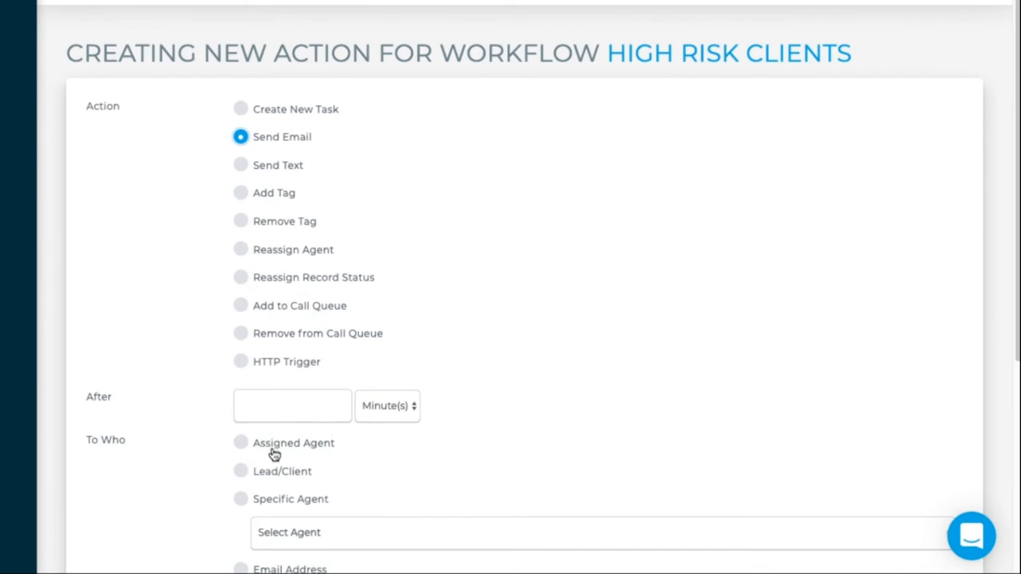
Save an email action sending the '2nd attempt' template to the lead/client.
left_click(240, 471)
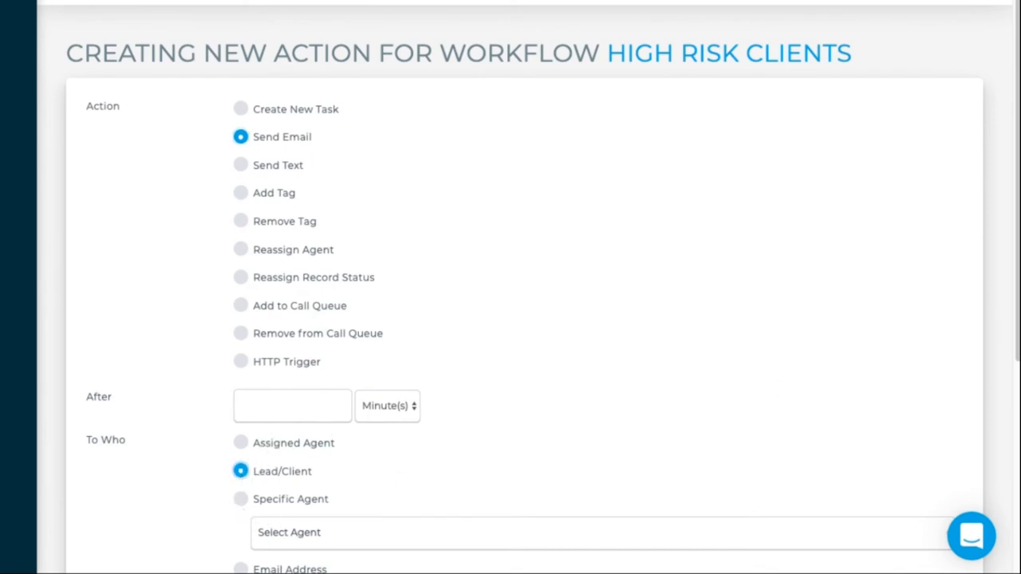
scroll("down", 3)
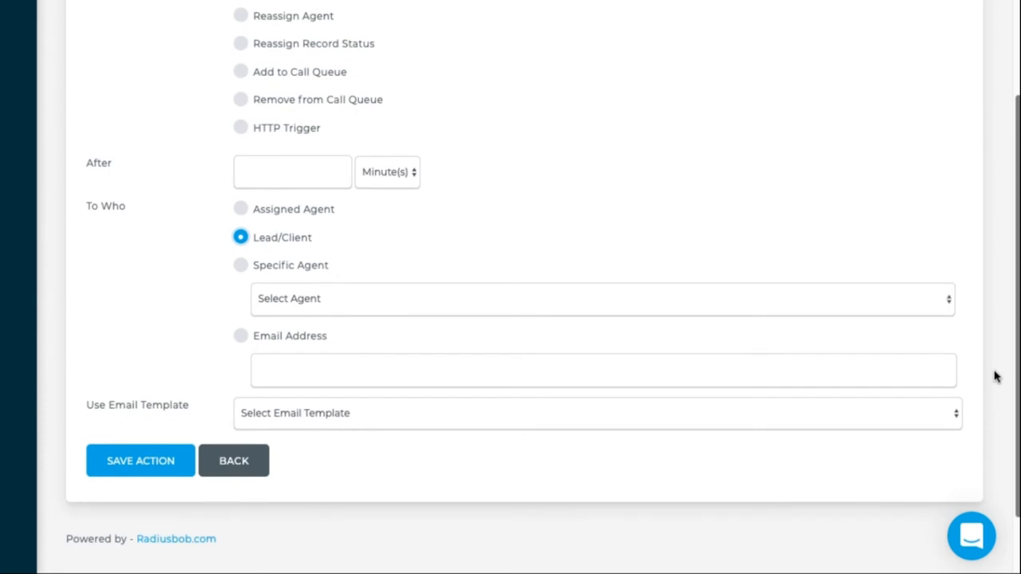
scroll("down", 3)
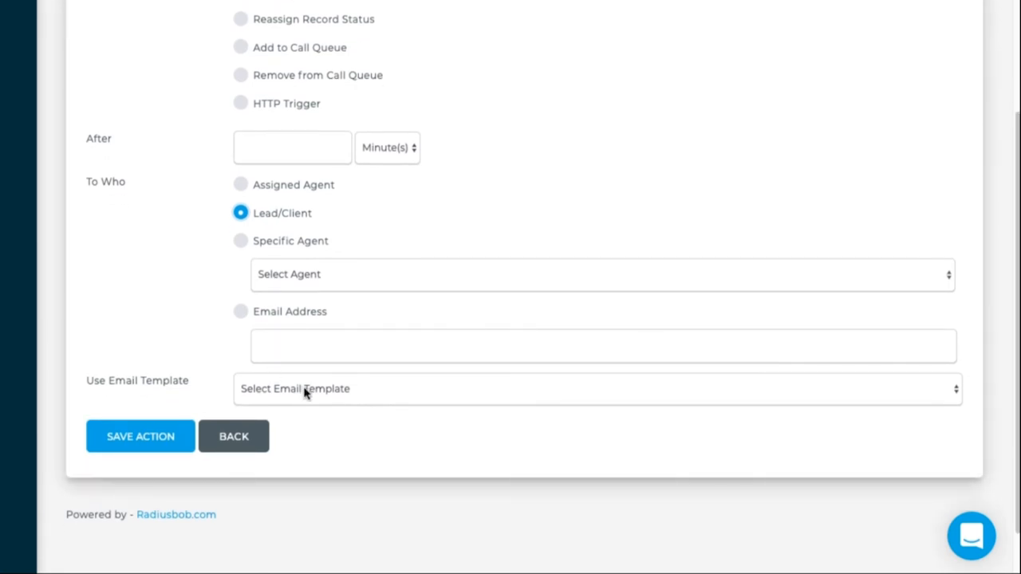
left_click(598, 388)
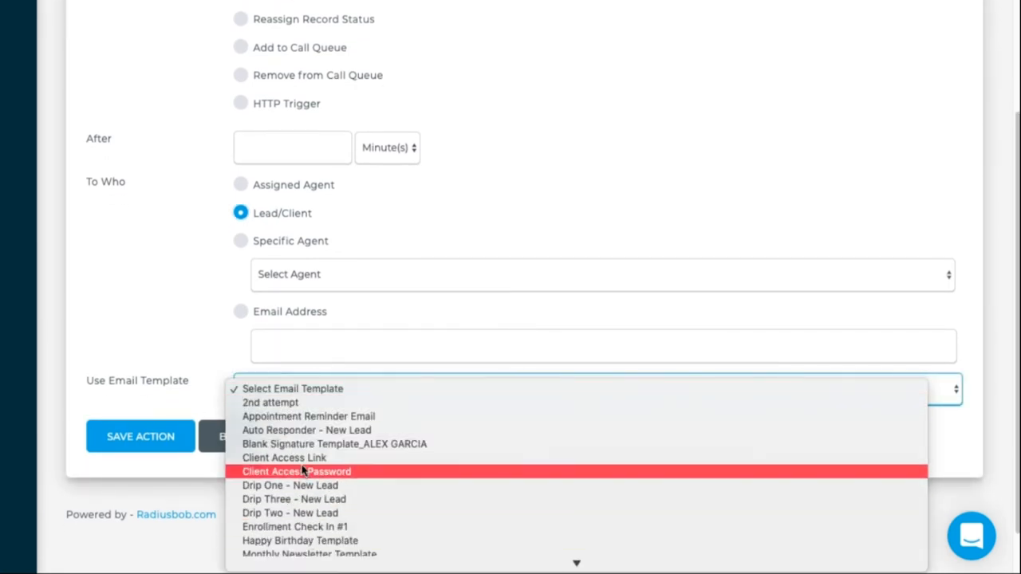
left_click(269, 402)
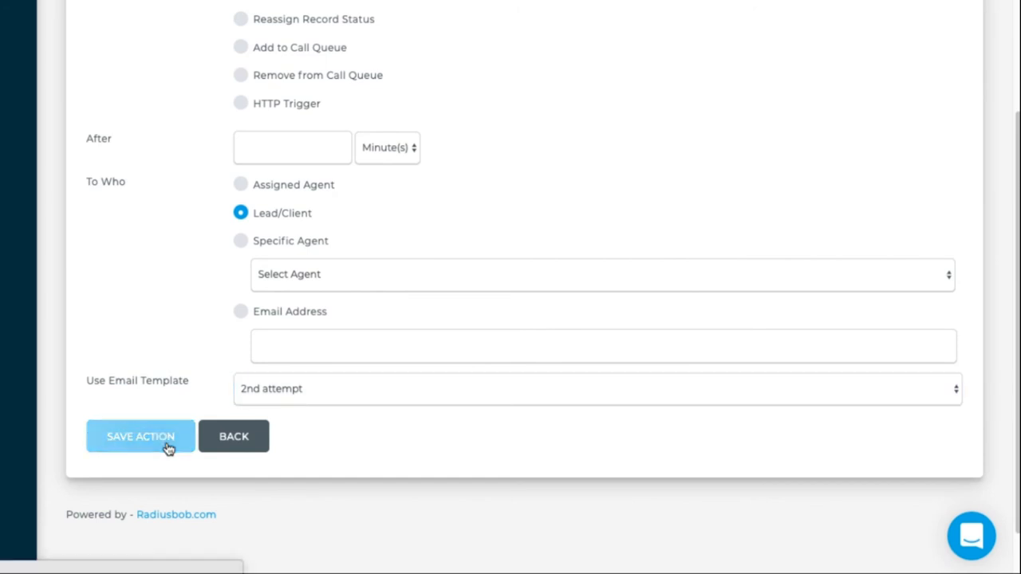
left_click(141, 437)
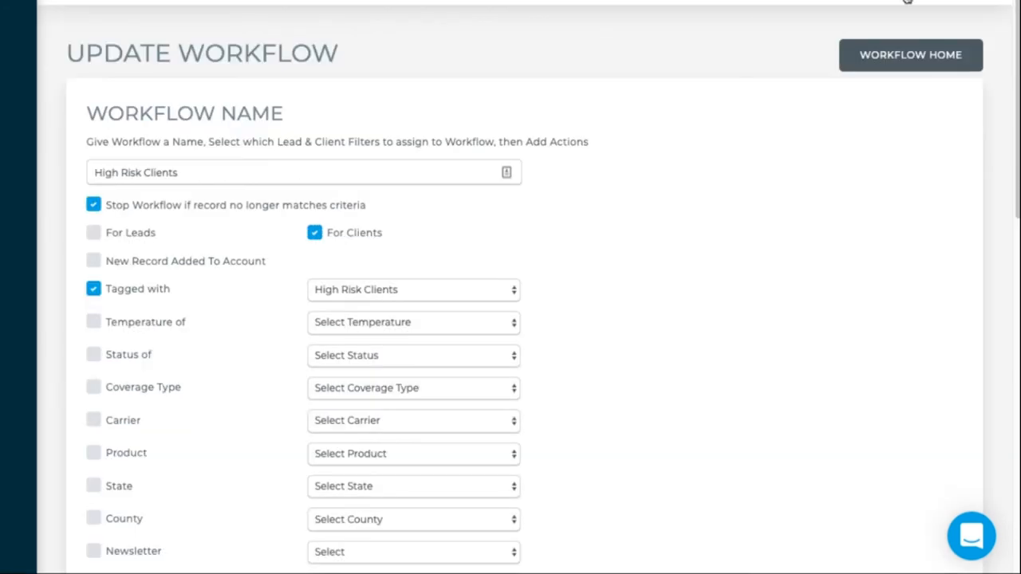
scroll("down", 3)
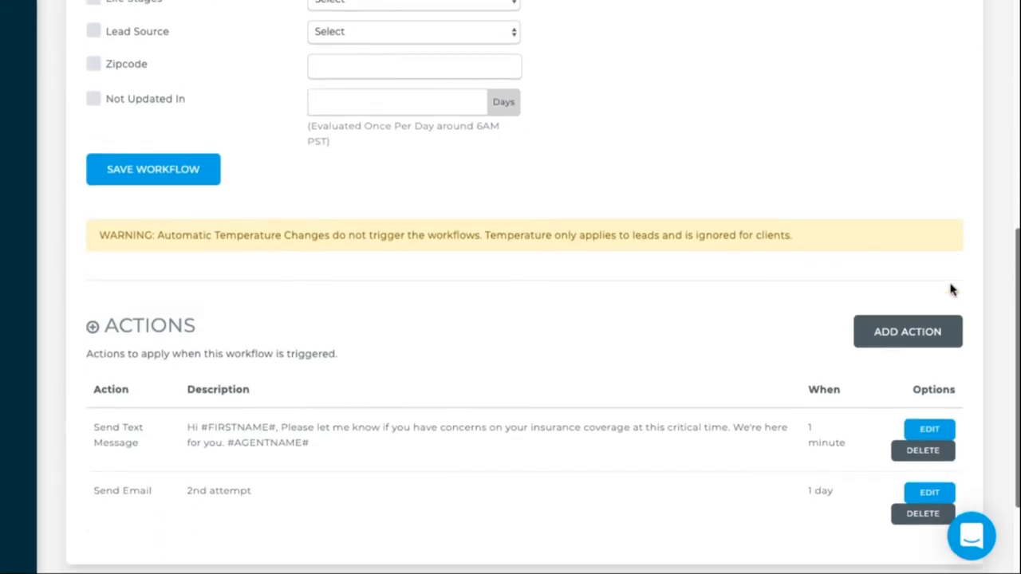
scroll("down", 3)
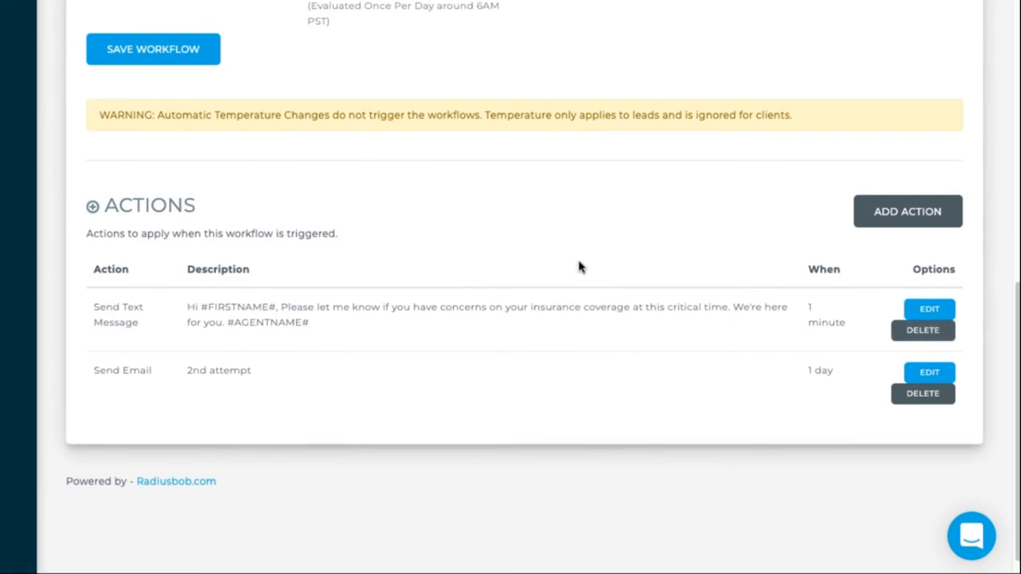
mouse_move(547, 351)
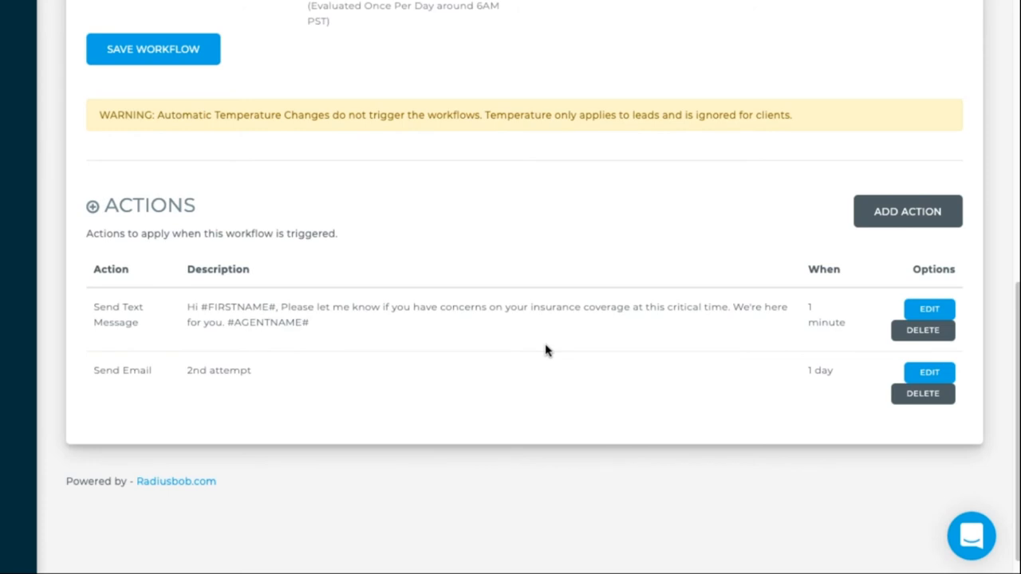
mouse_move(530, 303)
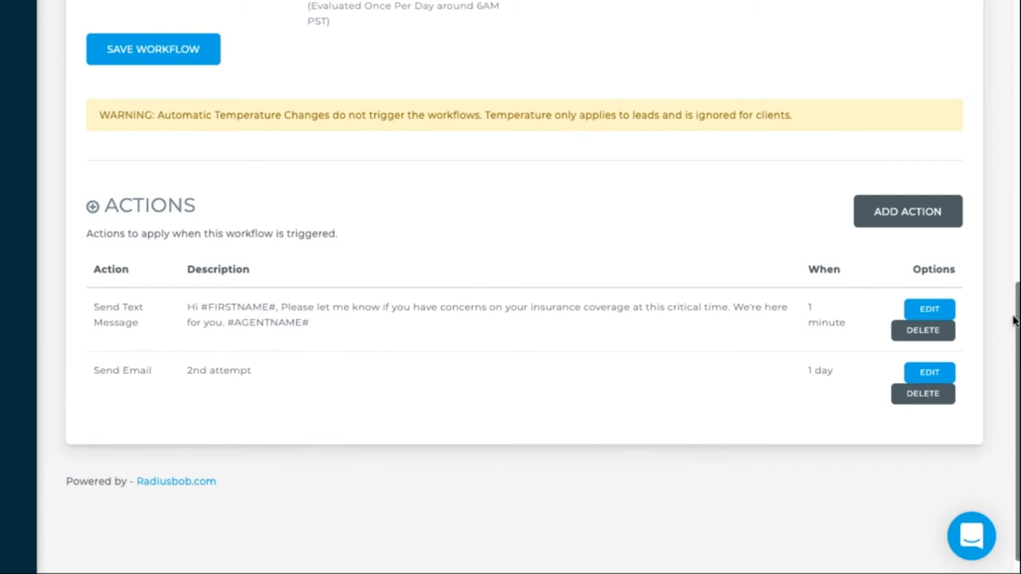
scroll("up", 3)
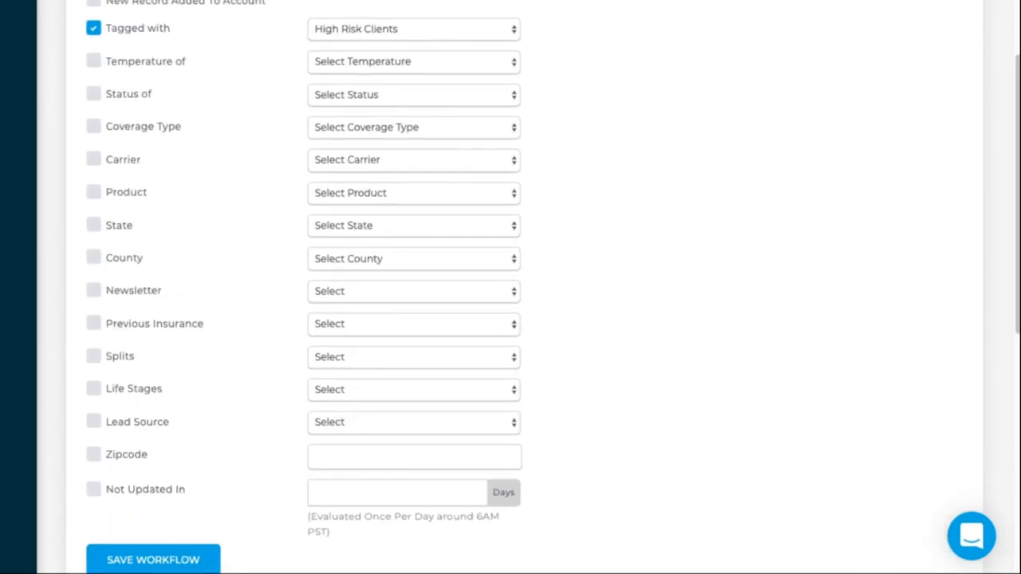
mouse_move(465, 39)
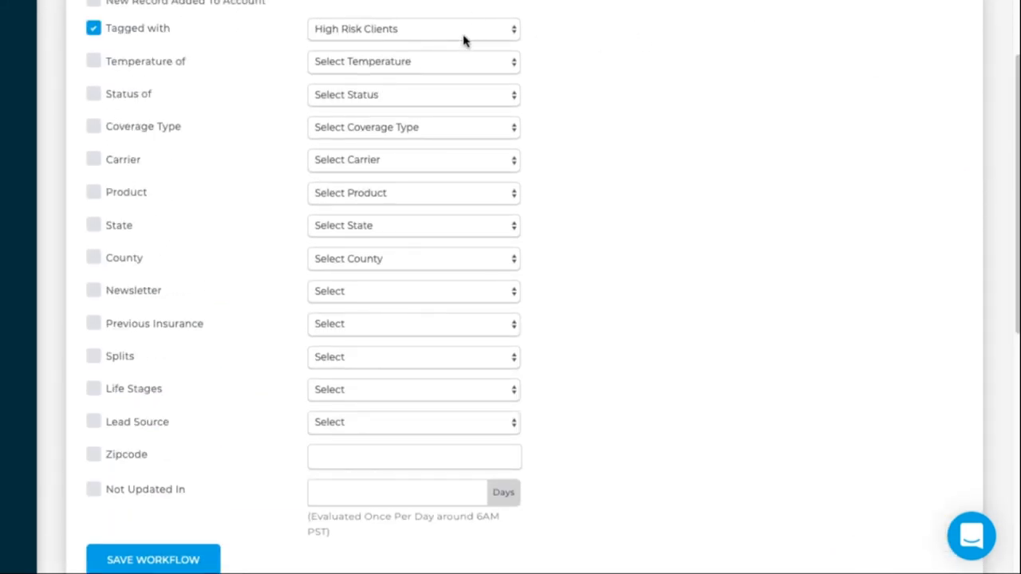
mouse_move(247, 24)
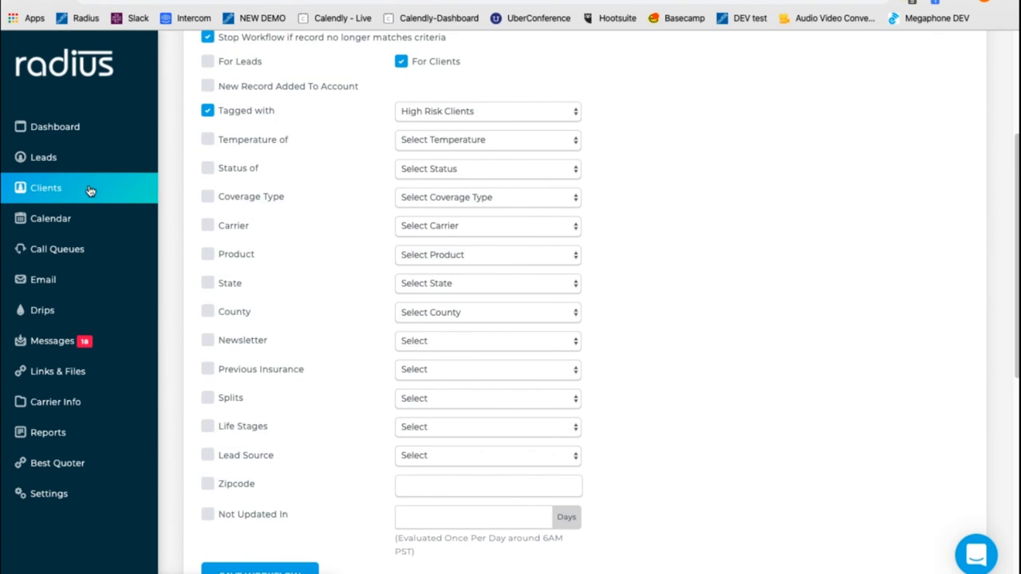
Select three clients and bulk-add the High Risk Clients tag to them.
left_click(45, 188)
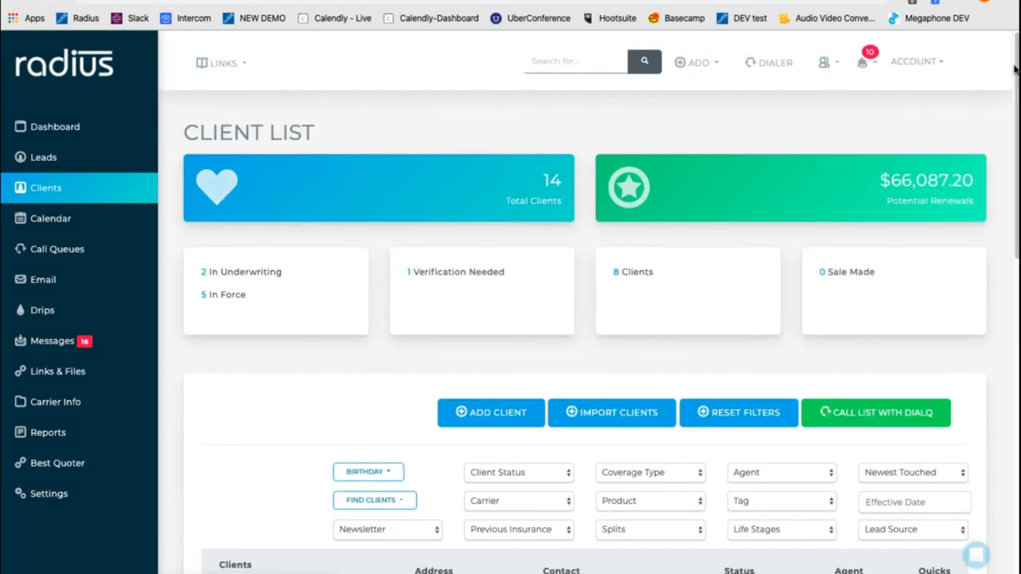
scroll("down", 3)
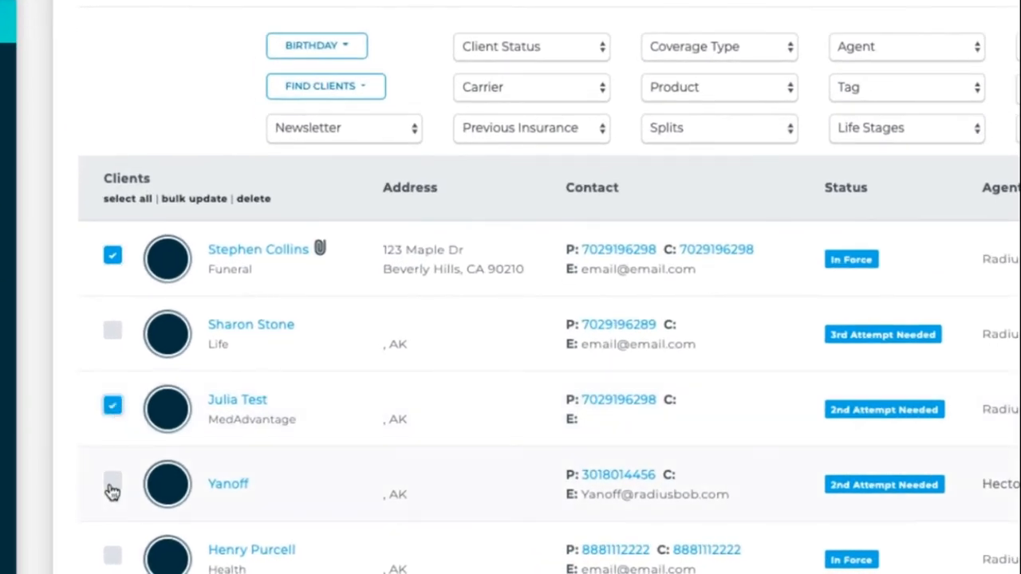
left_click(113, 483)
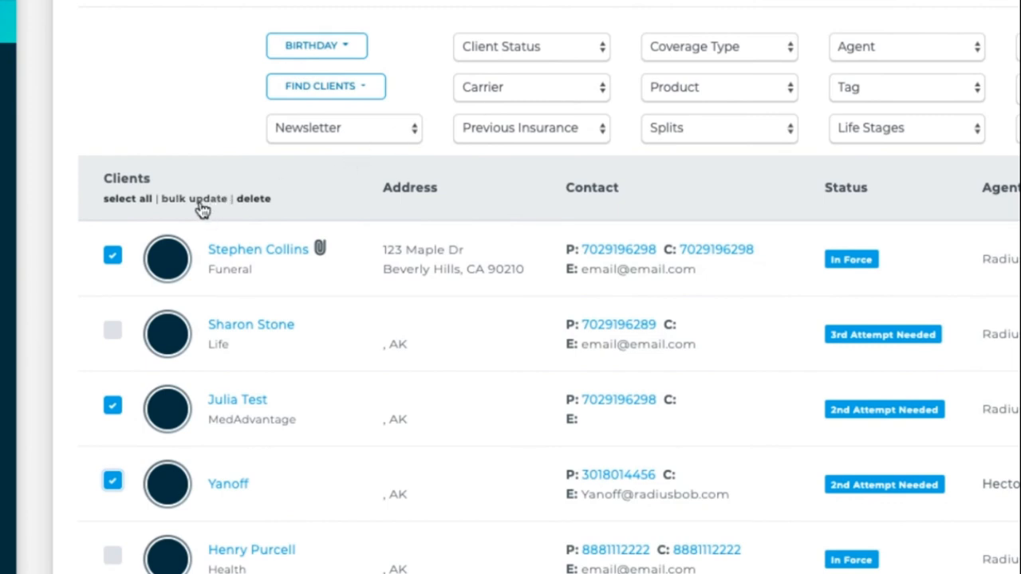
left_click(193, 198)
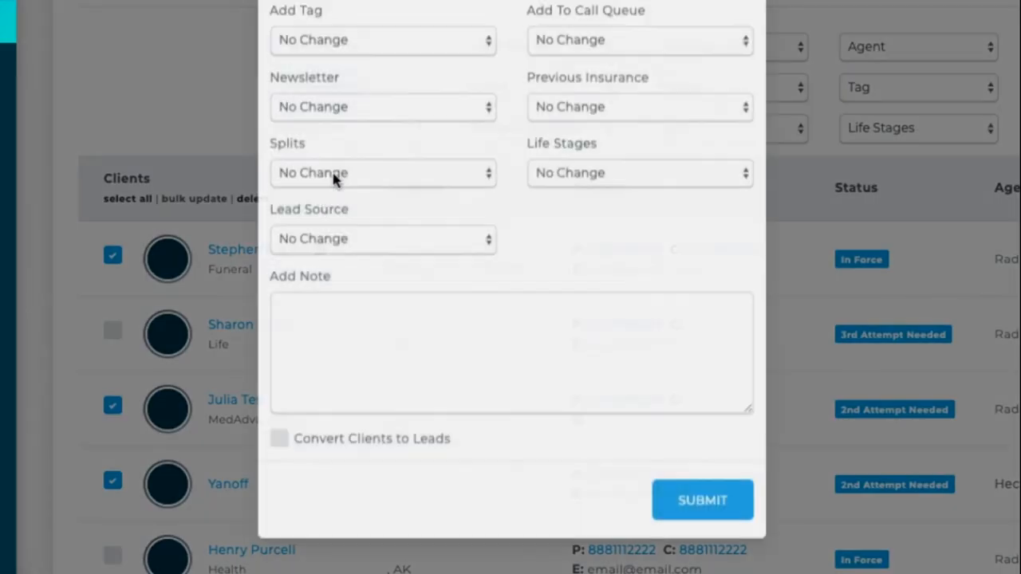
scroll("up", 3)
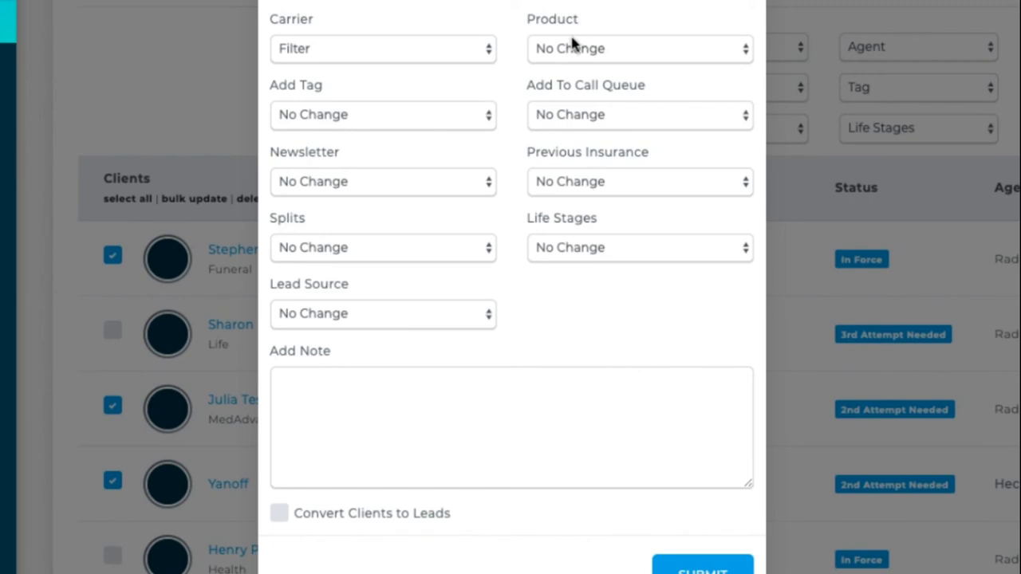
mouse_move(442, 21)
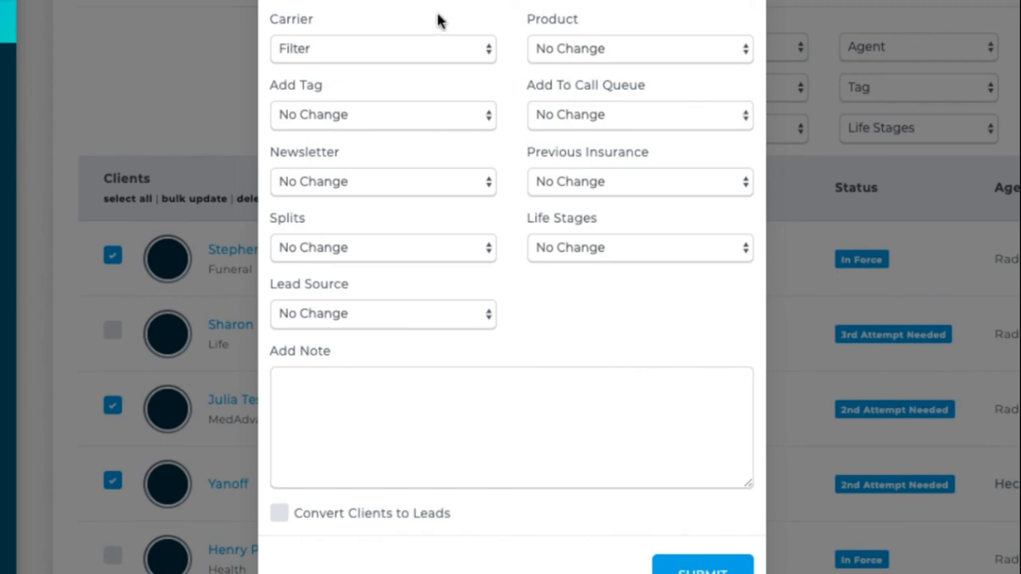
left_click(382, 115)
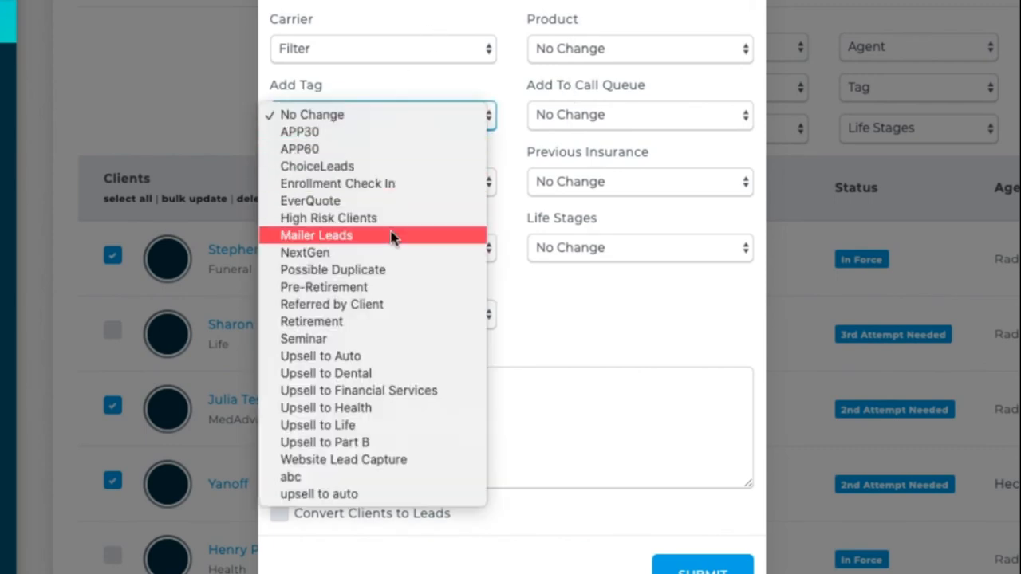
left_click(328, 218)
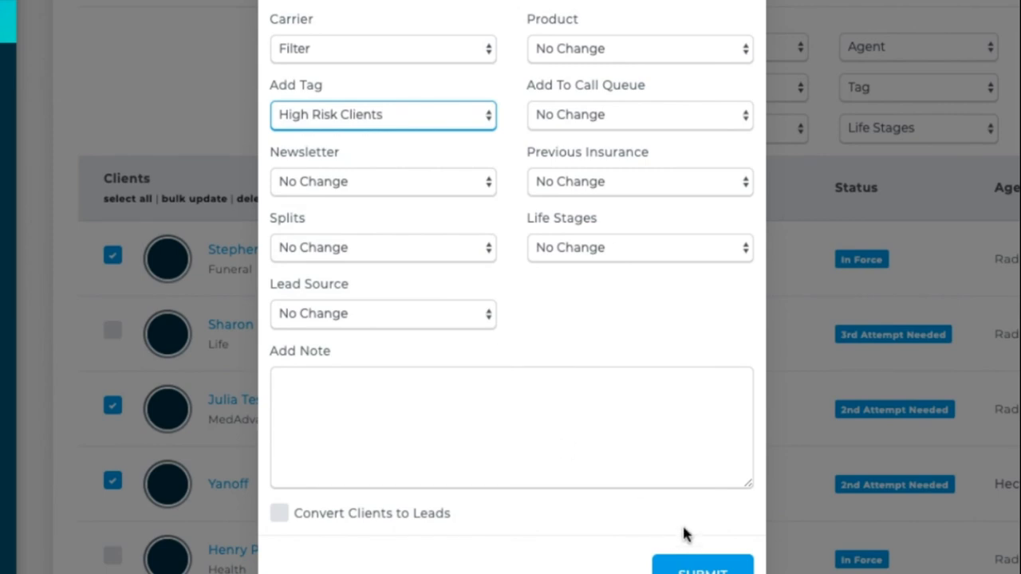
scroll("down", 3)
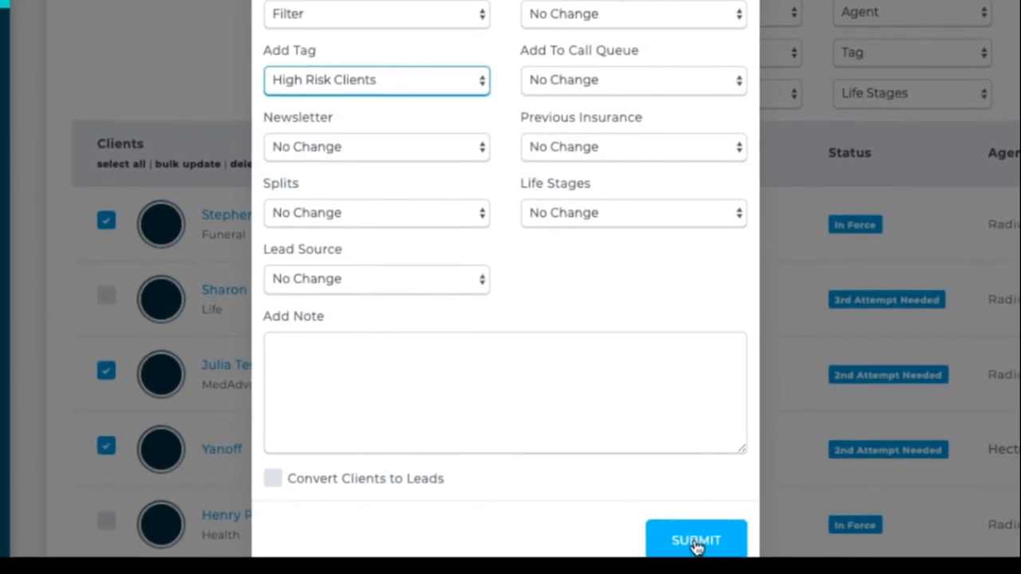
scroll("down", 3)
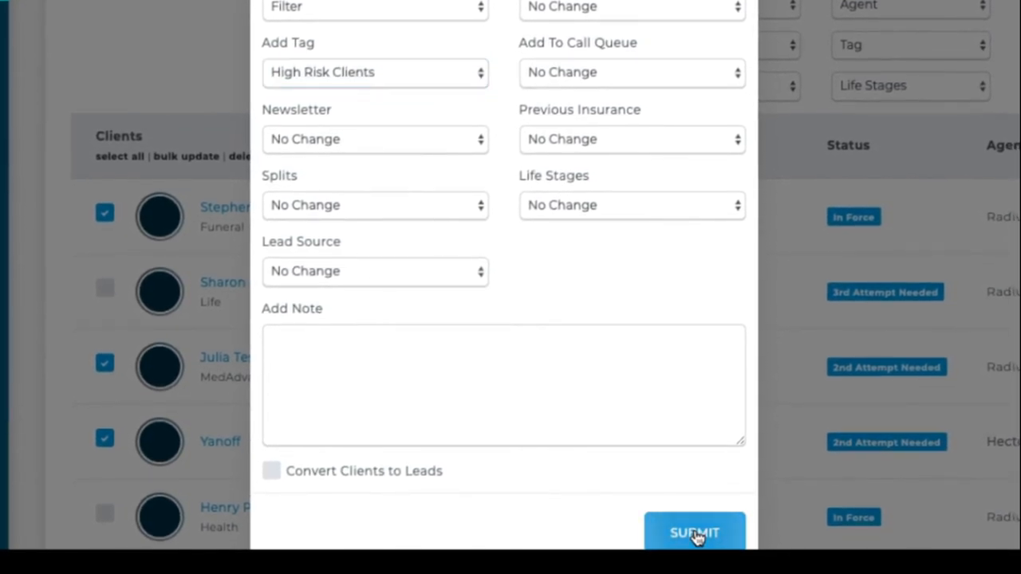
left_click(694, 533)
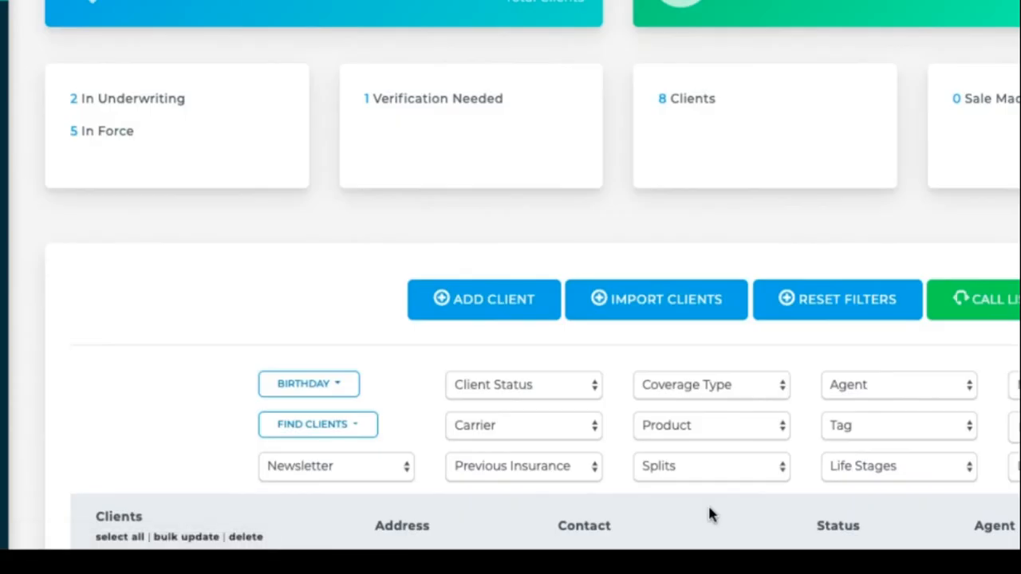
scroll("down", 3)
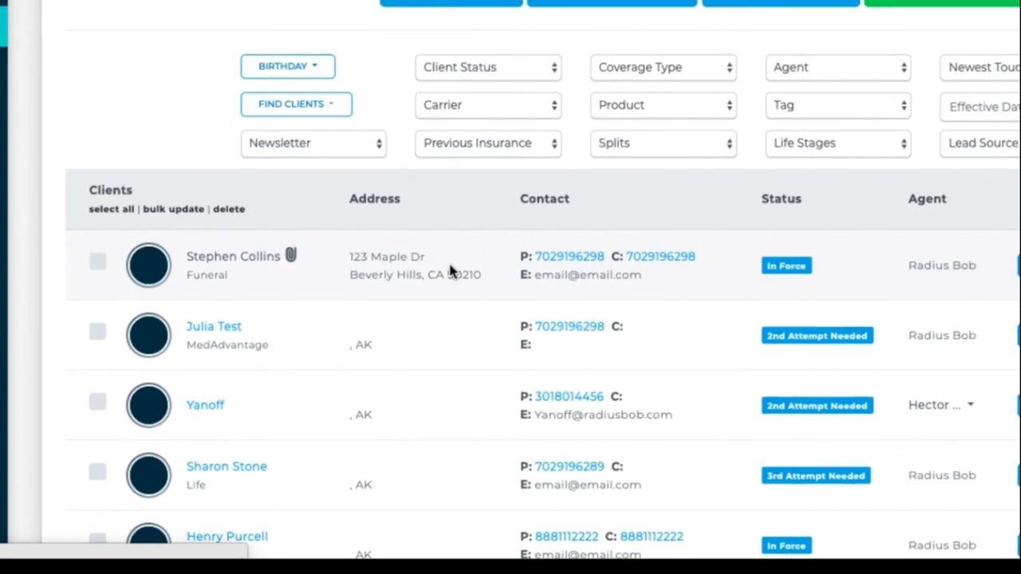
left_click(233, 256)
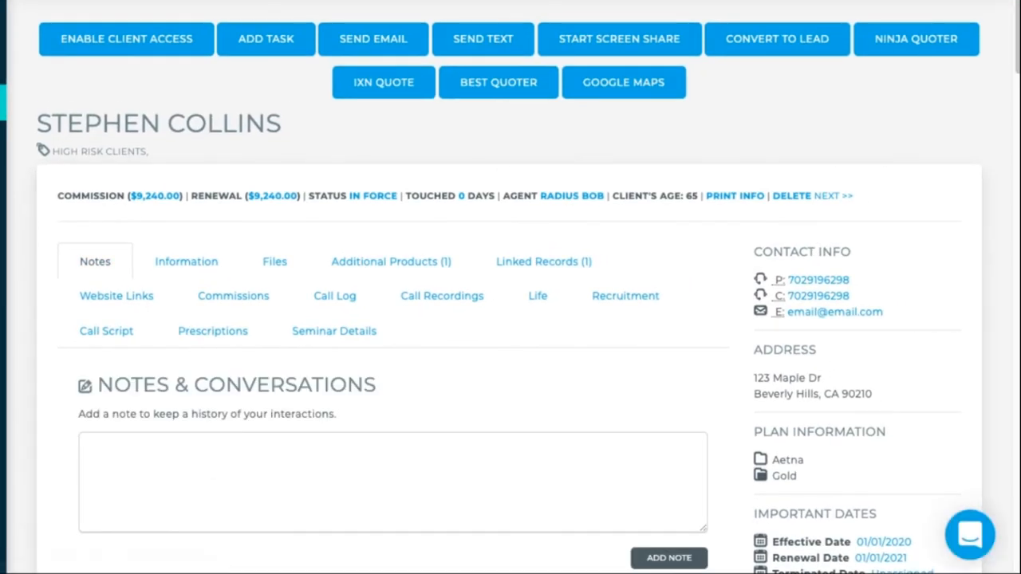
scroll("down", 3)
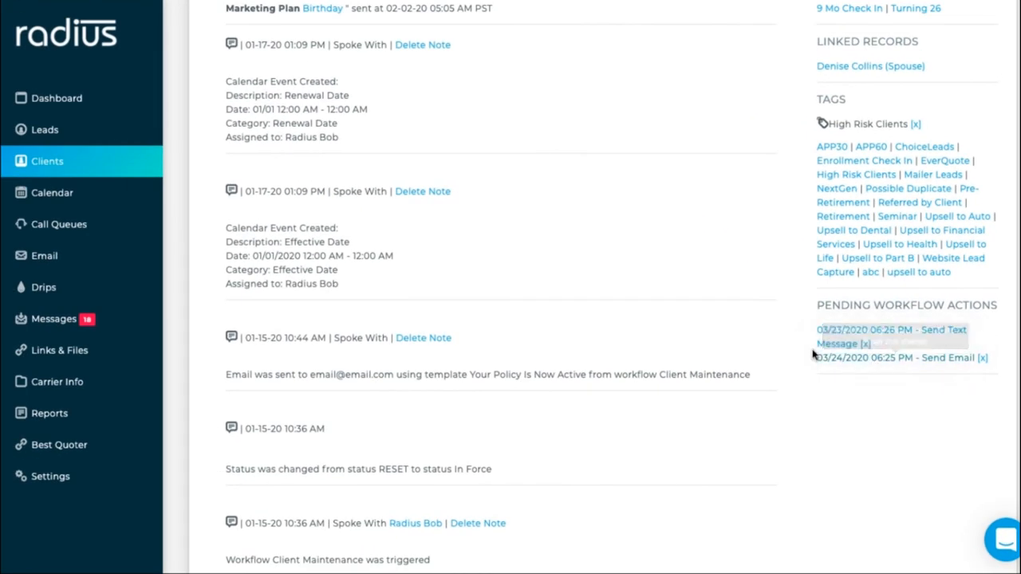
left_click(50, 477)
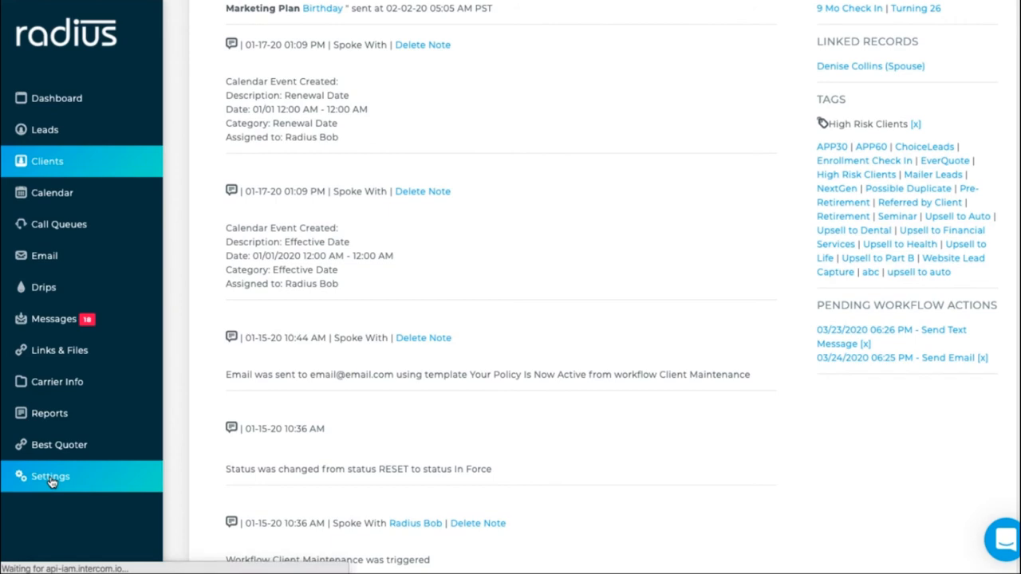
Go to Settings and edit Appointment Reminders to reach the Reminder Notices list.
left_click(49, 476)
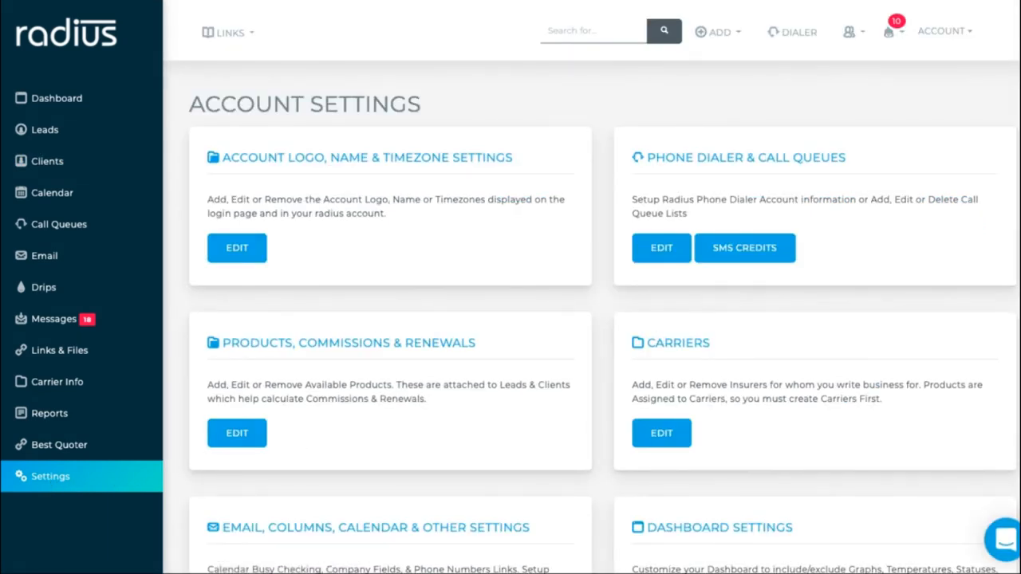
scroll("down", 3)
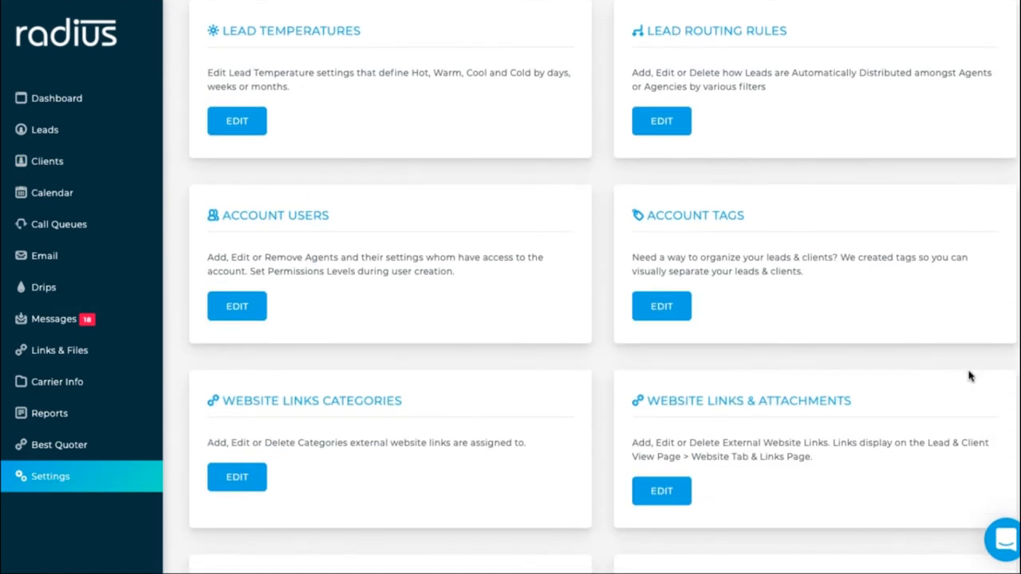
scroll("down", 3)
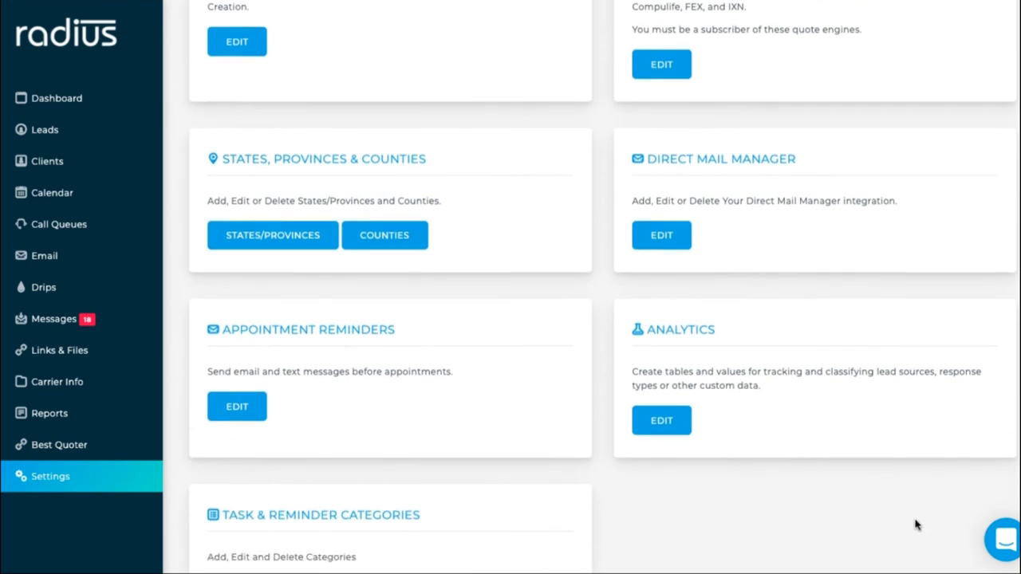
scroll("down", 3)
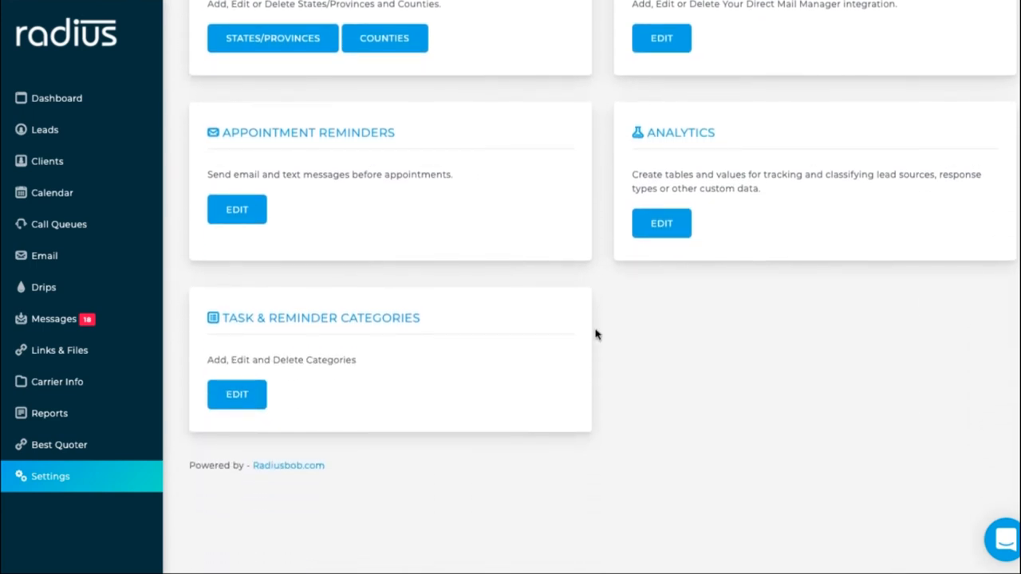
left_click(236, 209)
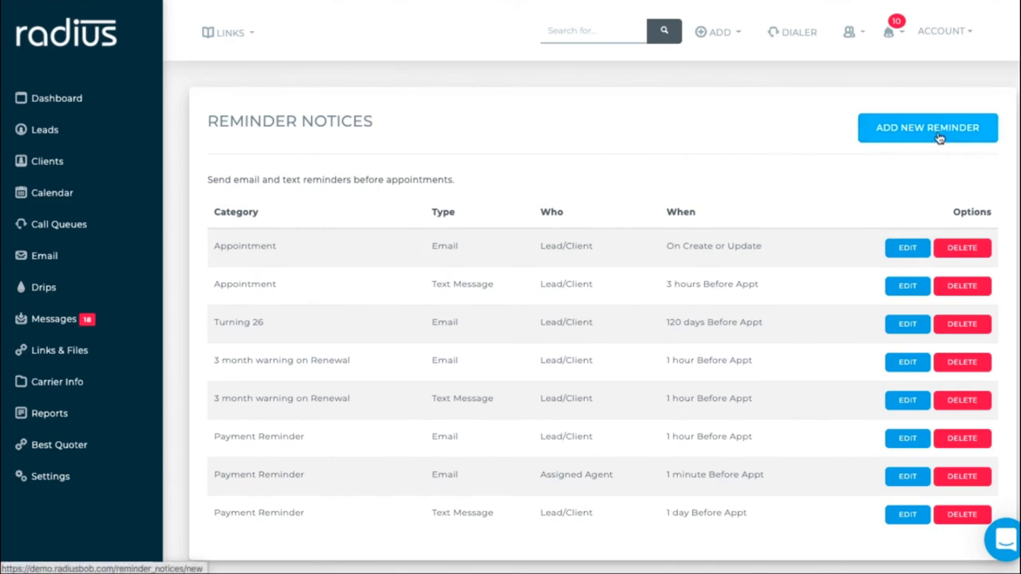
Add a reminder: Appointment category, sent on creation, Appointment Reminder Email template, to Lead/Client.
left_click(926, 128)
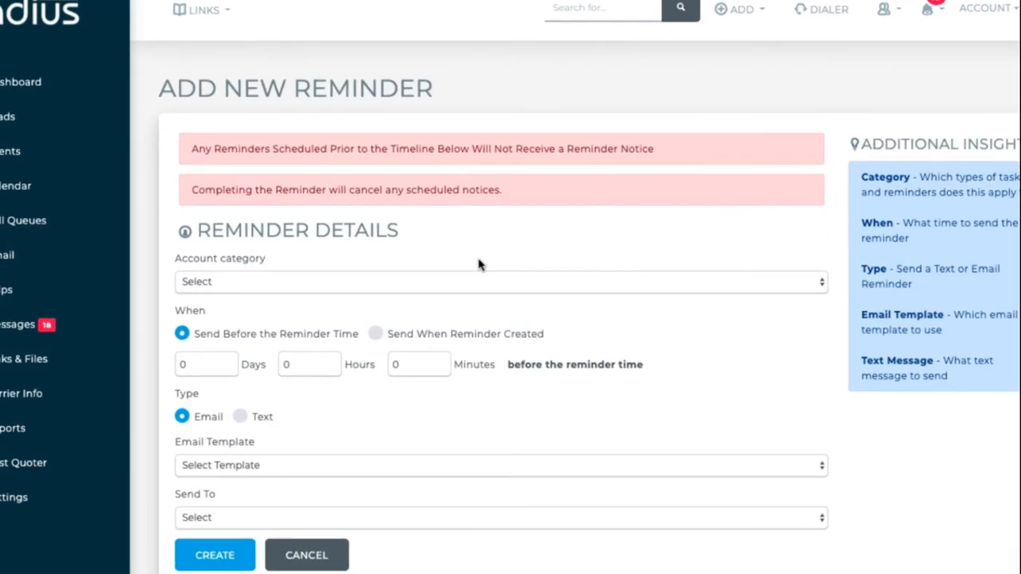
left_click(501, 282)
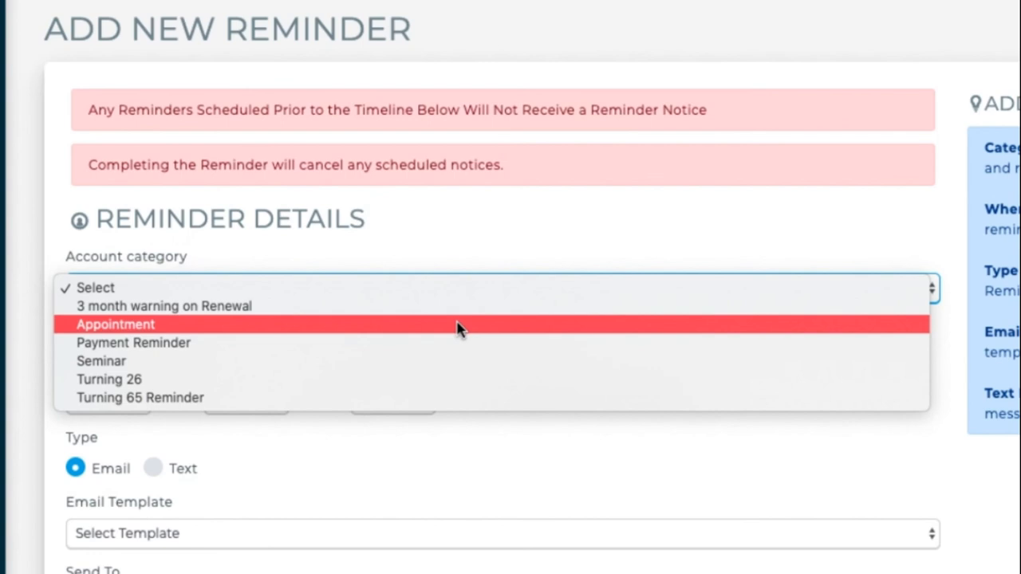
left_click(114, 324)
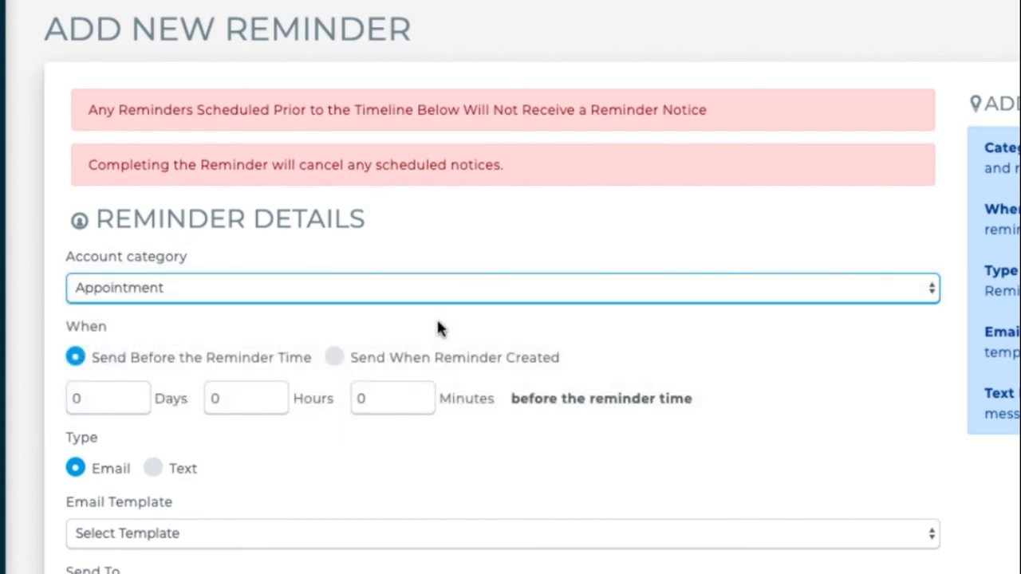
left_click(108, 398)
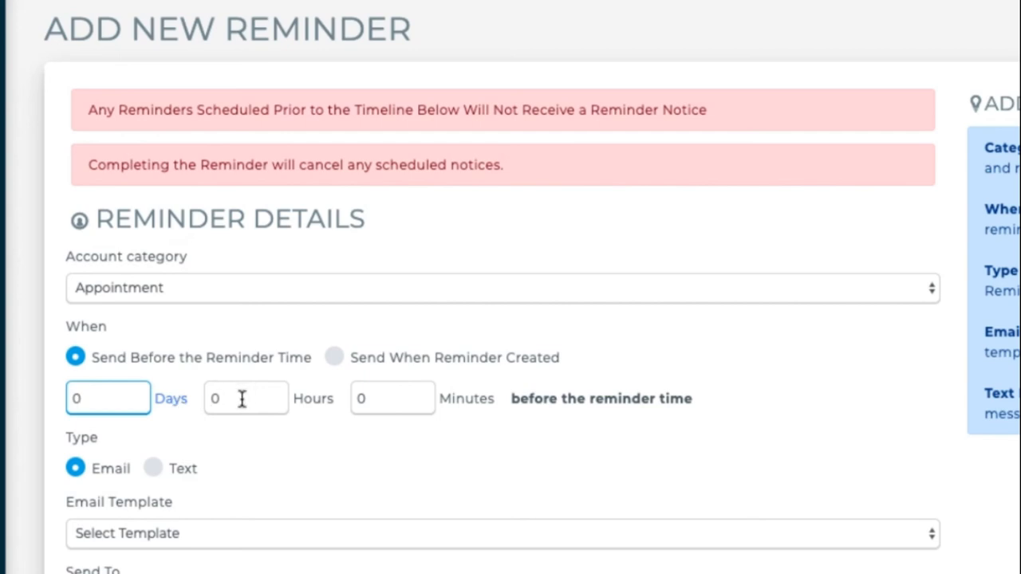
mouse_move(496, 413)
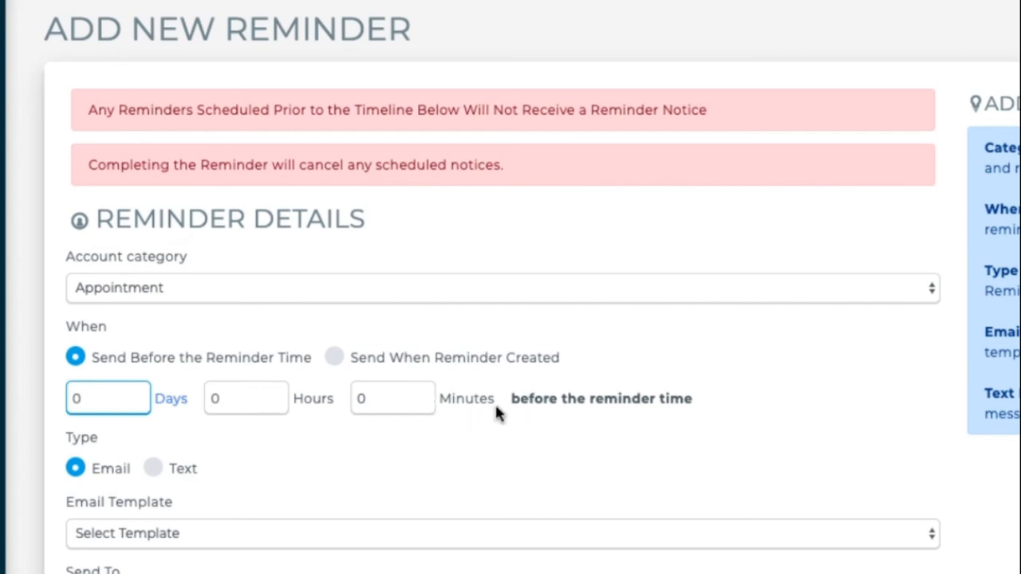
left_click(333, 358)
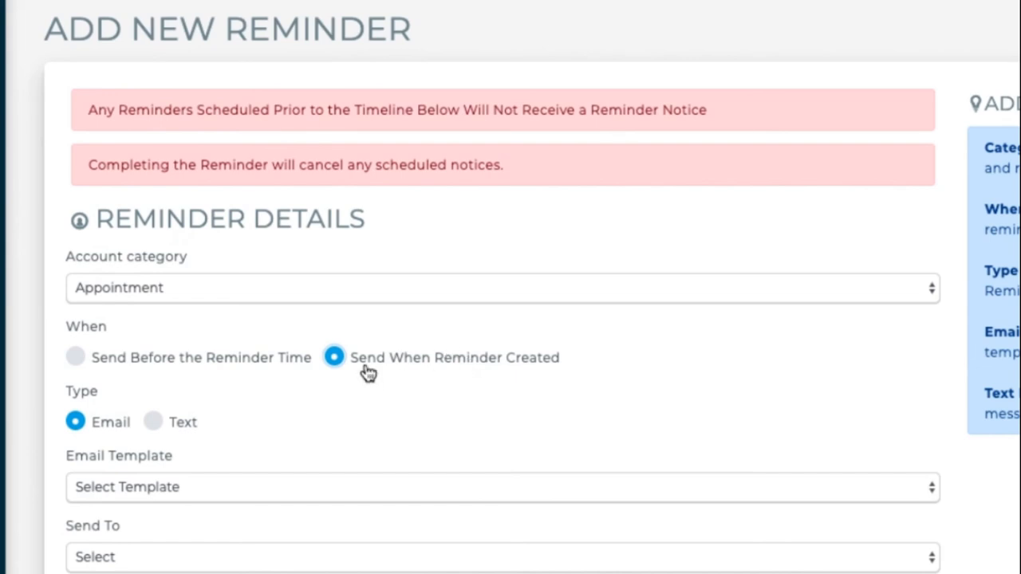
mouse_move(475, 371)
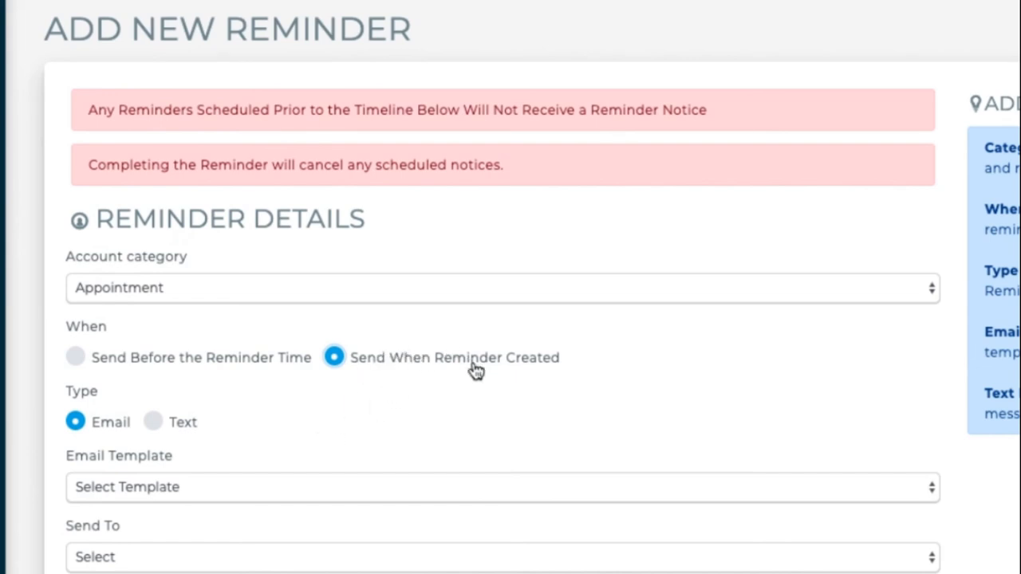
mouse_move(413, 492)
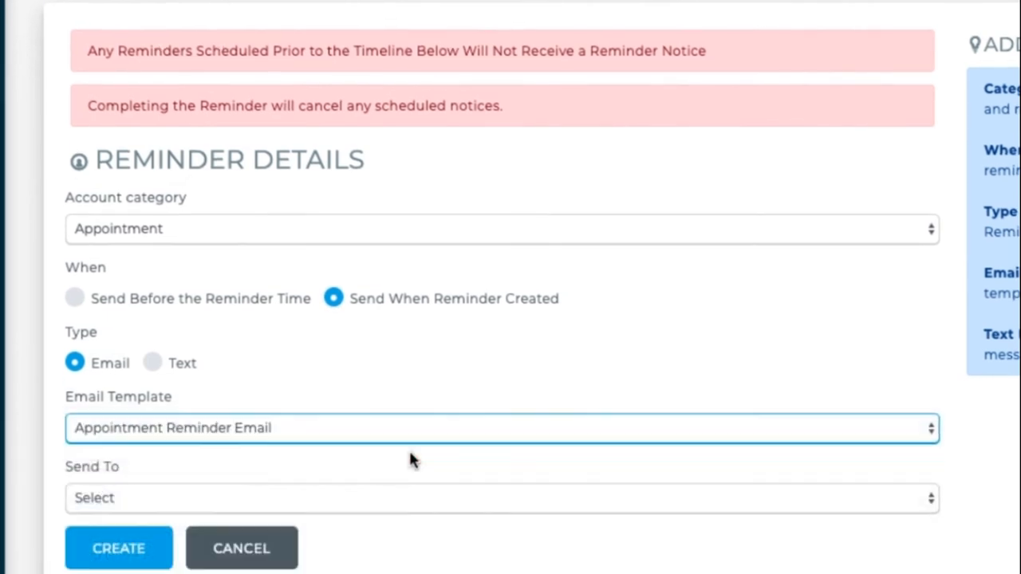
scroll("down", 3)
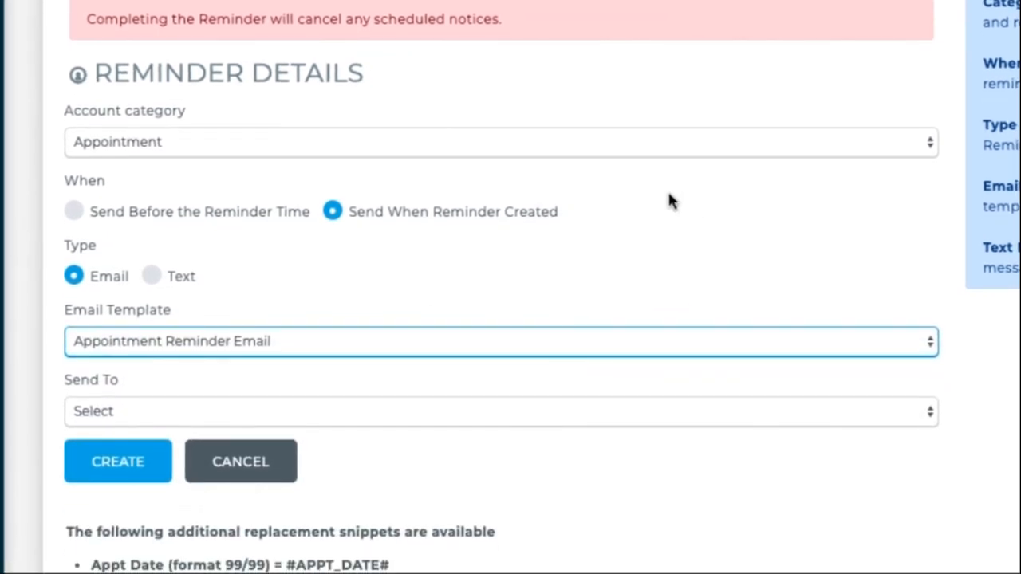
mouse_move(542, 388)
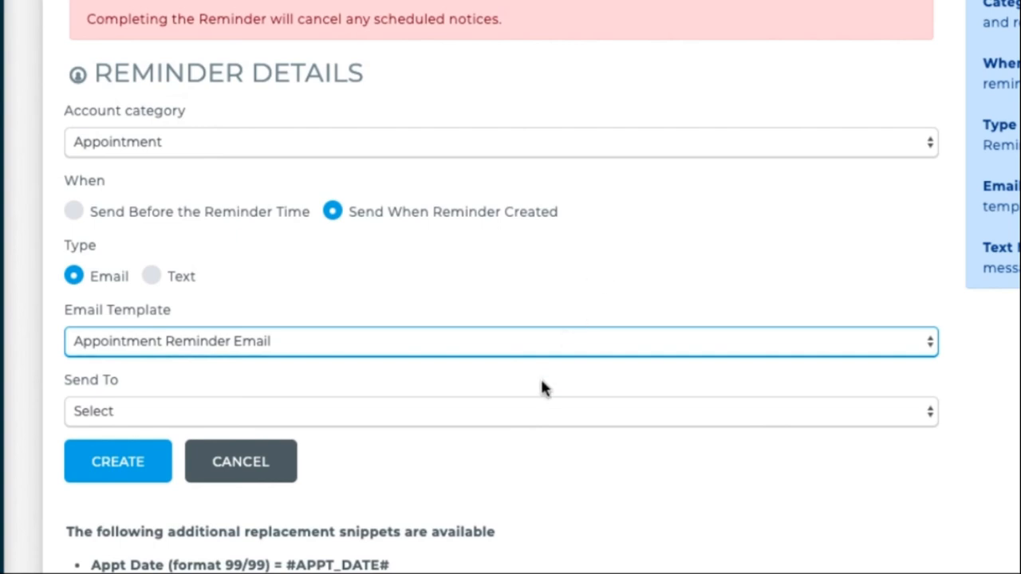
mouse_move(545, 389)
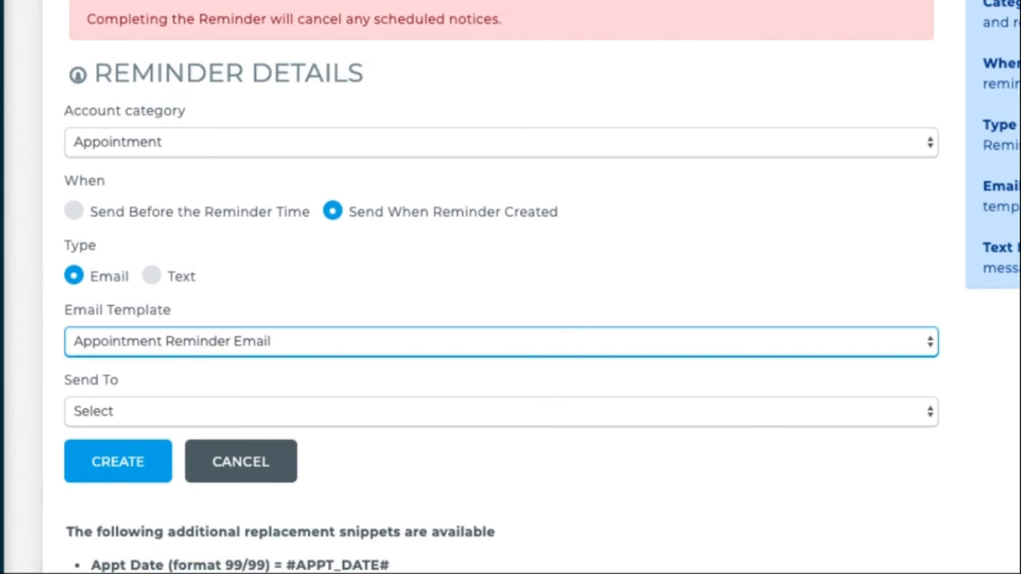
scroll("down", 3)
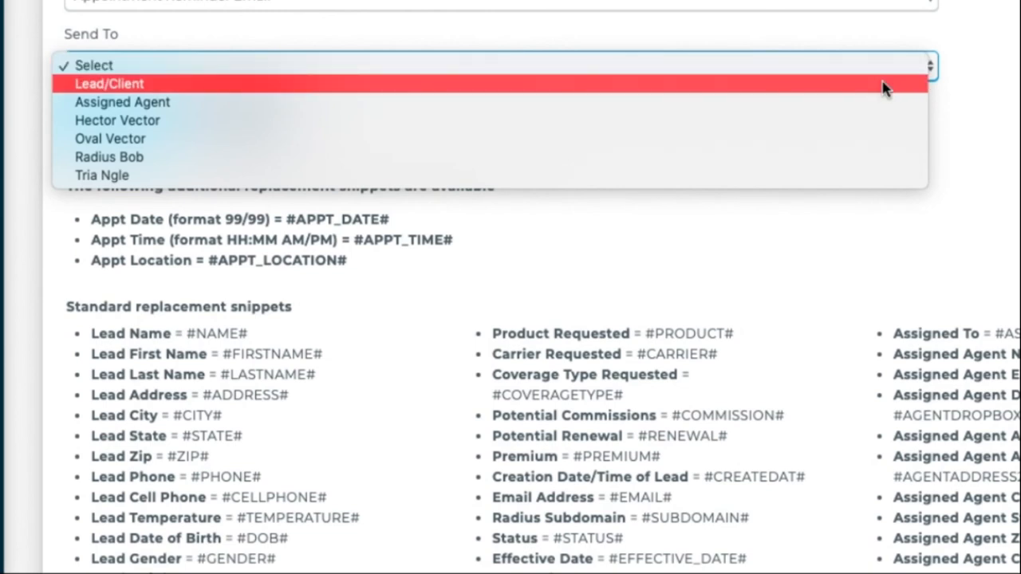
left_click(108, 82)
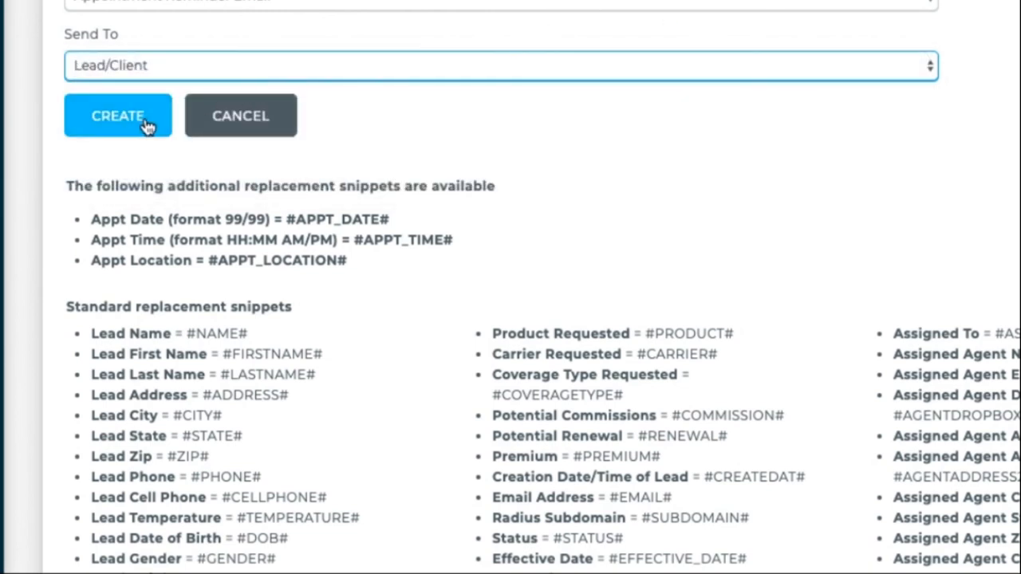
scroll("up", 3)
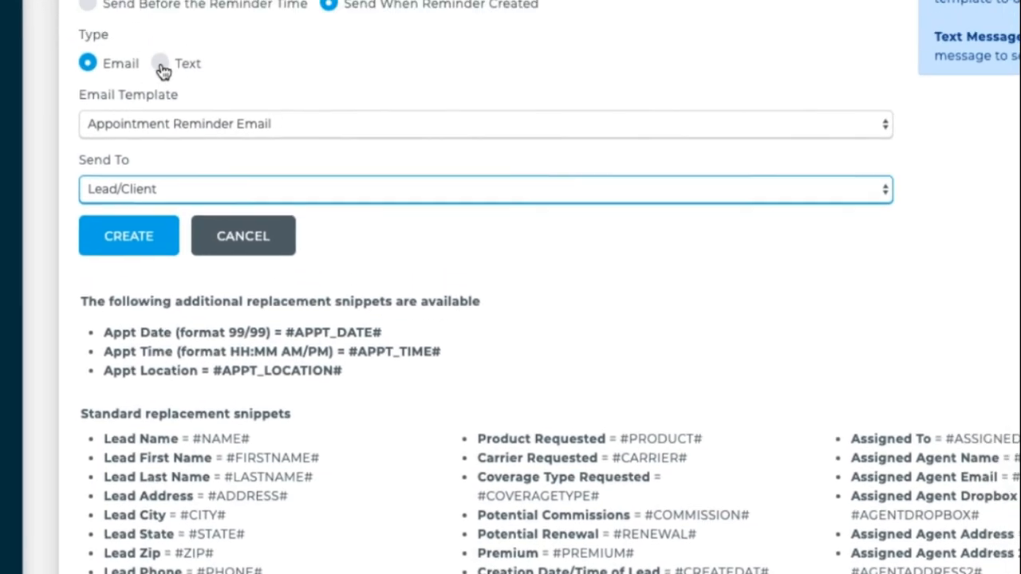
Change the reminder to a text sent 2 hours before the reminder time.
left_click(161, 63)
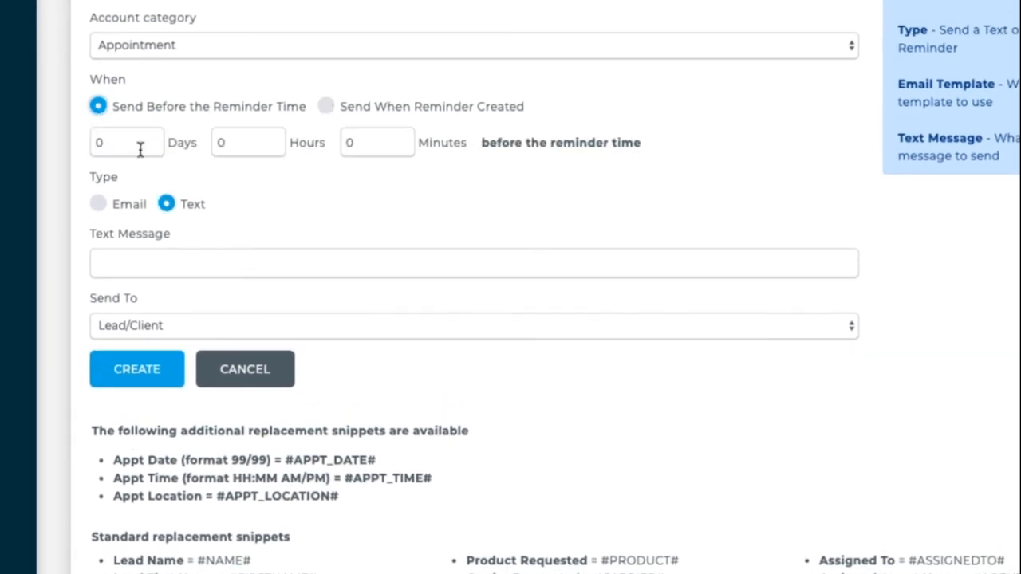
left_click(248, 142)
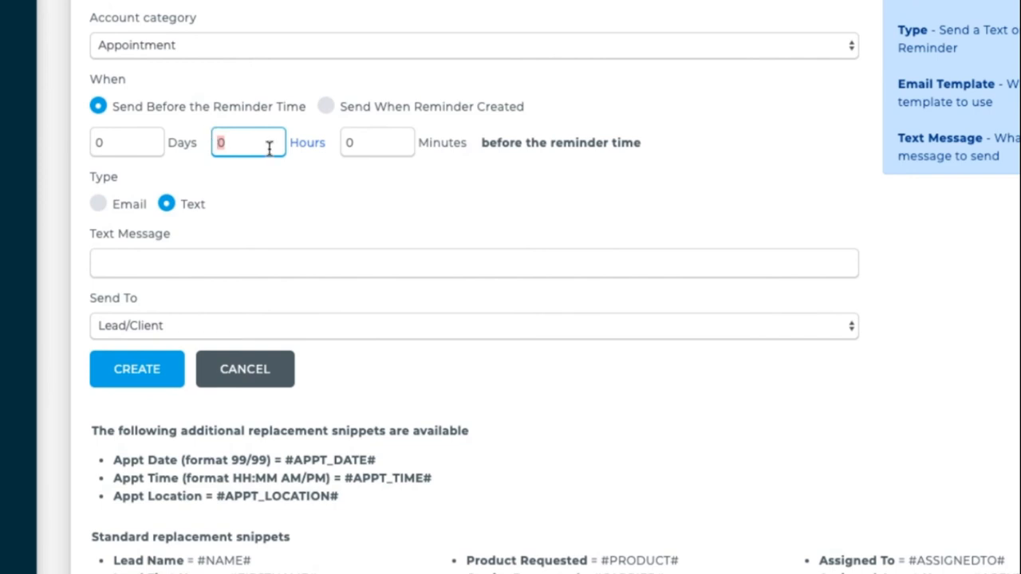
type("2")
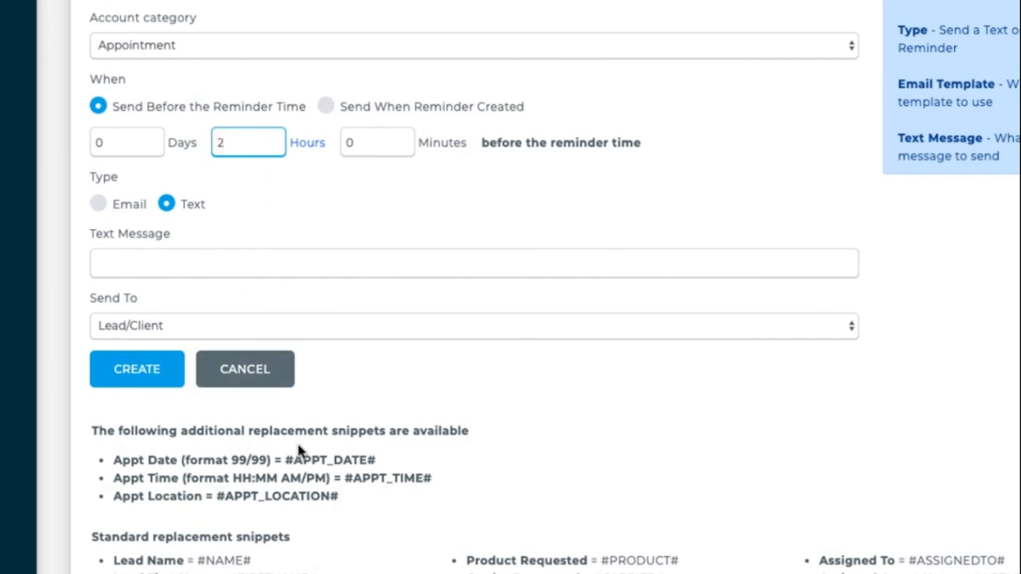
double_click(330, 460)
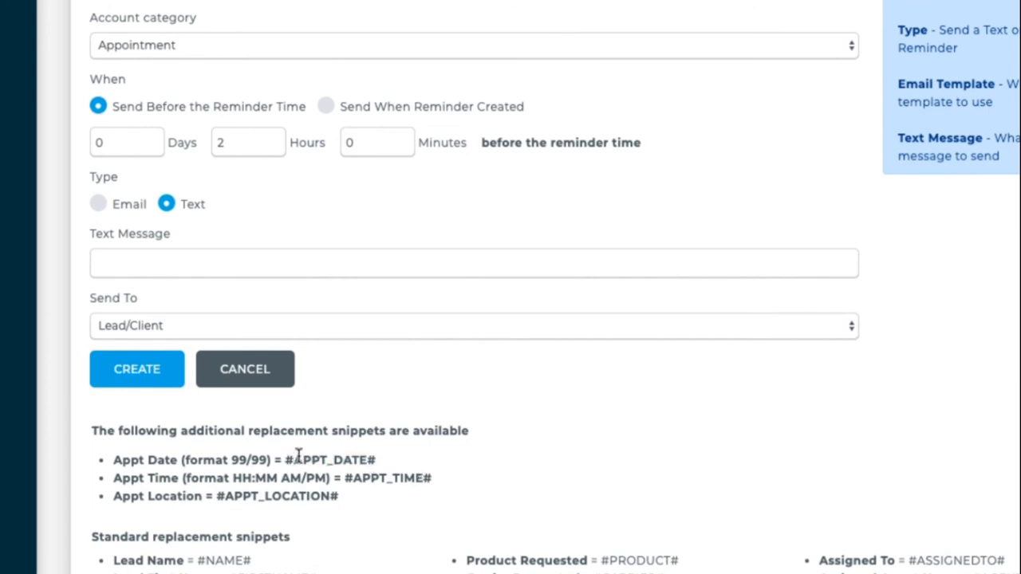
scroll("down", 3)
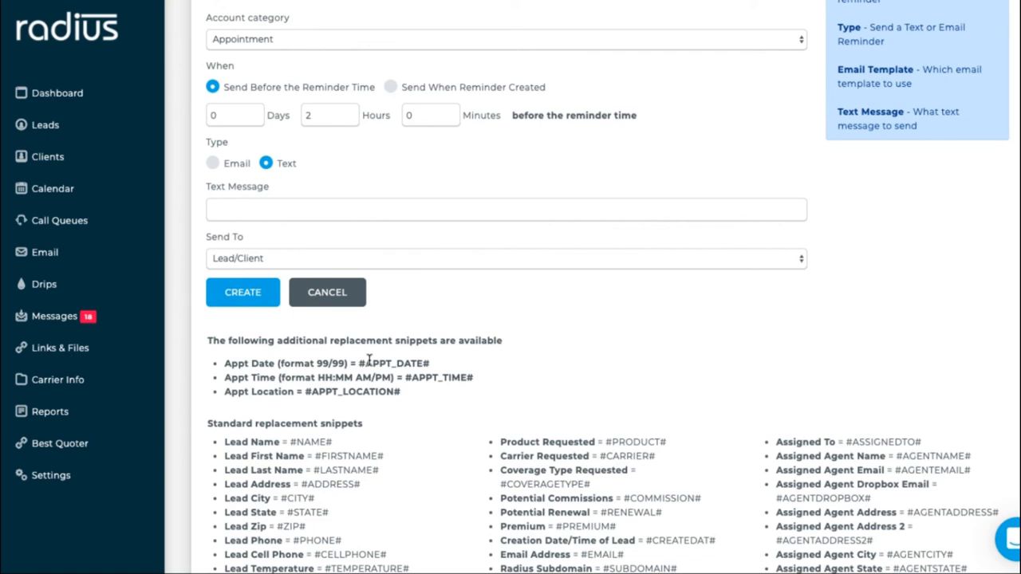
mouse_move(116, 139)
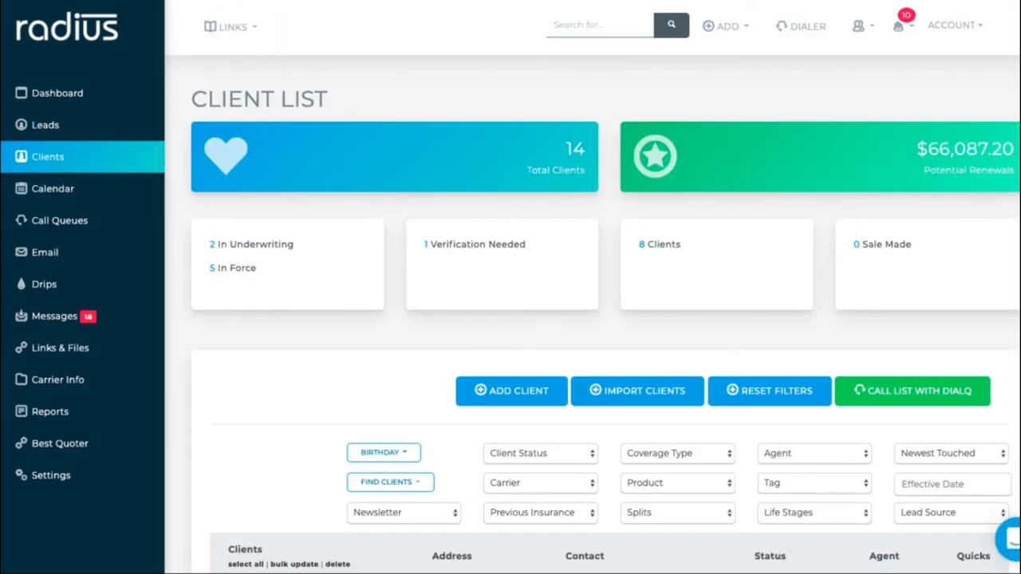
scroll("down", 3)
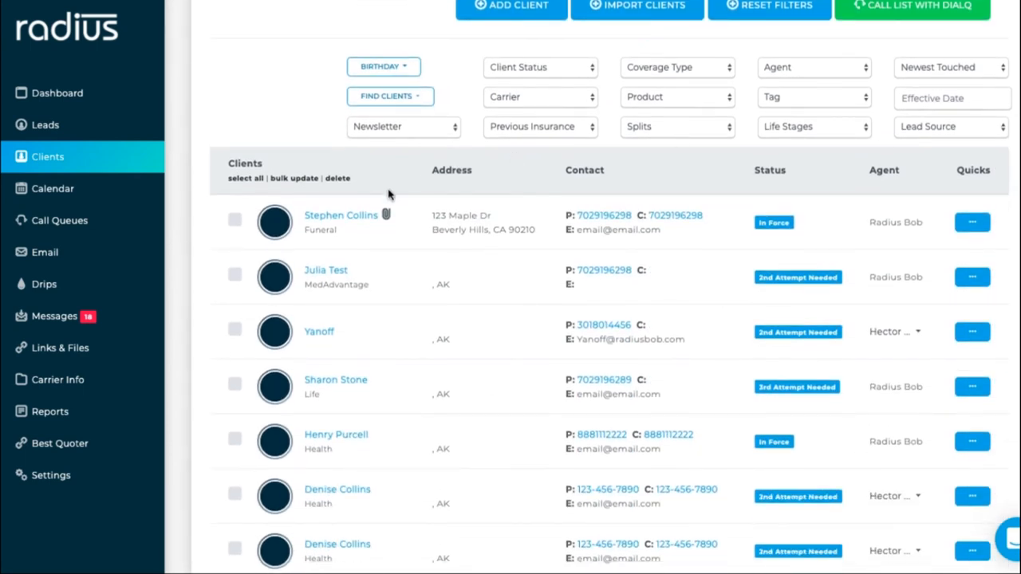
left_click(341, 216)
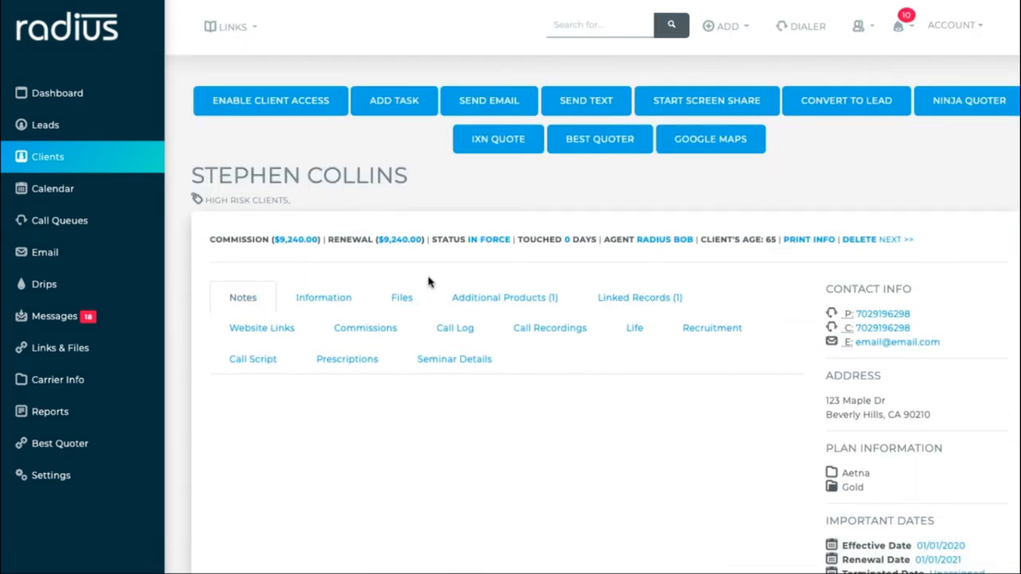
left_click(242, 297)
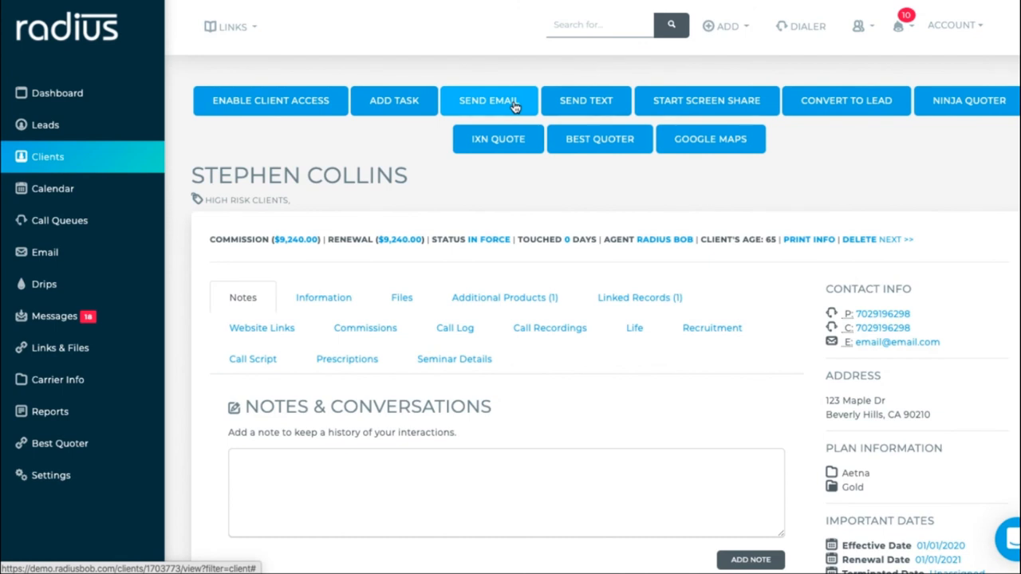
mouse_move(957, 335)
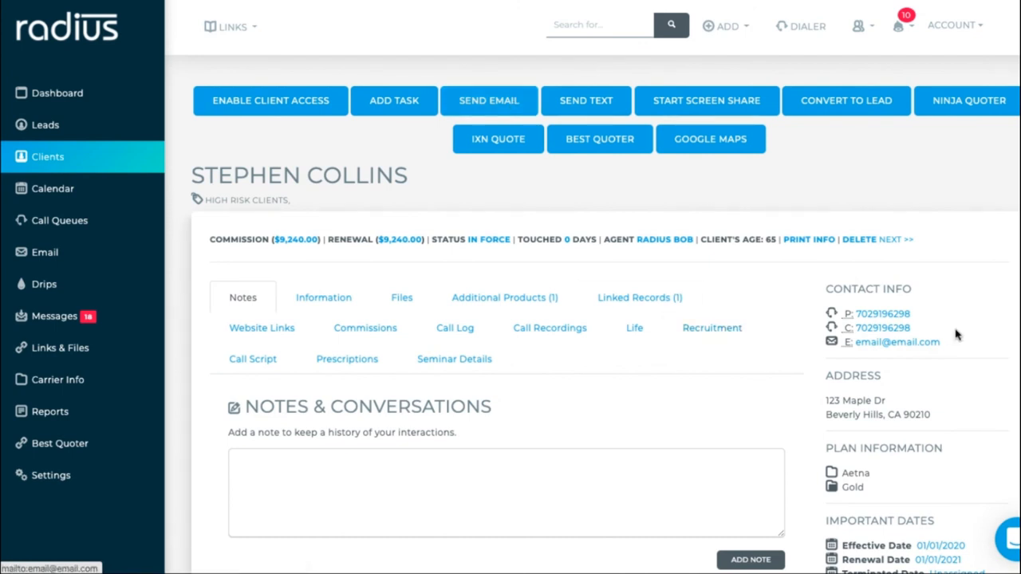
mouse_move(625, 171)
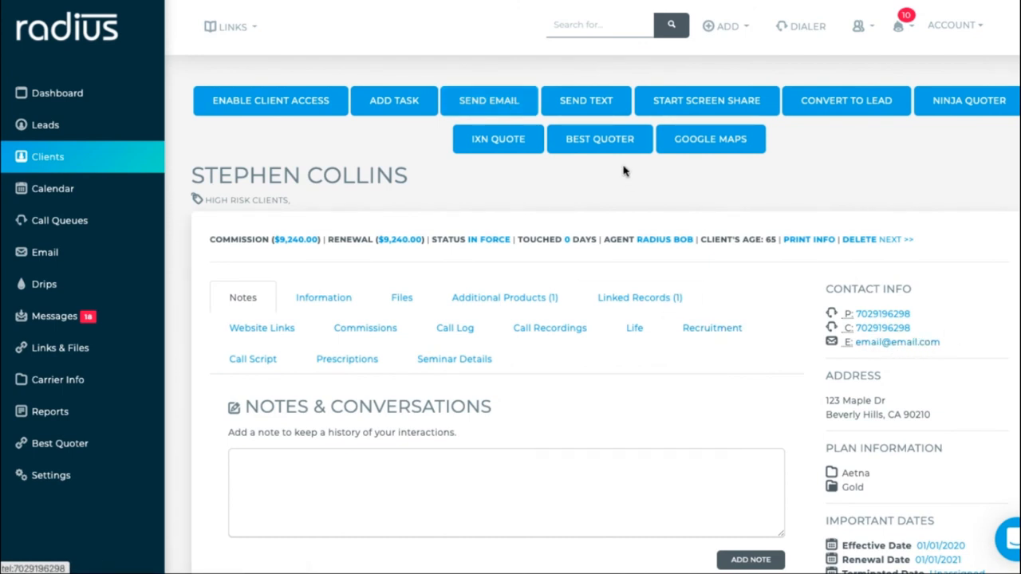
mouse_move(324, 298)
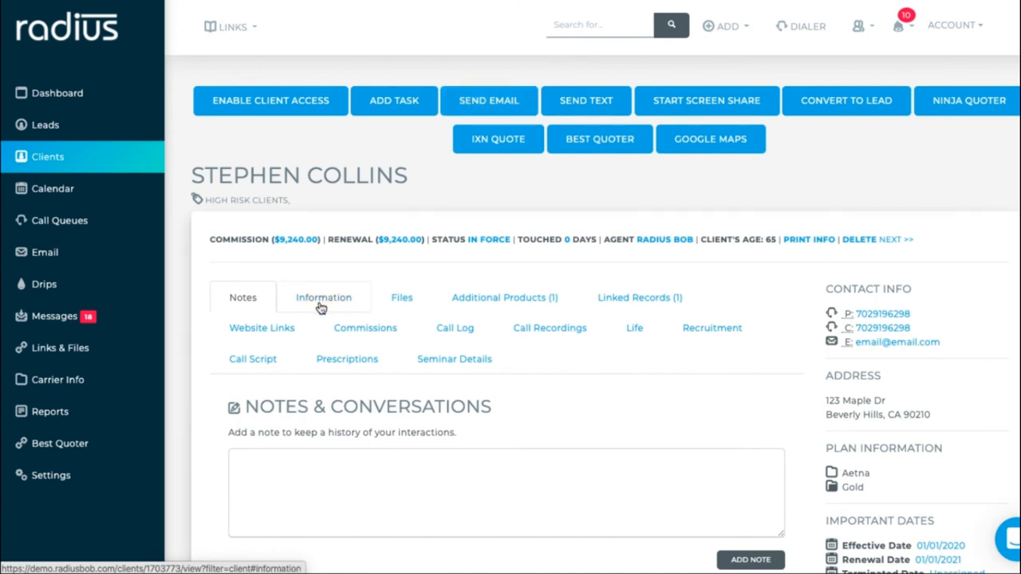
left_click(323, 297)
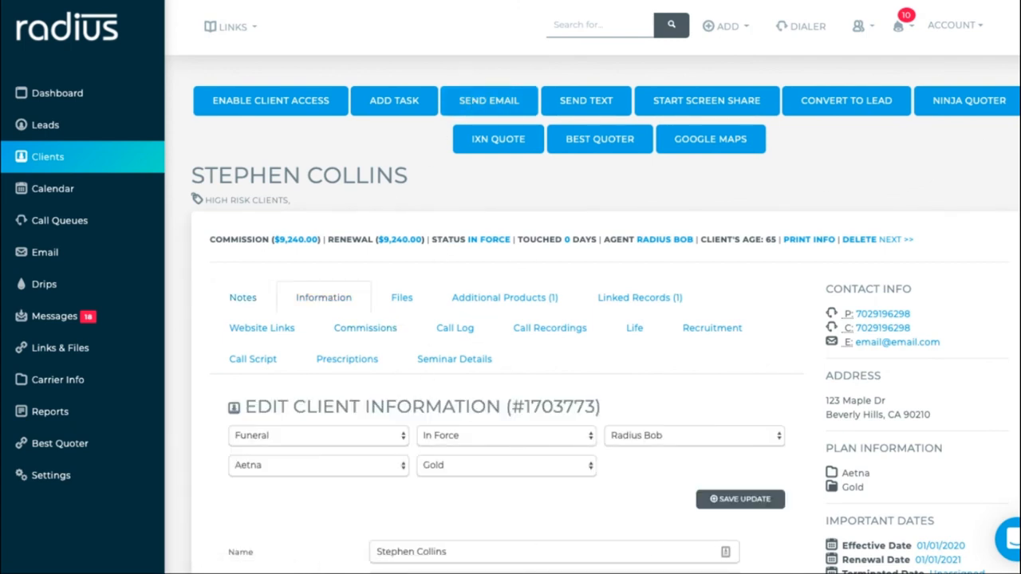
scroll("down", 3)
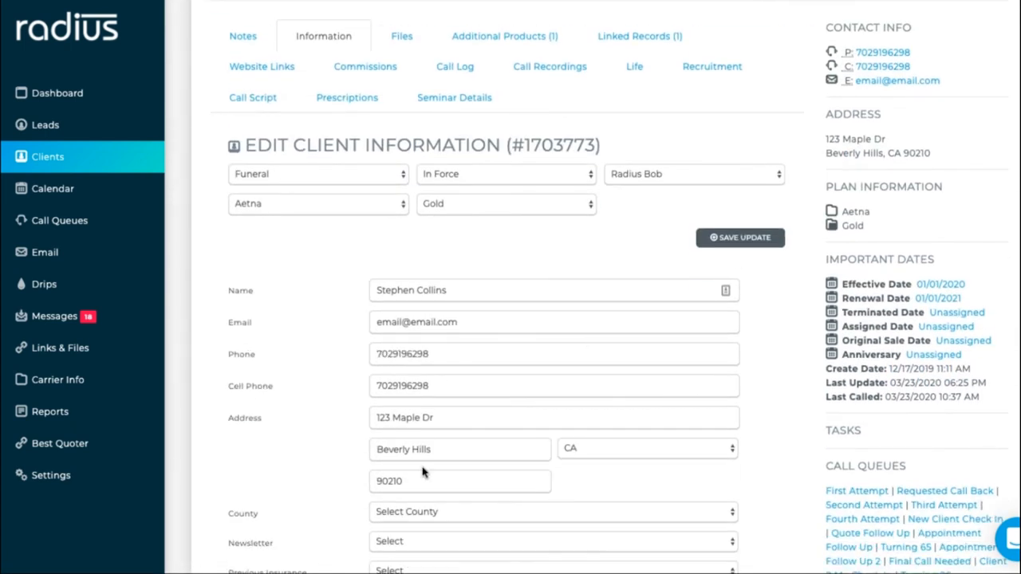
scroll("up", 3)
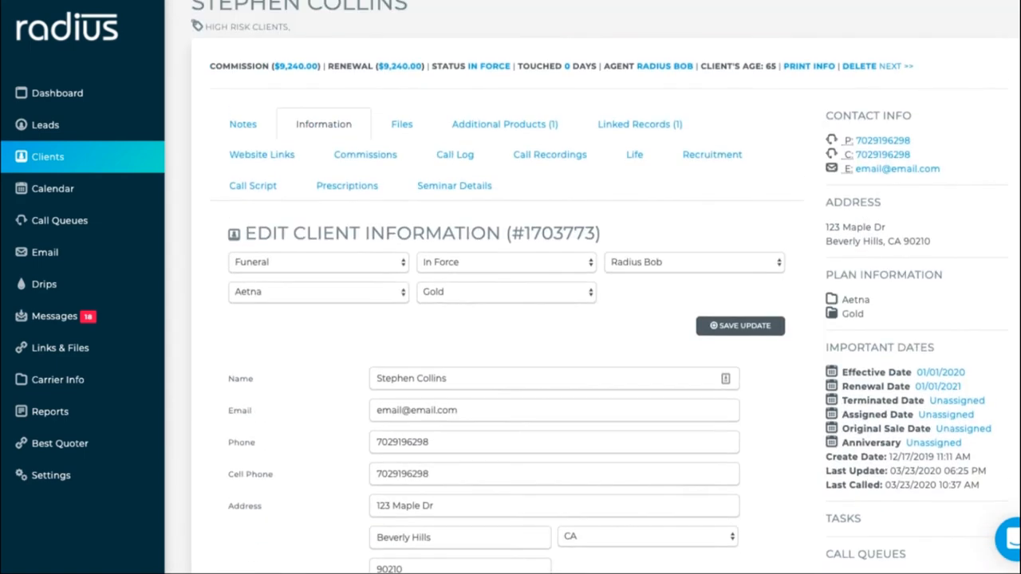
scroll("up", 3)
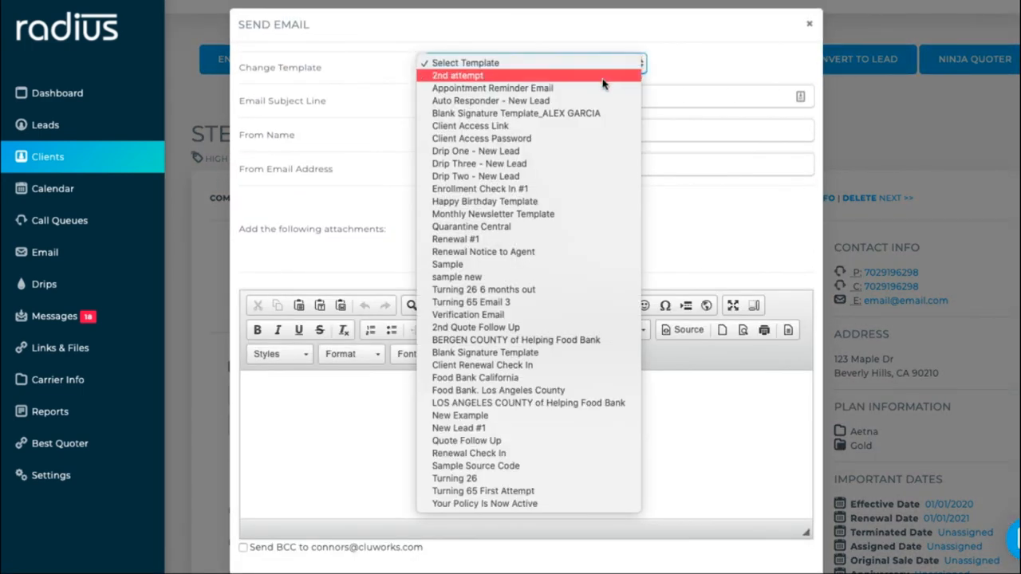
mouse_move(599, 144)
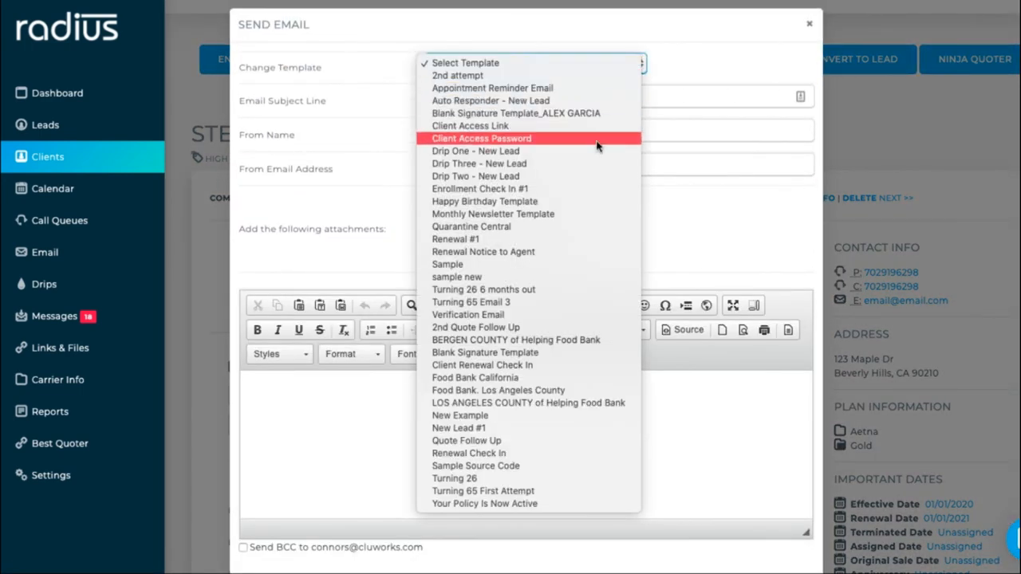
Preview the Drip One - New Lead email template, then close without sending.
left_click(476, 151)
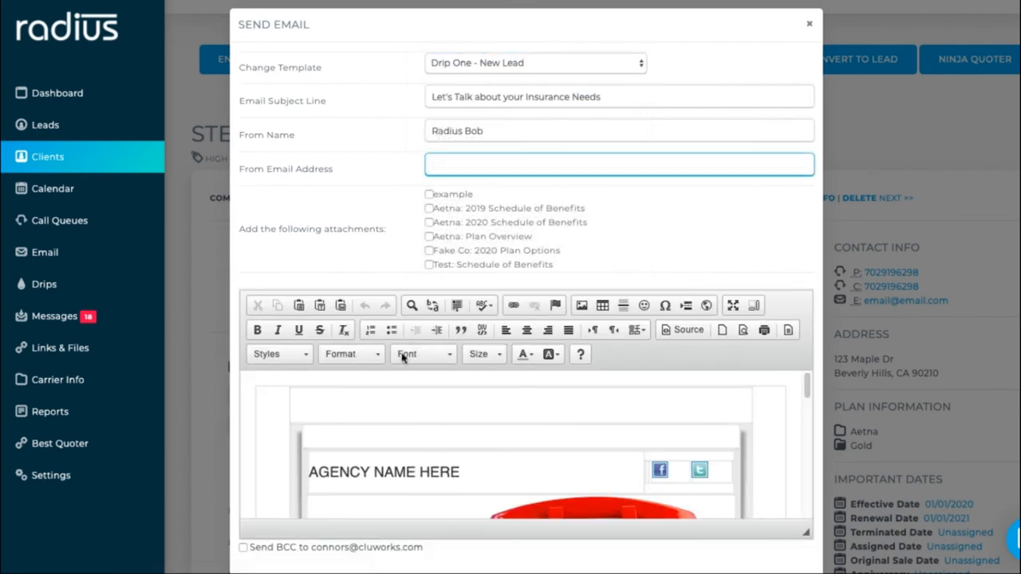
mouse_move(808, 403)
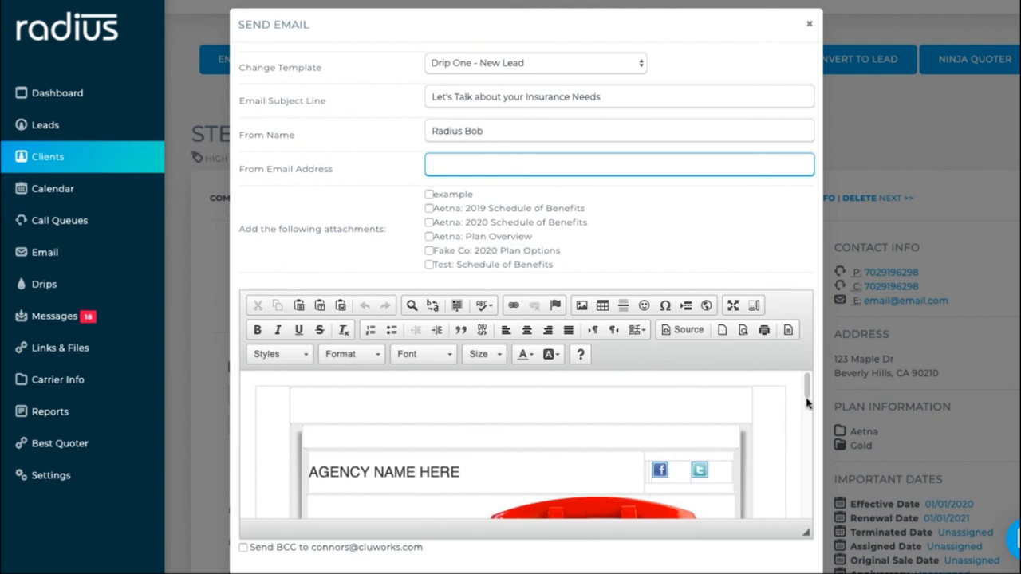
scroll("down", 3)
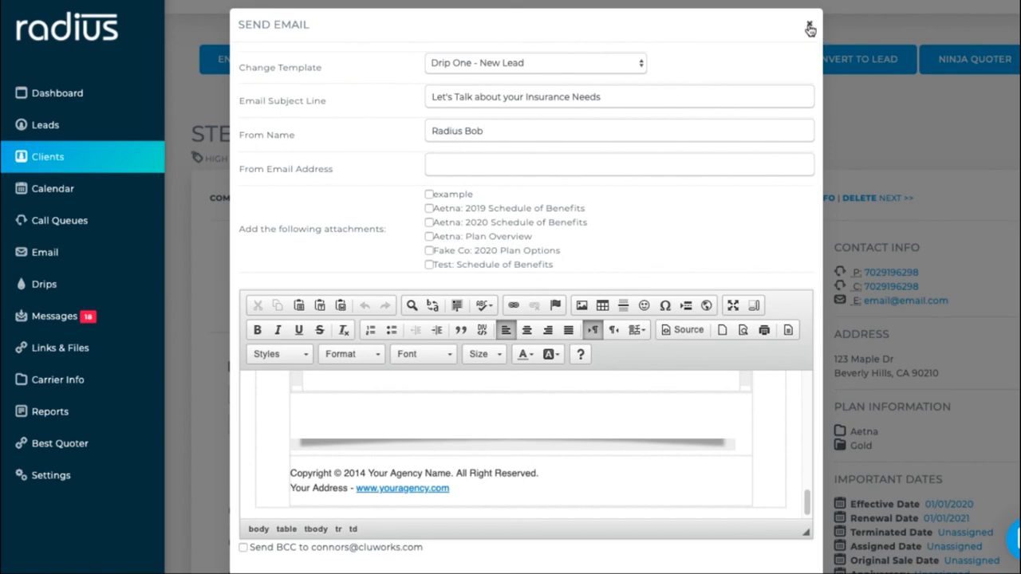
left_click(810, 27)
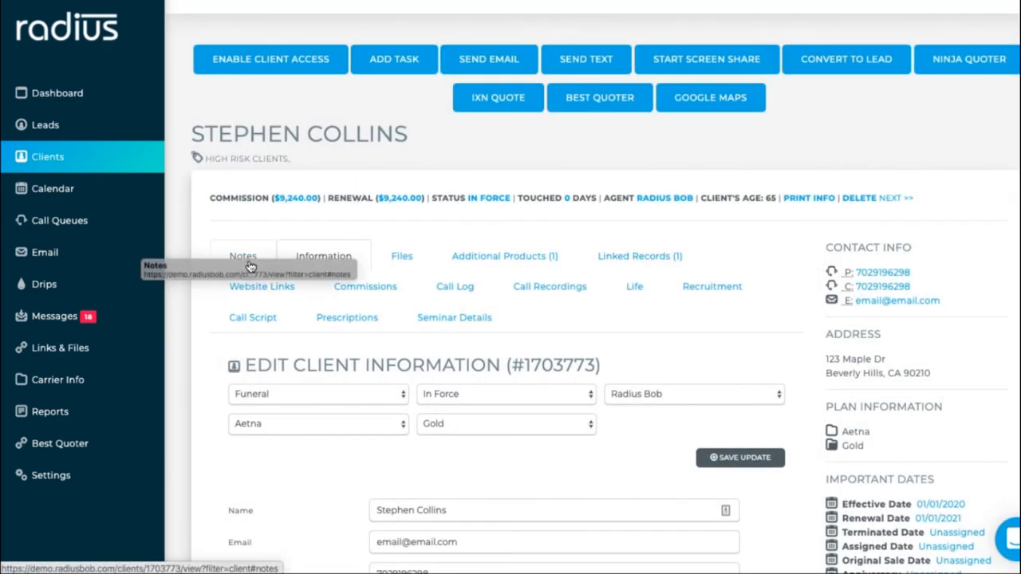
left_click(243, 256)
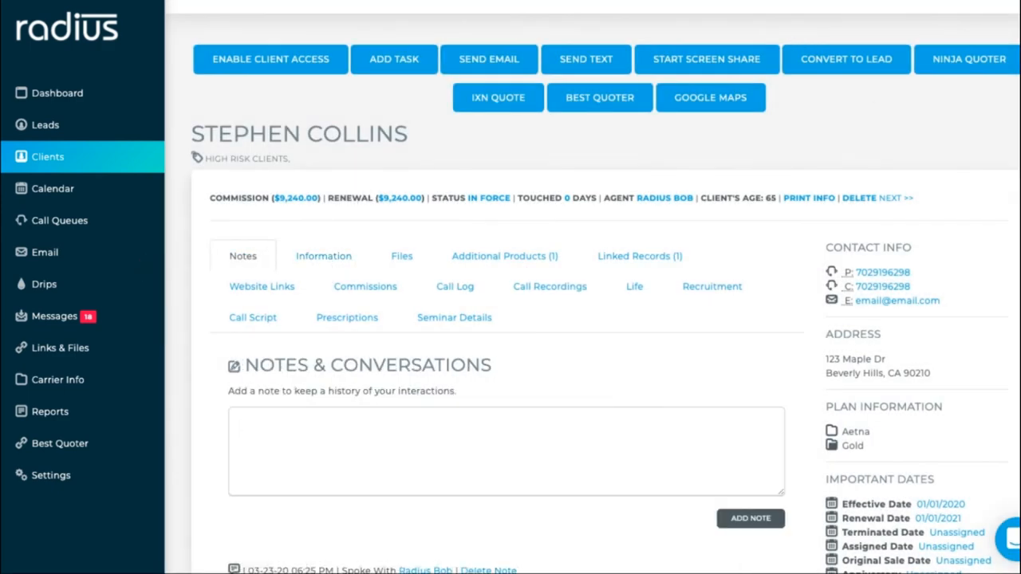
scroll("down", 3)
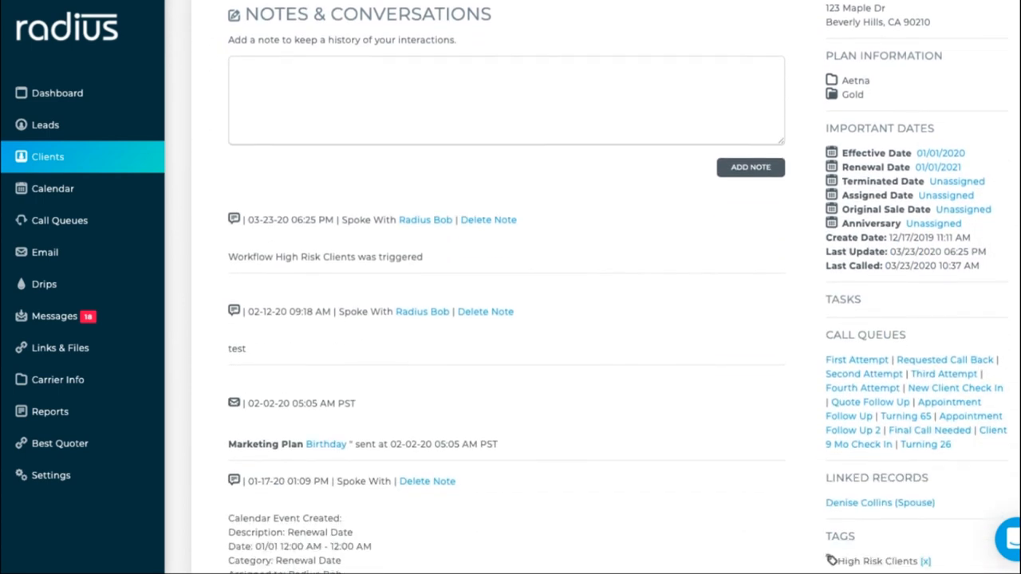
scroll("down", 3)
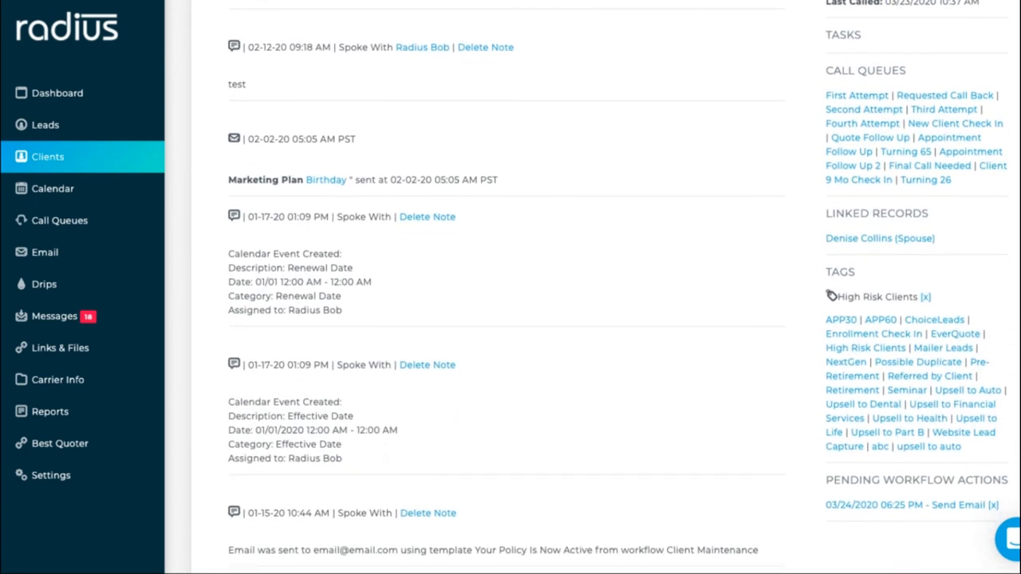
scroll("down", 3)
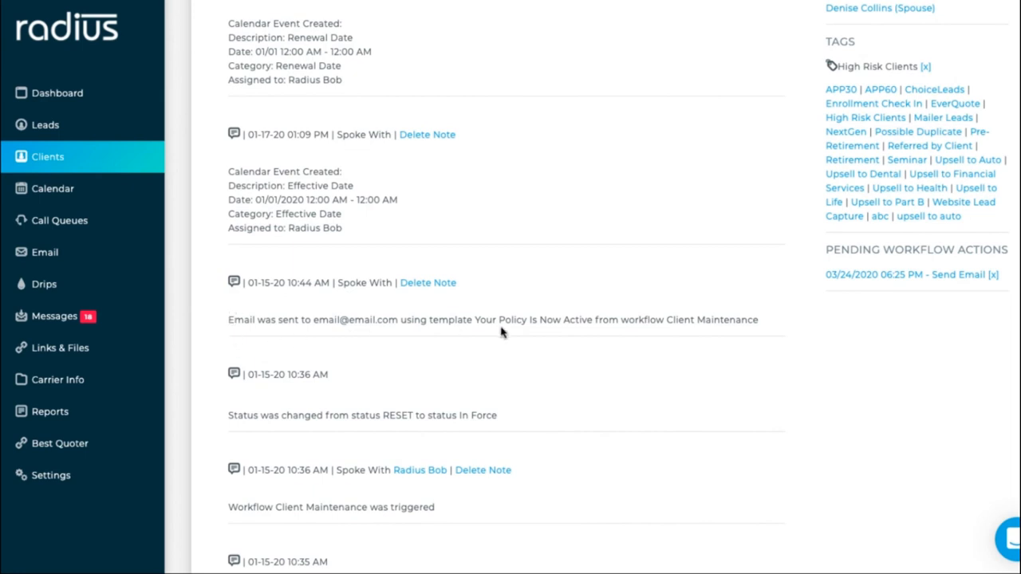
mouse_move(765, 330)
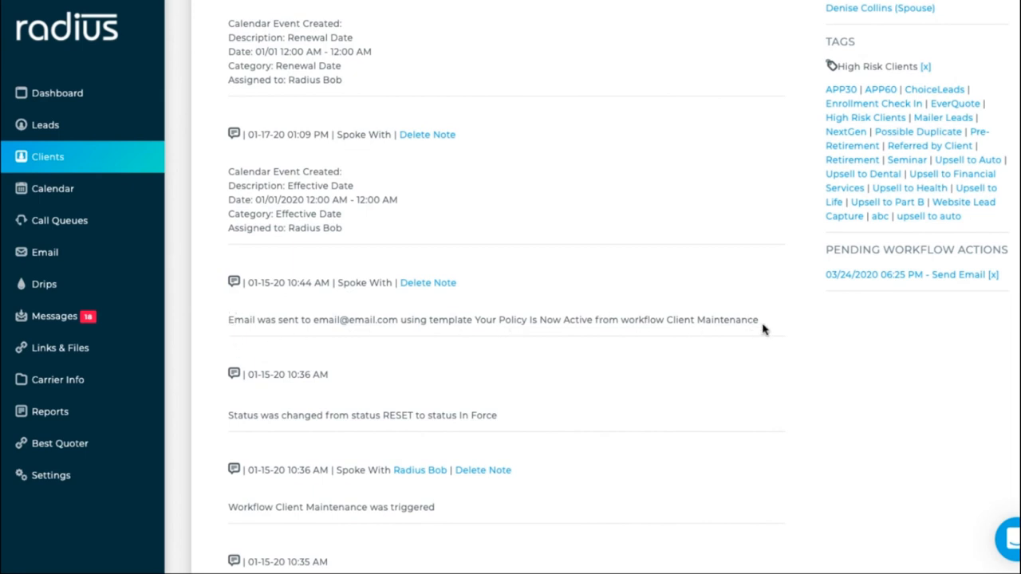
mouse_move(543, 310)
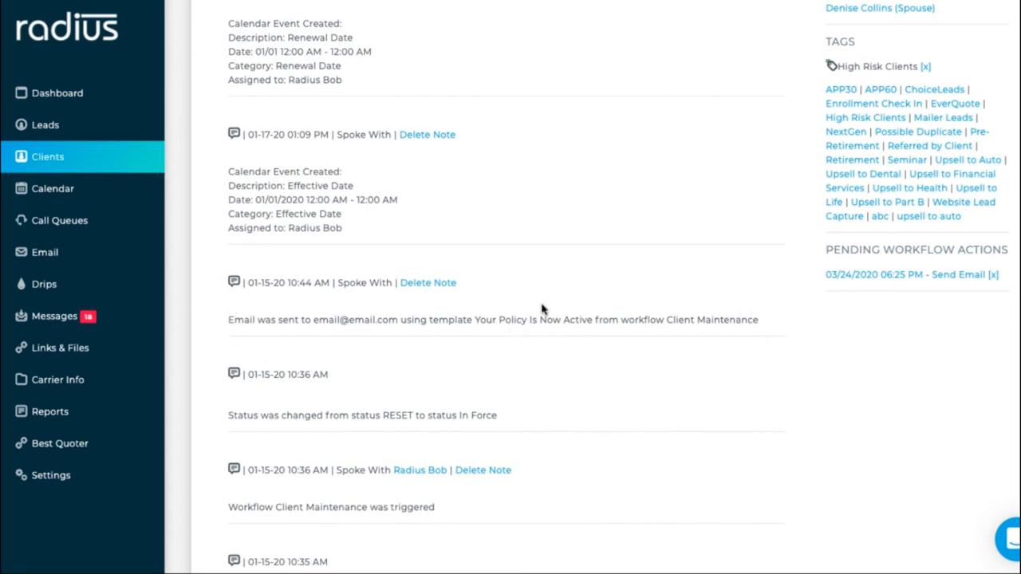
mouse_move(700, 320)
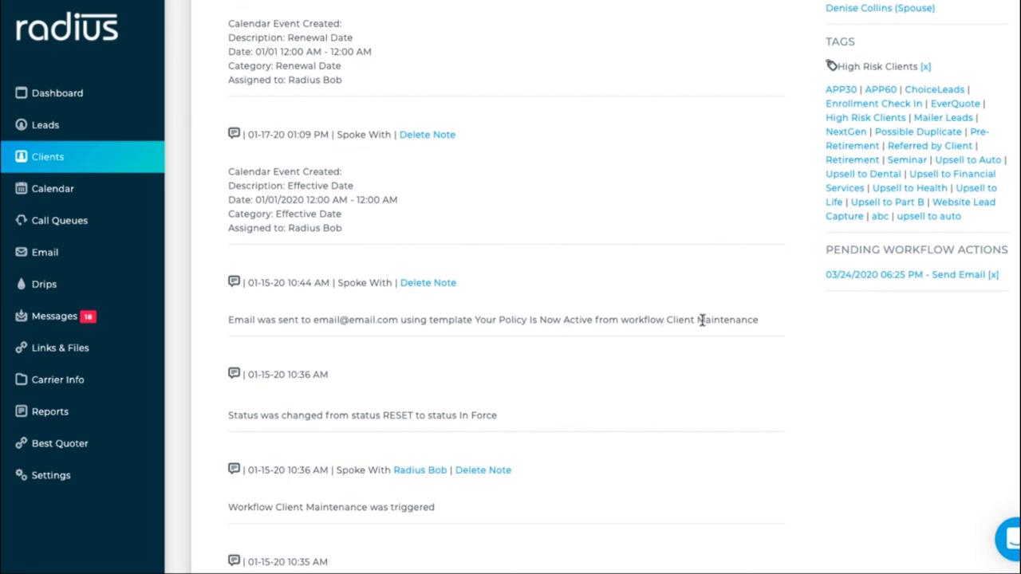
mouse_move(774, 323)
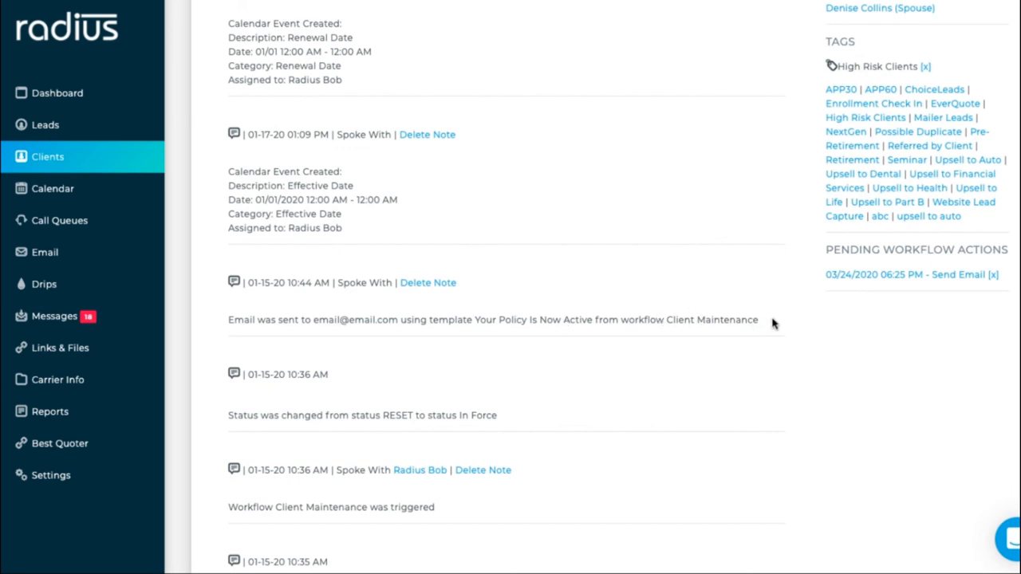
mouse_move(773, 323)
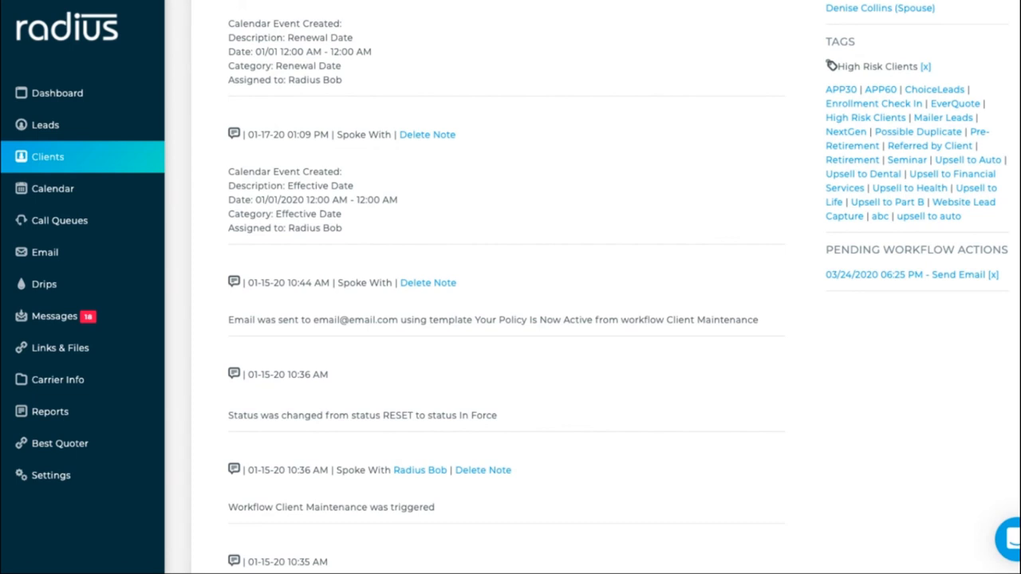
scroll("up", 3)
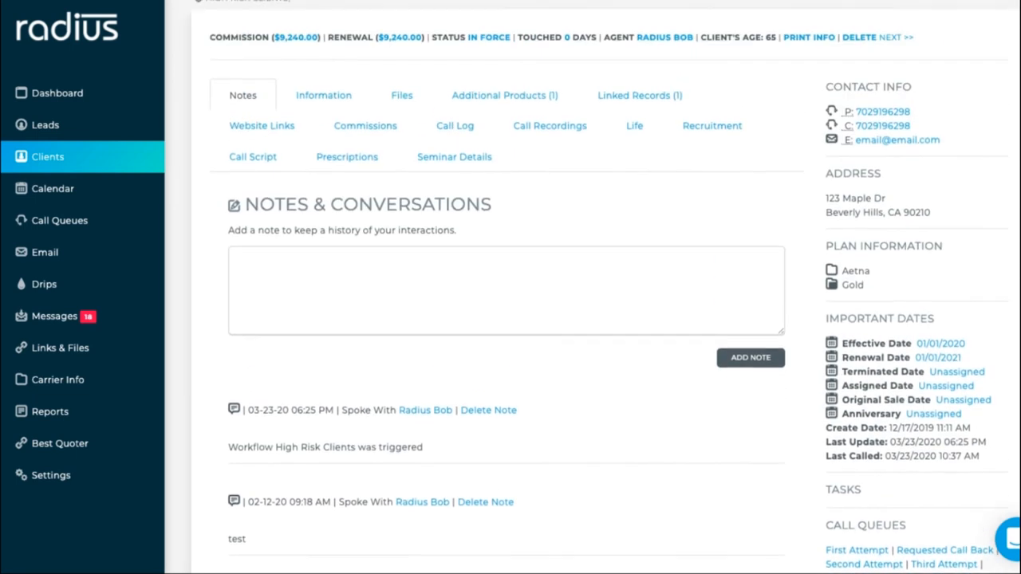
scroll("up", 3)
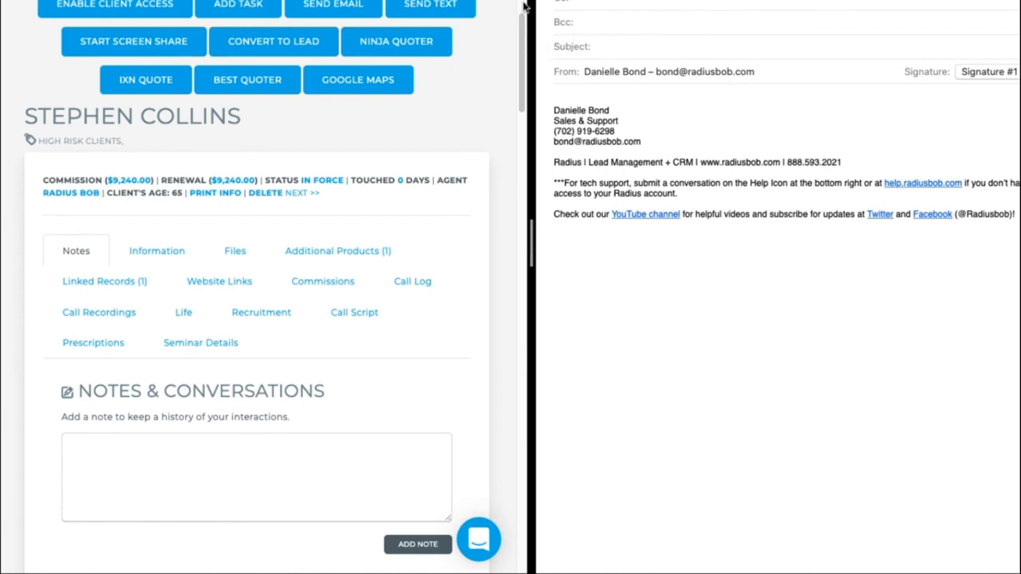
View Dropbox settings and select the personal email dropbox address.
scroll("up", 3)
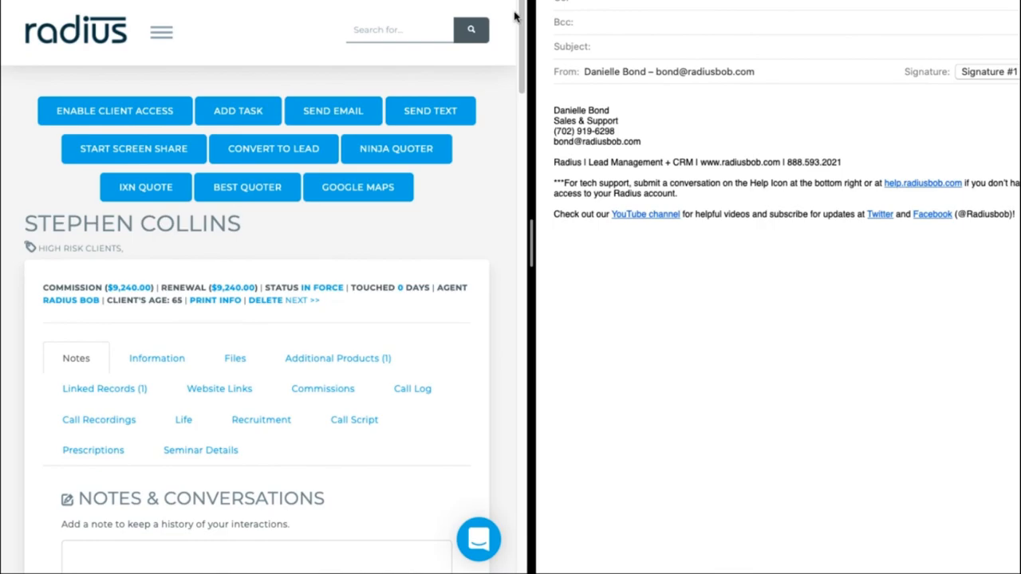
left_click(955, 26)
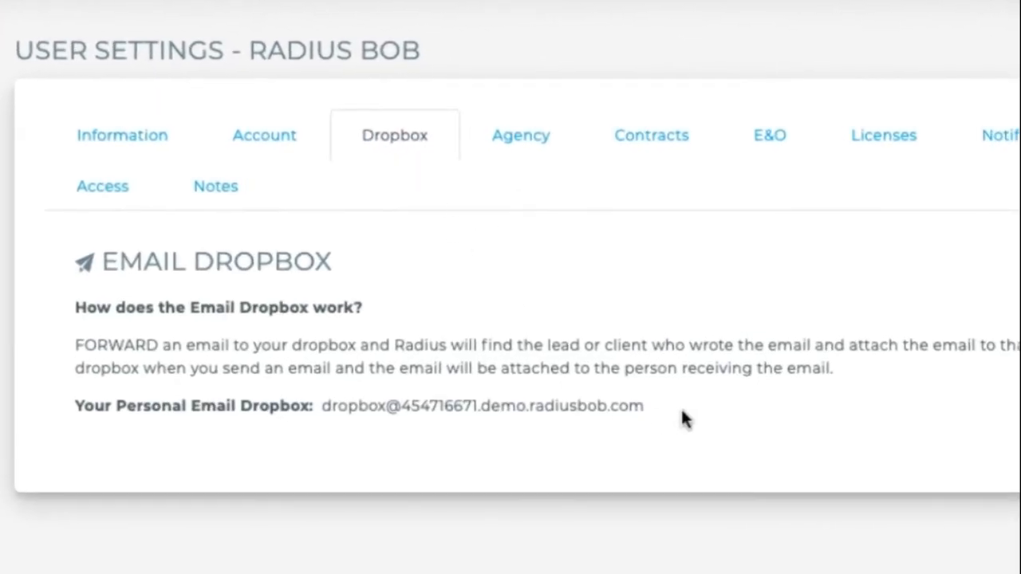
double_click(482, 406)
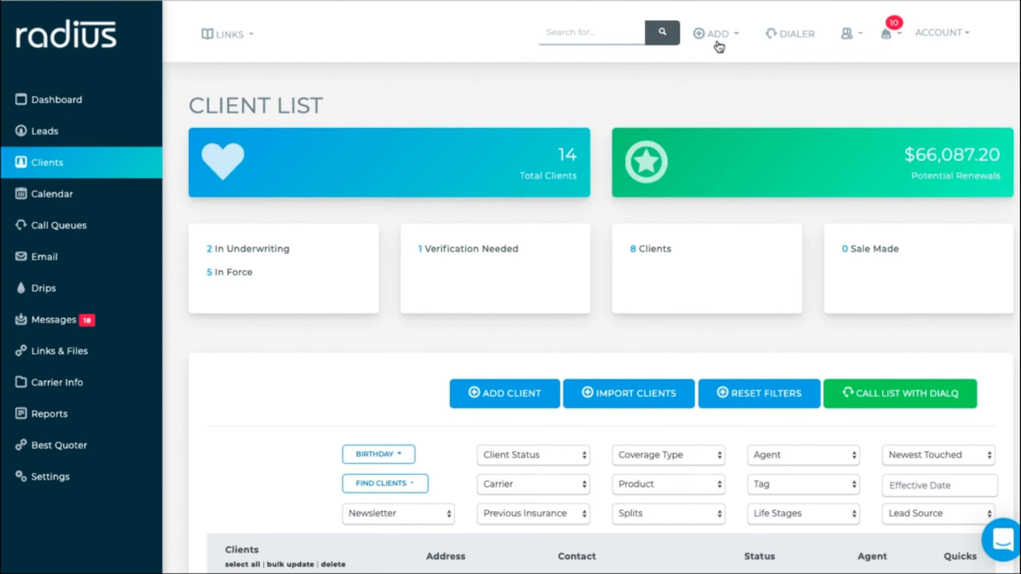
scroll("down", 3)
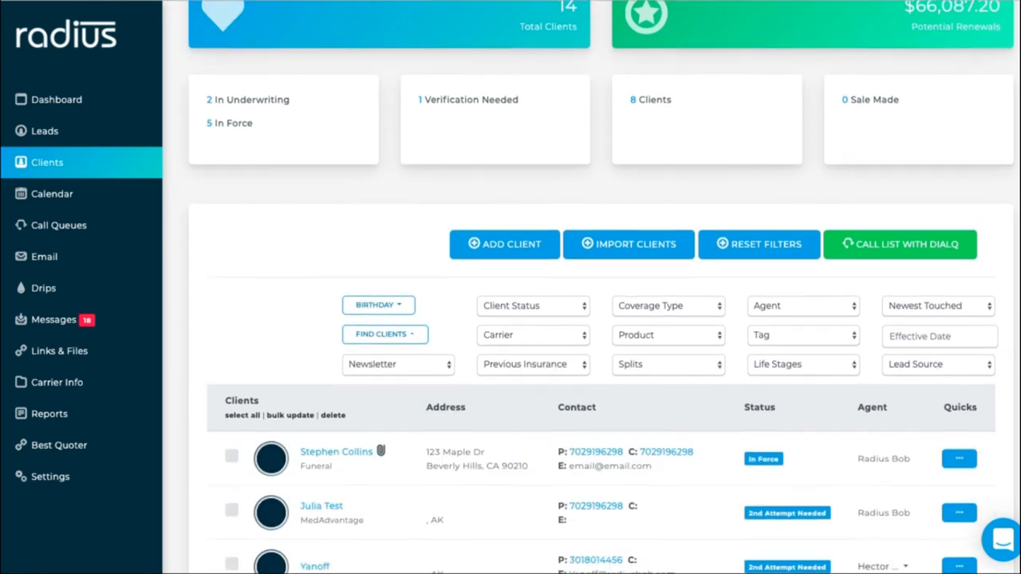
scroll("down", 3)
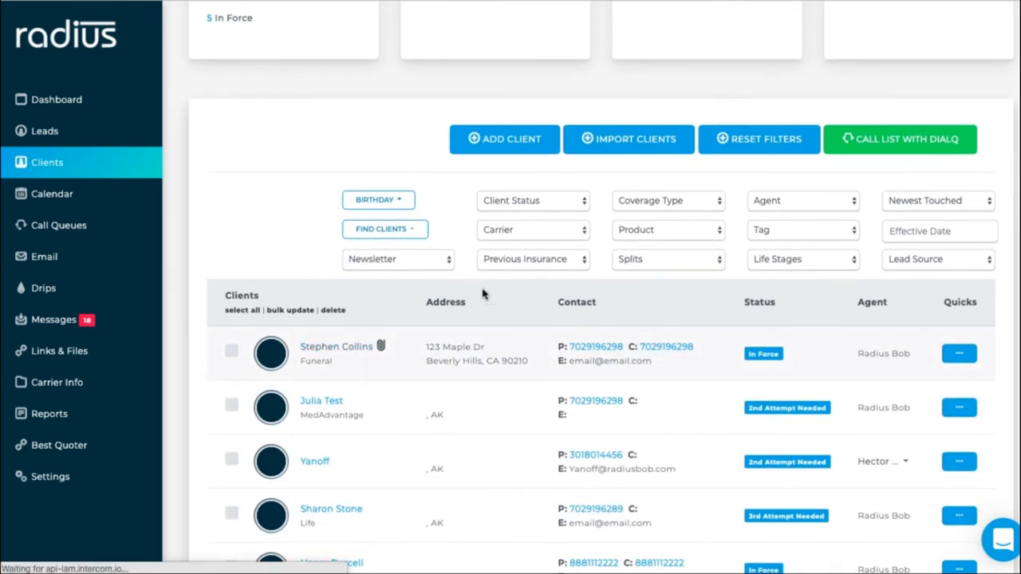
left_click(335, 346)
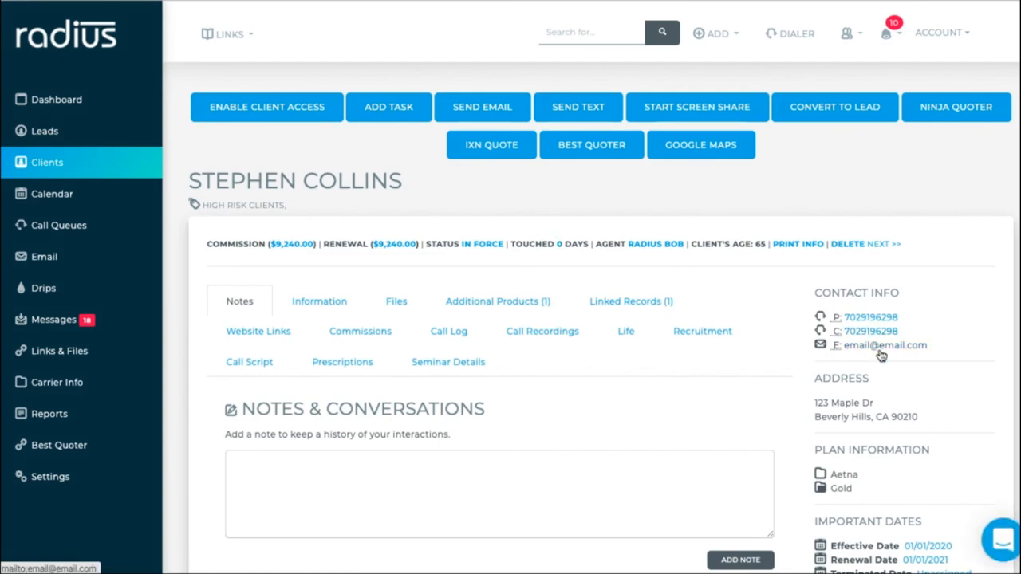
left_click(482, 106)
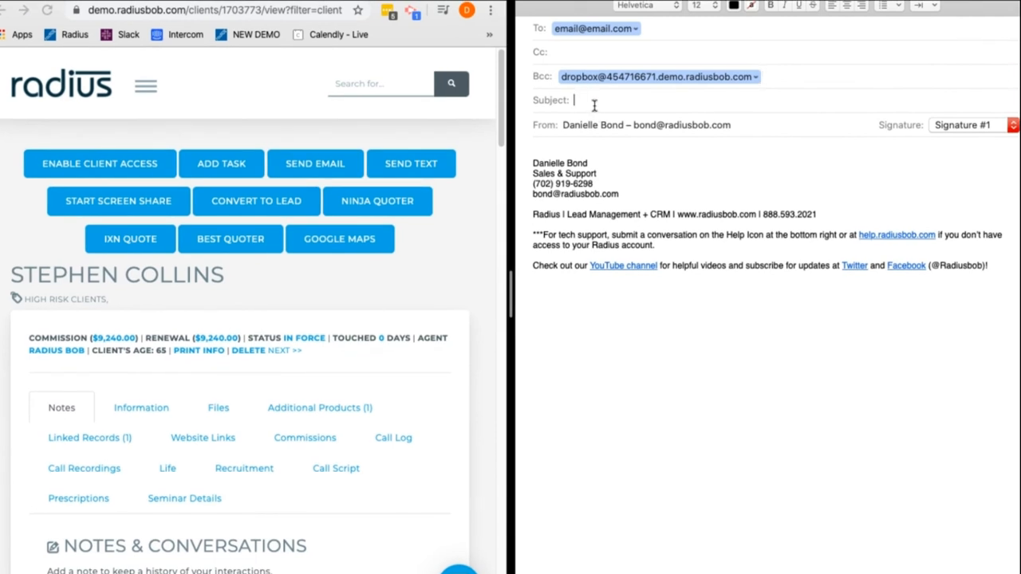
mouse_move(594, 100)
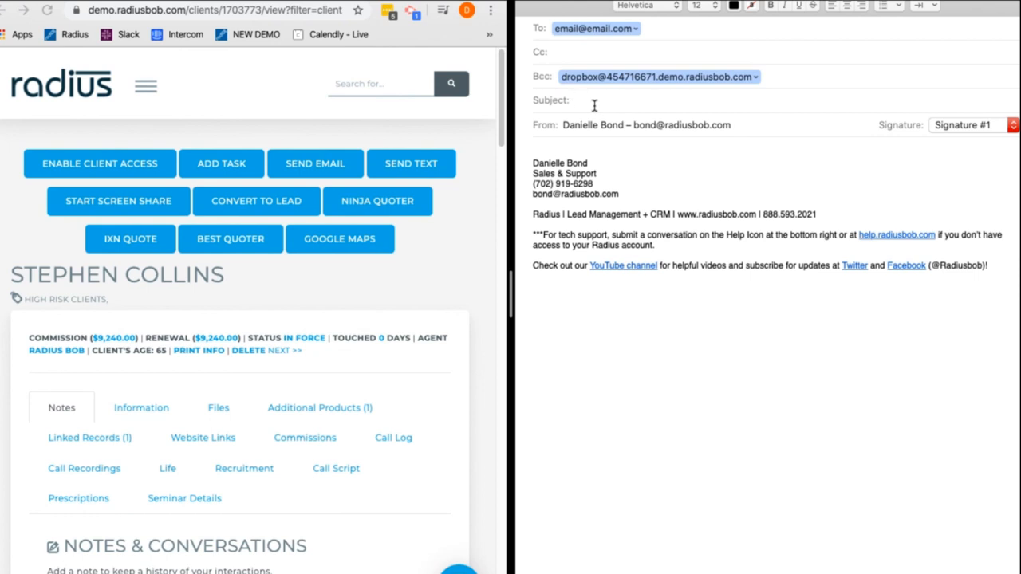
left_click(582, 100)
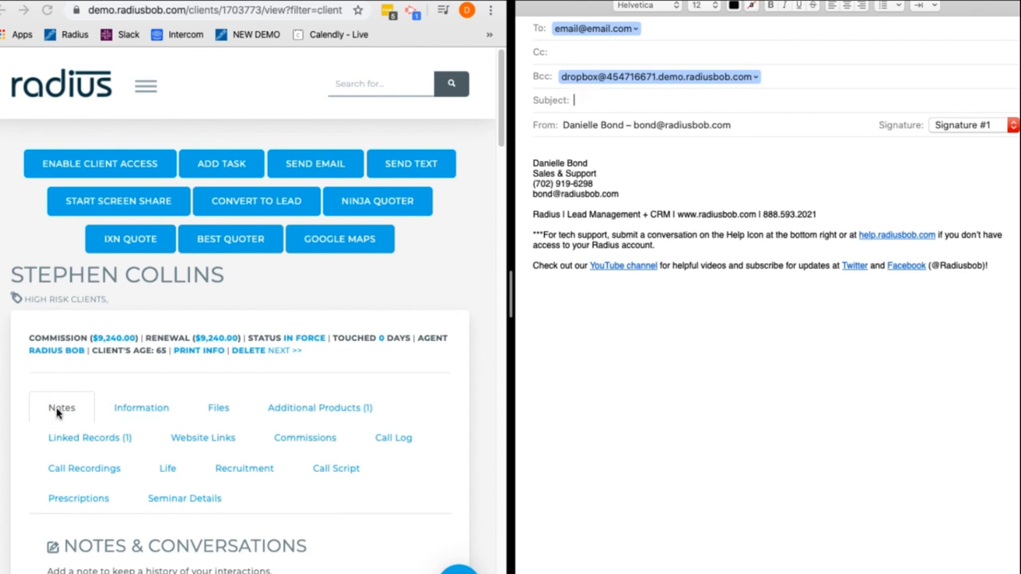
mouse_move(228, 303)
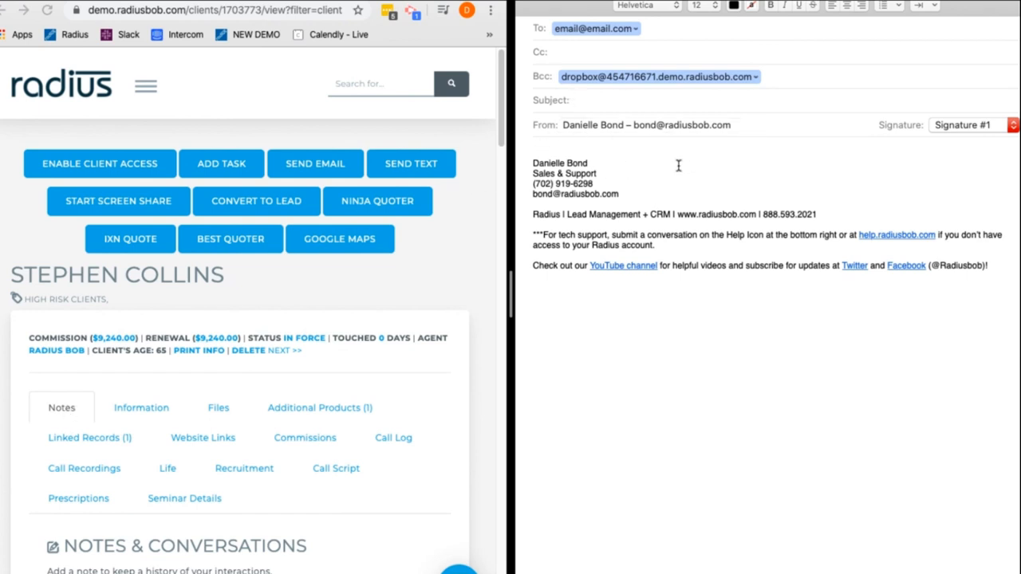
mouse_move(670, 164)
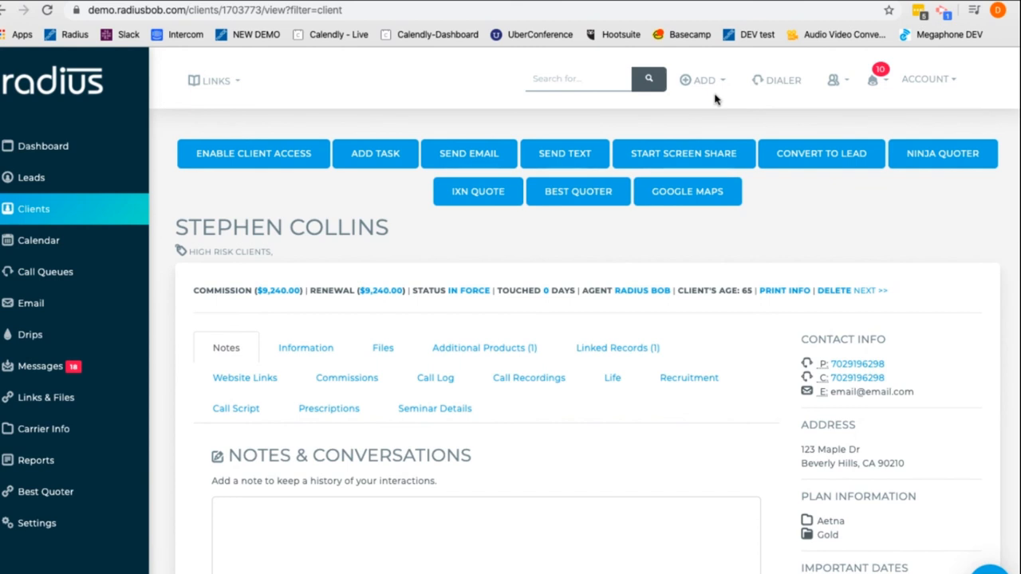
mouse_move(786, 88)
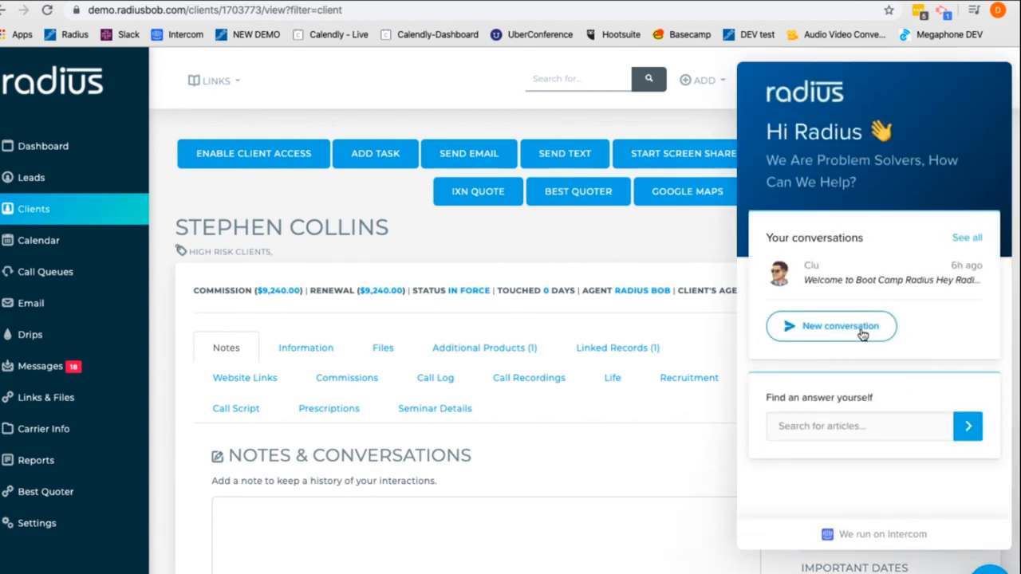
Start a new support conversation in the Intercom help chat.
left_click(831, 326)
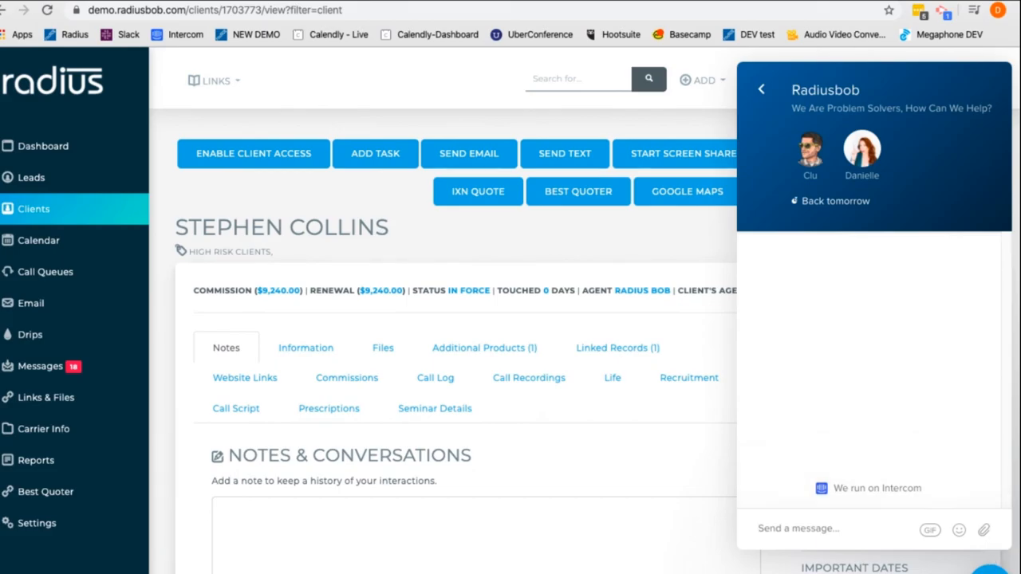